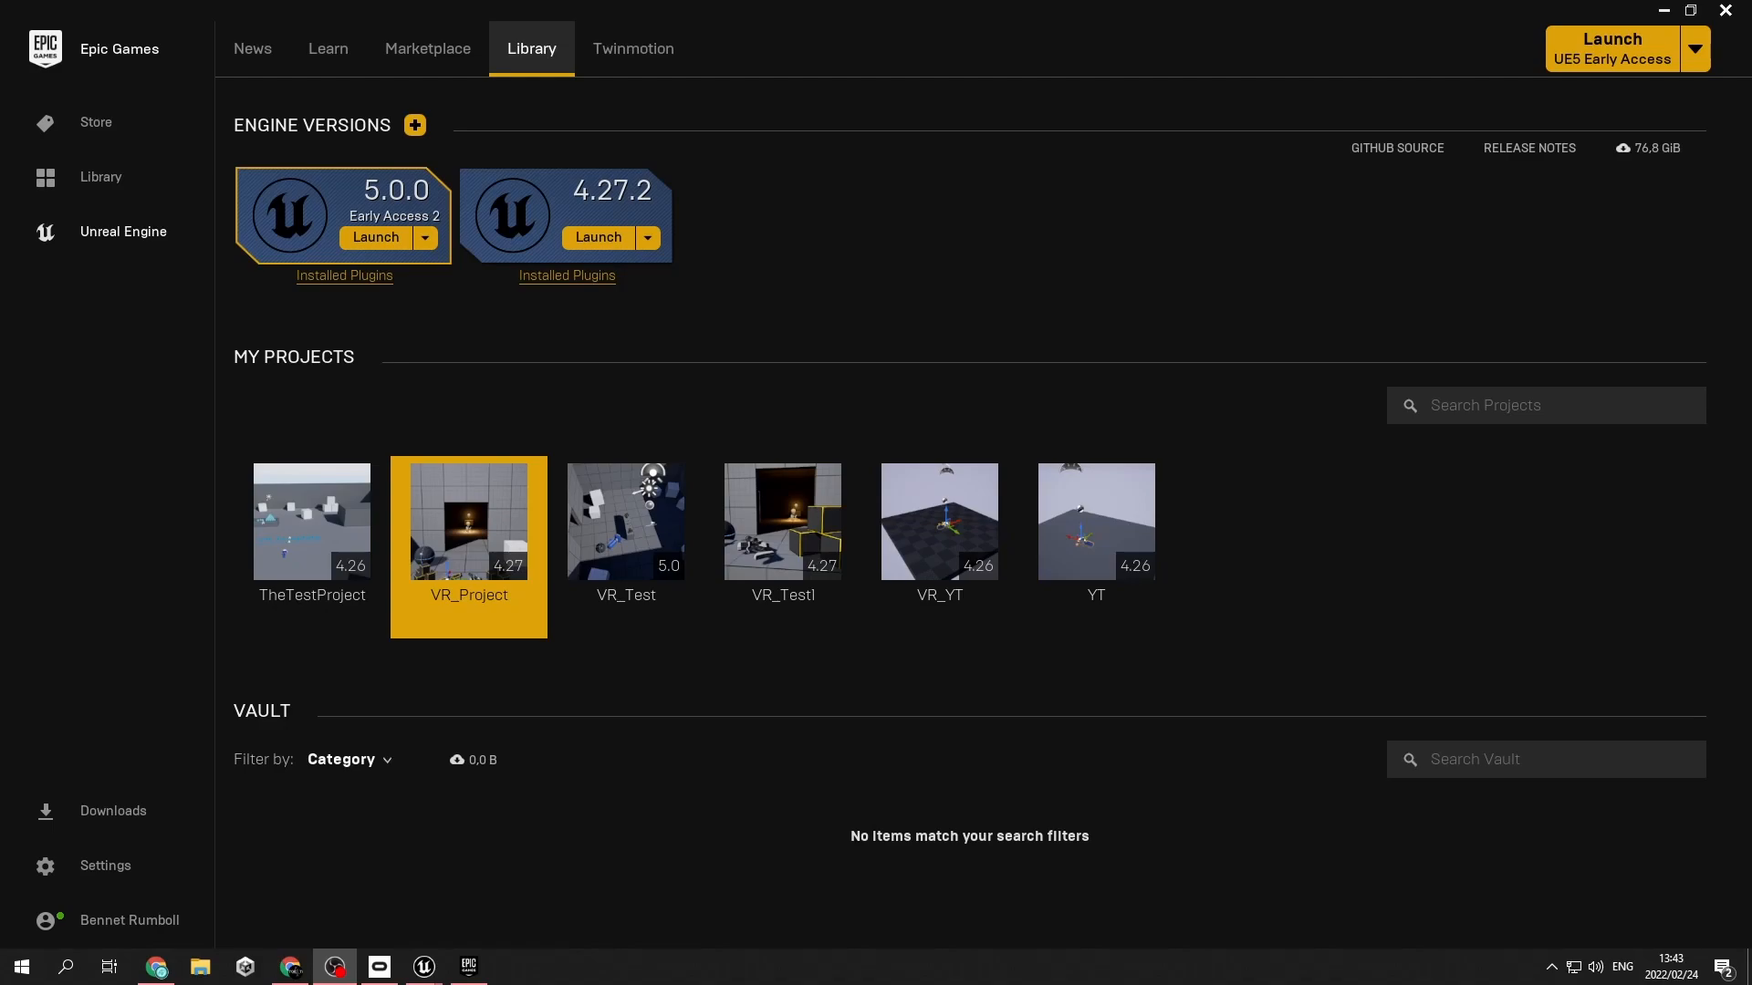
{"action": "mouse_move", "coordinate": [740, 183]}
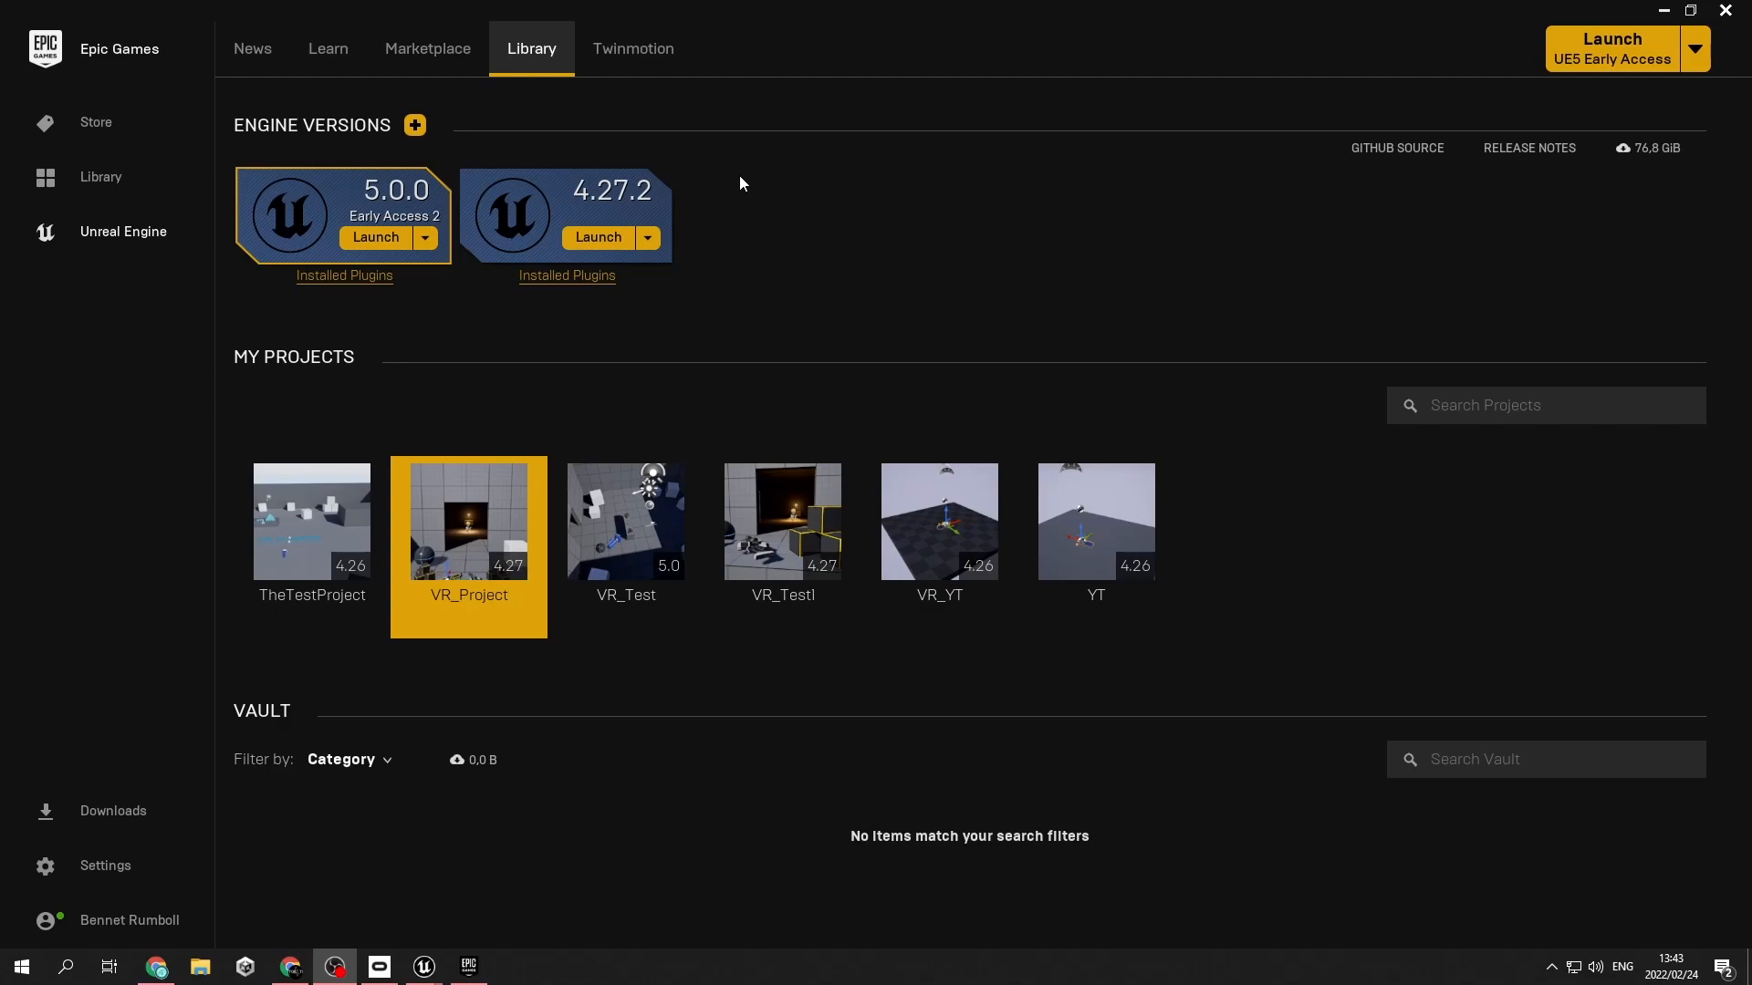
{"action": "mouse_move", "coordinate": [604, 201]}
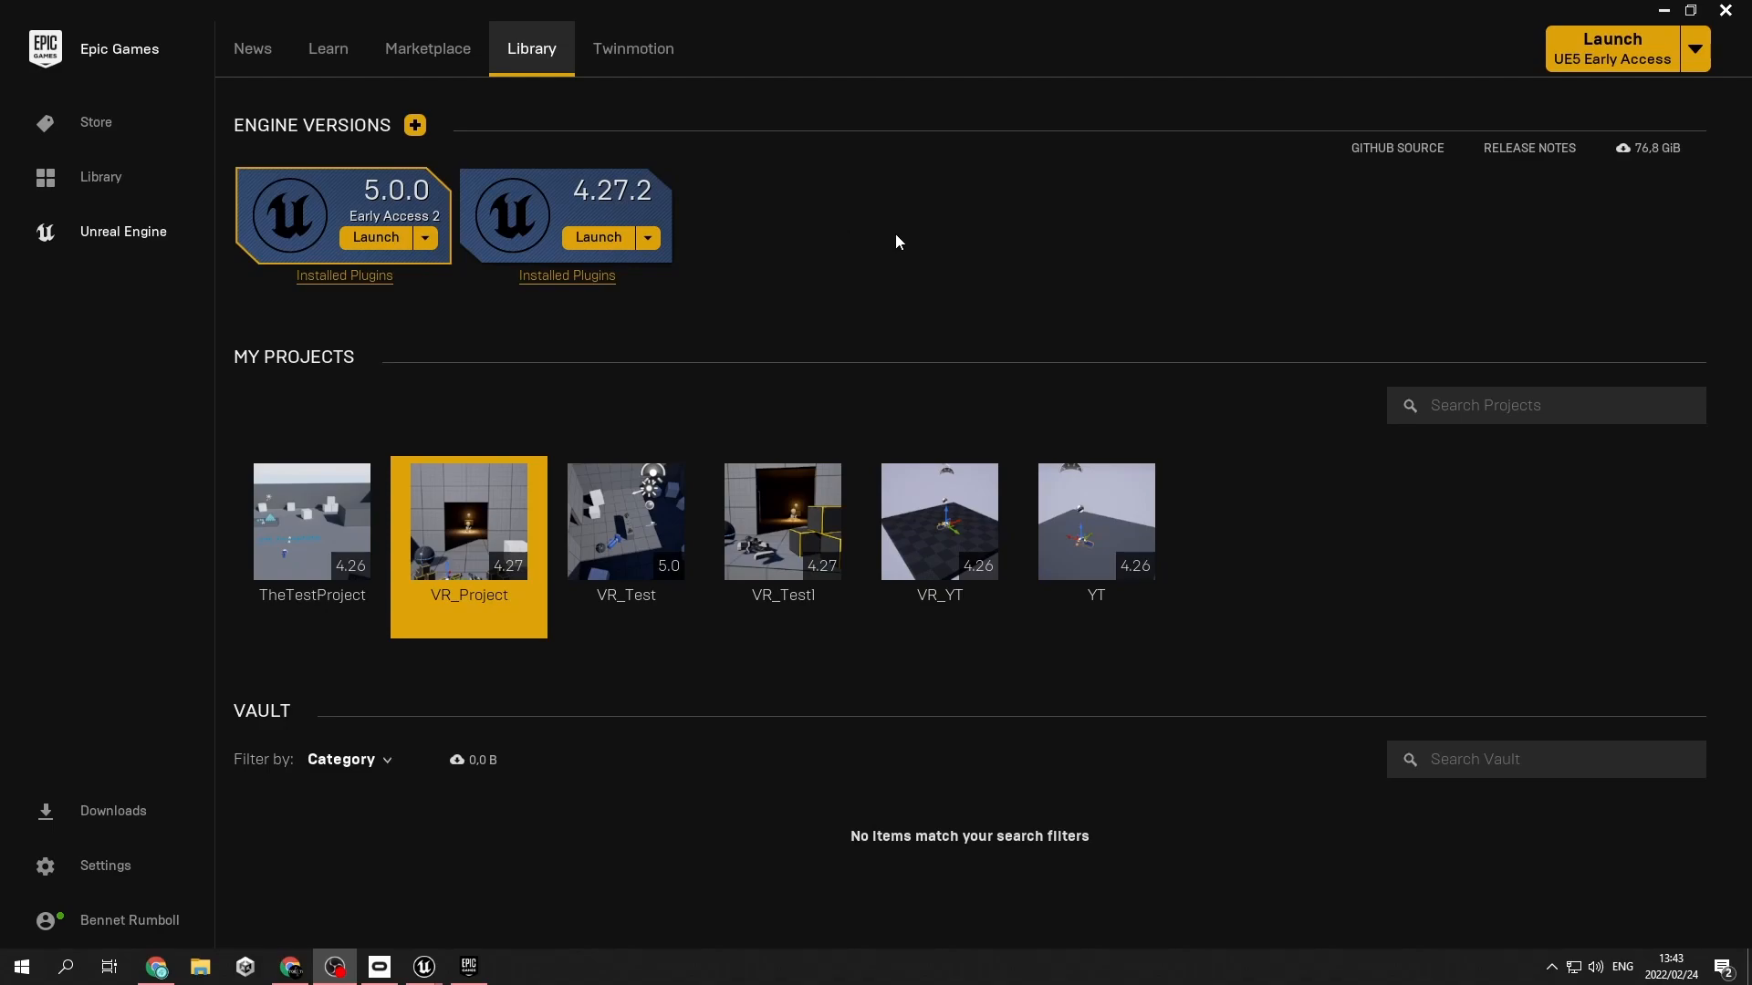
{"action": "mouse_move", "coordinate": [914, 234]}
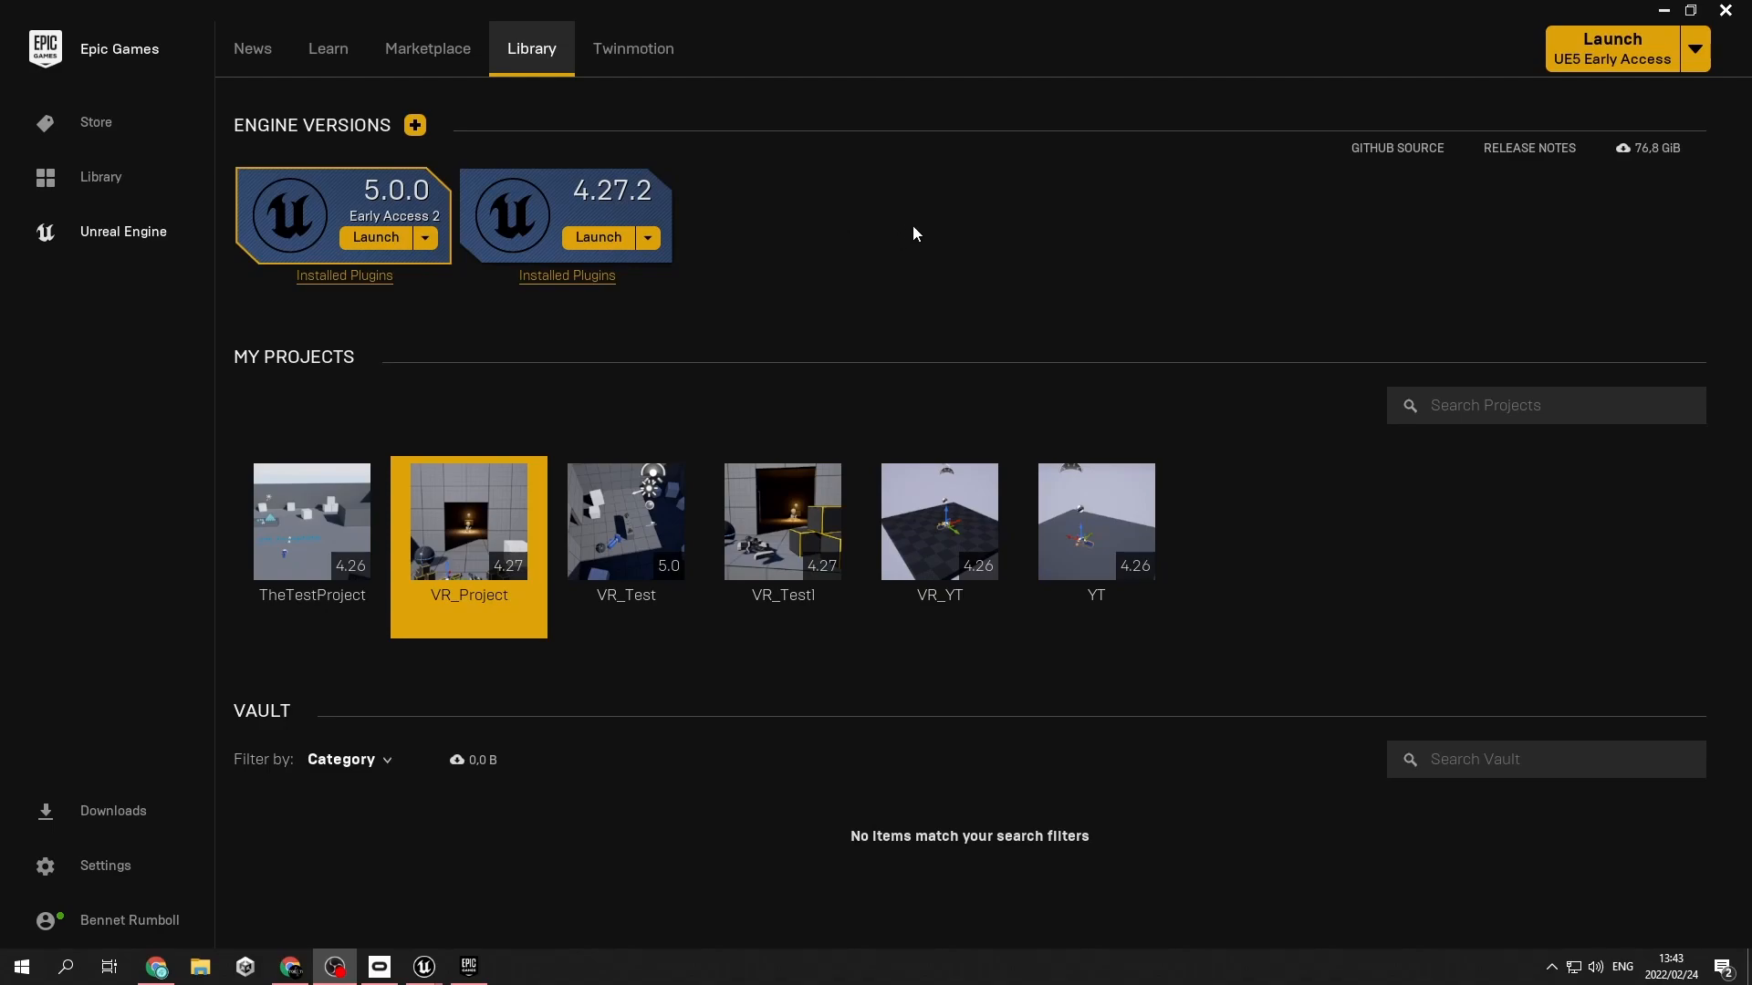
{"action": "mouse_move", "coordinate": [300, 697]}
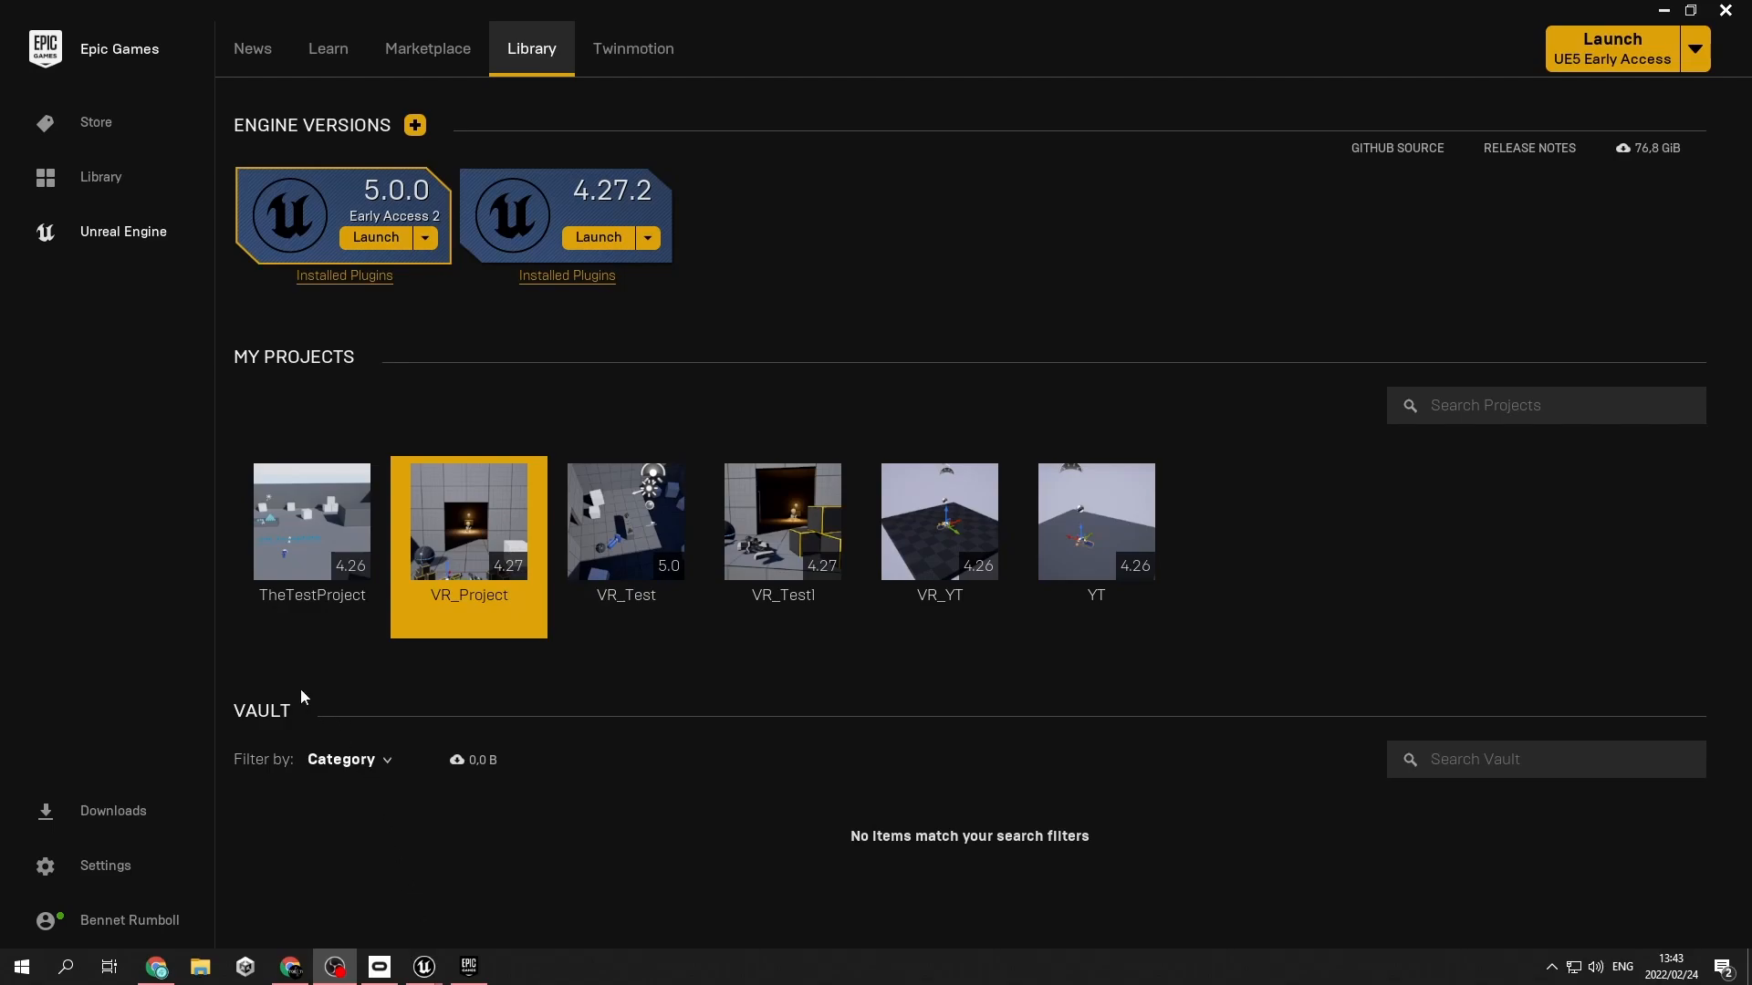
{"action": "mouse_move", "coordinate": [310, 521]}
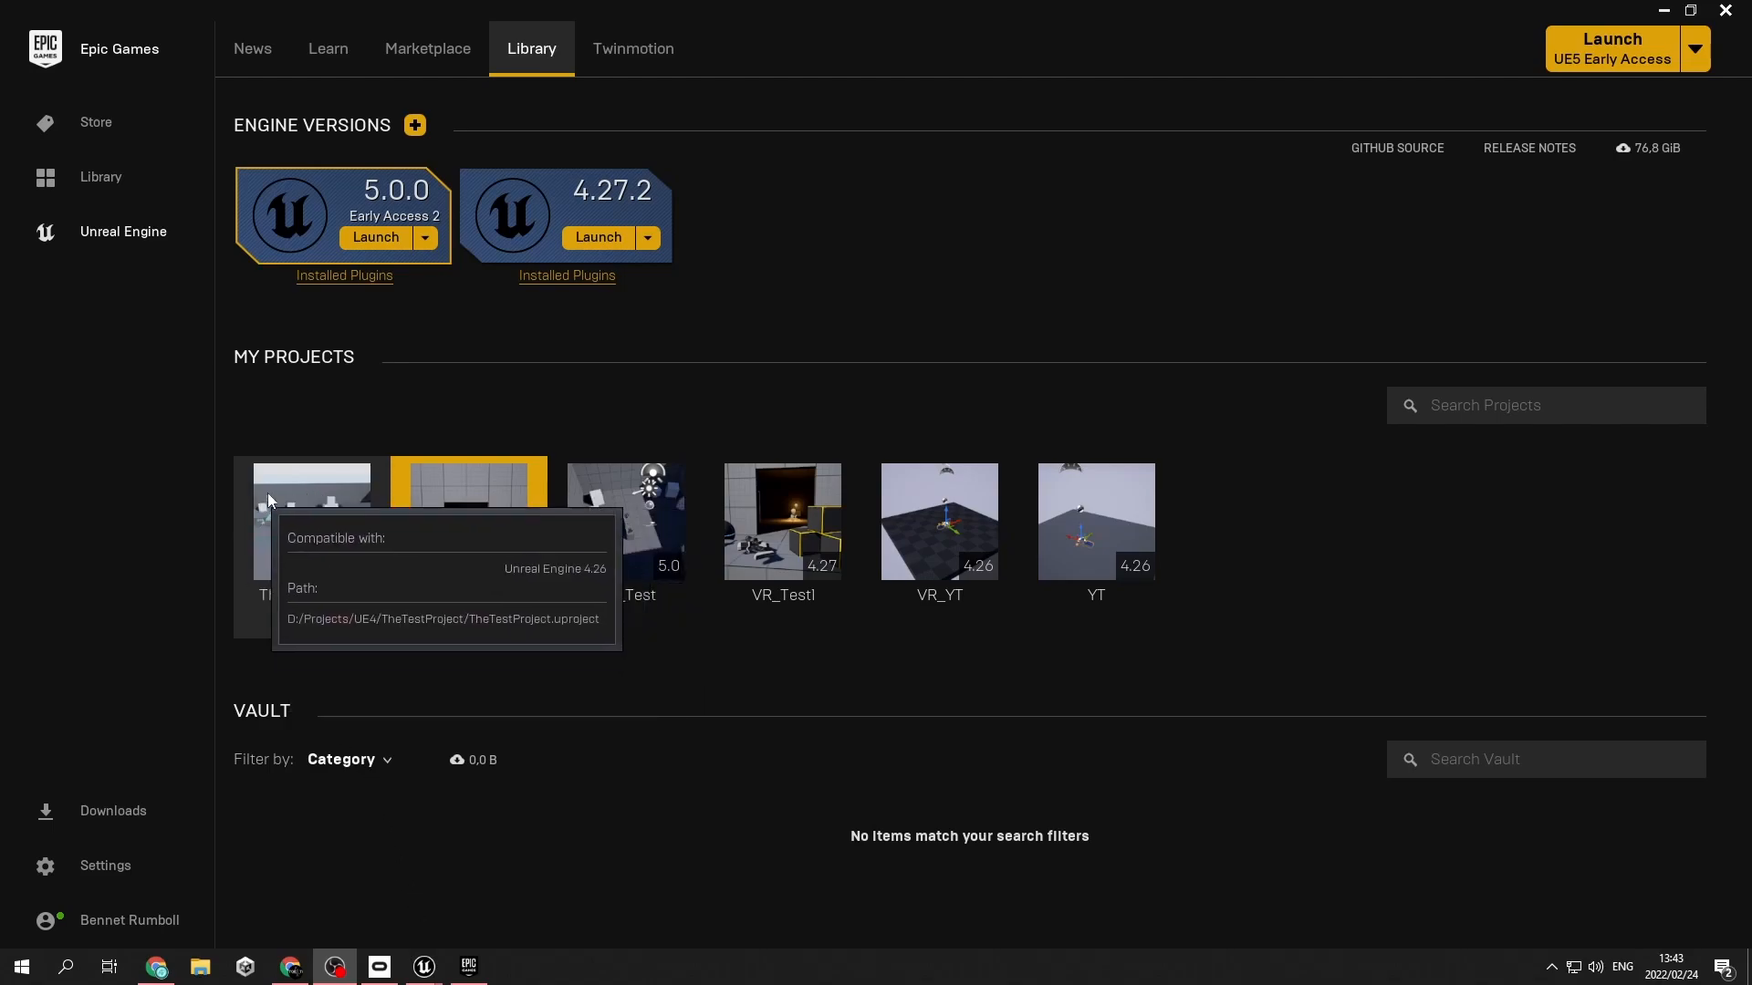
{"action": "mouse_move", "coordinate": [343, 567]}
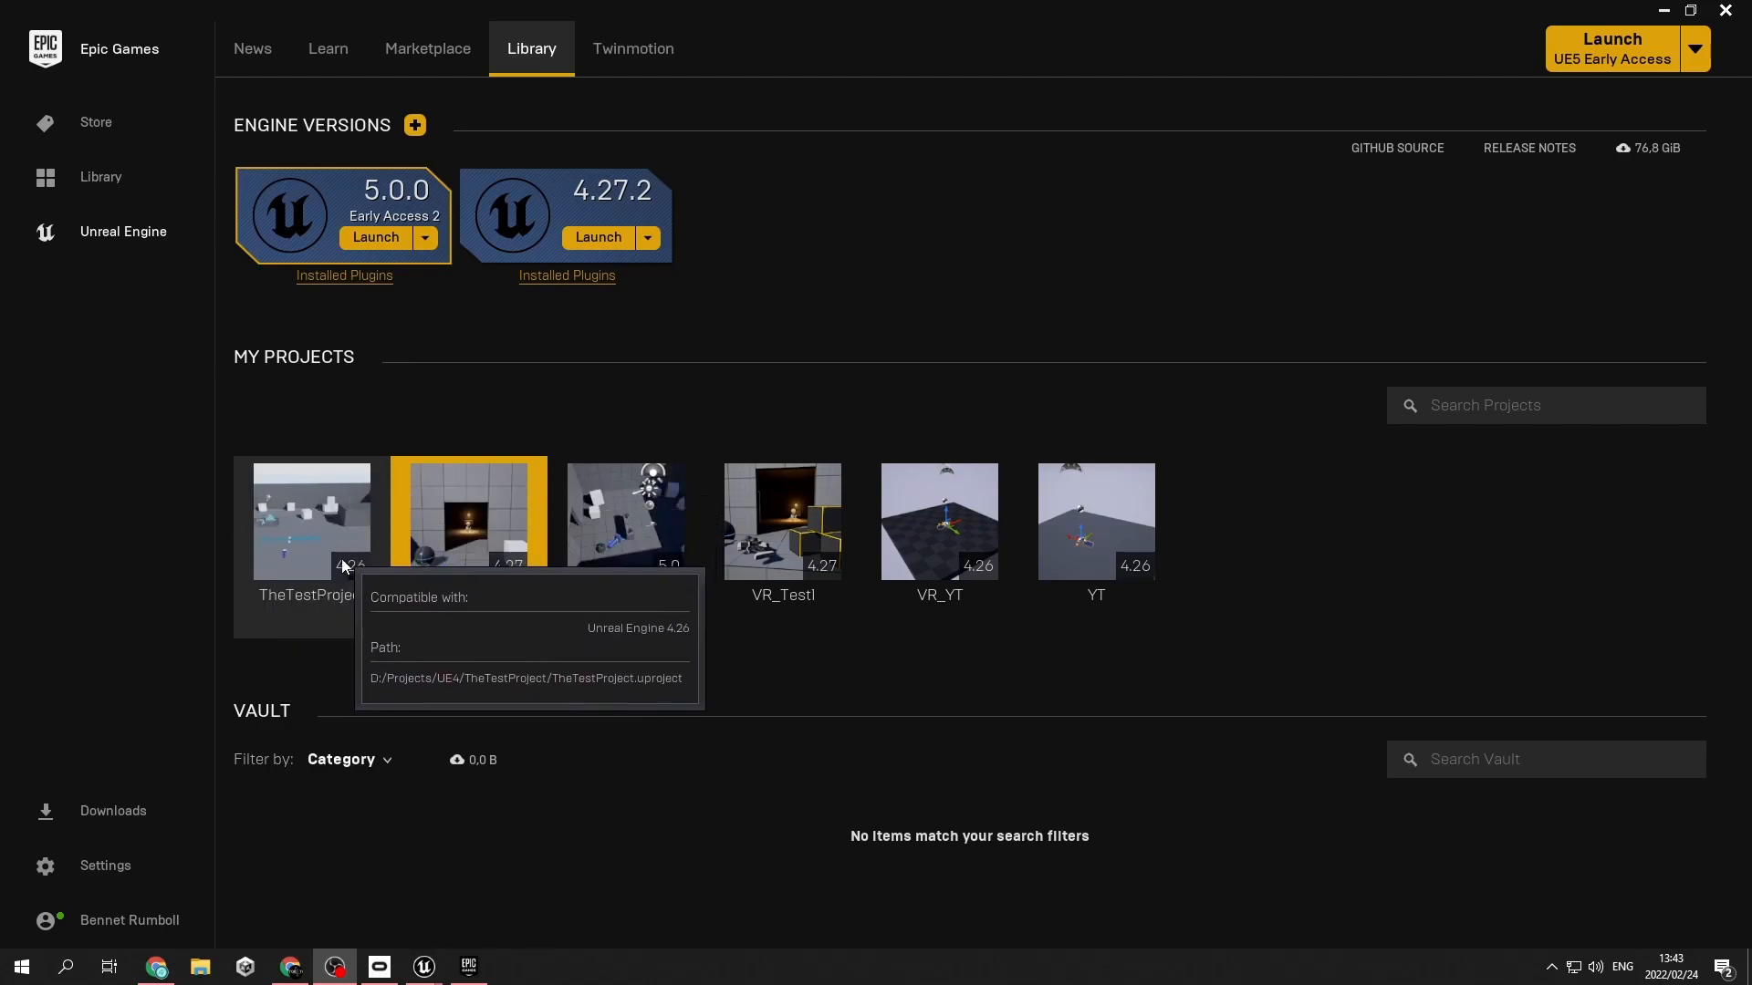
{"action": "mouse_move", "coordinate": [257, 519]}
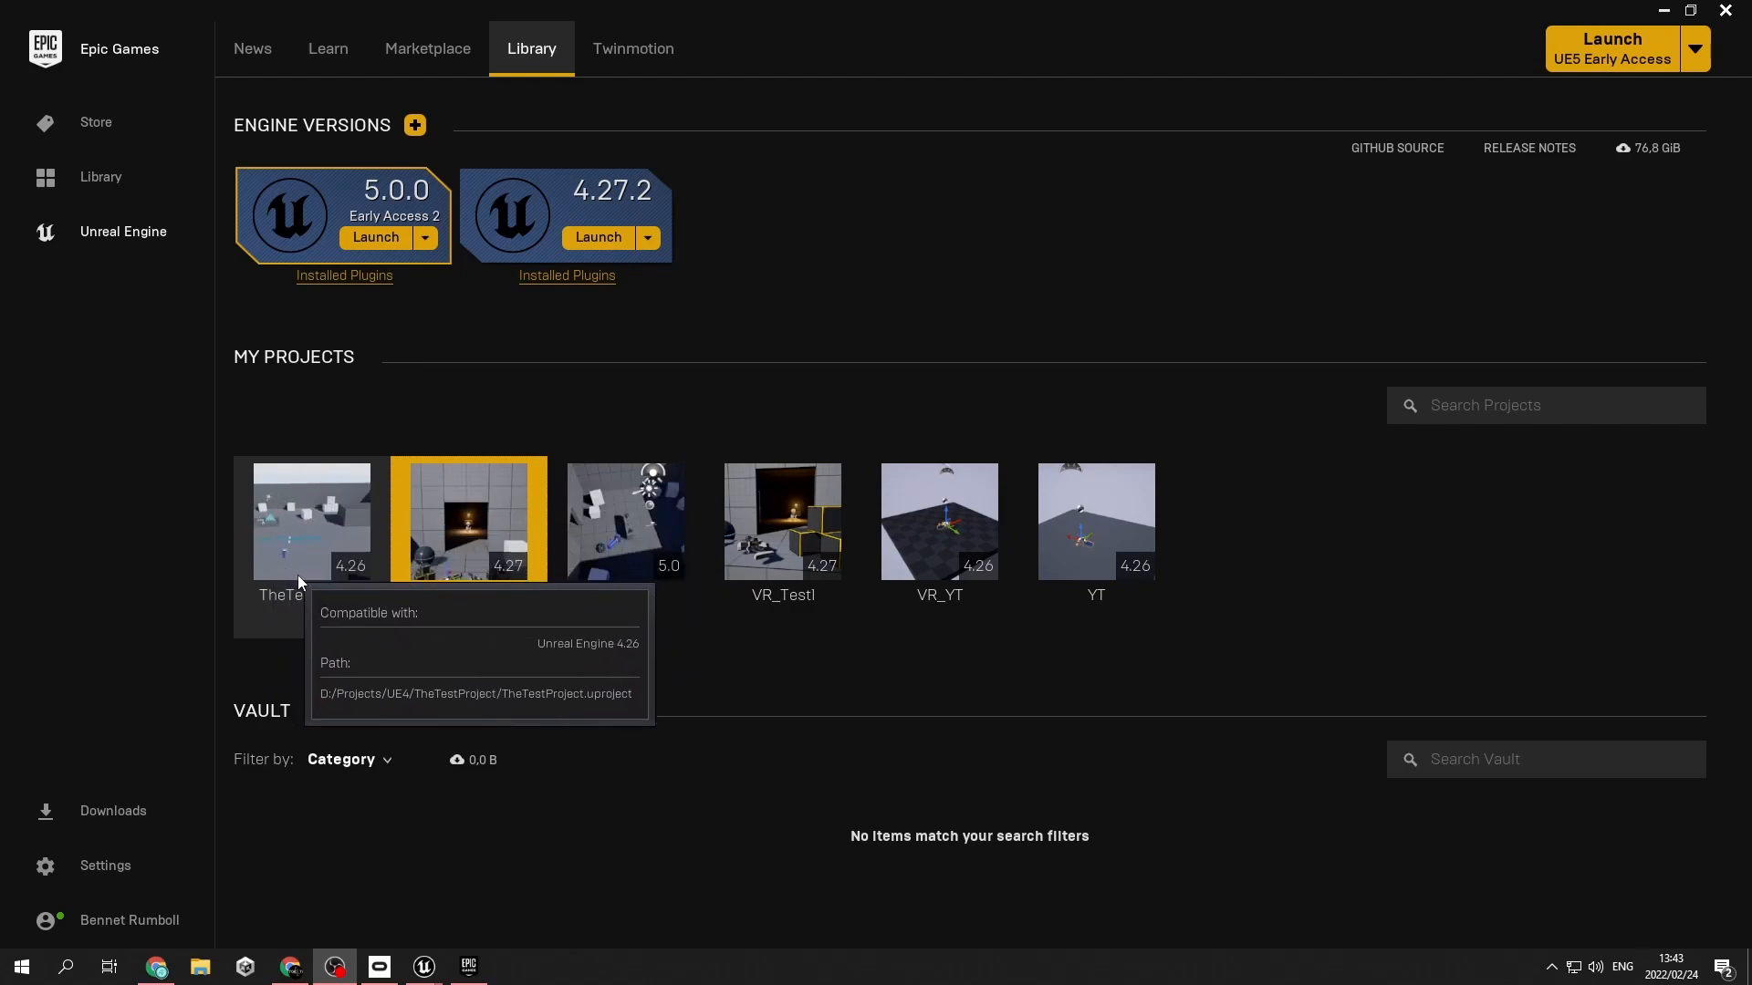
{"action": "mouse_move", "coordinate": [283, 569]}
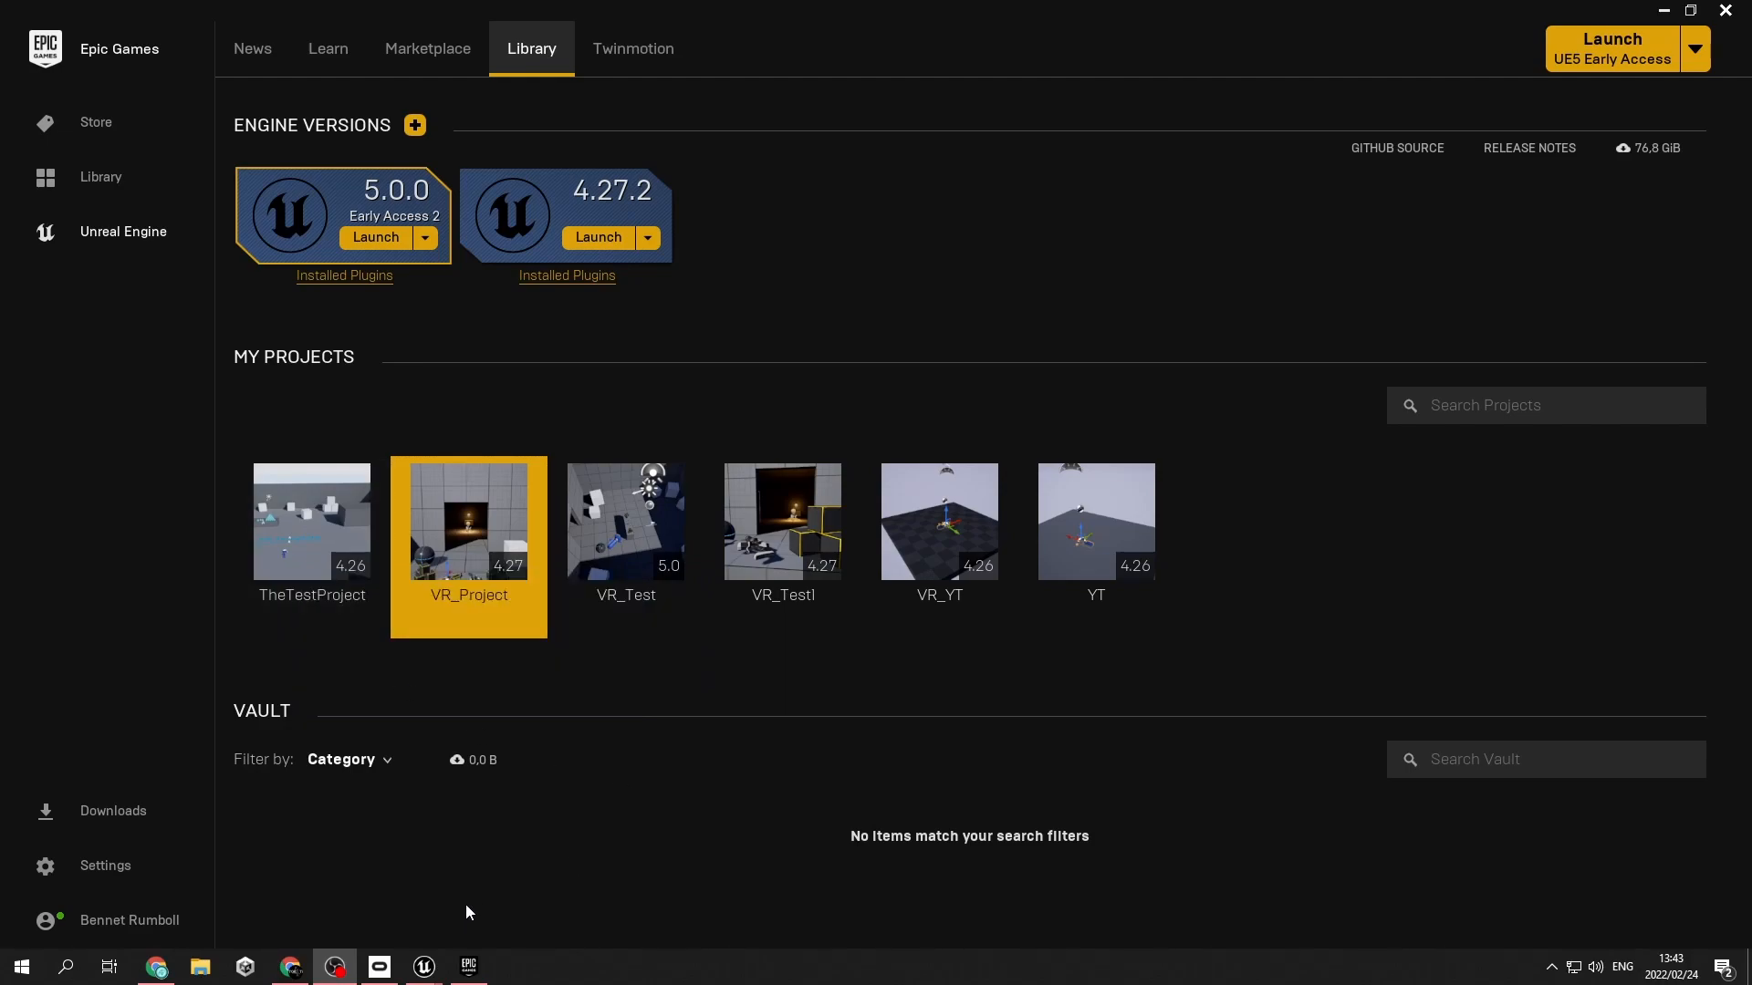
{"action": "mouse_move", "coordinate": [504, 846]}
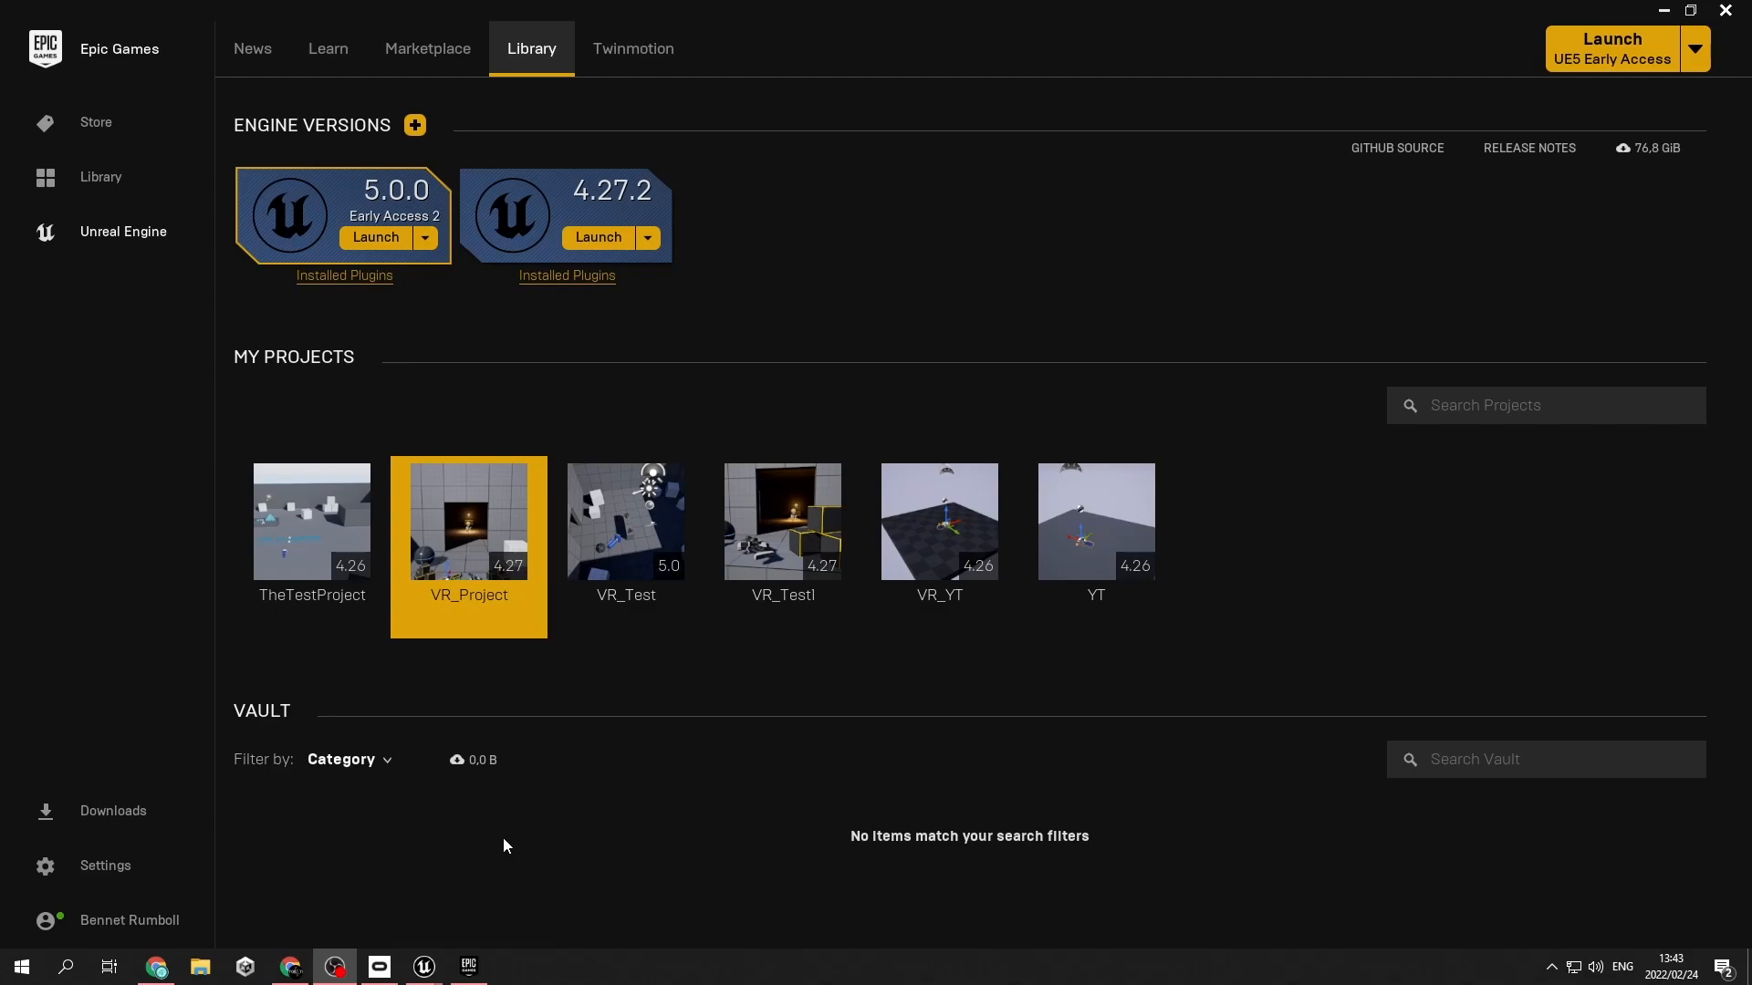
{"action": "mouse_move", "coordinate": [484, 891]}
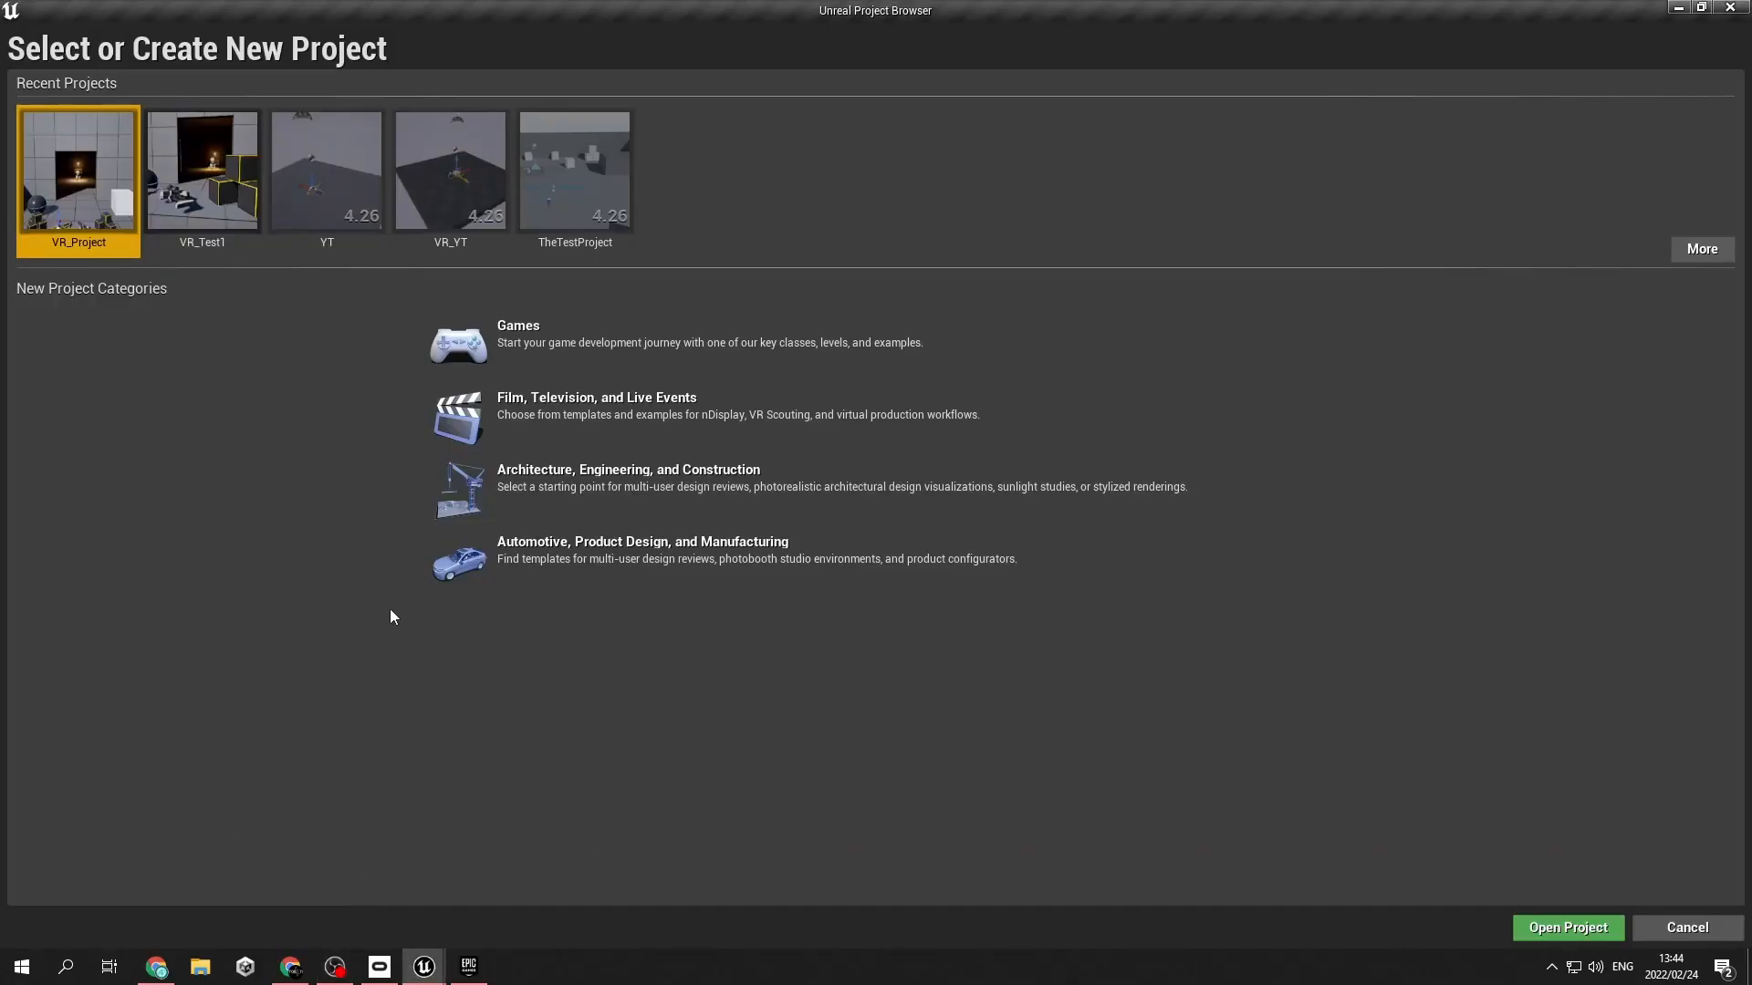
{"action": "mouse_move", "coordinate": [299, 643]}
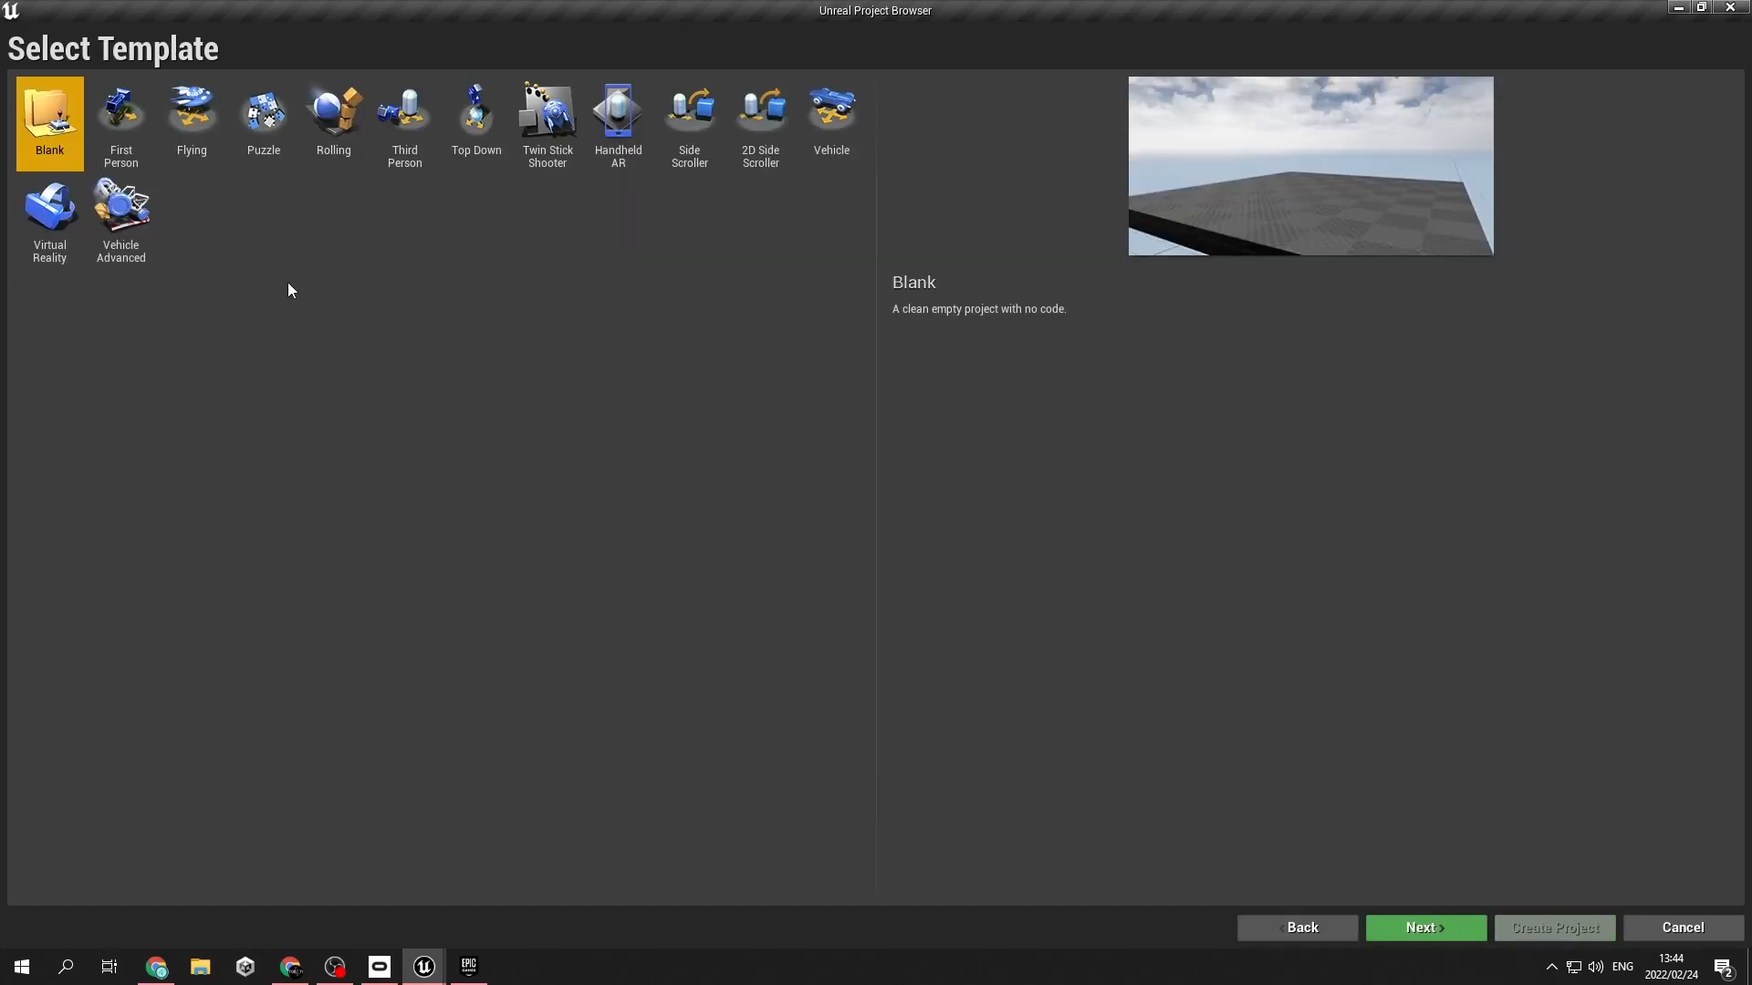
Choose the Virtual Reality template, then review the project folder path and Starter Content choices
{"action": "left_click", "coordinate": [49, 218]}
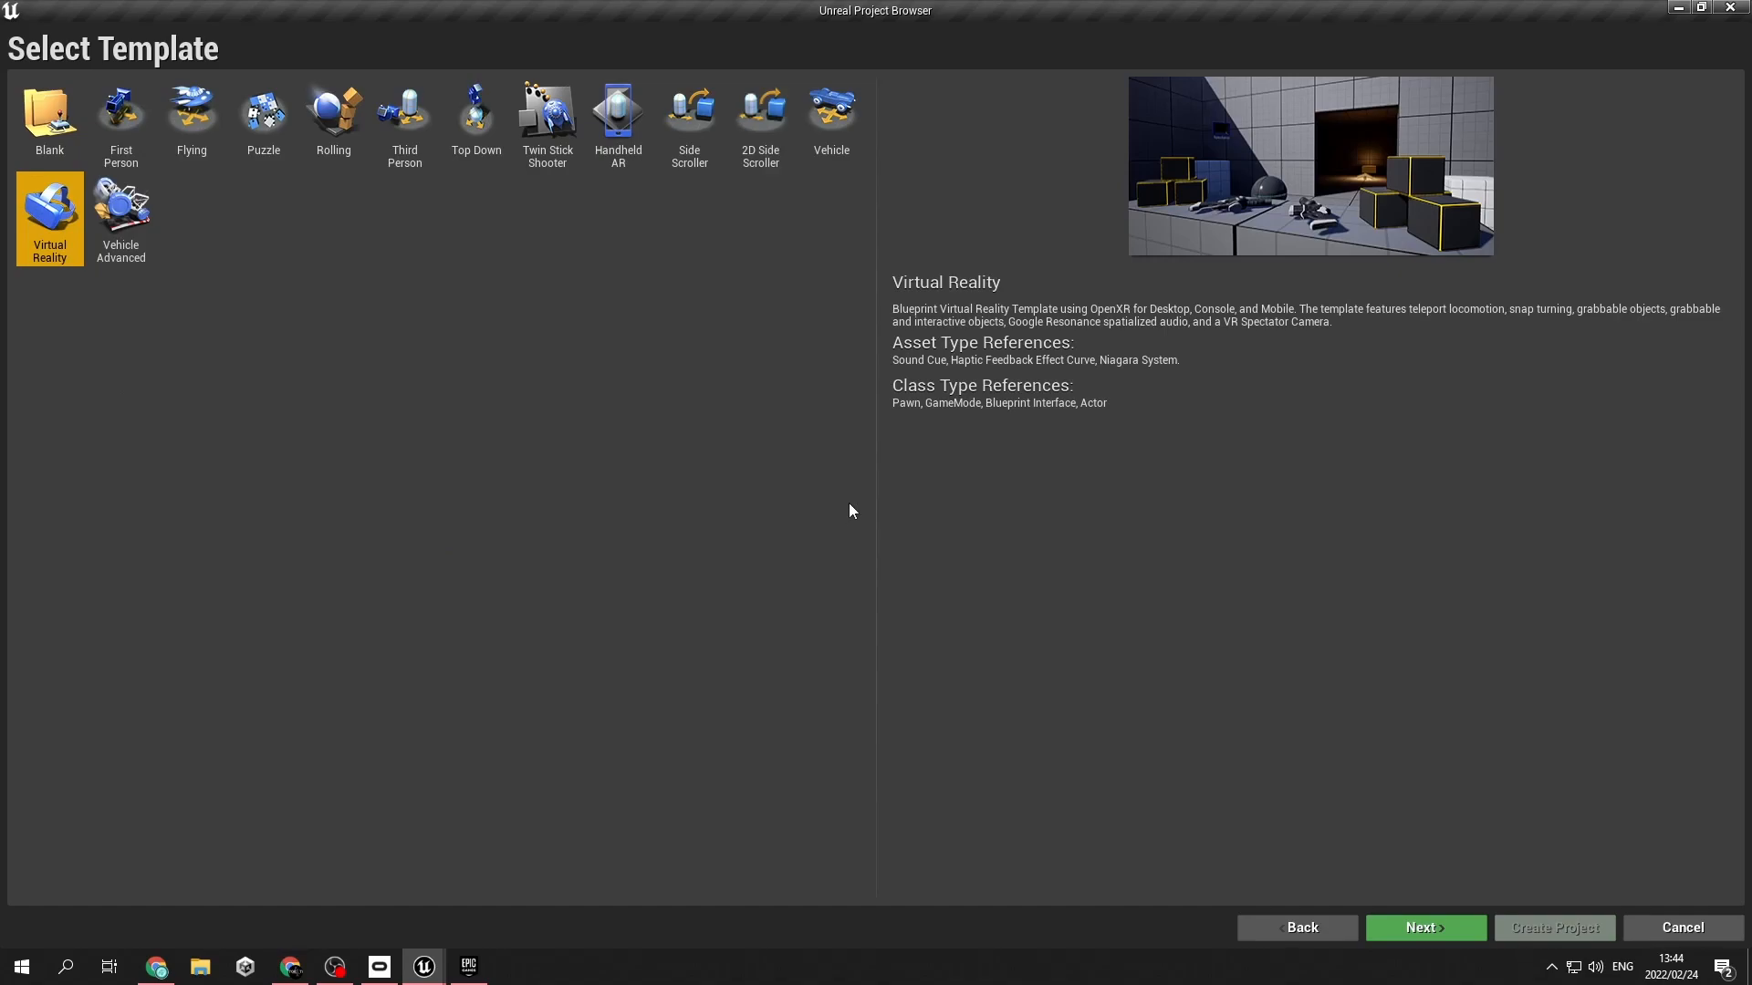
{"action": "left_click", "coordinate": [1424, 927]}
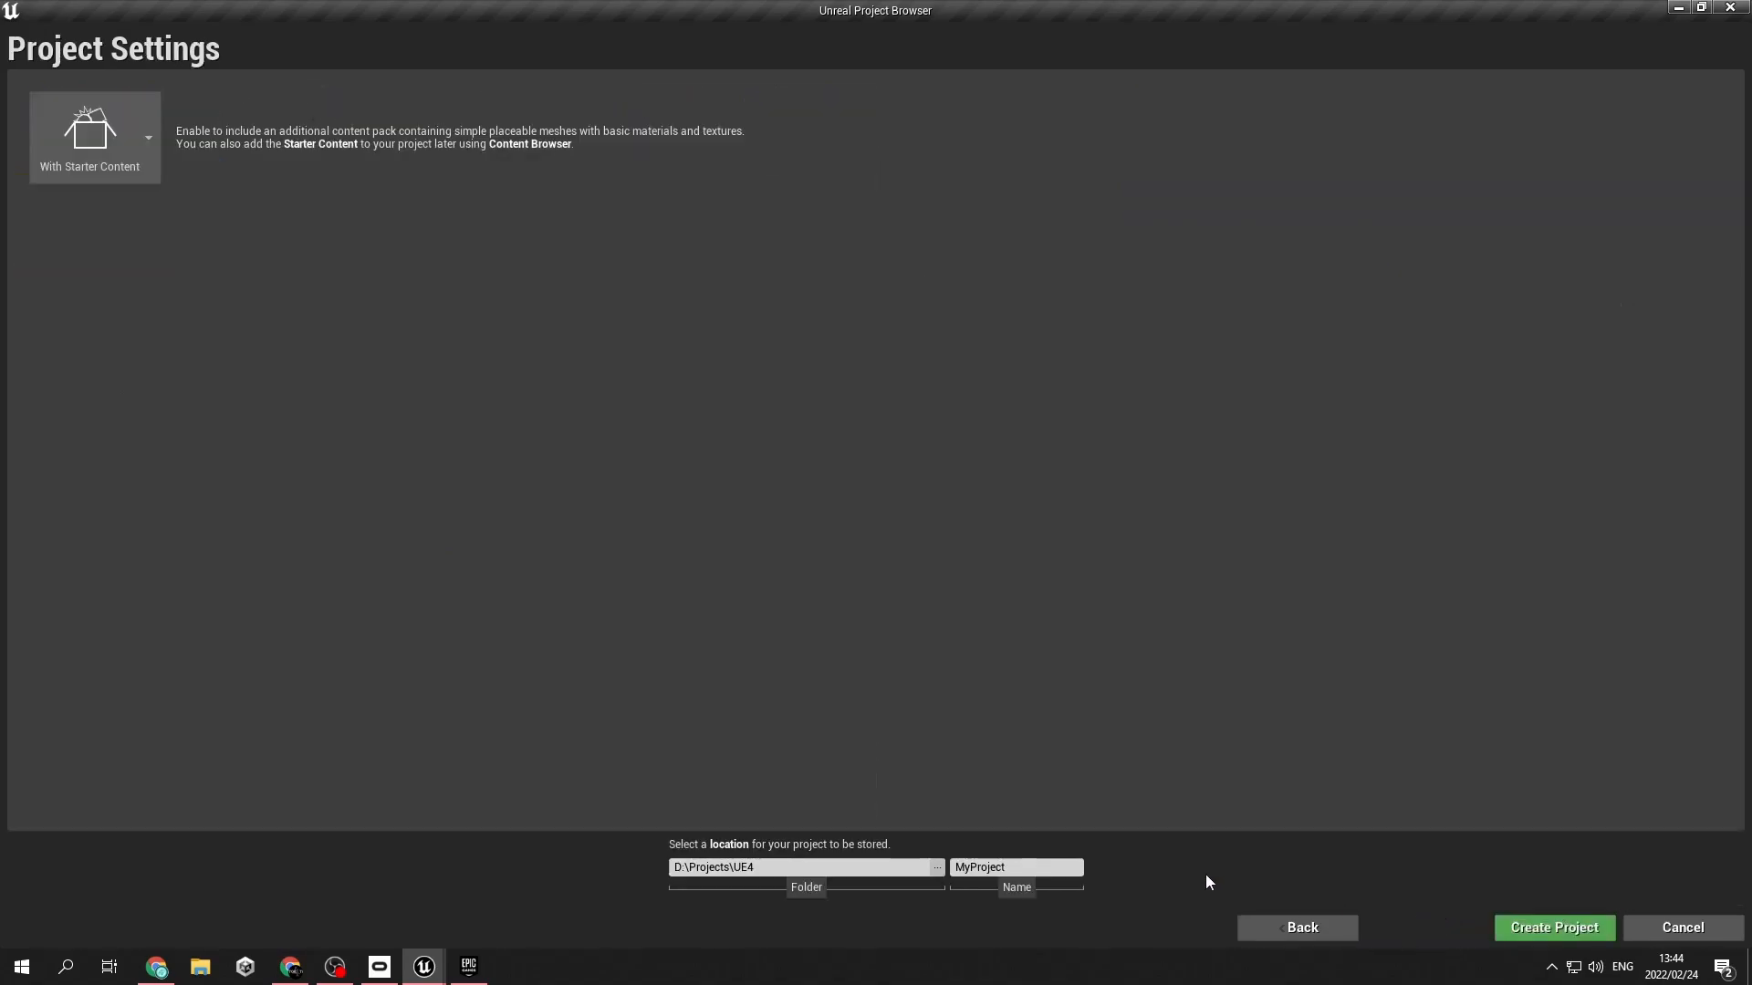
{"action": "left_click", "coordinate": [793, 867]}
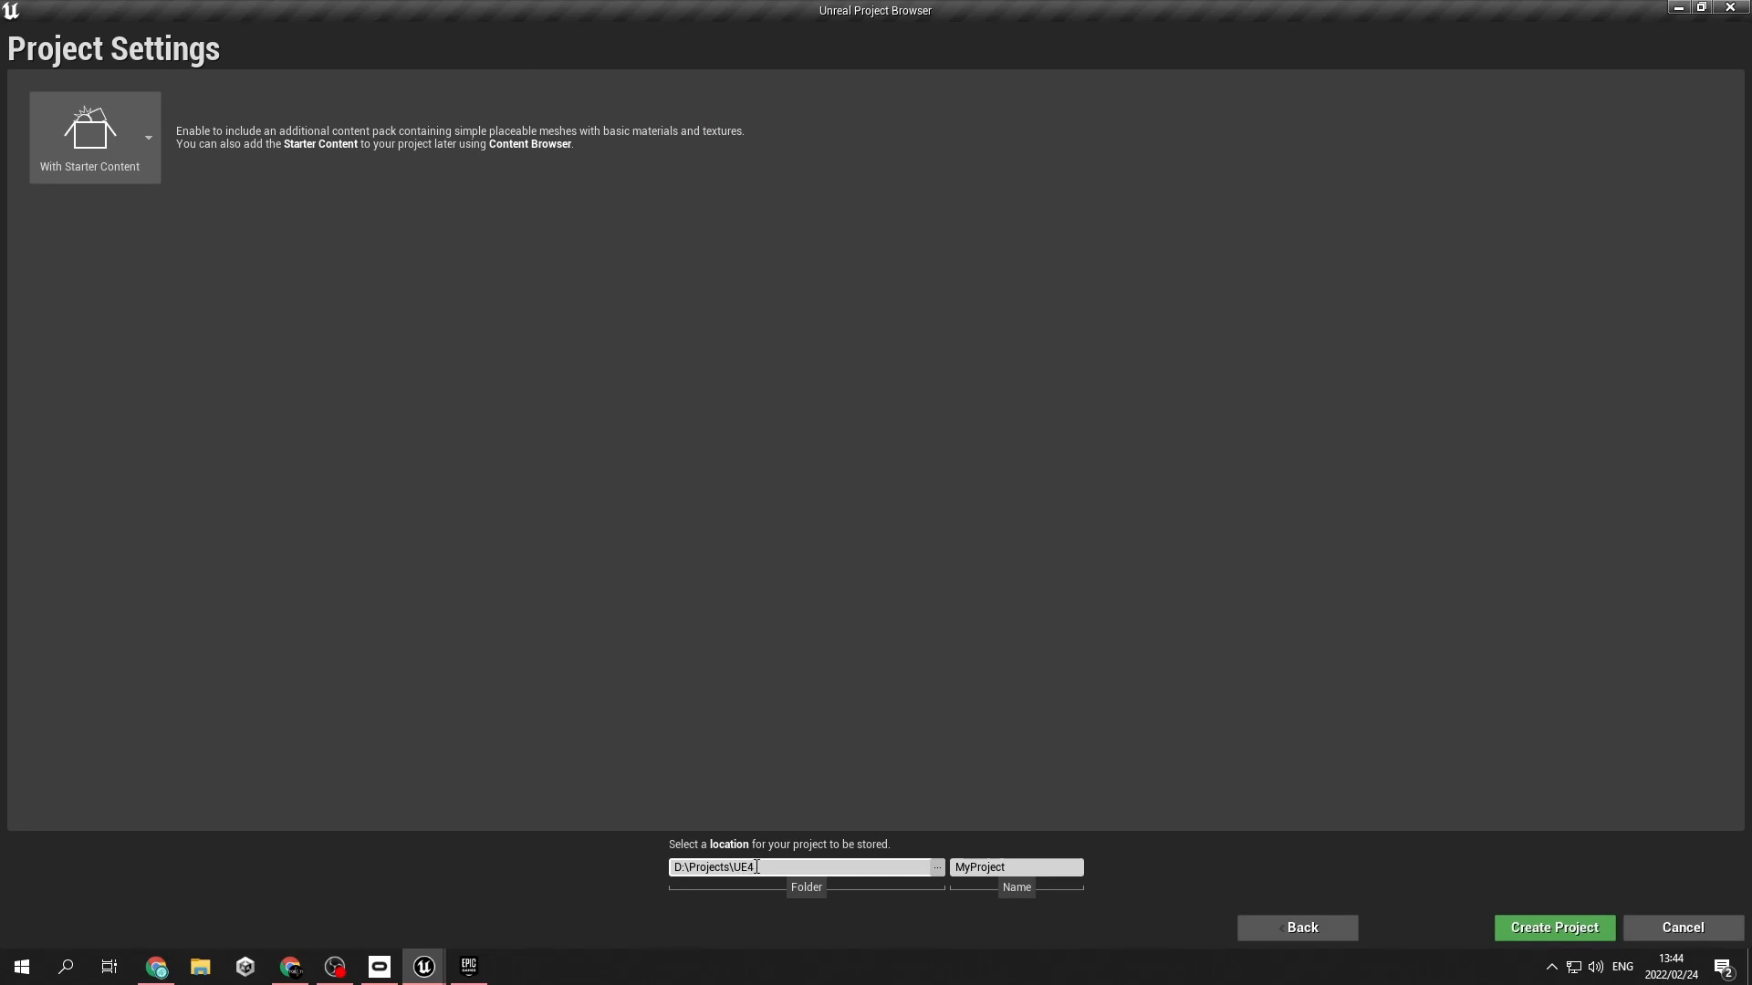
{"action": "left_click", "coordinate": [1015, 867]}
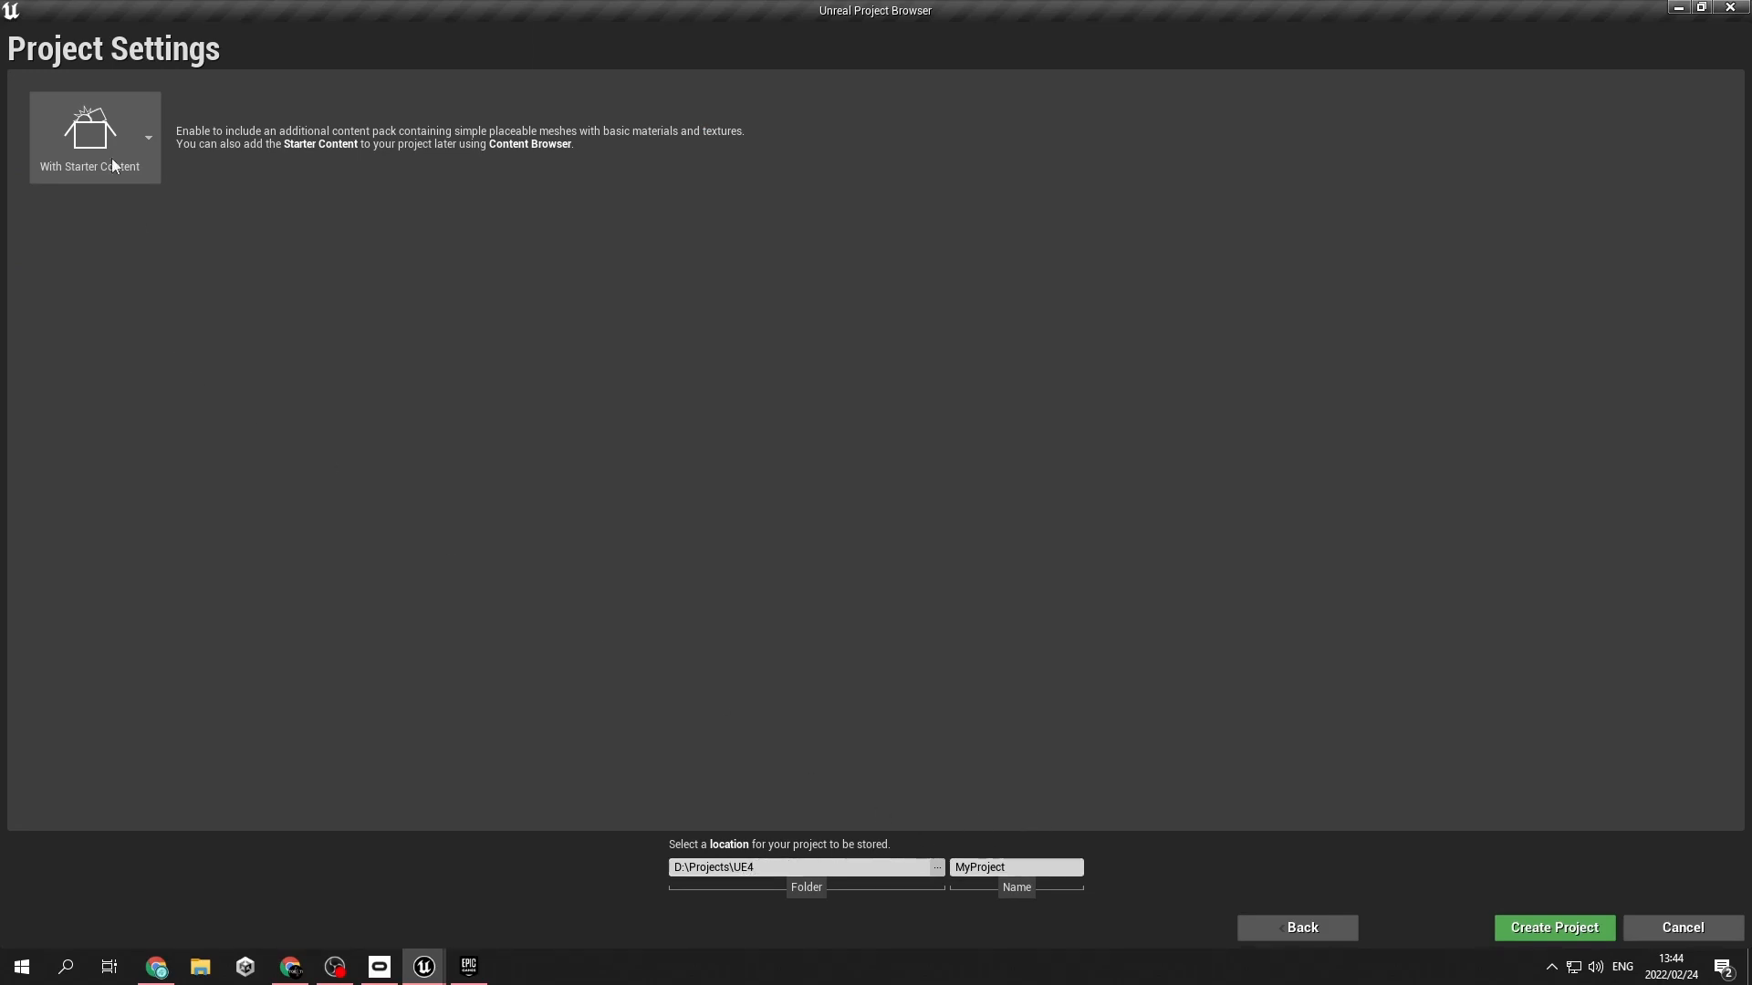
{"action": "left_click", "coordinate": [148, 138]}
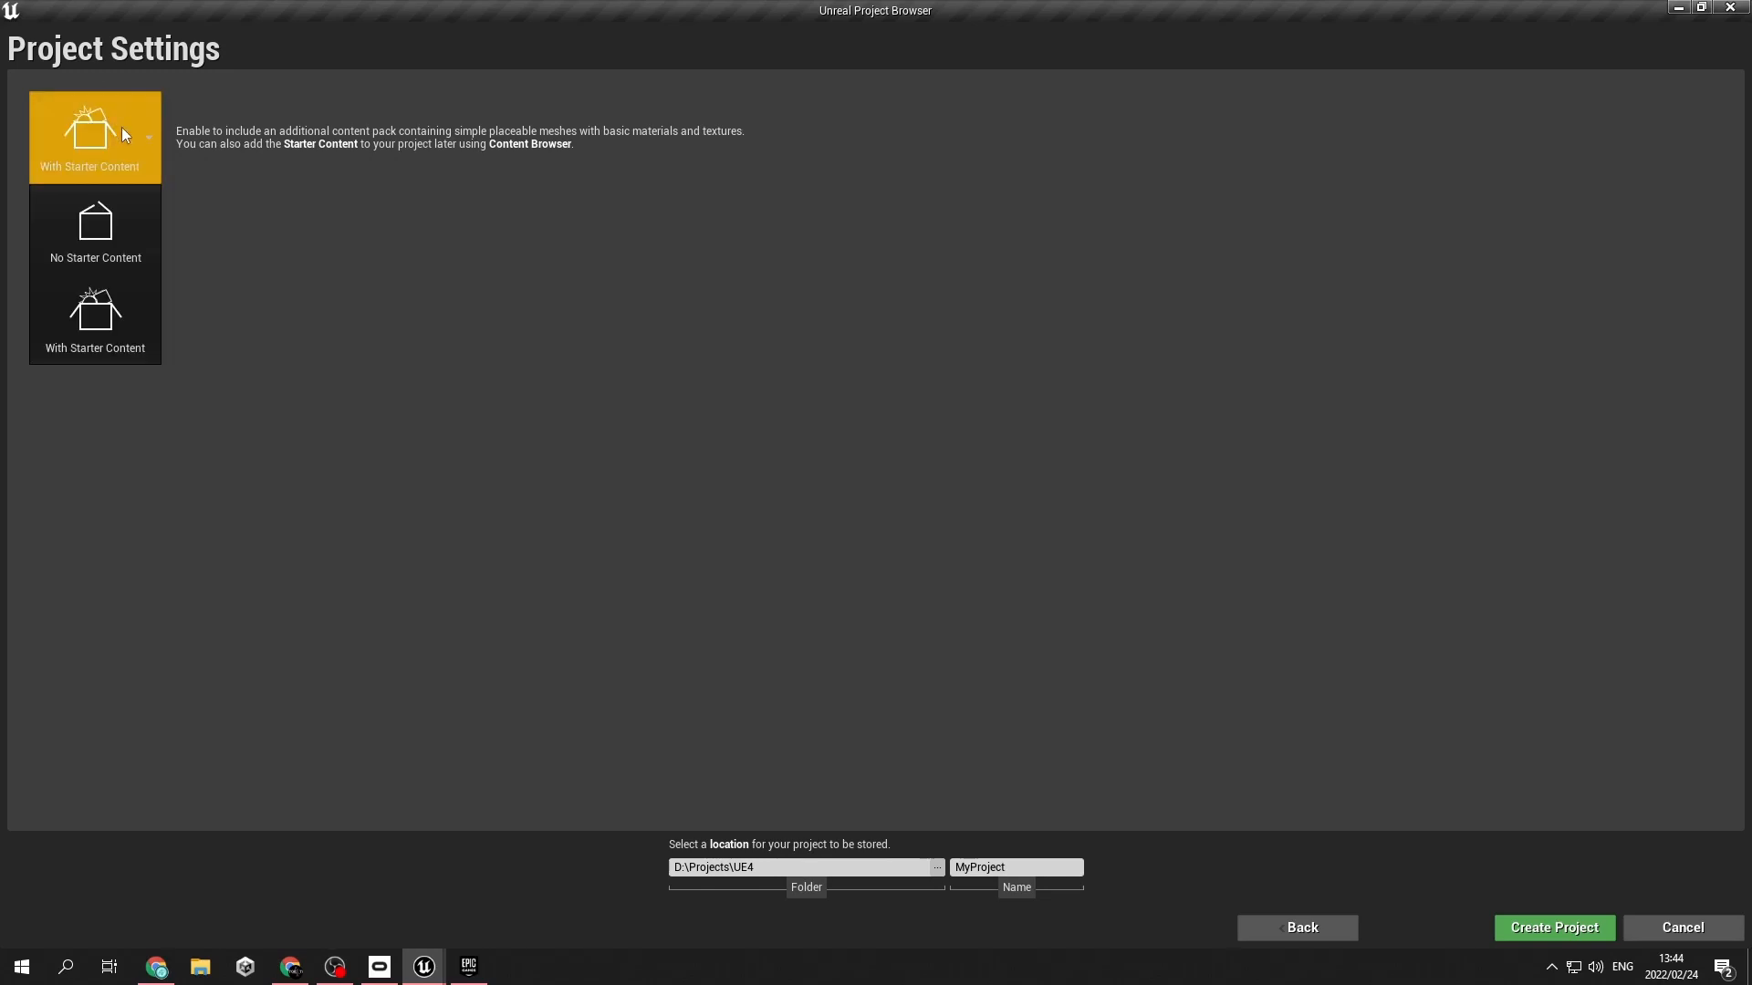
{"action": "mouse_move", "coordinate": [162, 136]}
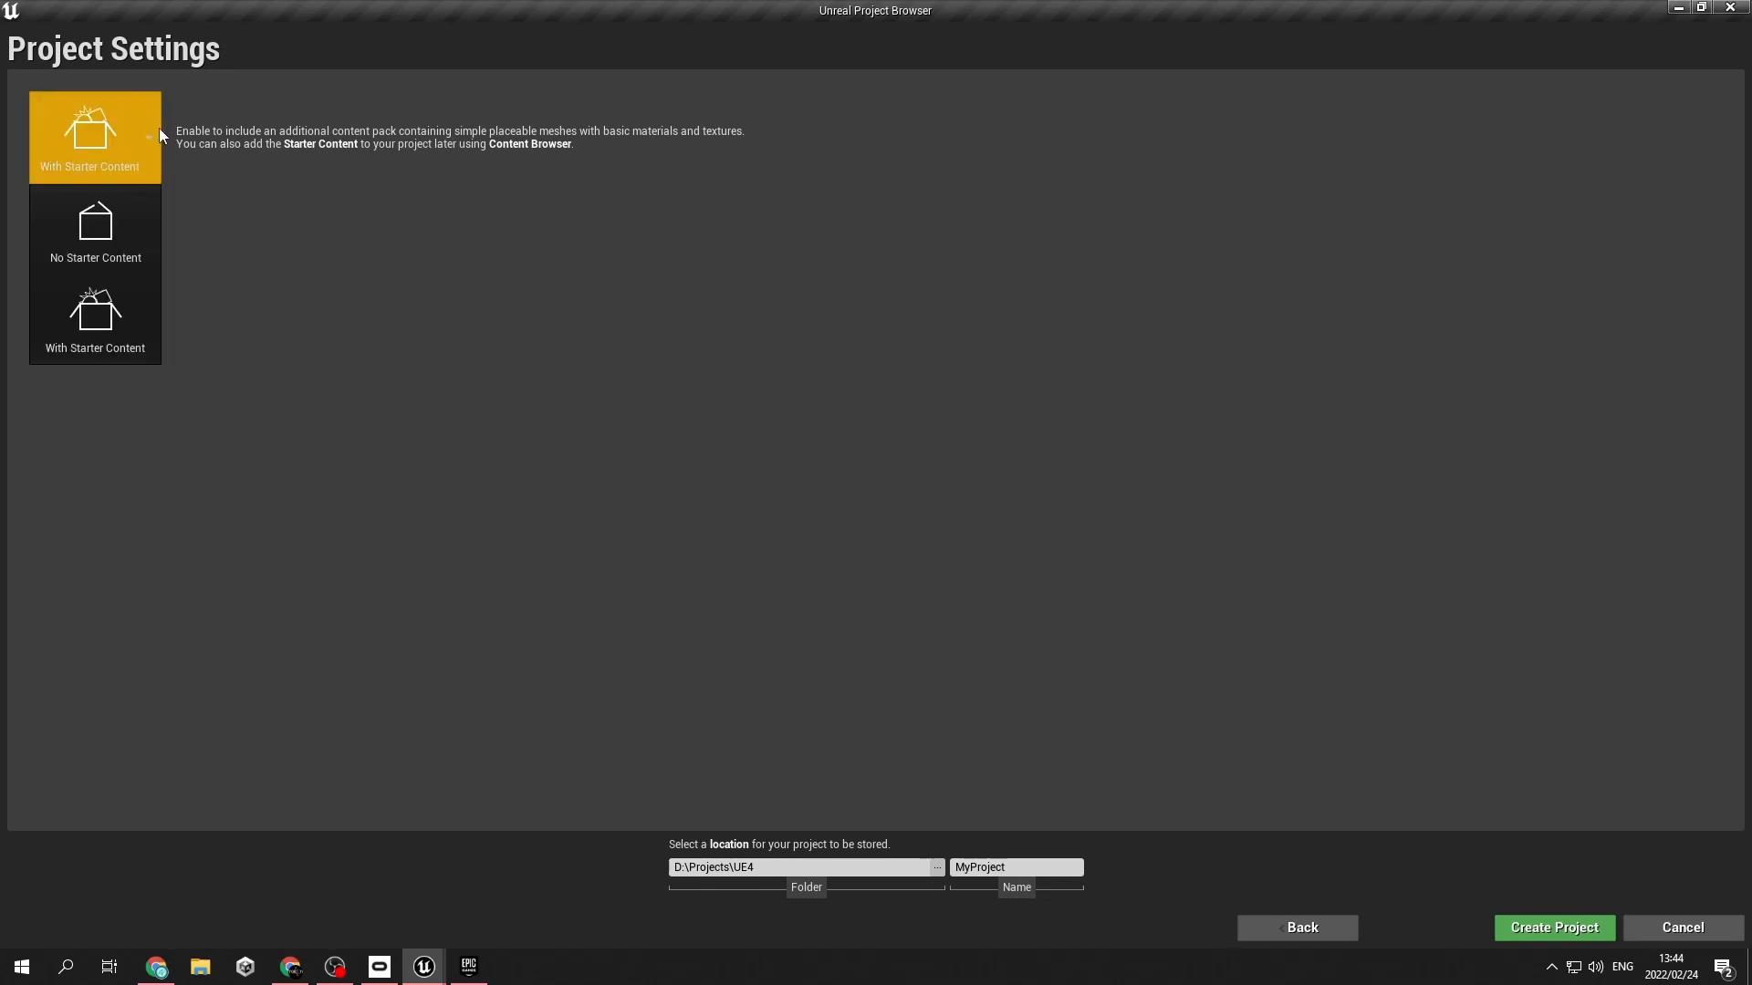
{"action": "left_click", "coordinate": [95, 318]}
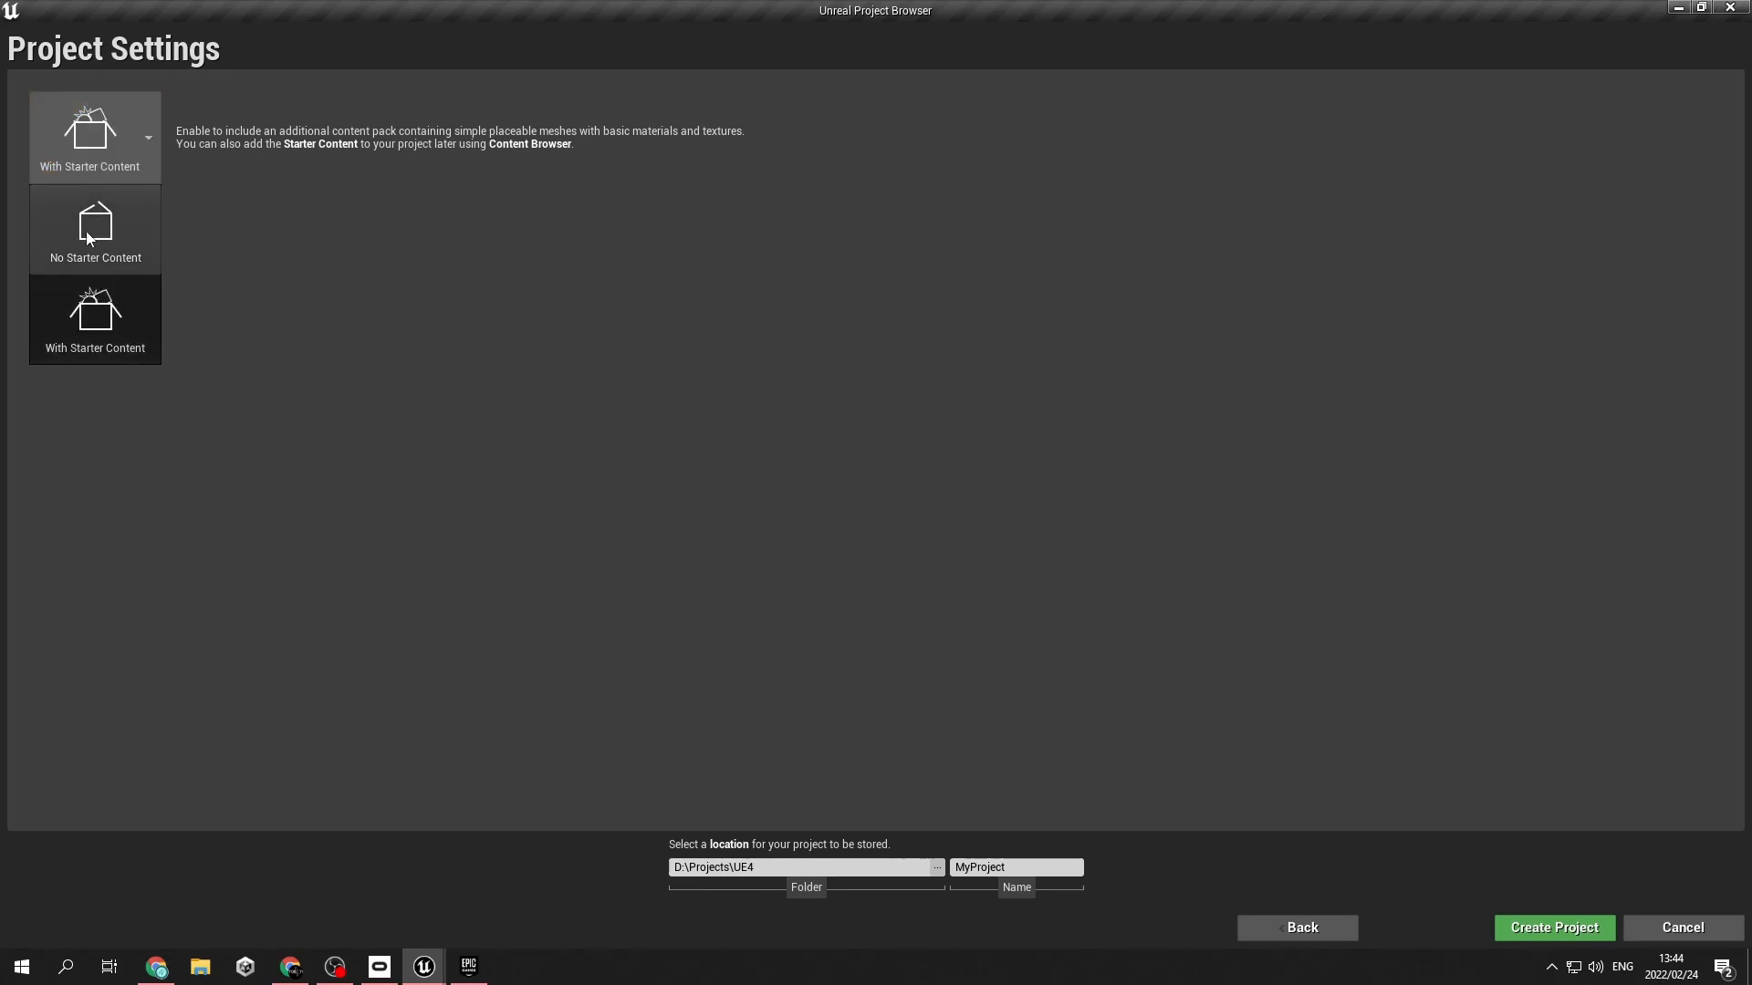
{"action": "mouse_move", "coordinate": [188, 255]}
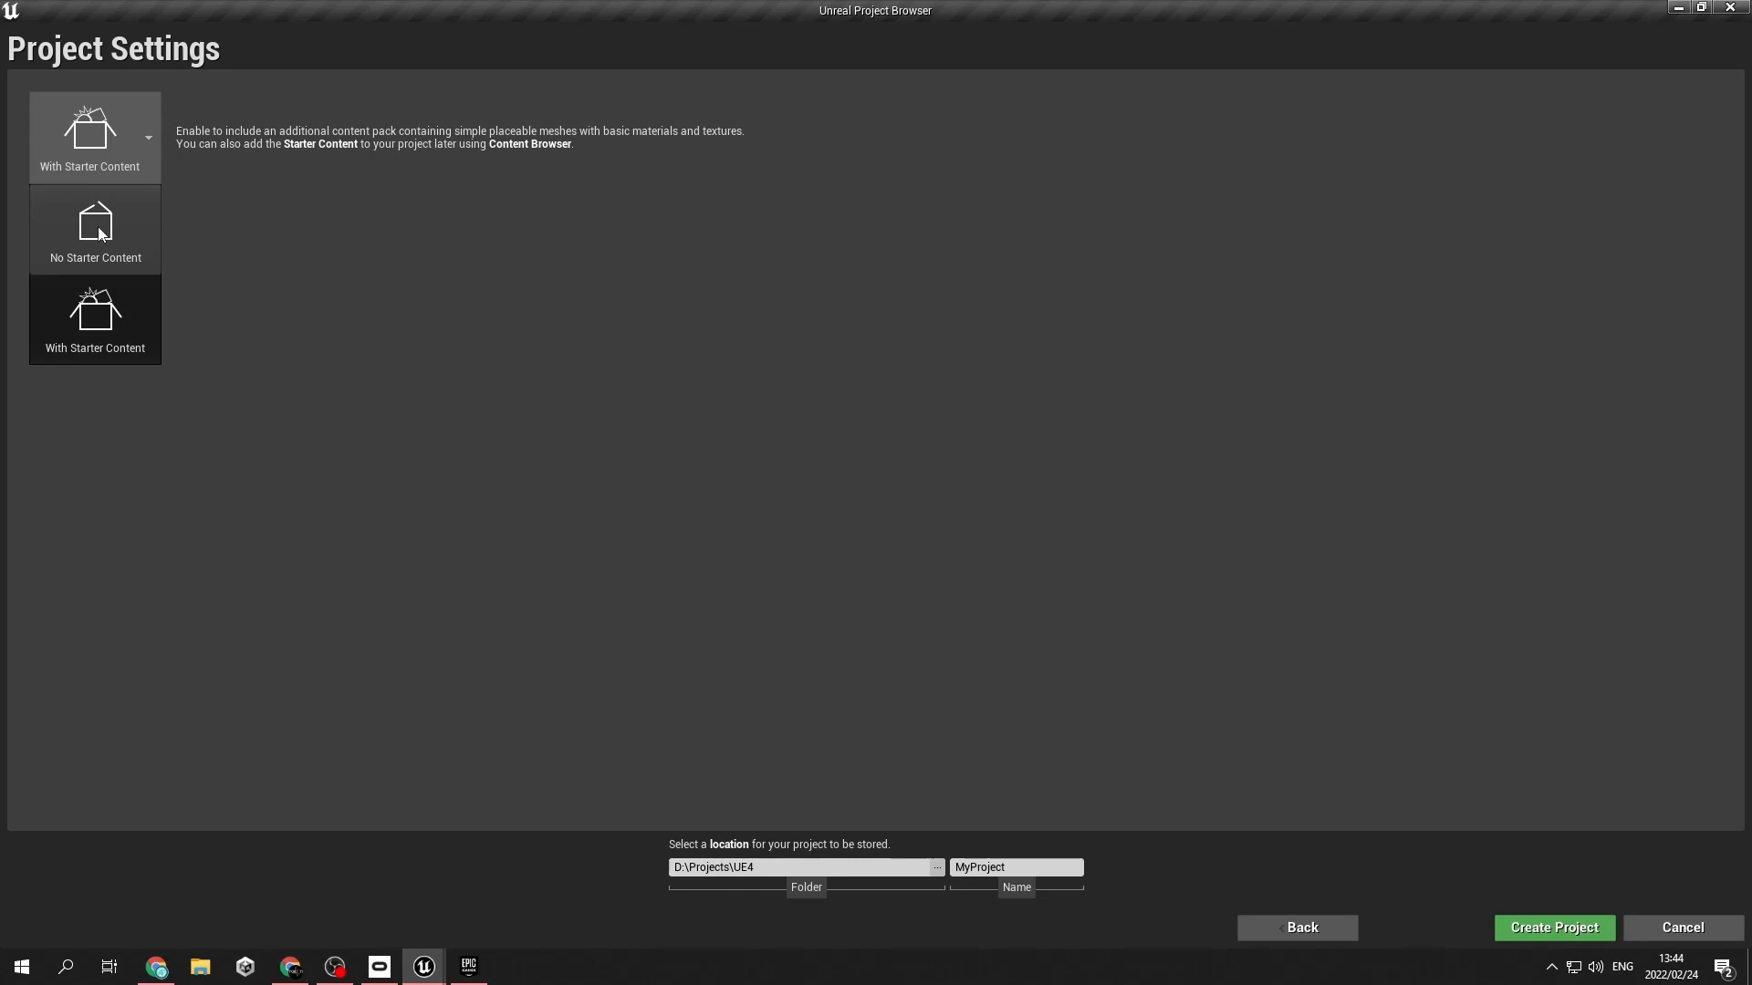
{"action": "mouse_move", "coordinate": [1205, 197]}
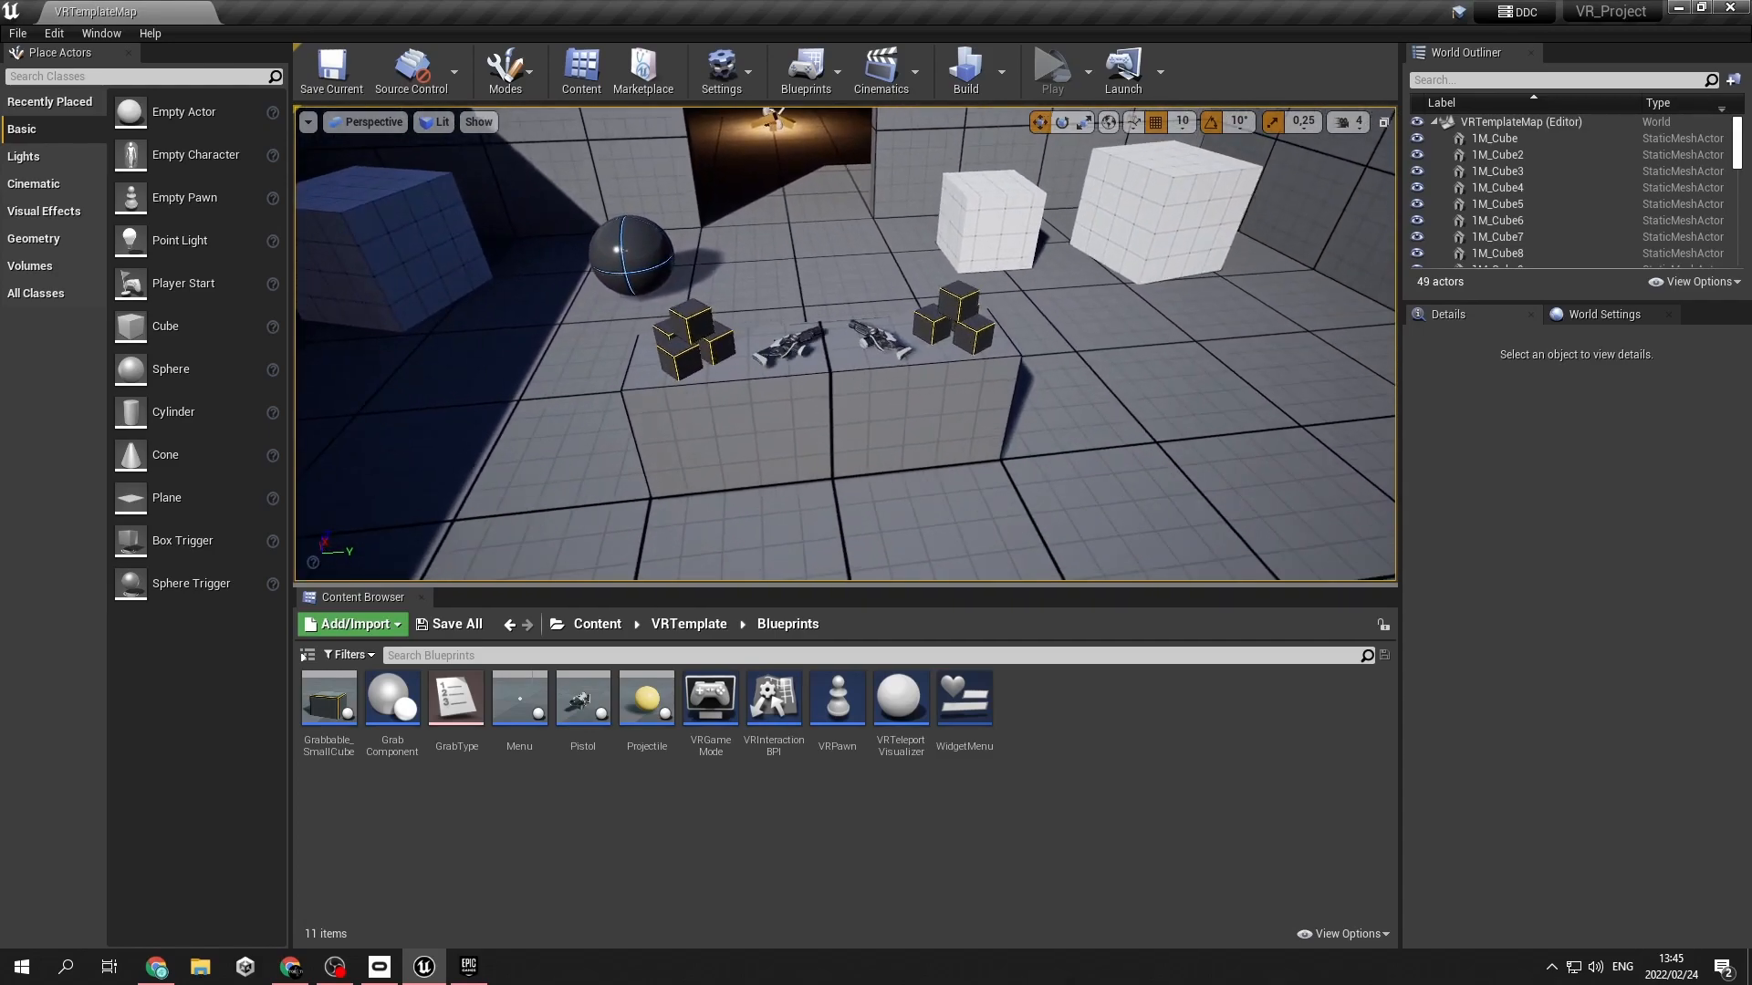
Inspect the SM_Ball_01 ball's details, then open the Pistol blueprint
{"action": "left_click", "coordinate": [816, 358]}
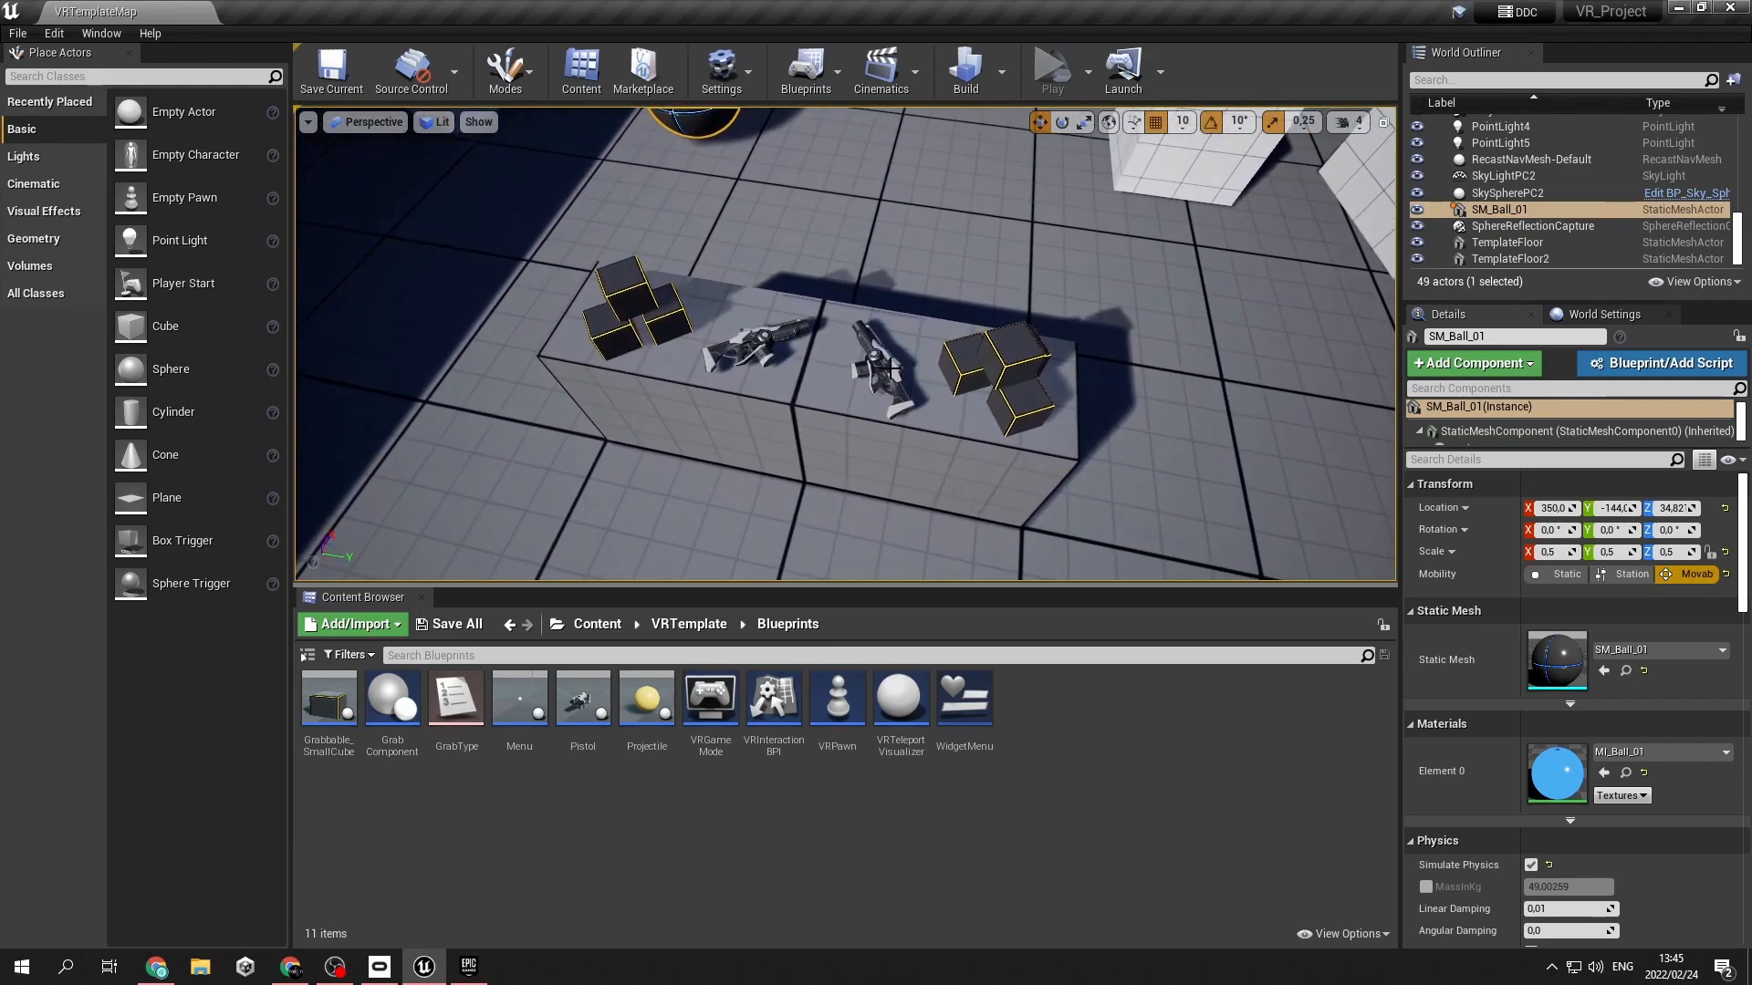
{"action": "left_click", "coordinate": [1676, 363]}
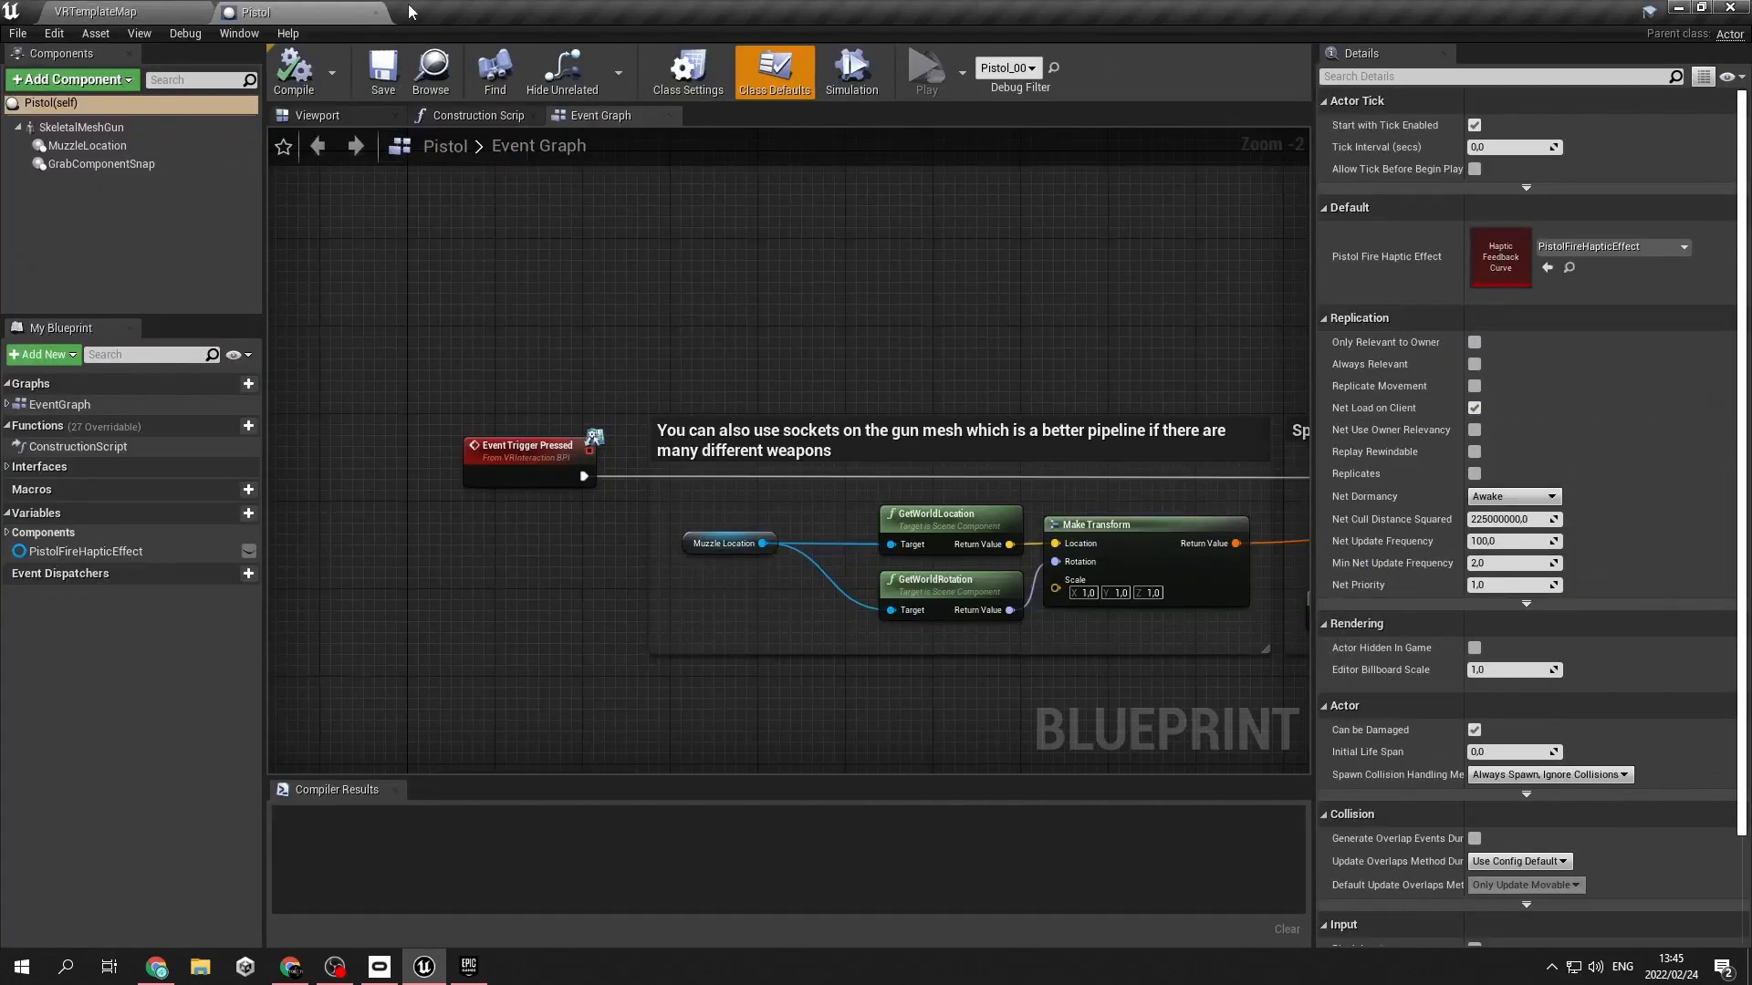
Return from the Pistol blueprint to the VRTemplateMap level tab
{"action": "left_click", "coordinate": [95, 11]}
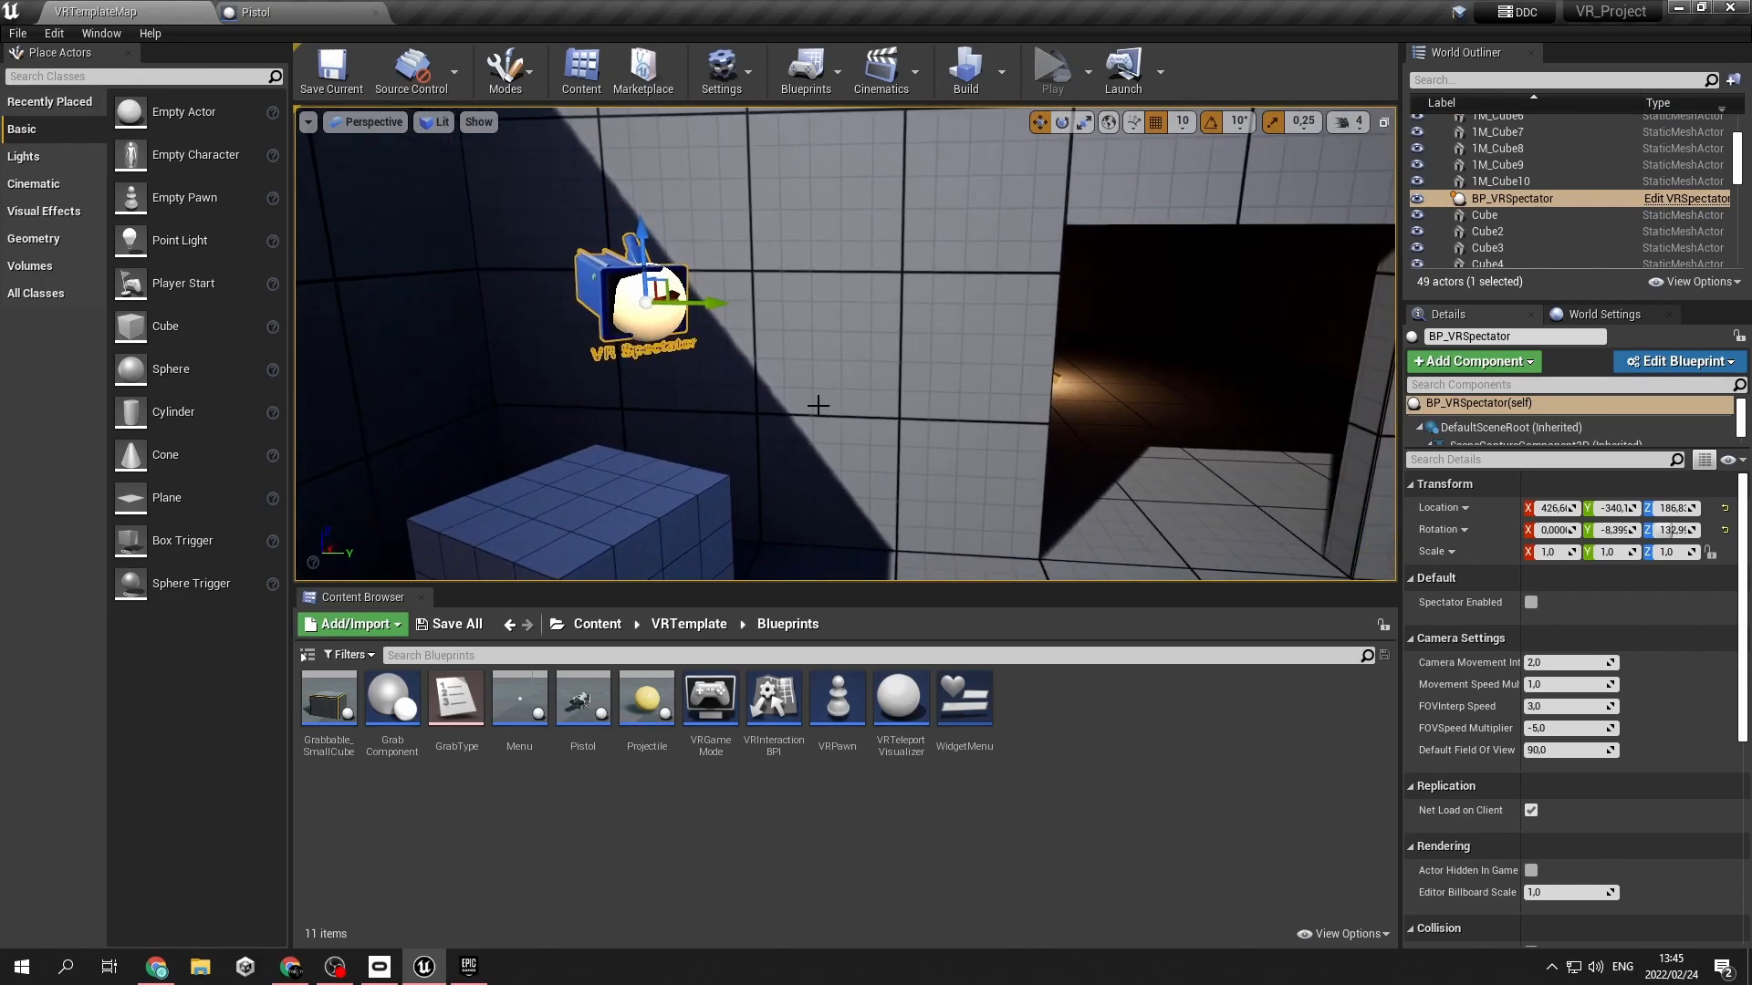
{"action": "mouse_move", "coordinate": [835, 392]}
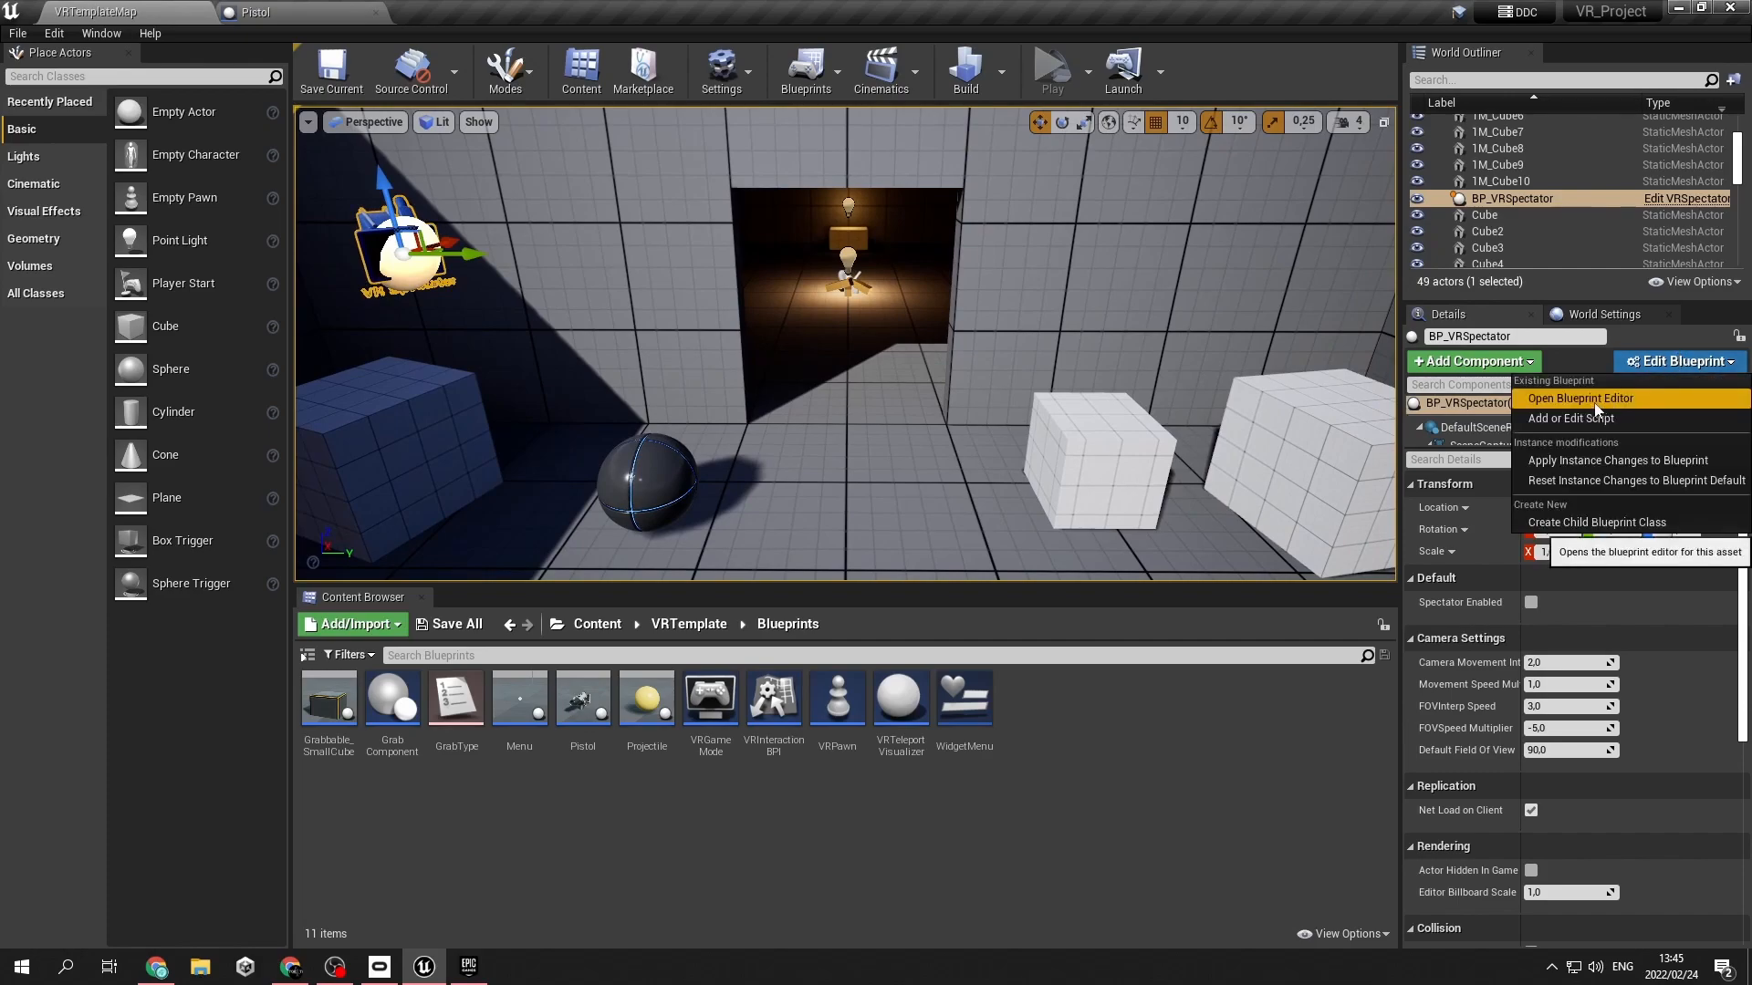
Open BP_VRSpectator in the Blueprint Editor and scroll through its Event Graph
{"action": "left_click", "coordinate": [1580, 398]}
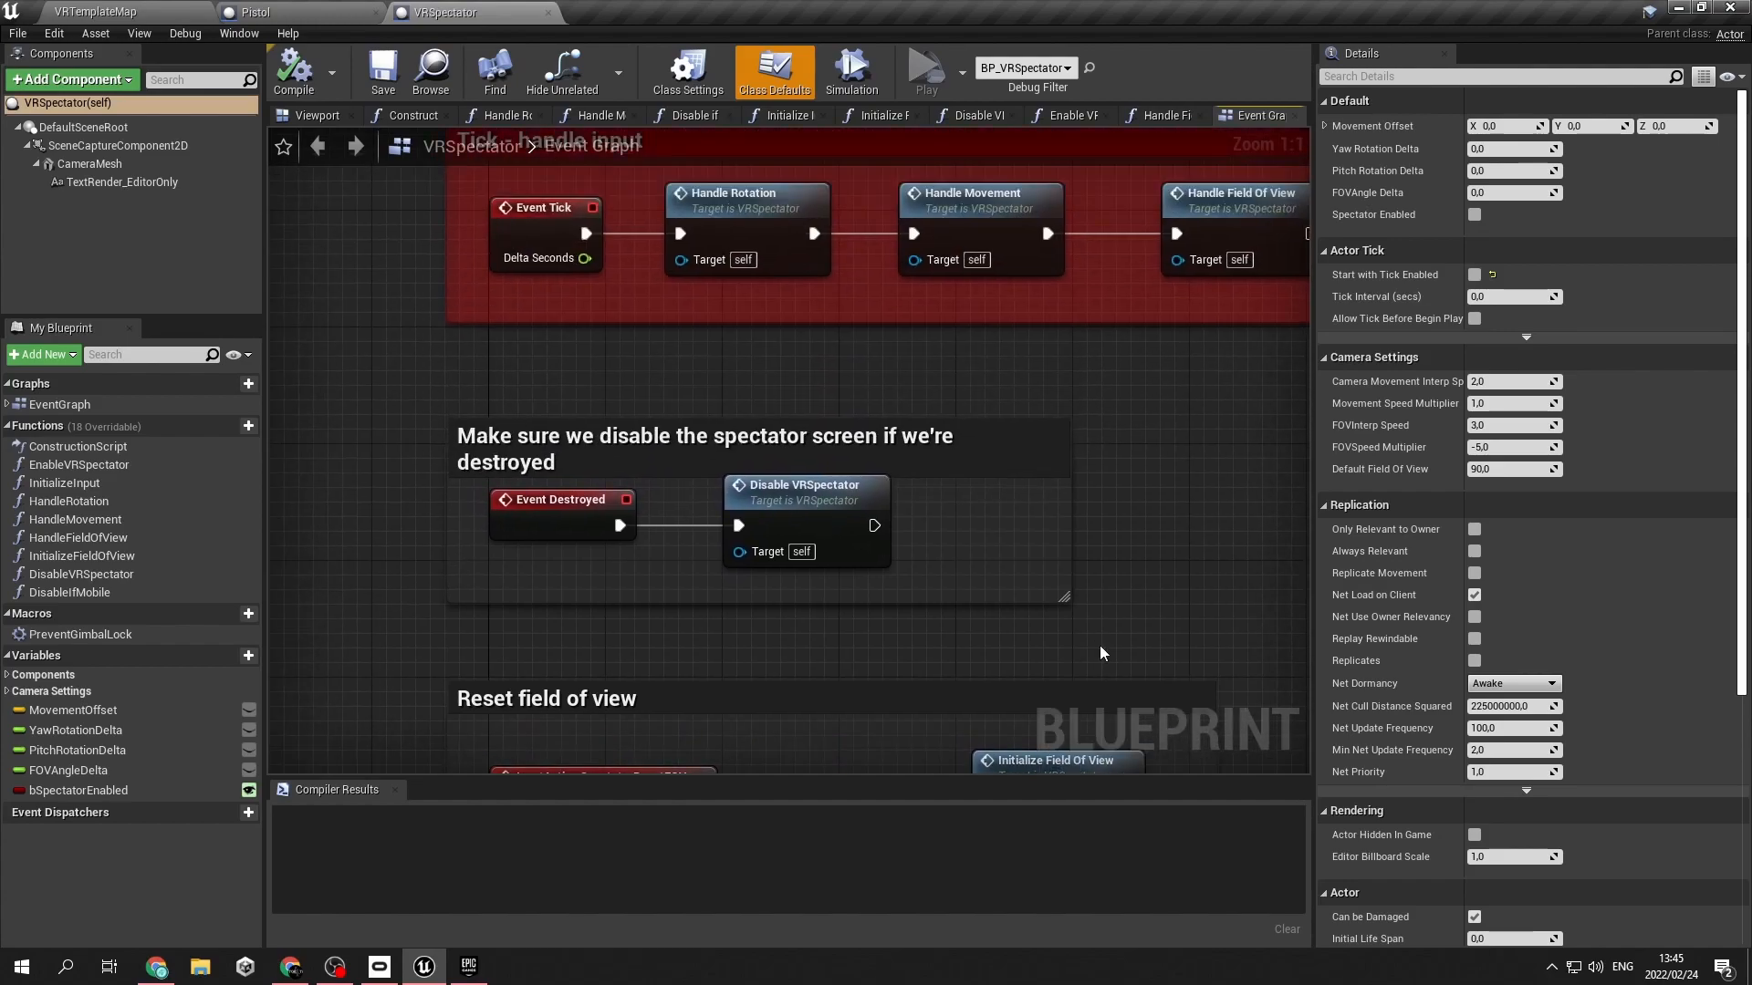
{"action": "scroll", "scroll_direction": "down", "scroll_amount": 3}
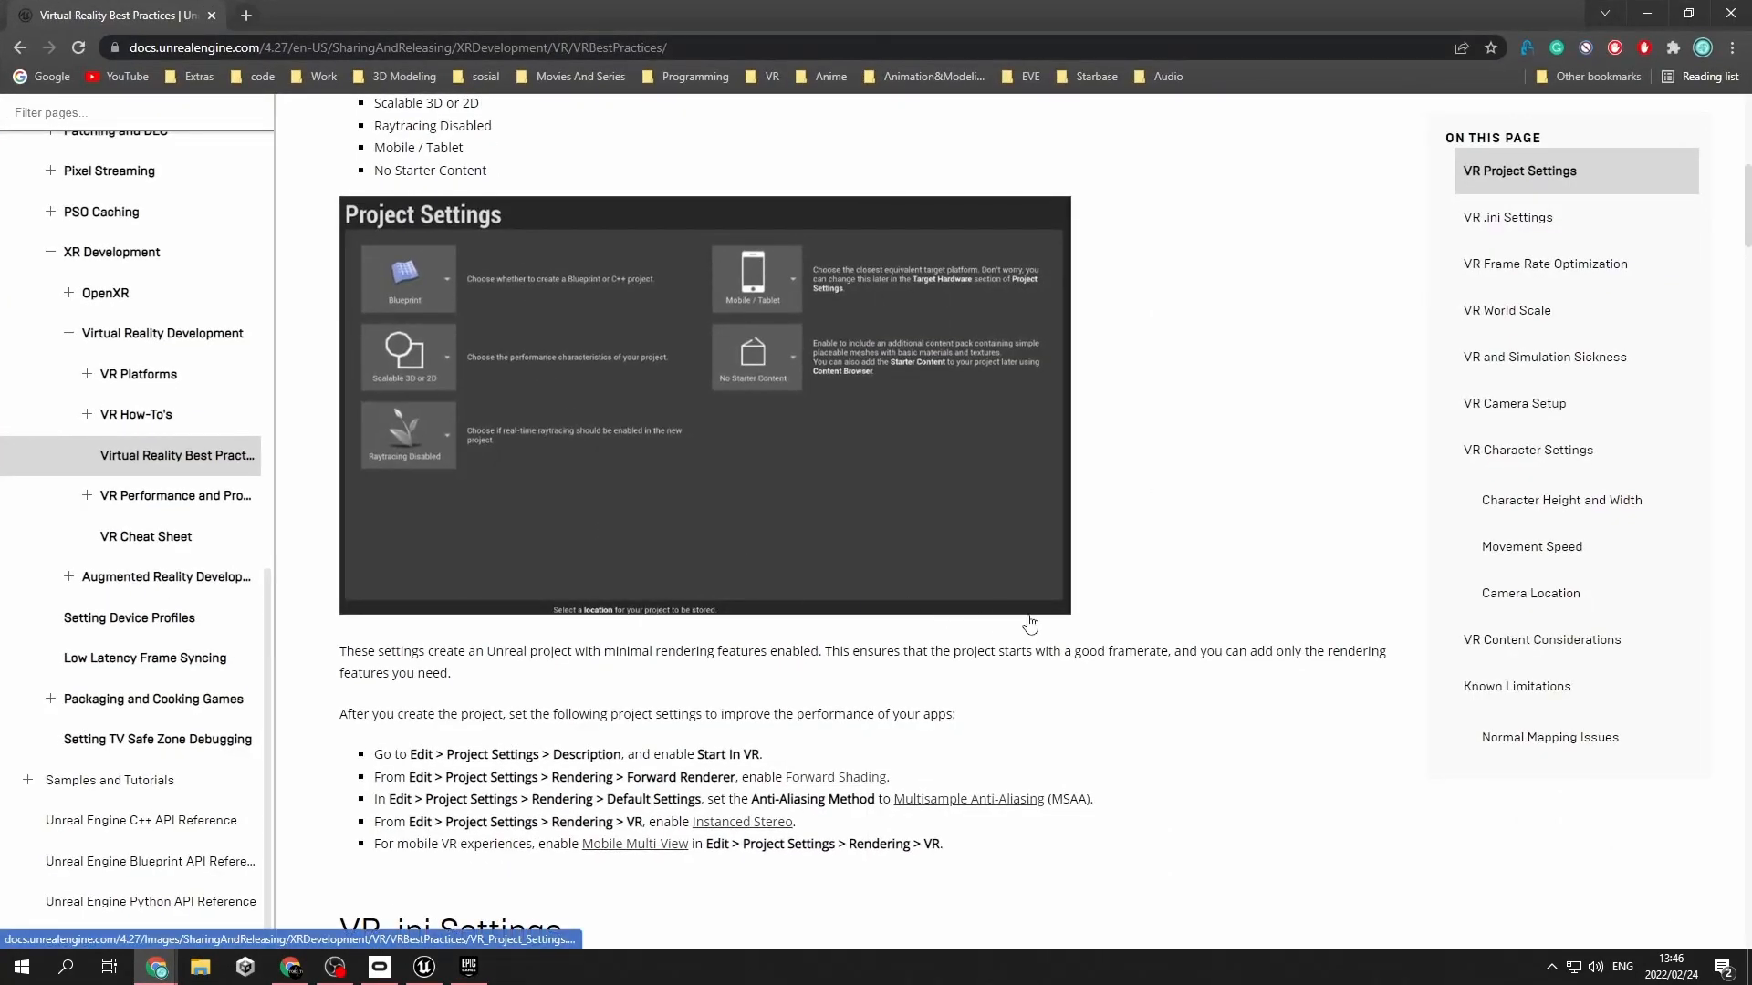
Scroll past VR .ini Settings and Frame Rate Optimization to the VR World Scale section
{"action": "scroll", "scroll_direction": "down", "scroll_amount": 3}
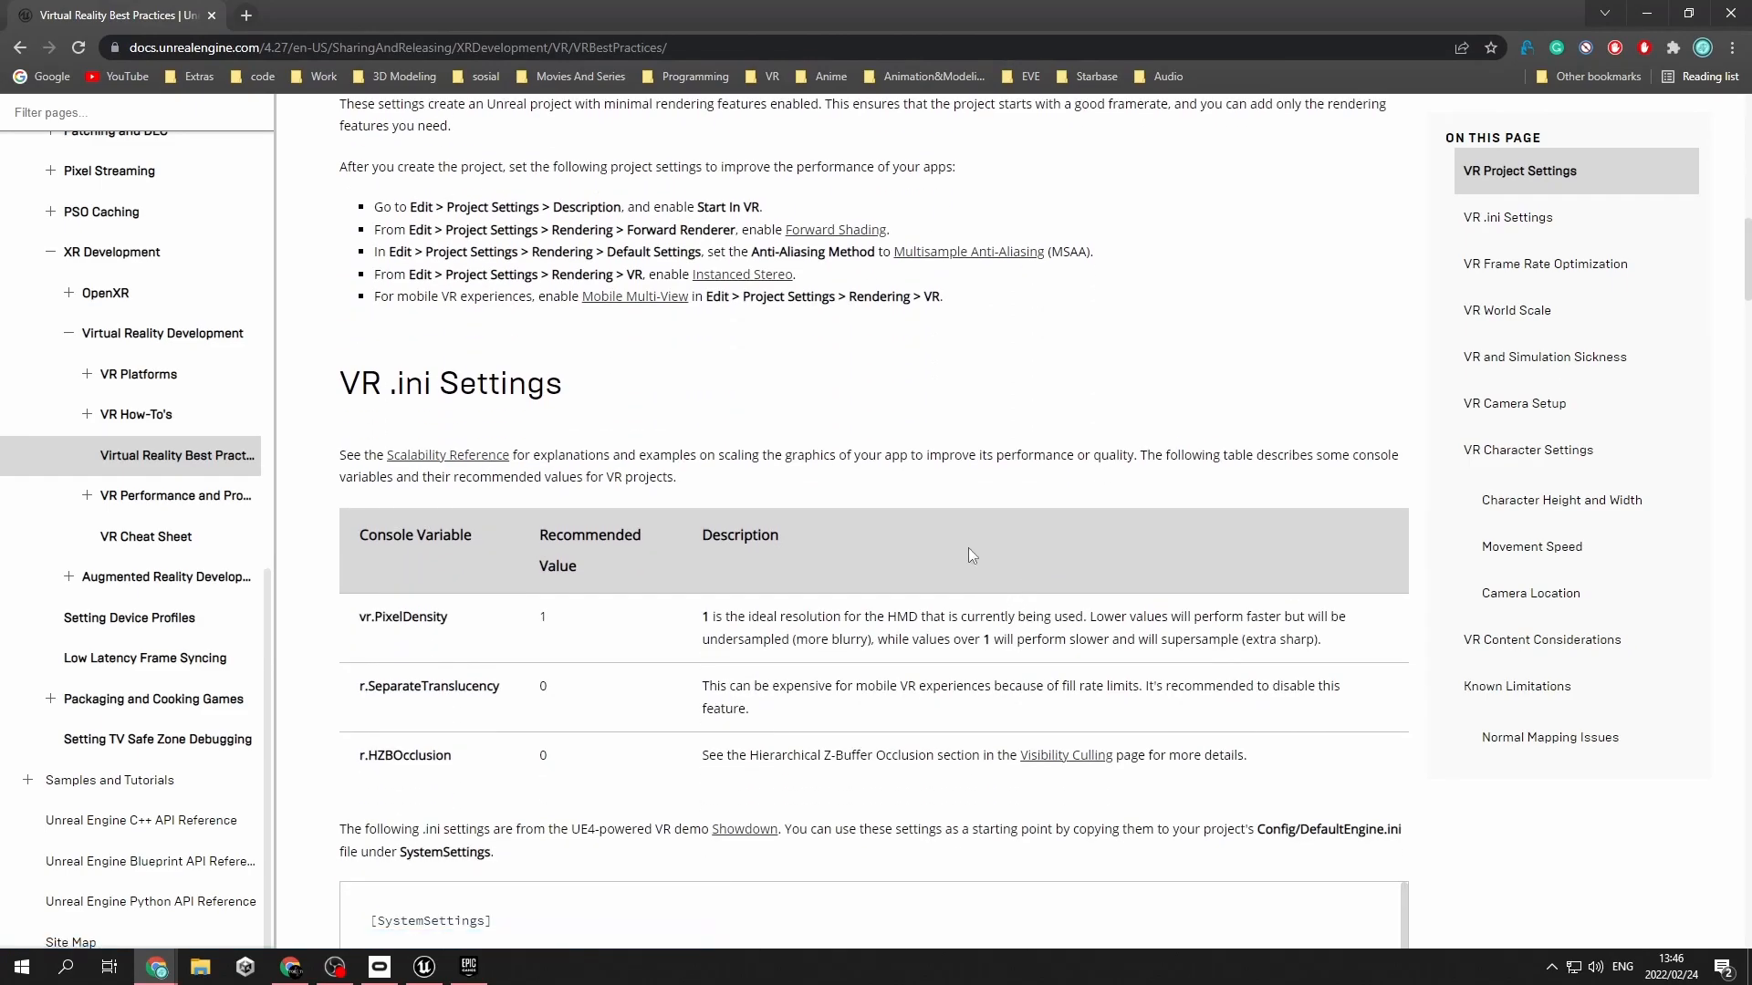
{"action": "mouse_move", "coordinate": [691, 362]}
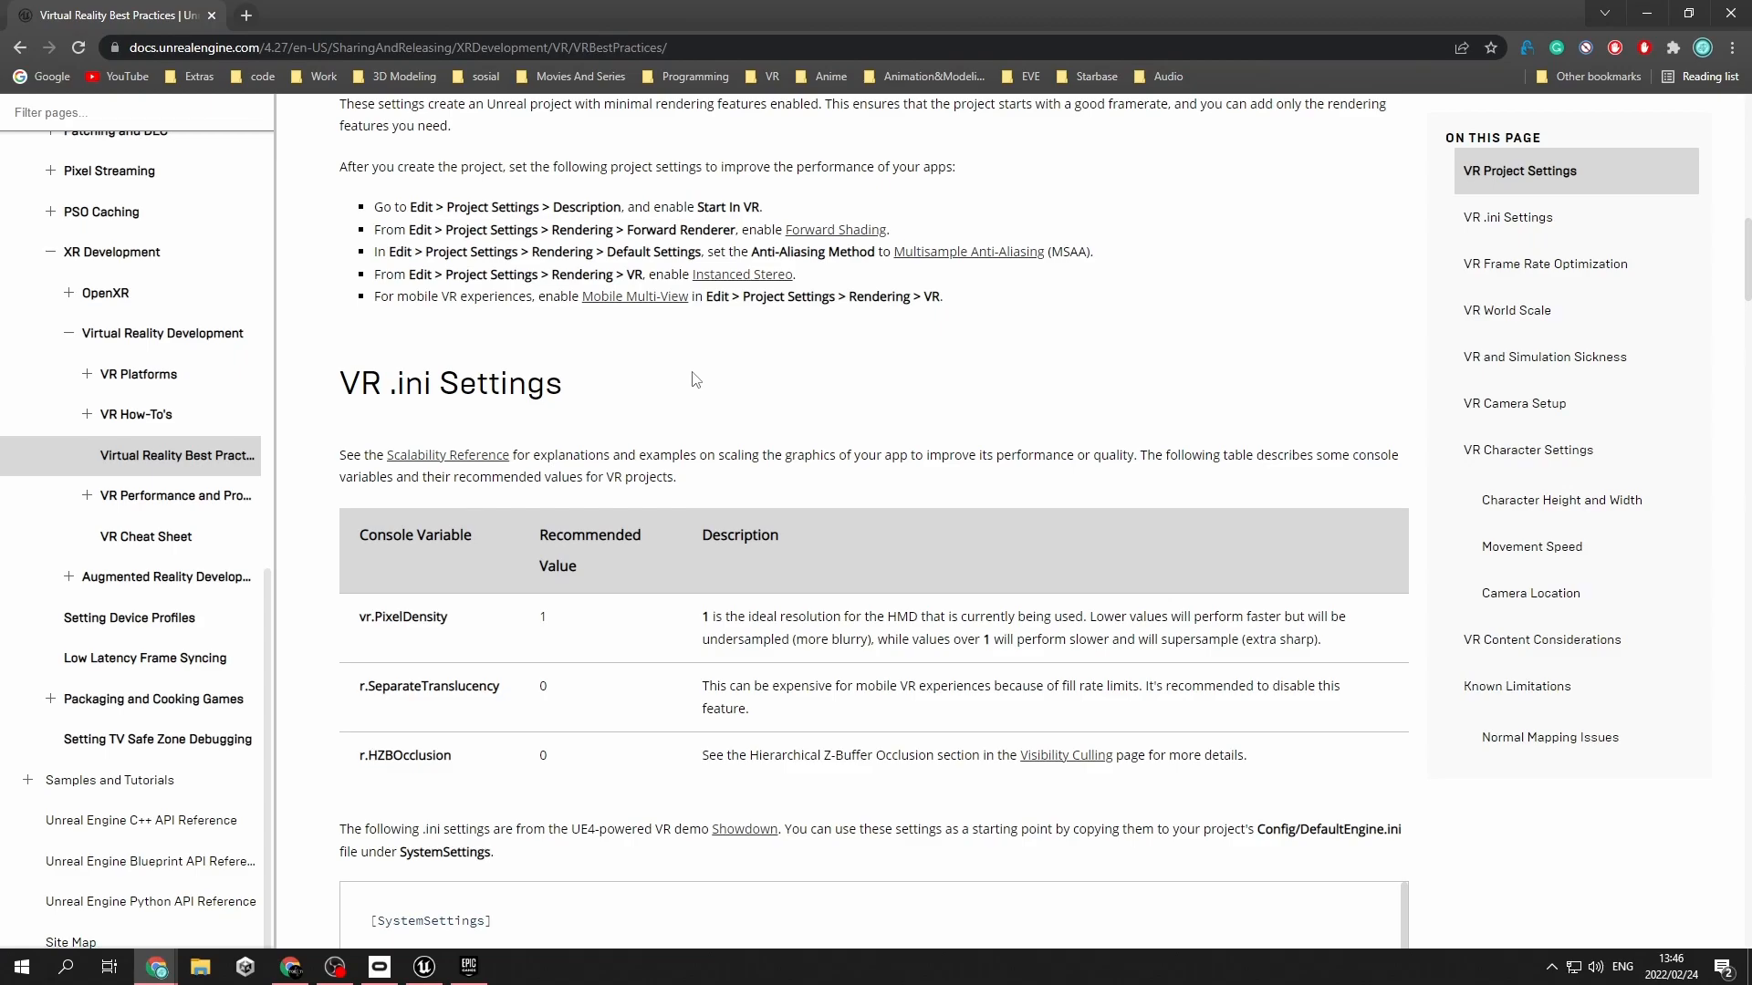
{"action": "mouse_move", "coordinate": [666, 365]}
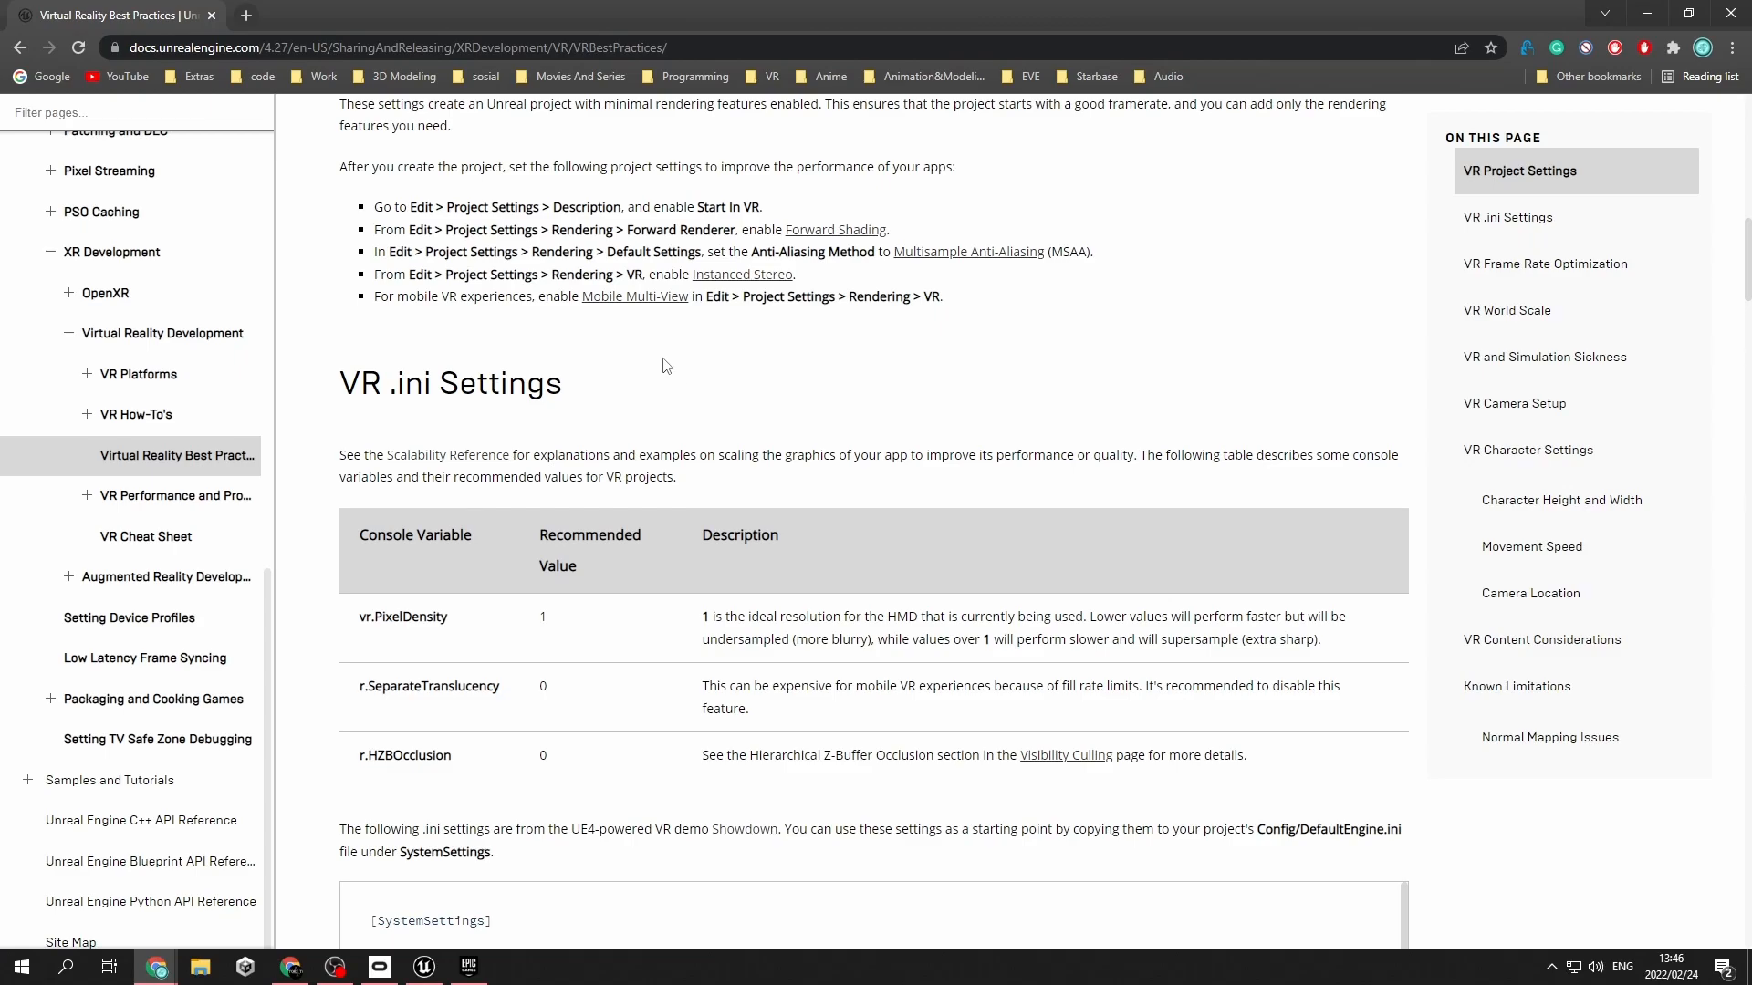
{"action": "scroll", "scroll_direction": "down", "scroll_amount": 3}
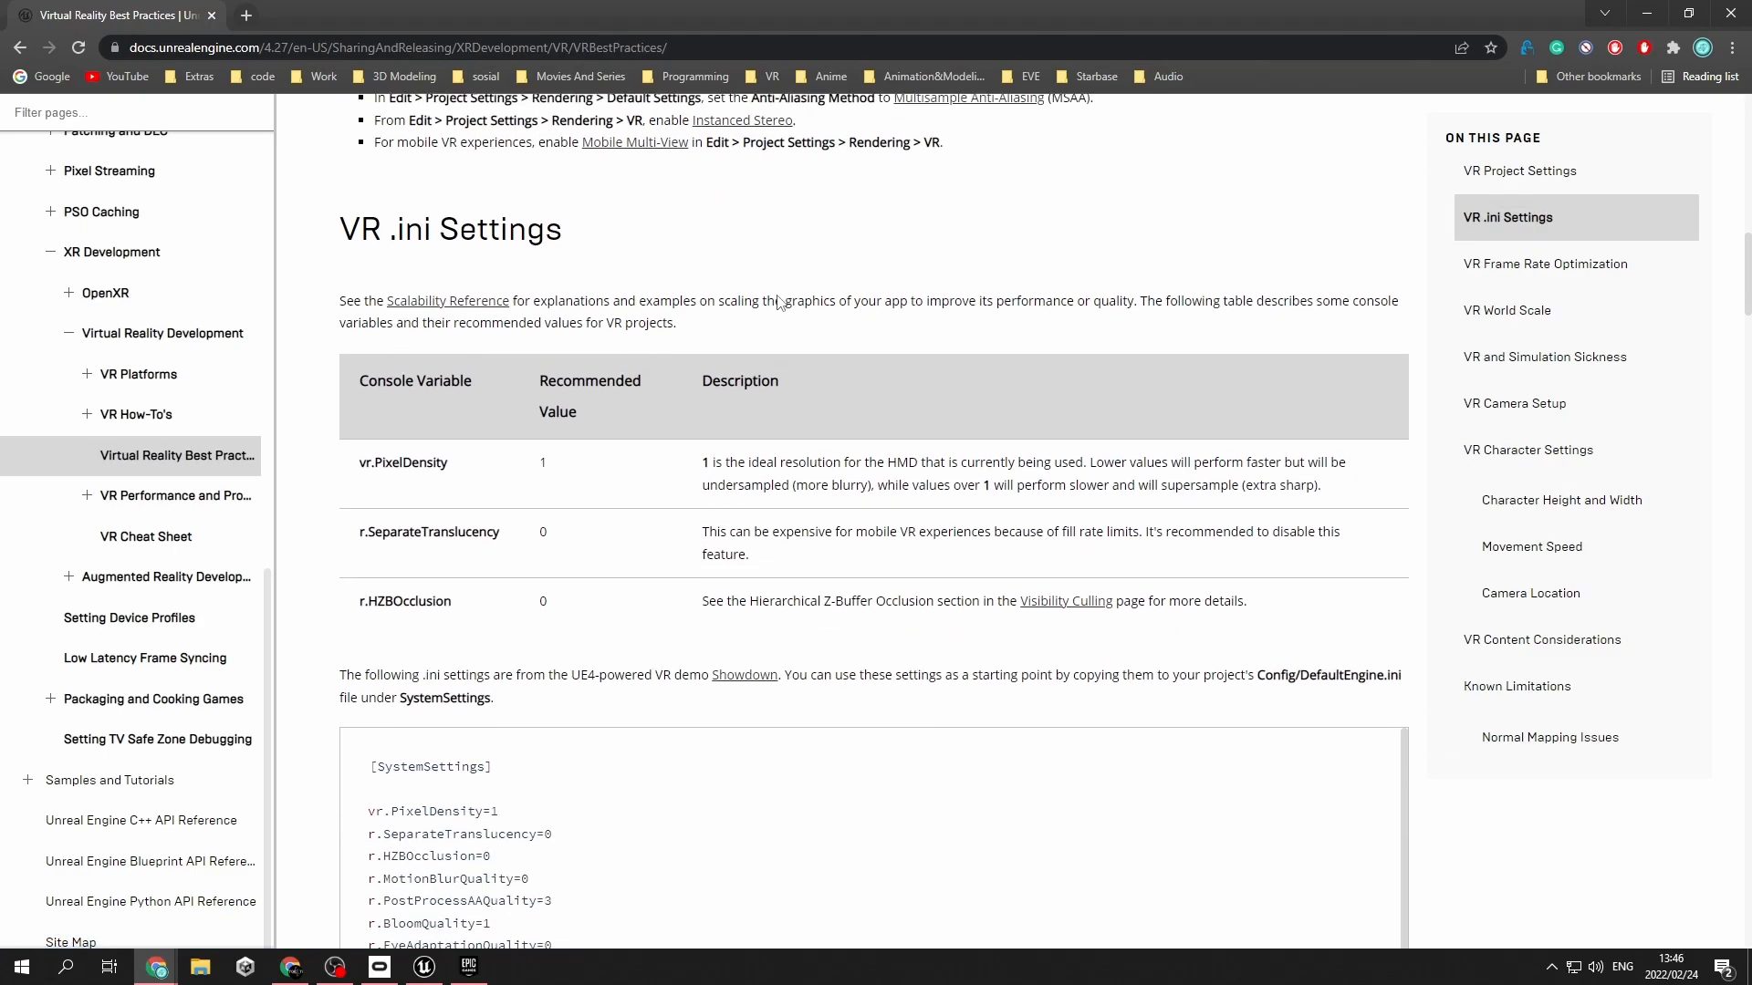
{"action": "scroll", "scroll_direction": "down", "scroll_amount": 3}
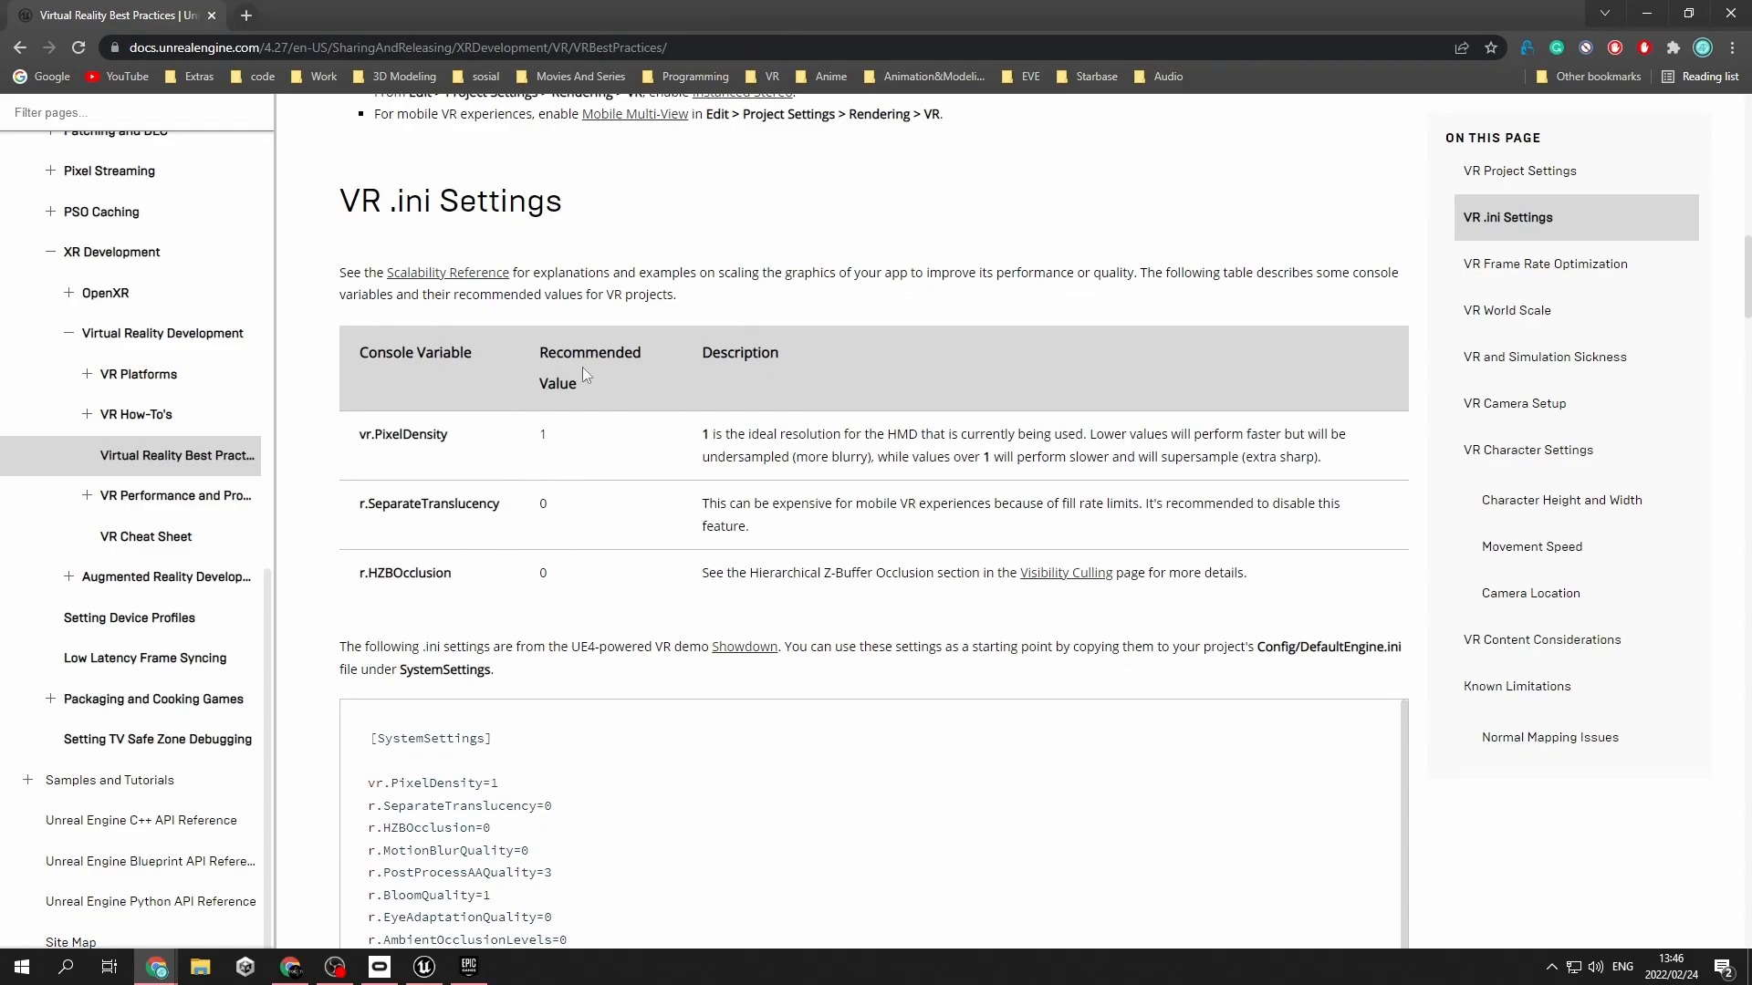
{"action": "scroll", "scroll_direction": "down", "scroll_amount": 3}
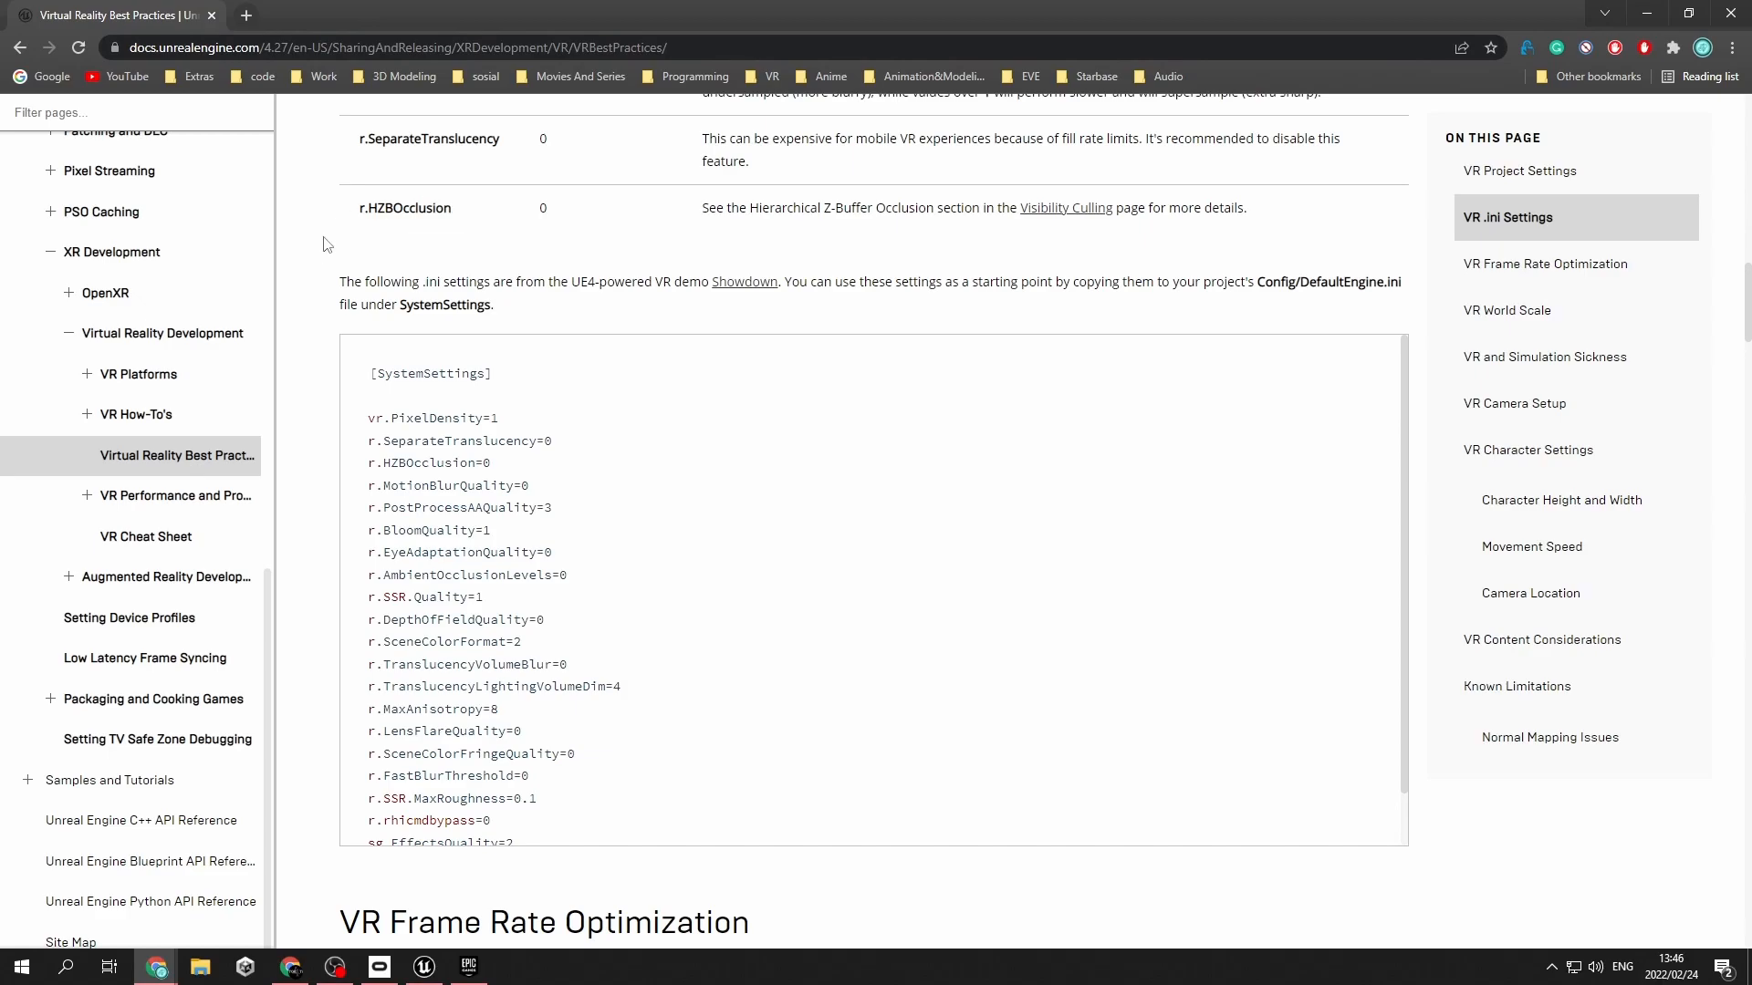
{"action": "mouse_move", "coordinate": [316, 257]}
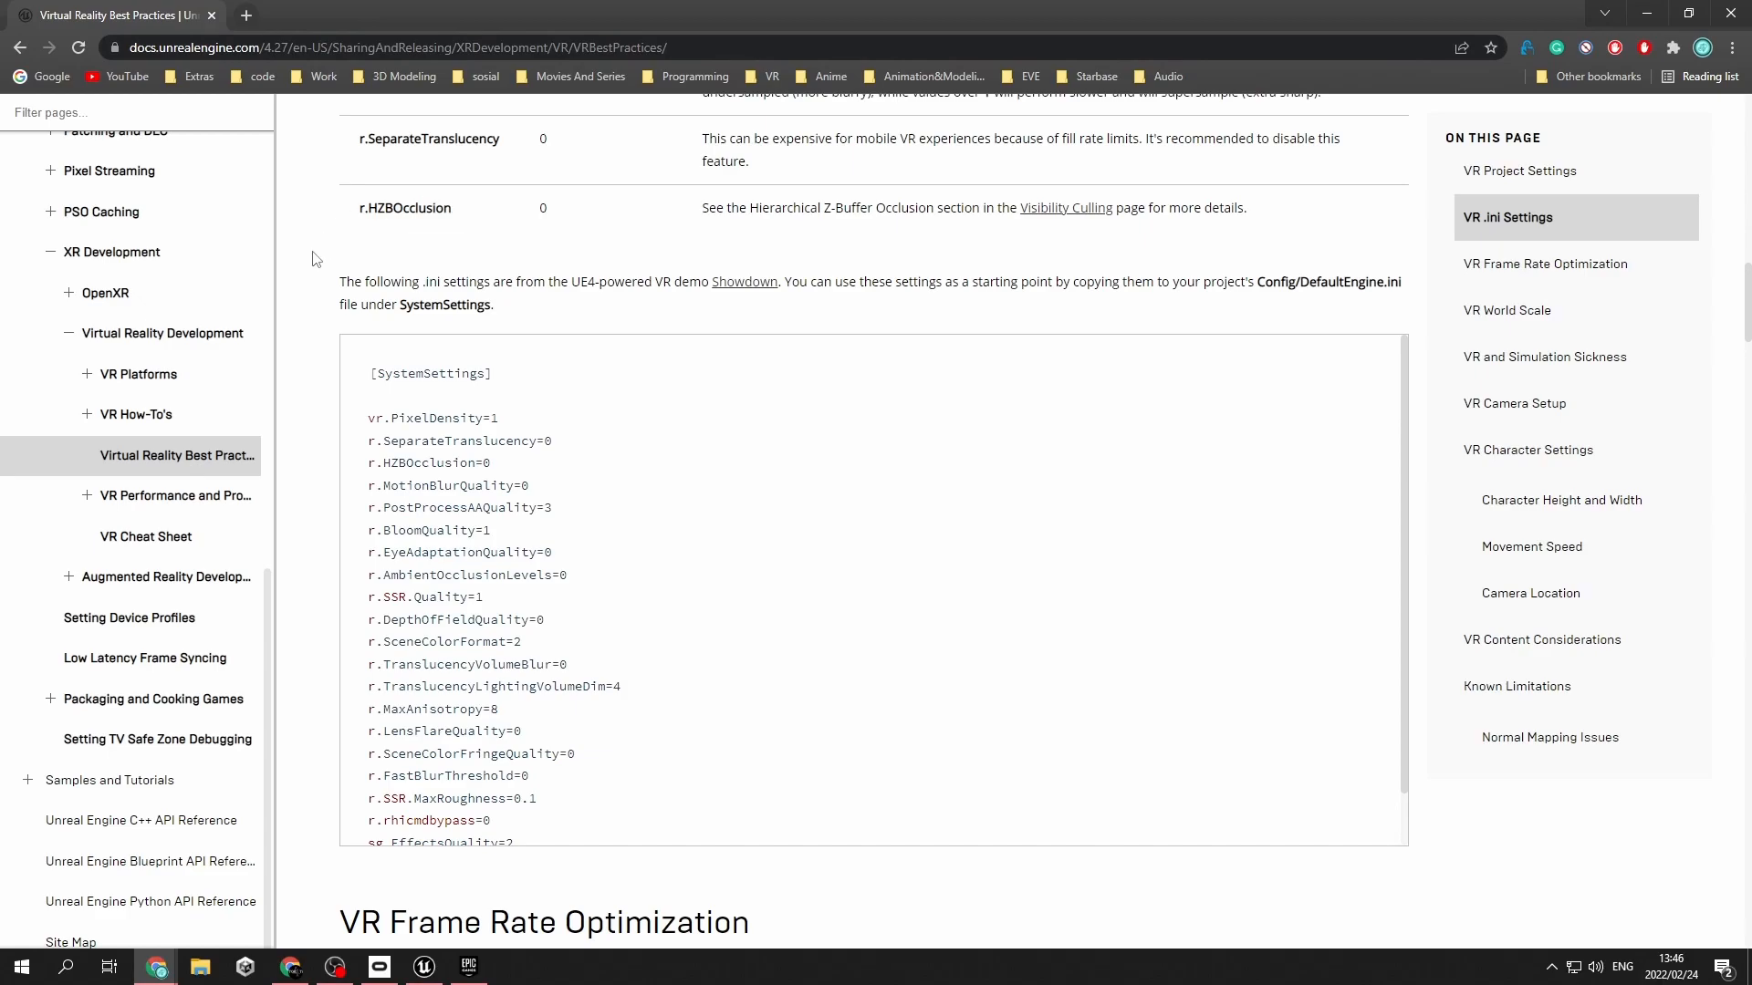
{"action": "scroll", "scroll_direction": "down", "scroll_amount": 3}
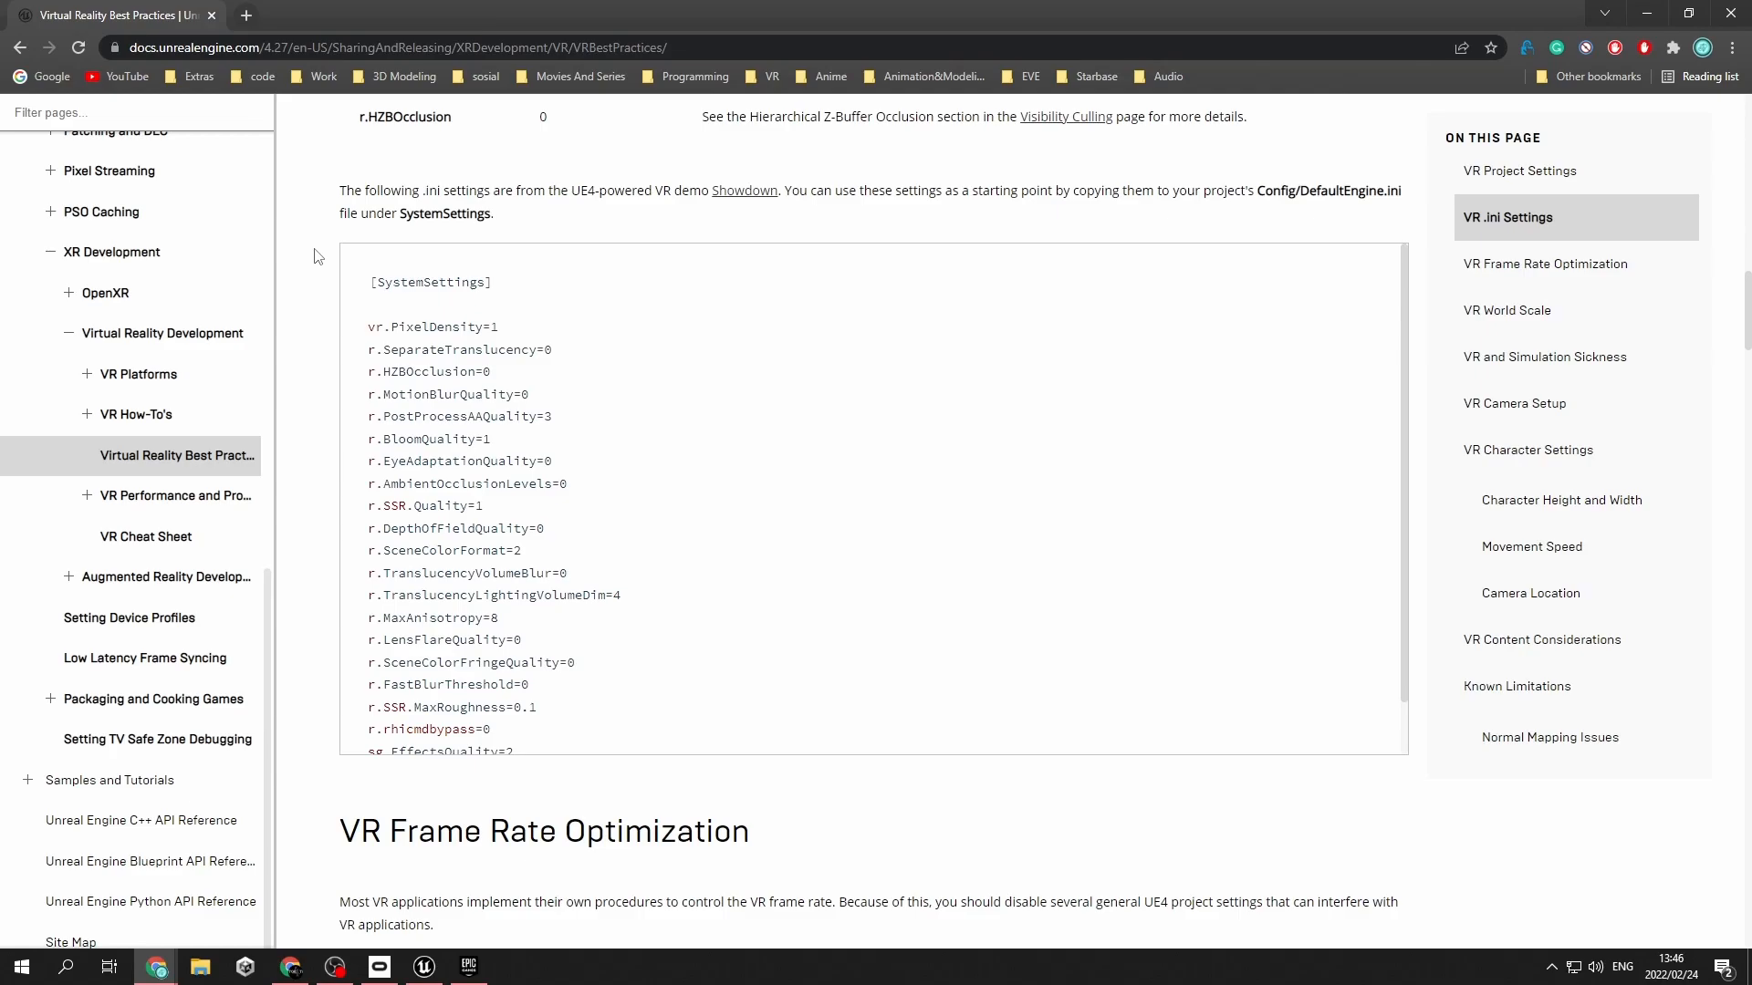
{"action": "mouse_move", "coordinate": [515, 521]}
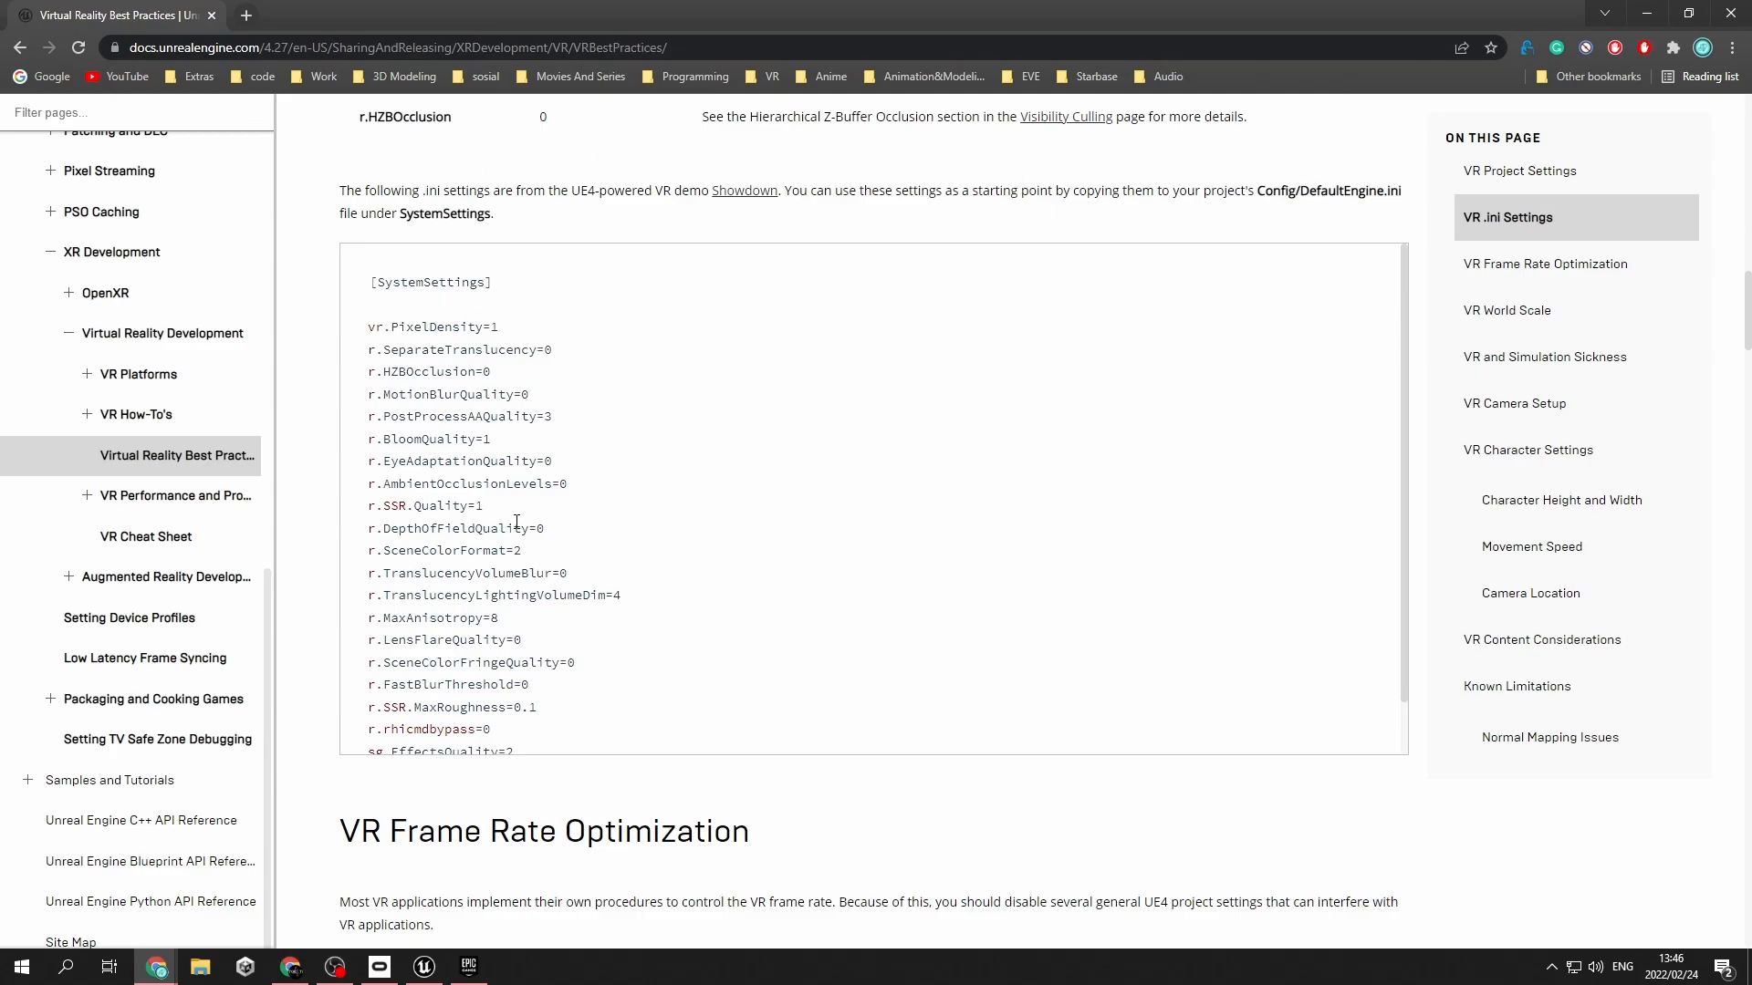
{"action": "scroll", "scroll_direction": "down", "scroll_amount": 3}
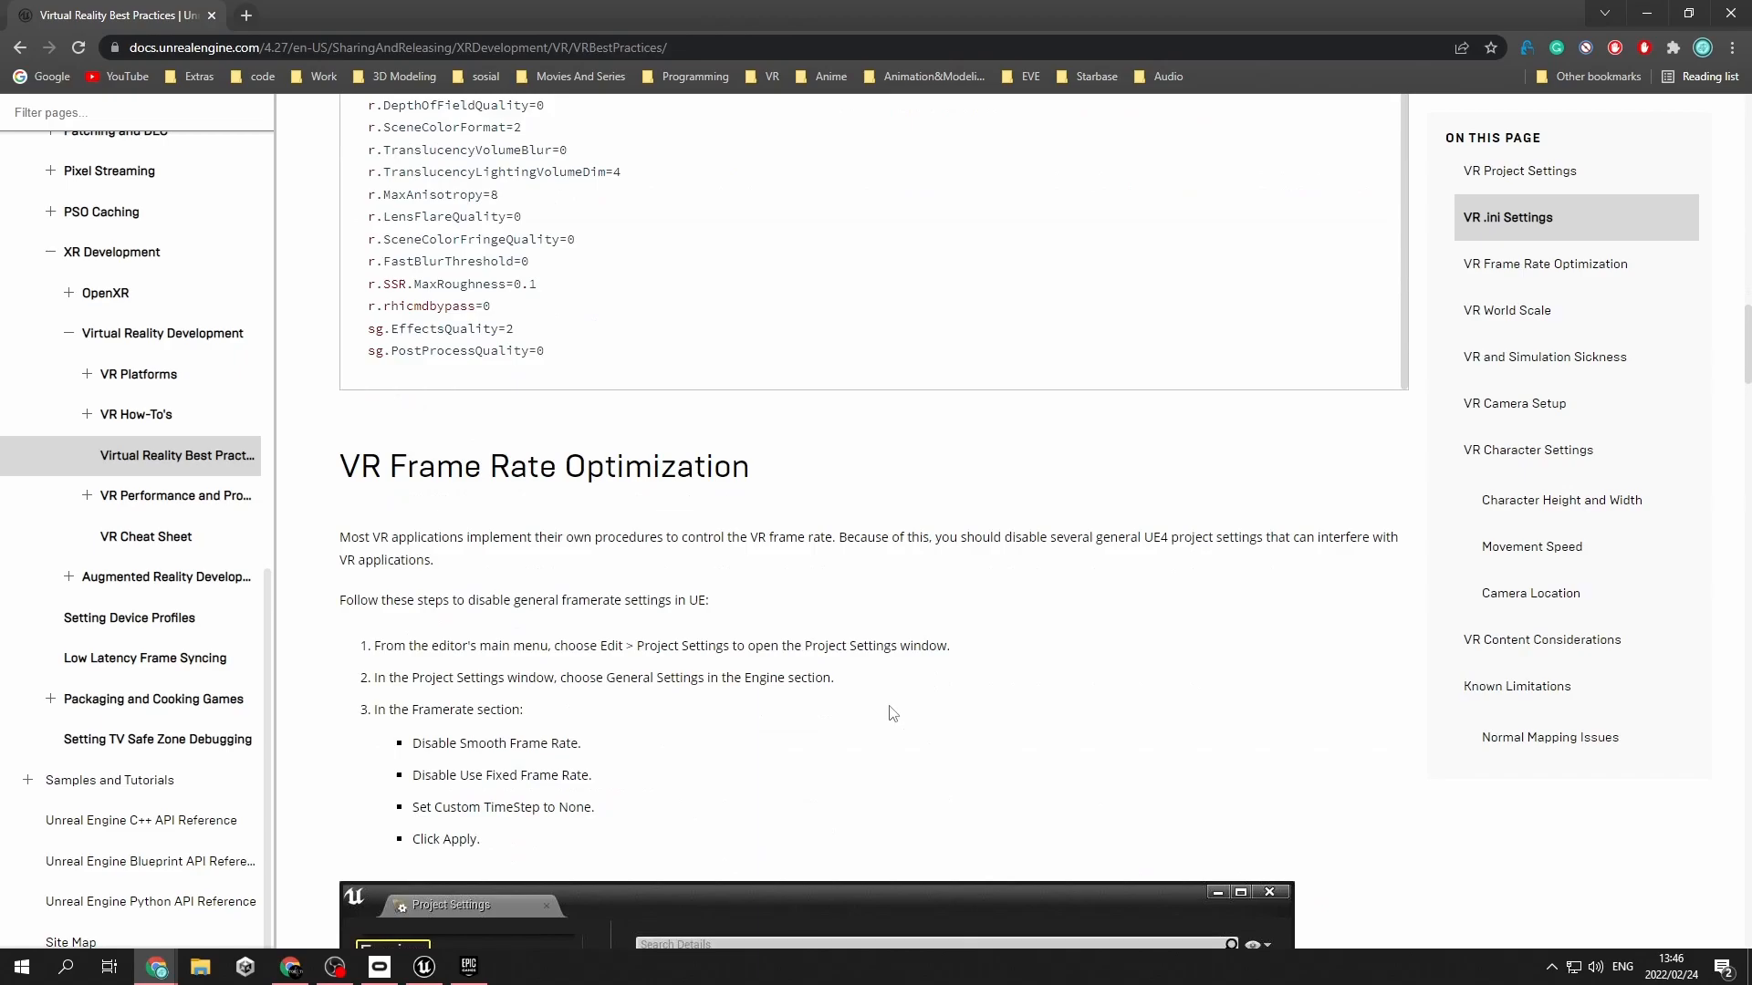
{"action": "scroll", "scroll_direction": "down", "scroll_amount": 3}
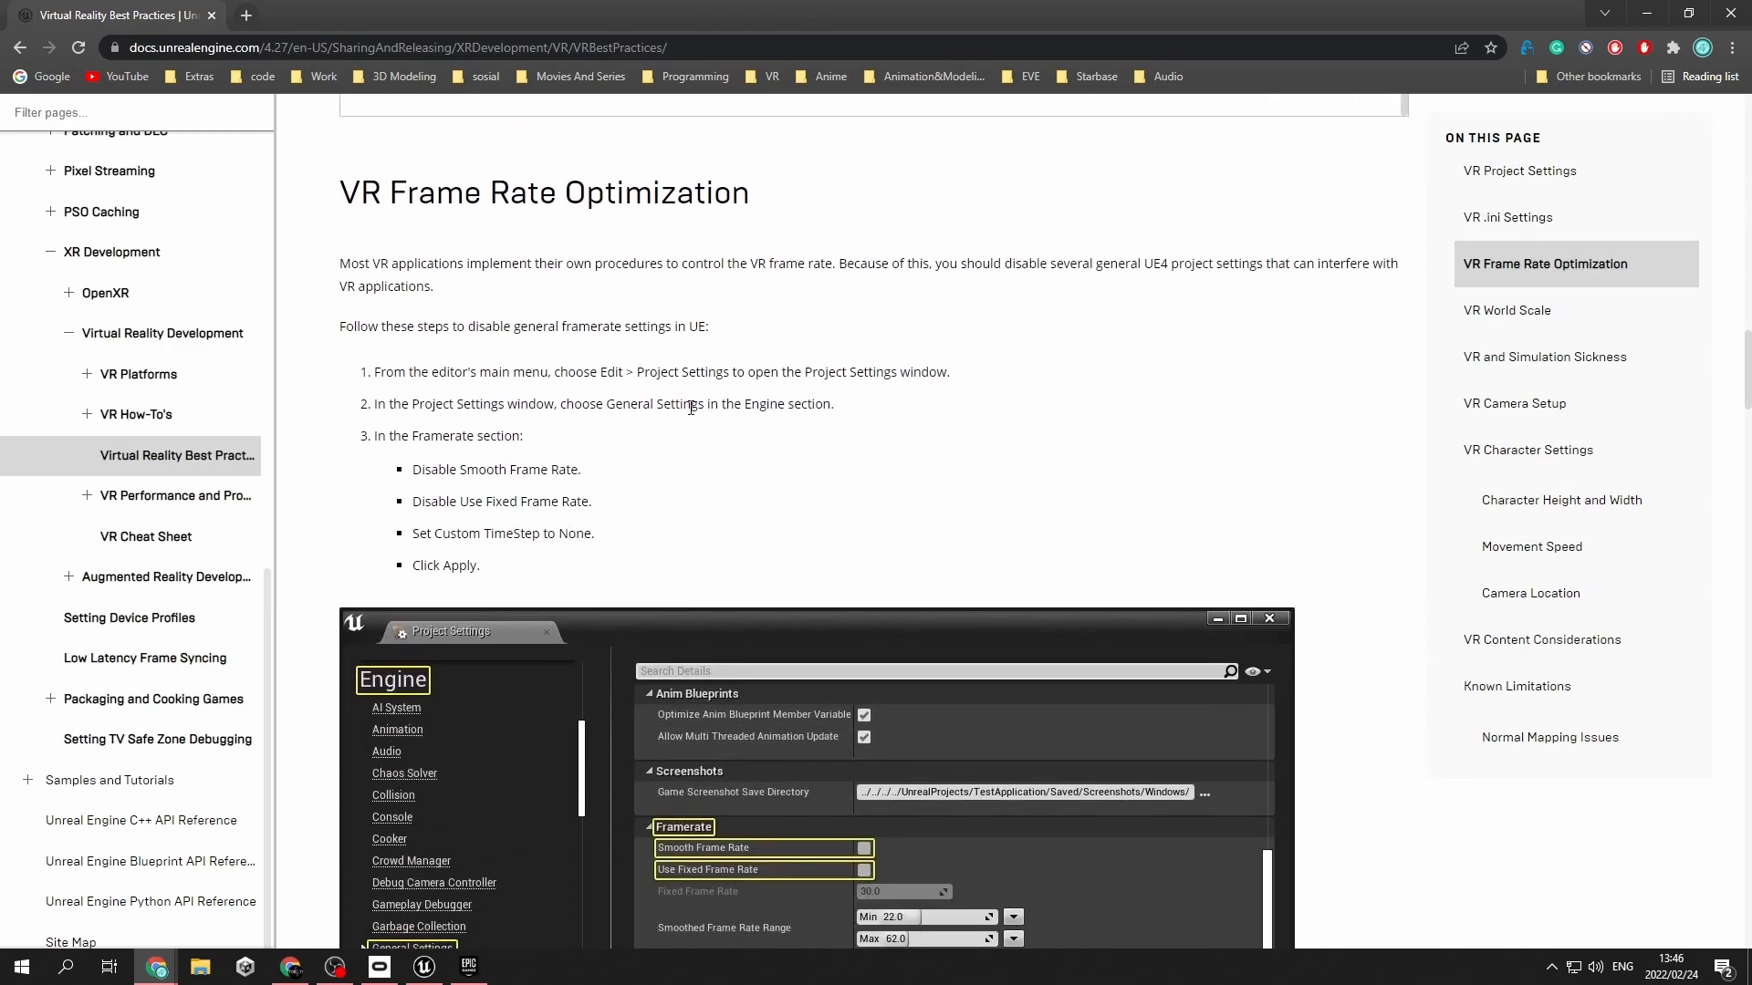
{"action": "scroll", "scroll_direction": "down", "scroll_amount": 3}
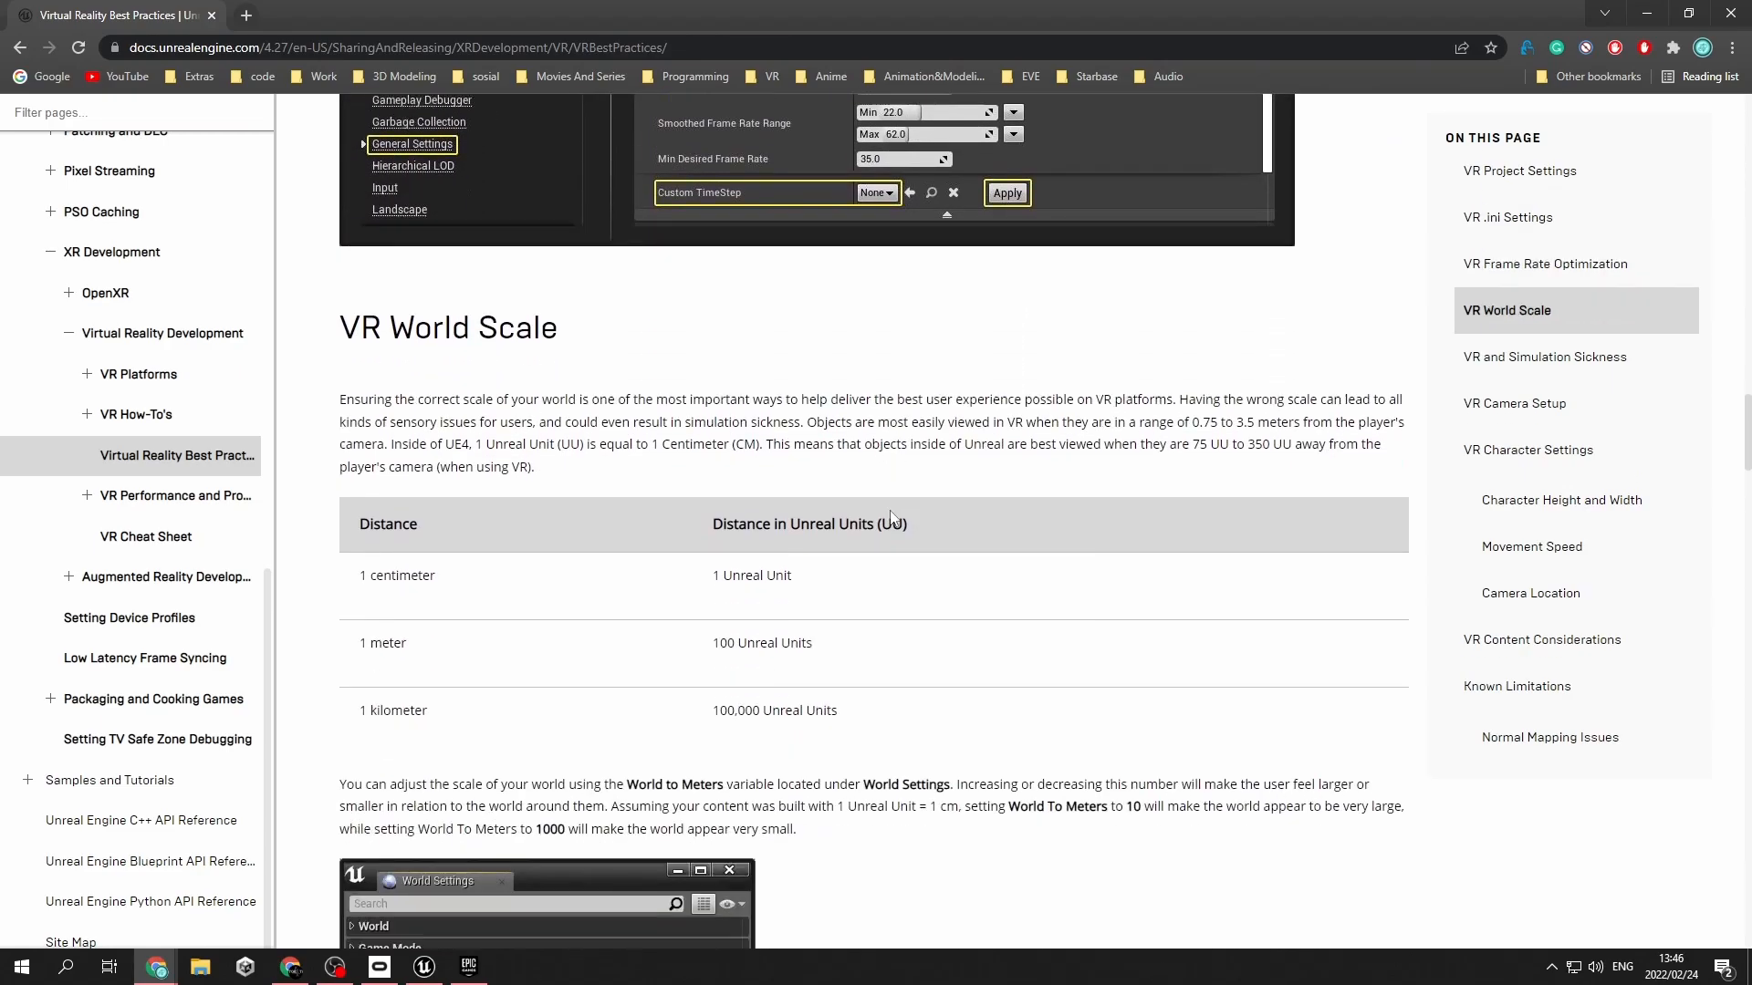
{"action": "scroll", "scroll_direction": "down", "scroll_amount": 3}
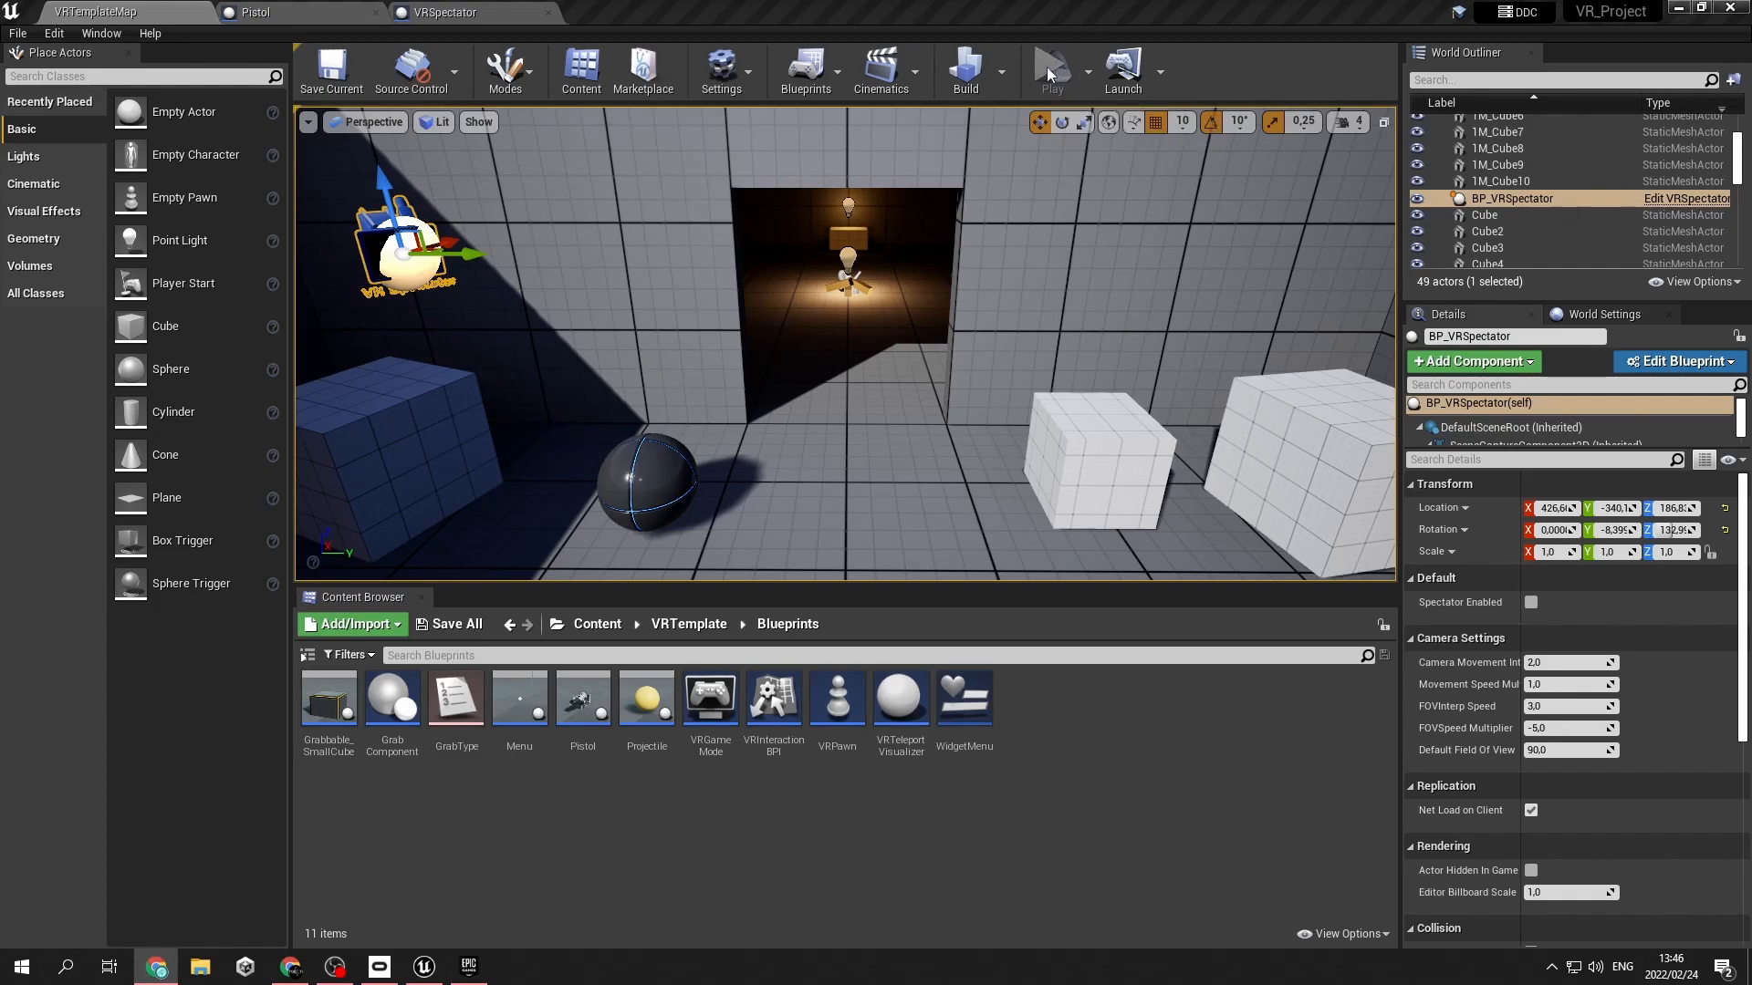
{"action": "mouse_move", "coordinate": [1048, 73]}
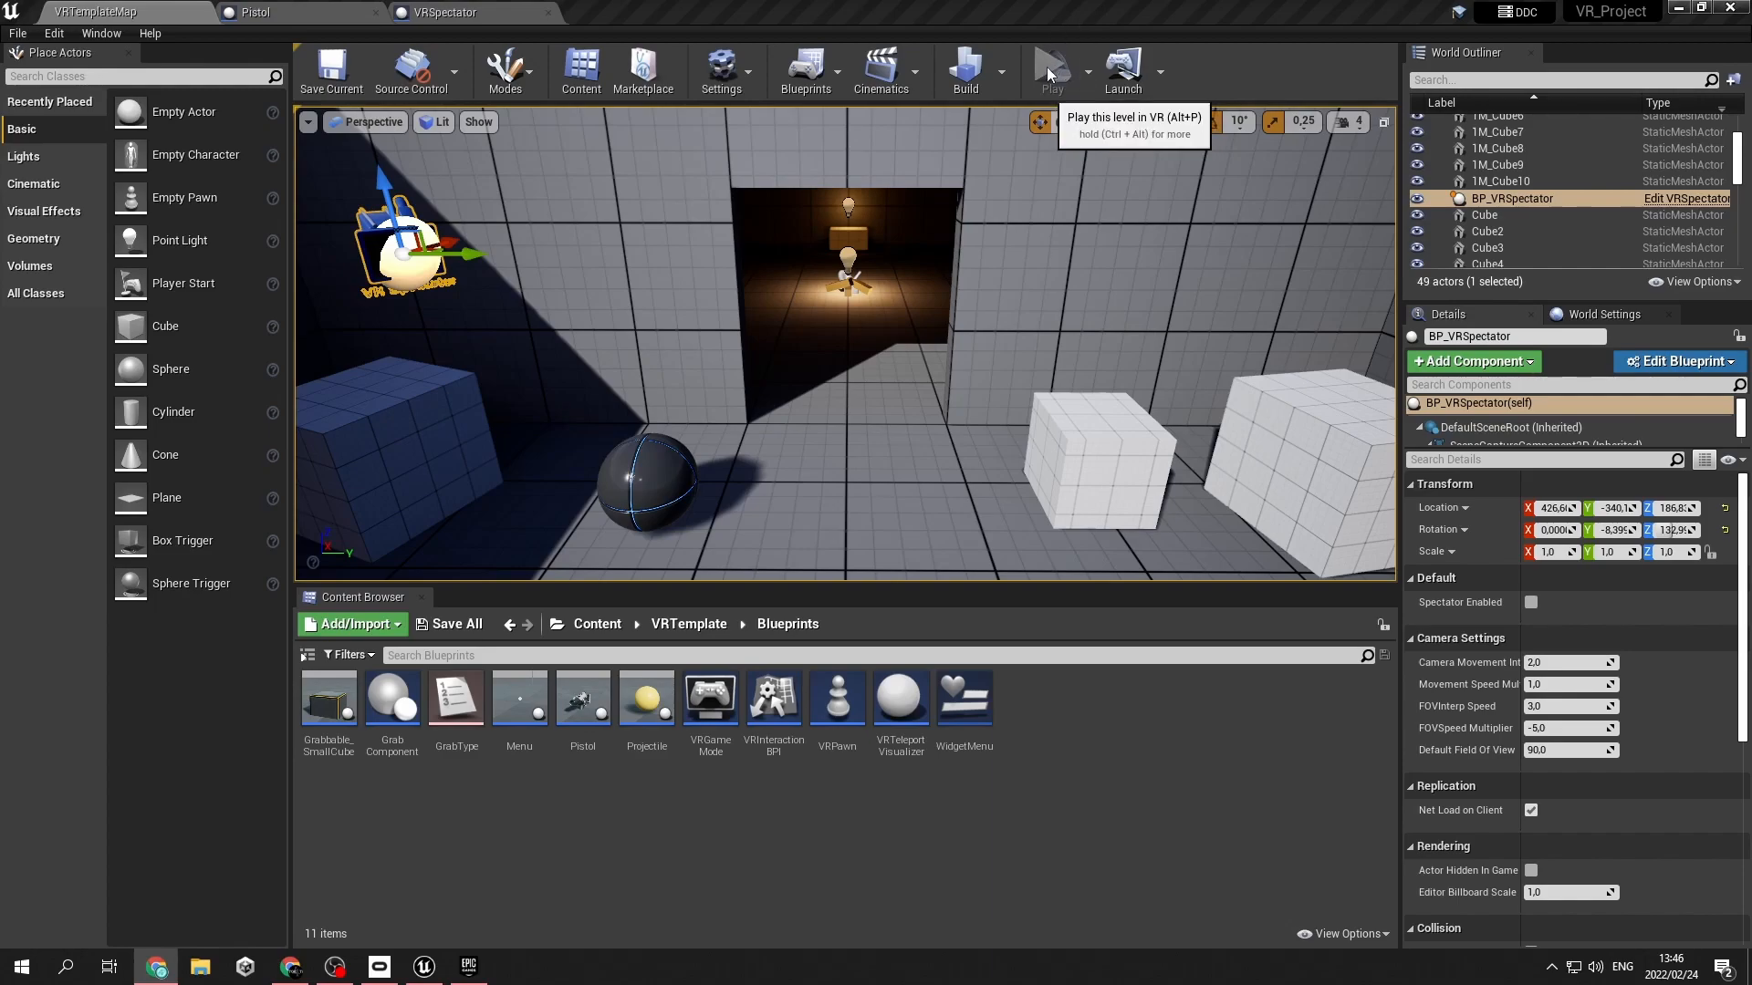
Play the template level in the Selected Viewport play mode
{"action": "left_click", "coordinate": [1076, 69]}
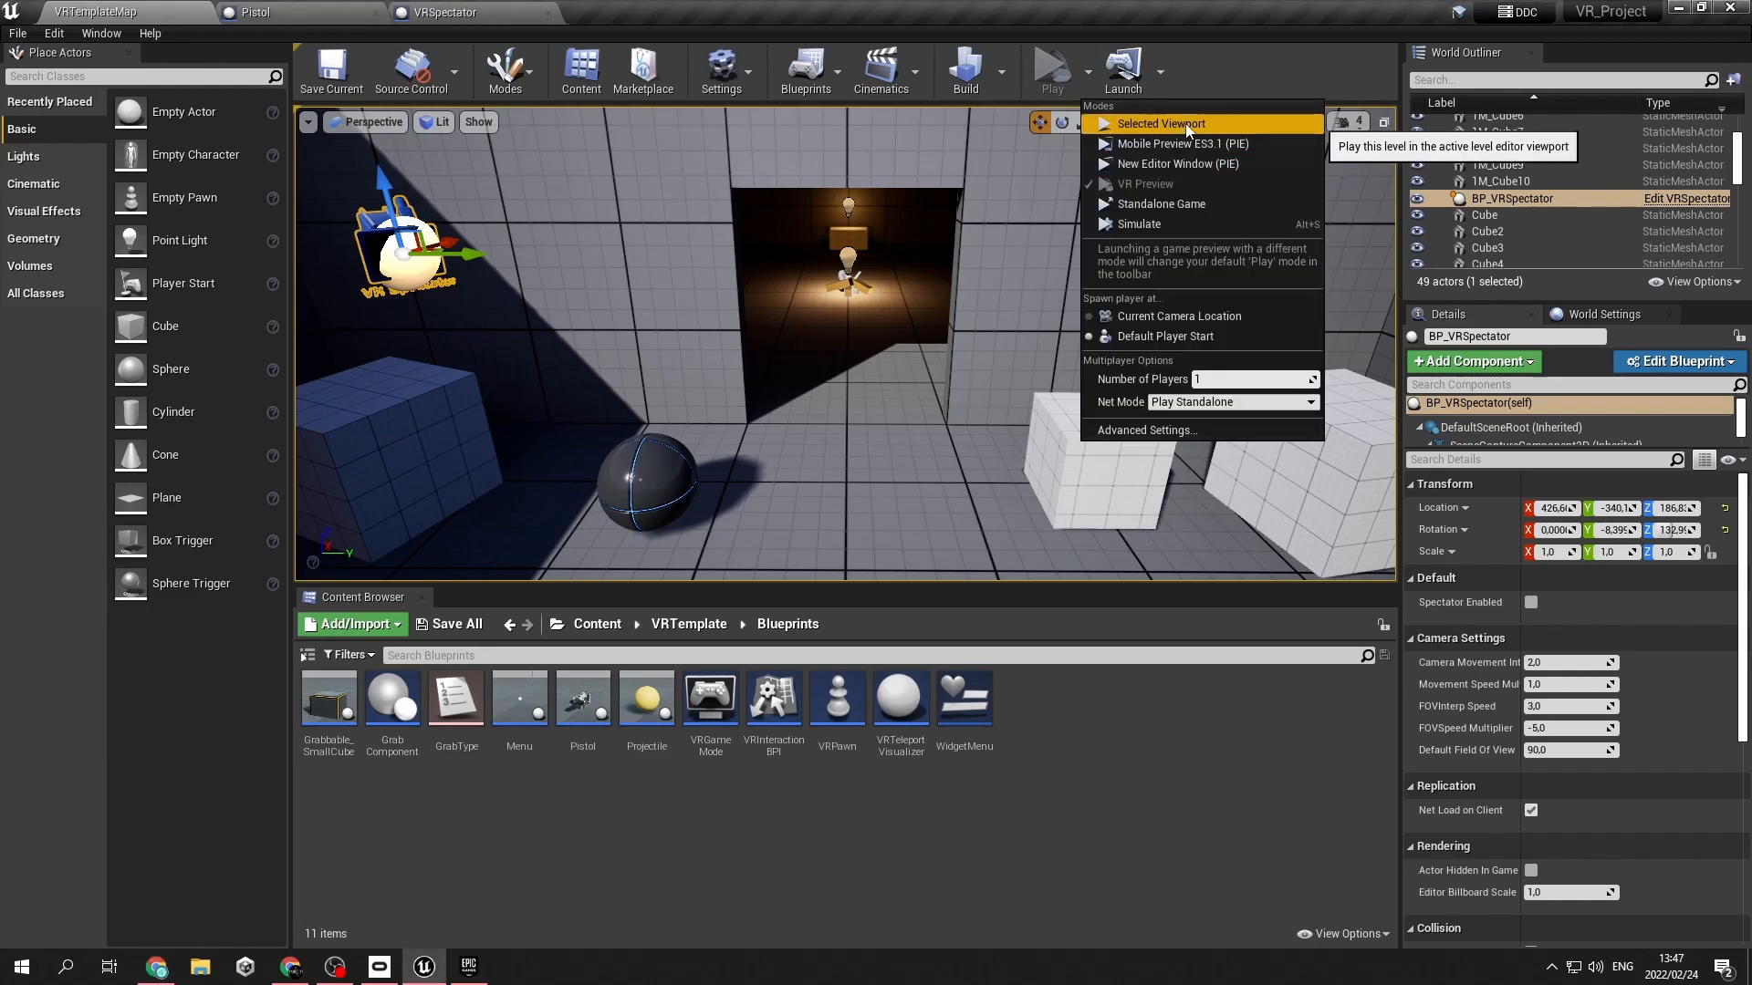
{"action": "left_click", "coordinate": [1158, 123]}
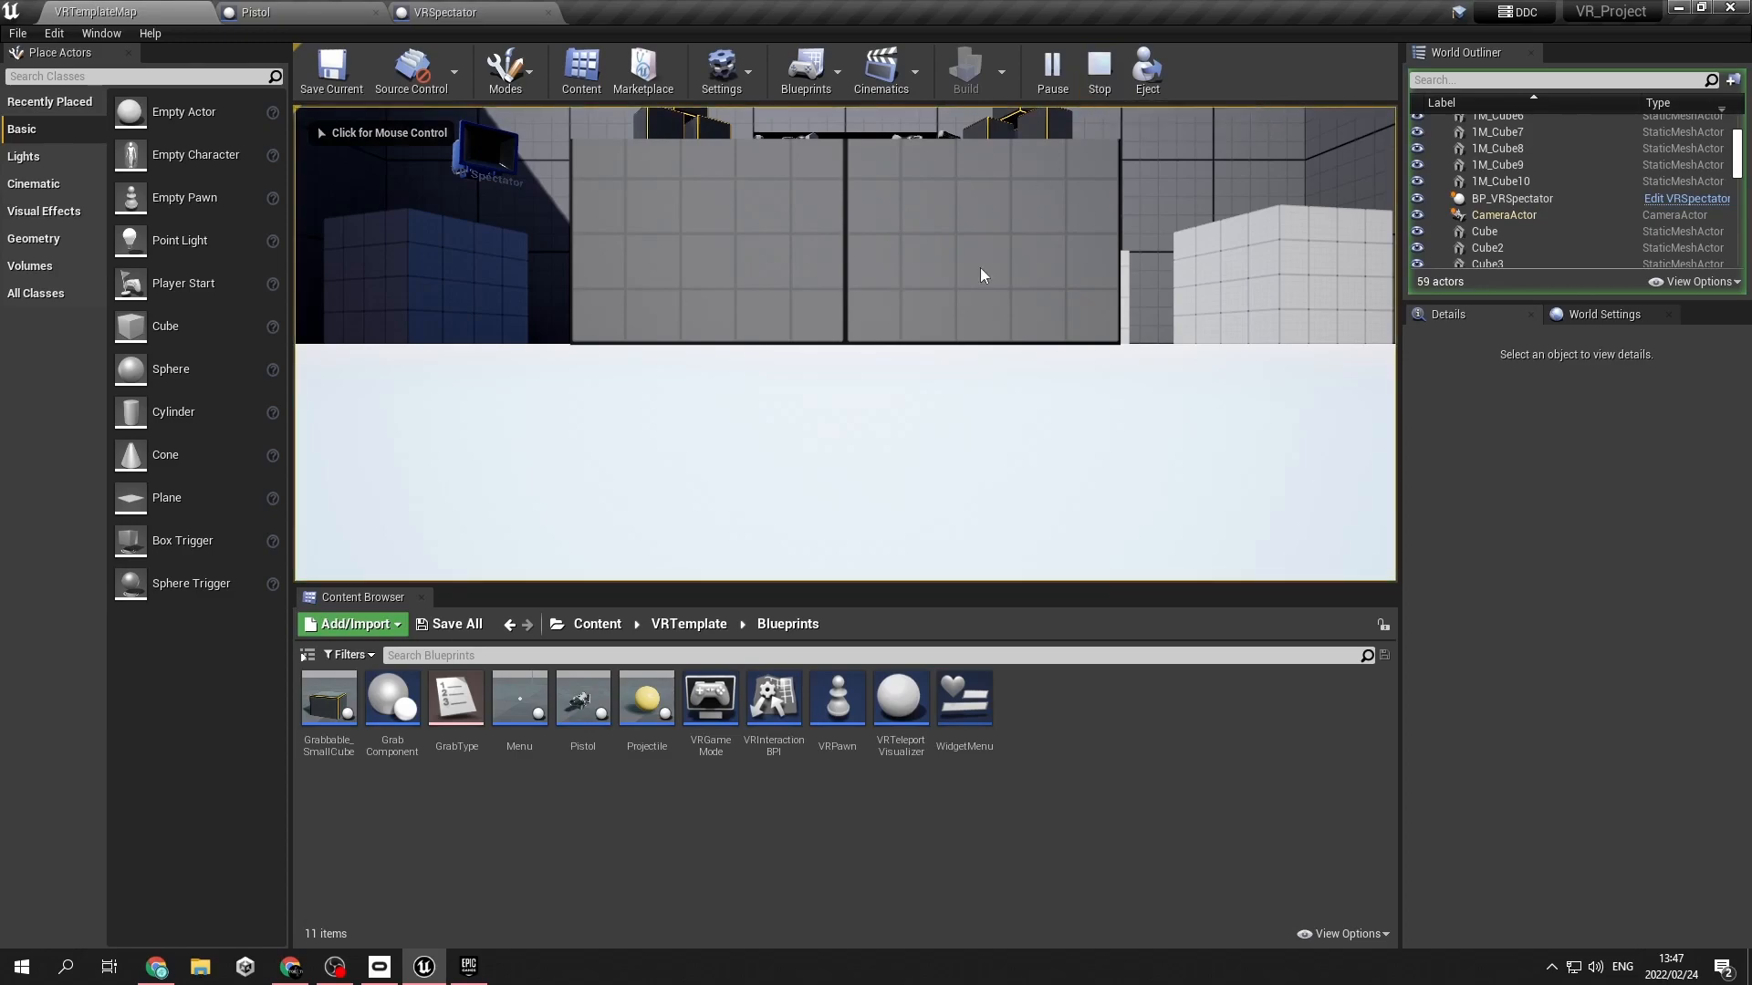
{"action": "mouse_move", "coordinate": [887, 208]}
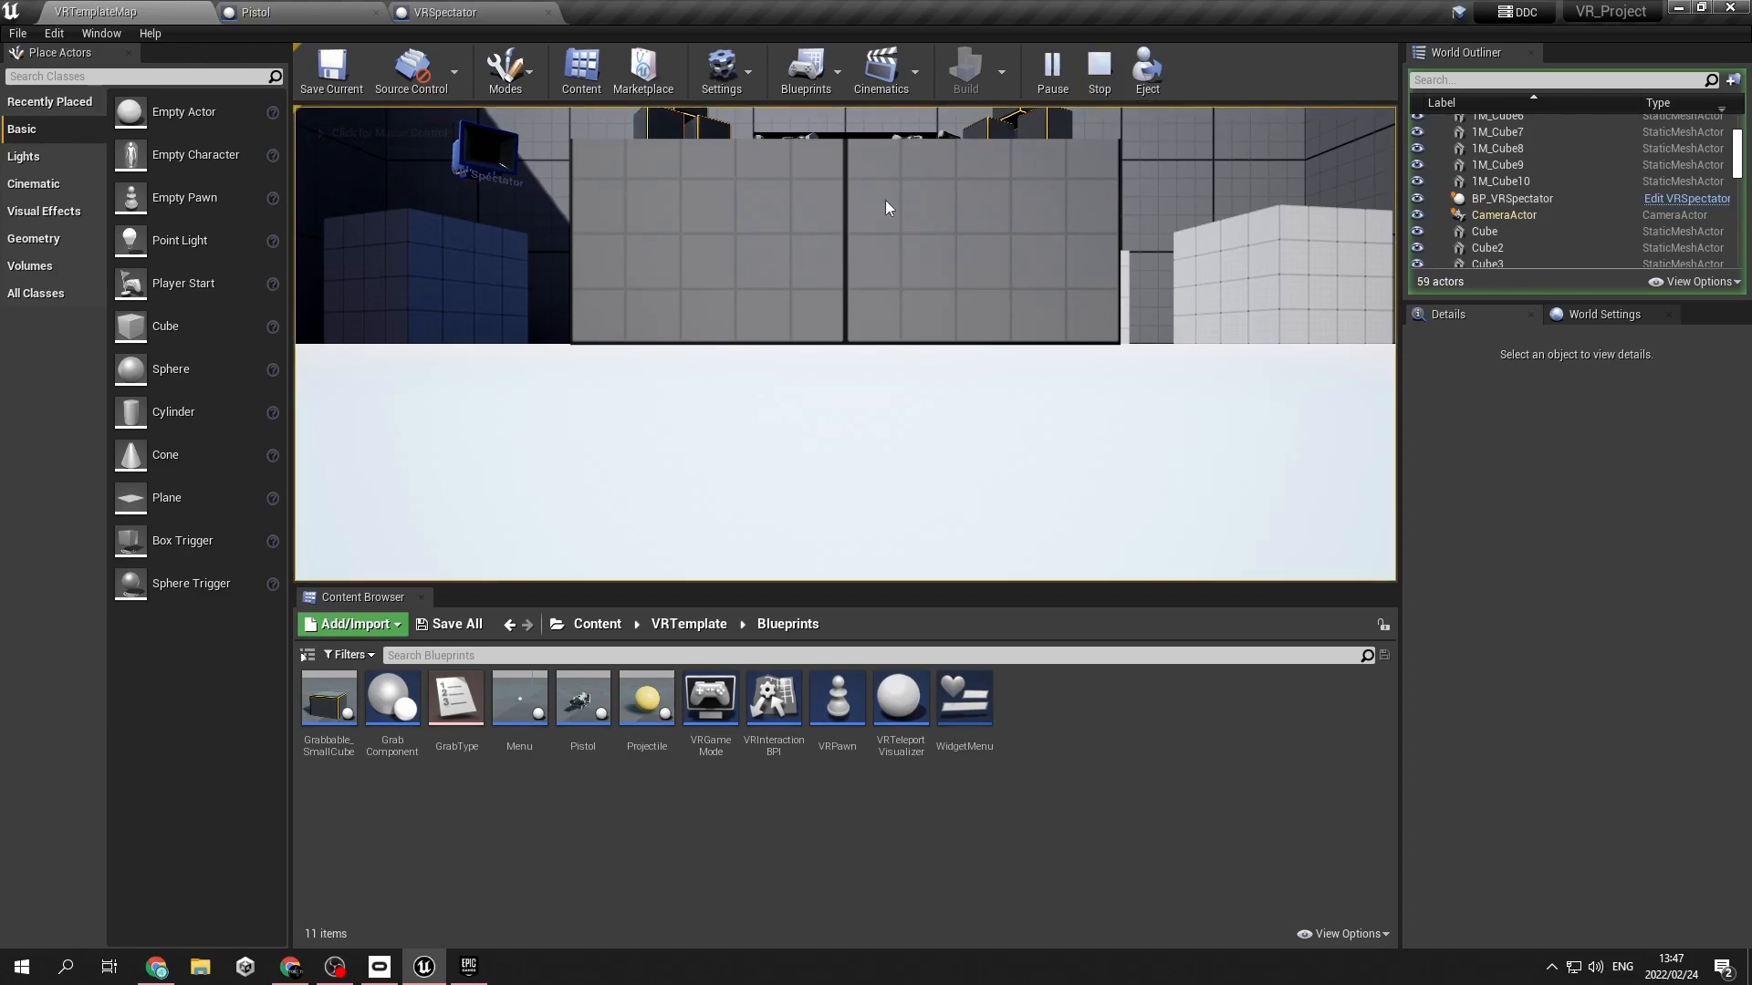
{"action": "mouse_move", "coordinate": [1099, 70]}
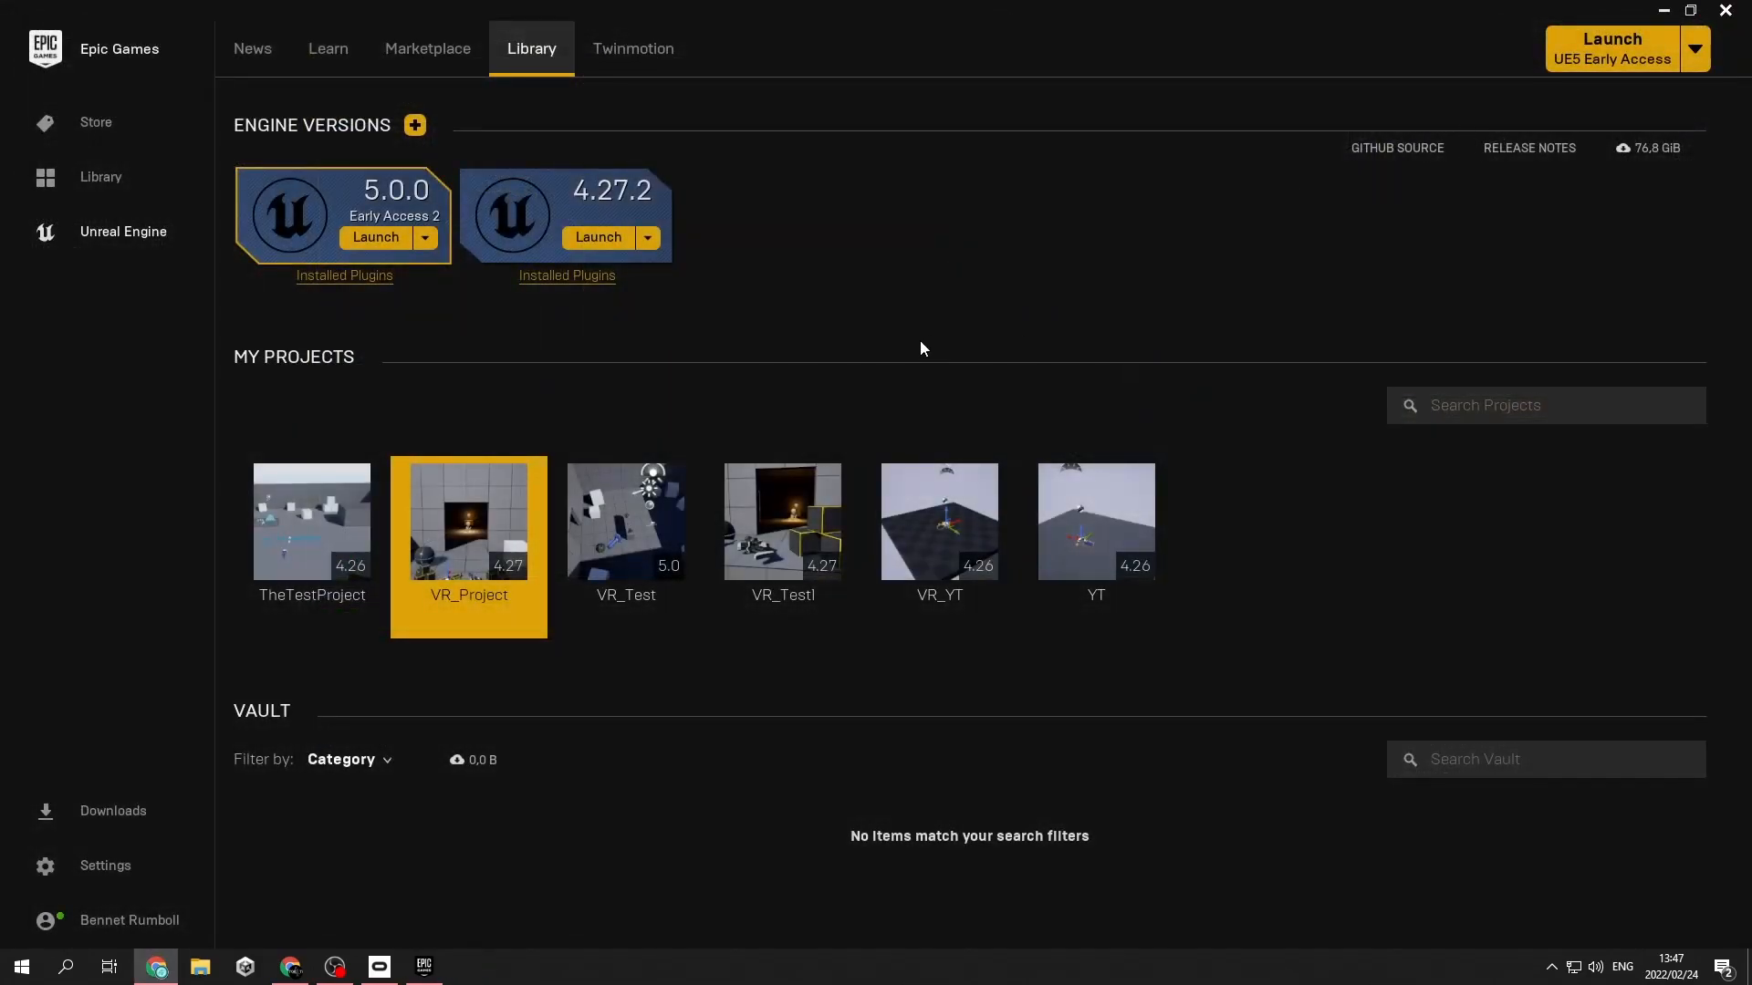
{"action": "mouse_move", "coordinate": [433, 771]}
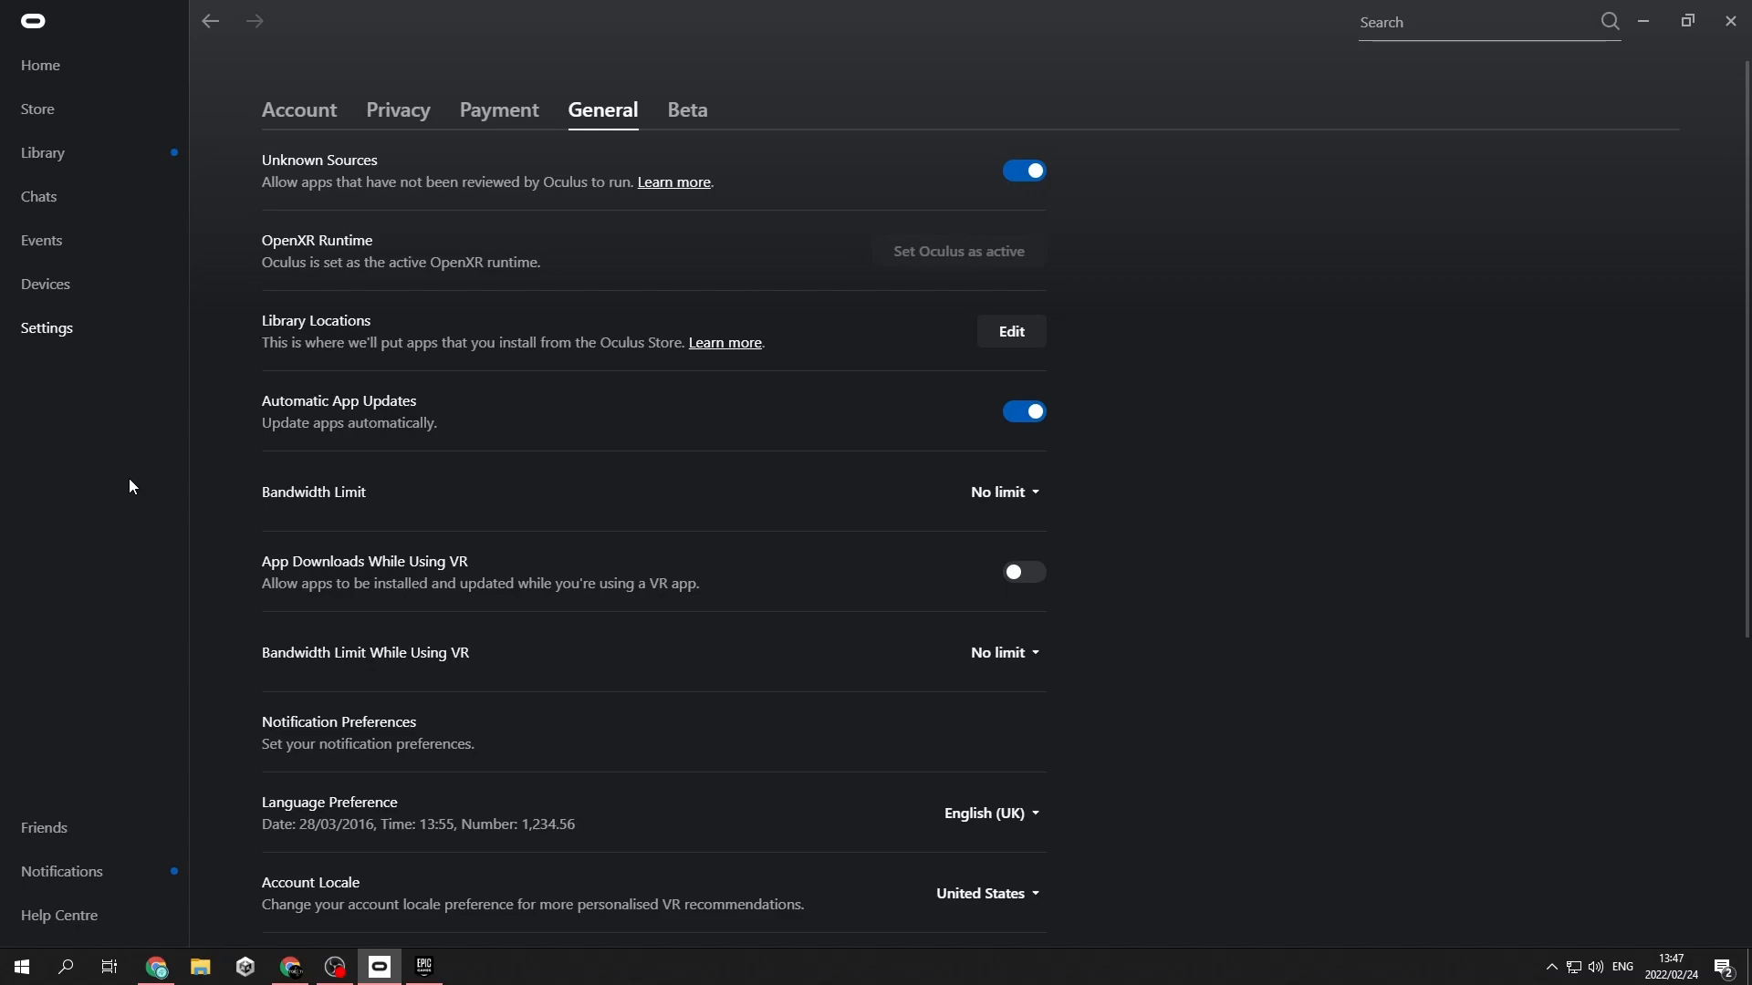
{"action": "mouse_move", "coordinate": [174, 469]}
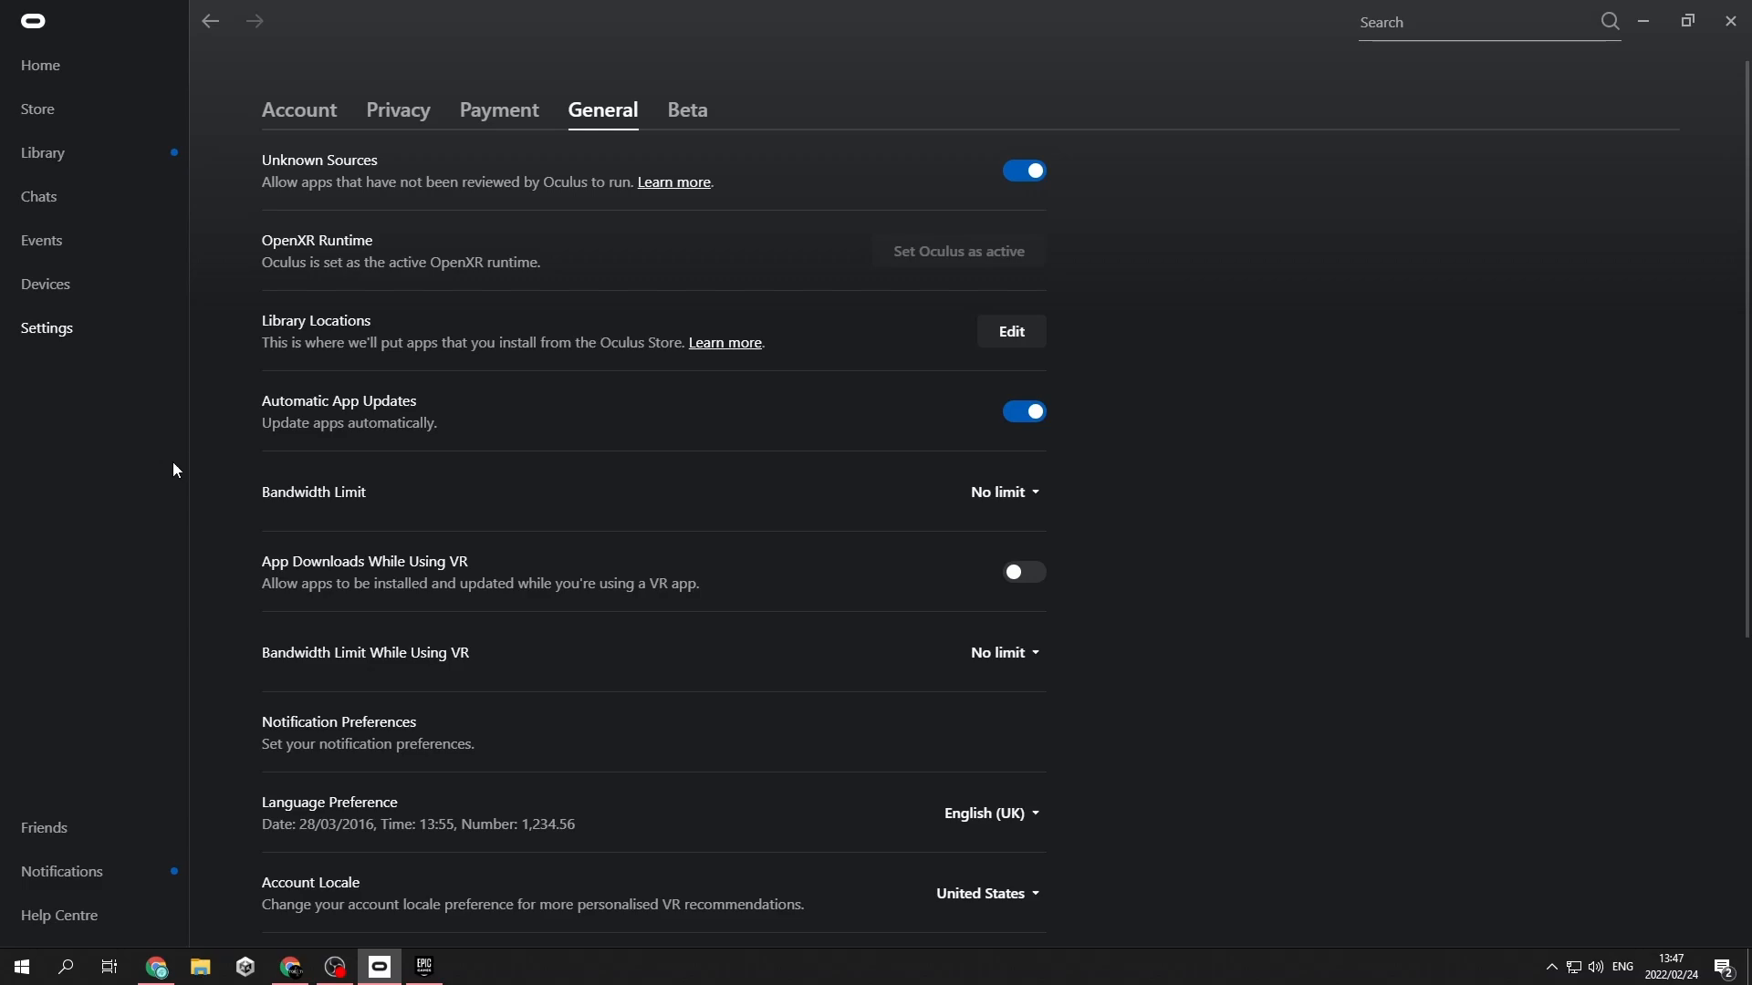
{"action": "mouse_move", "coordinate": [178, 678]}
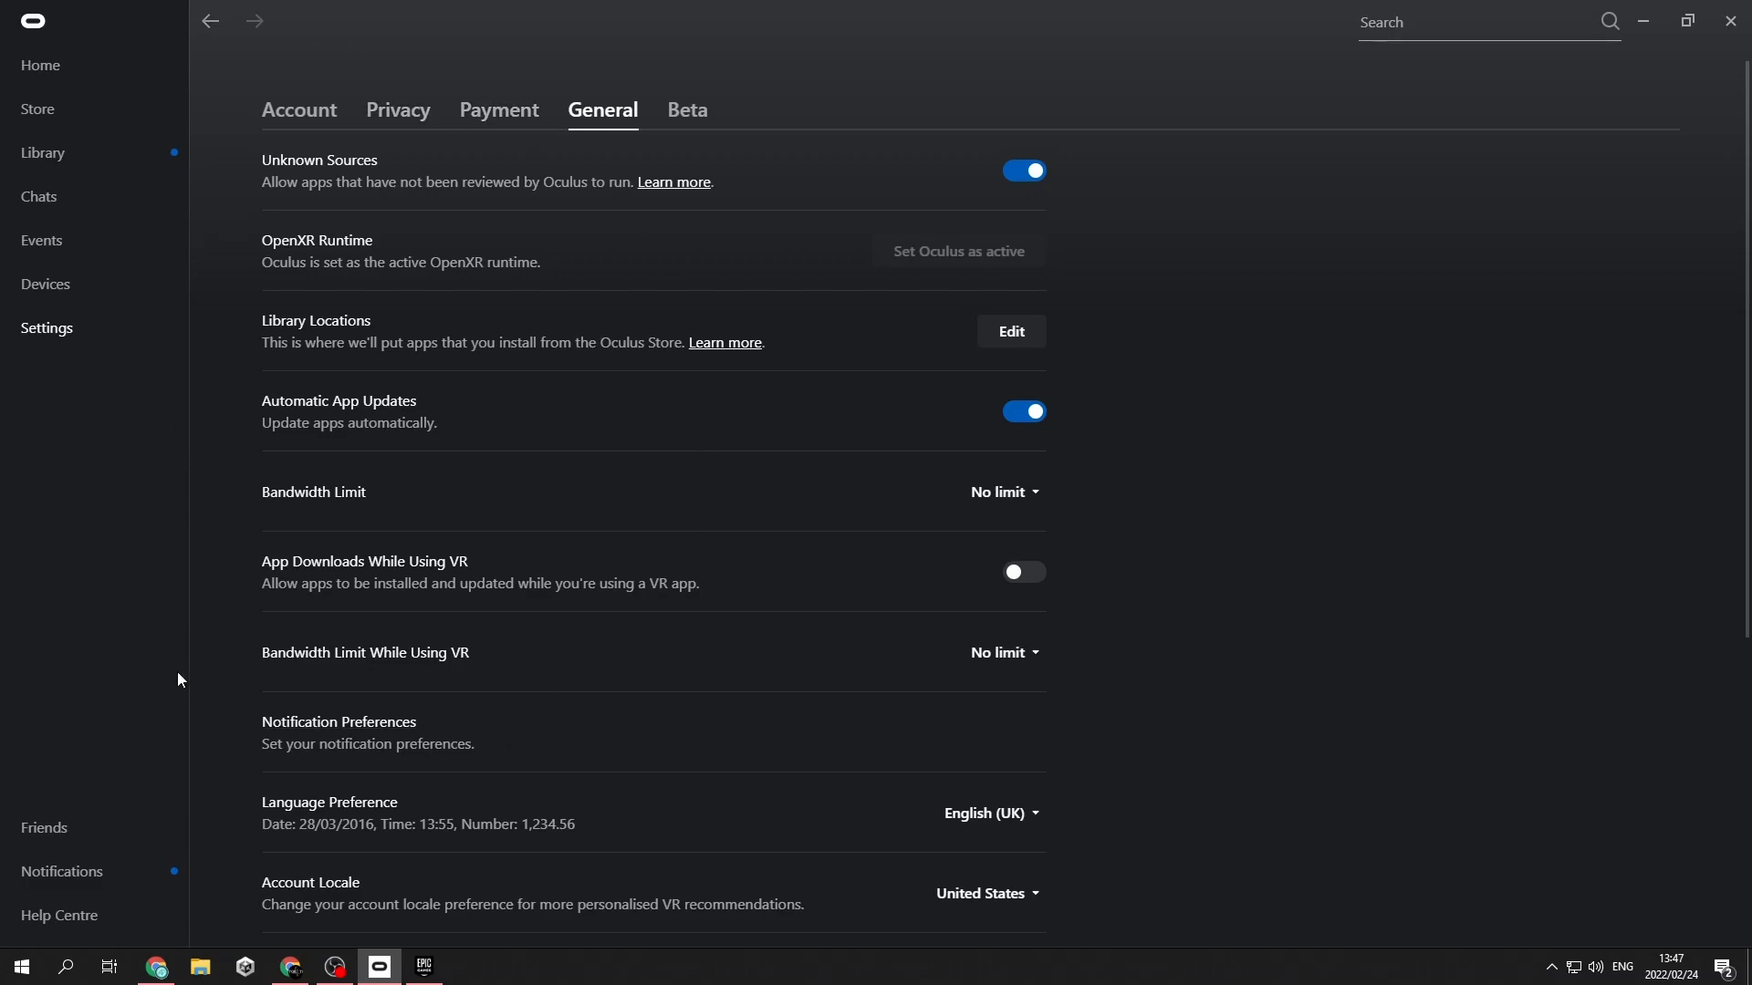
{"action": "mouse_move", "coordinate": [169, 504]}
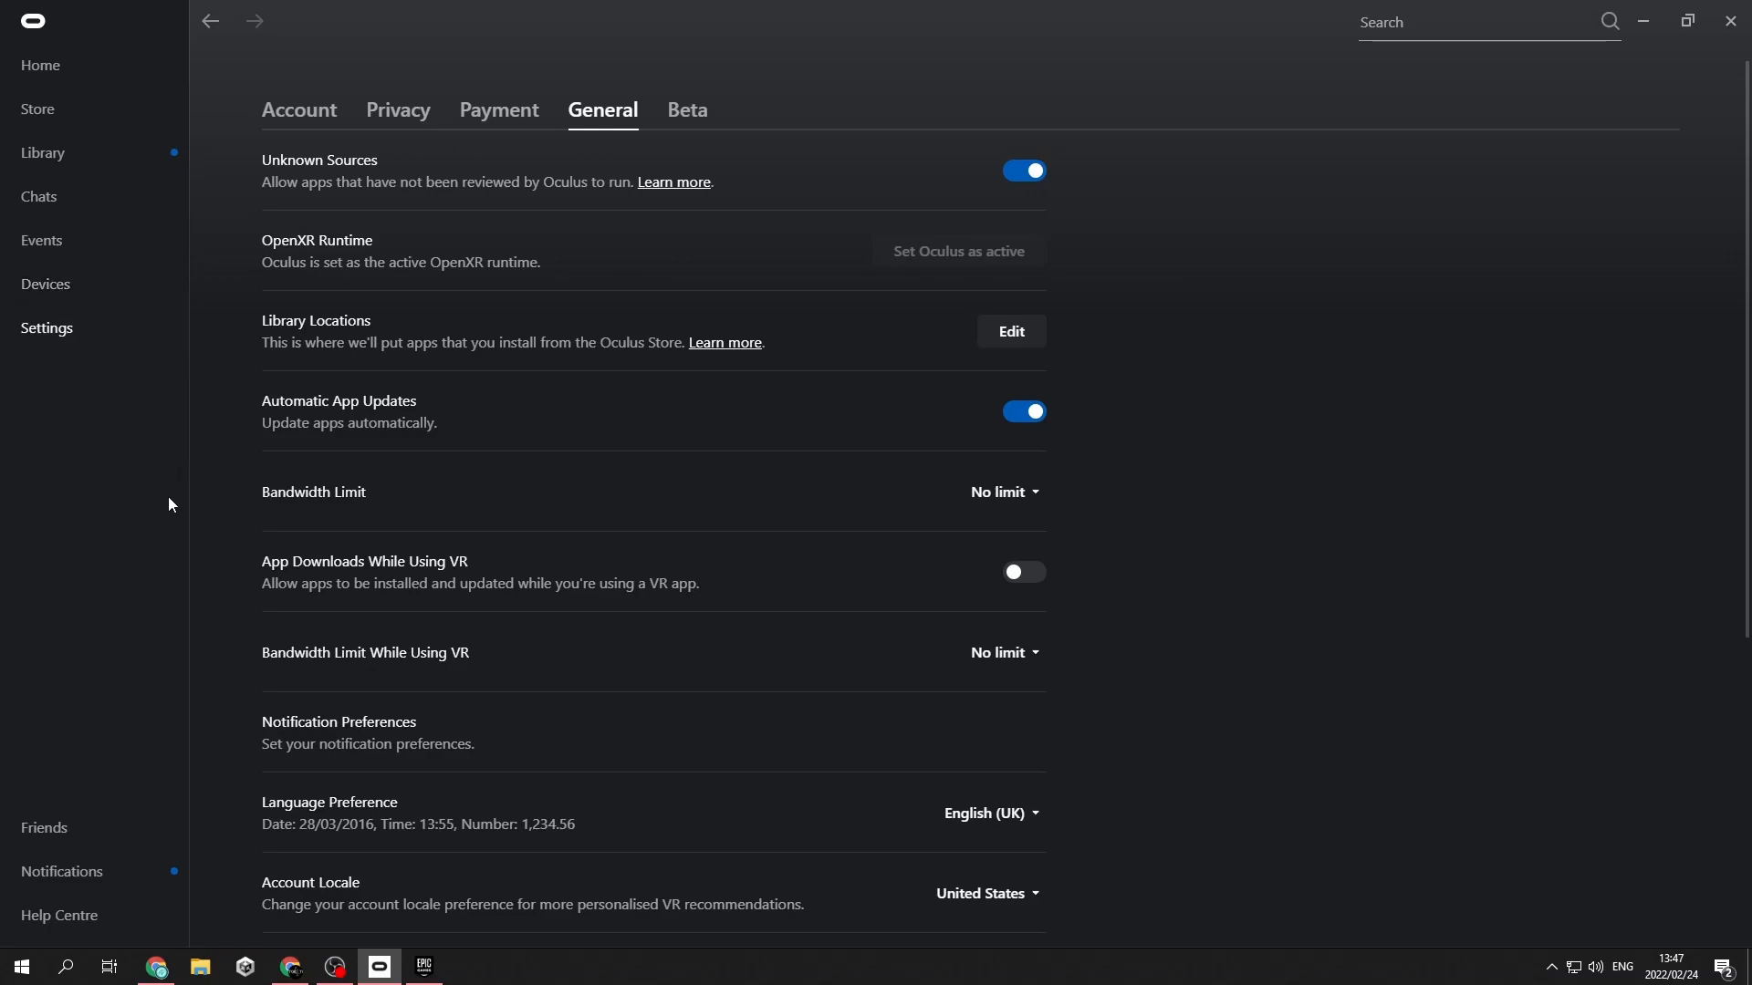
{"action": "mouse_move", "coordinate": [1394, 722]}
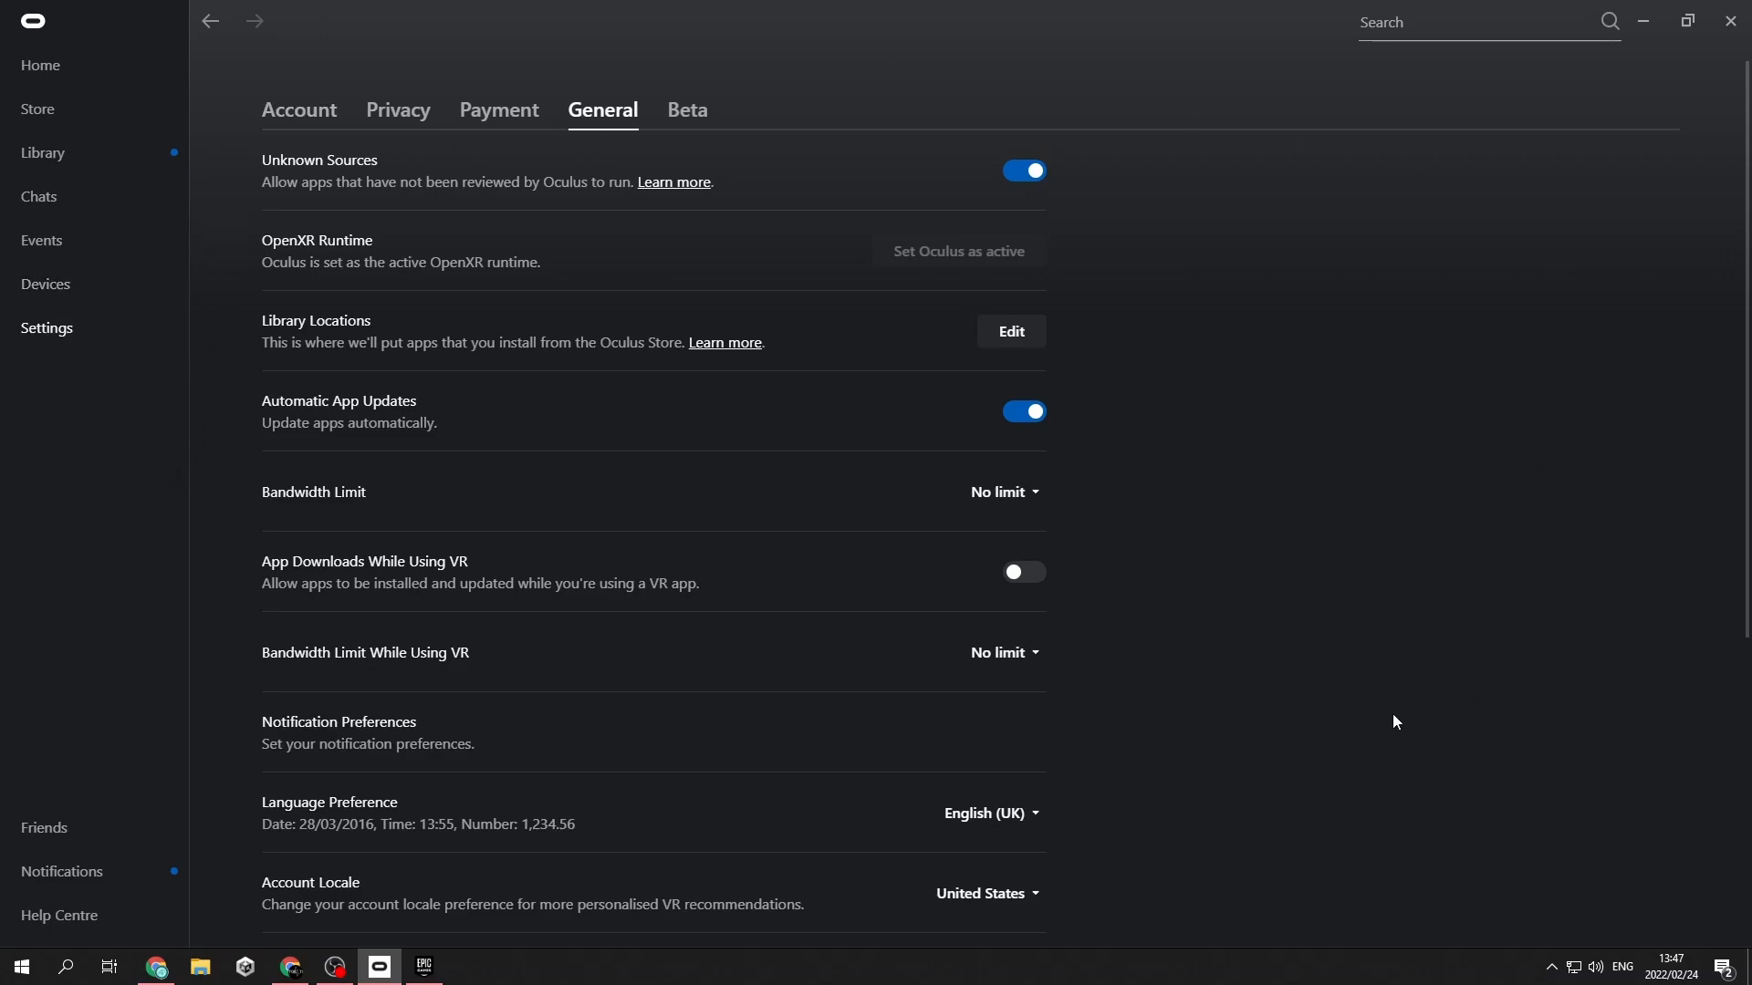
{"action": "mouse_move", "coordinate": [1390, 717]}
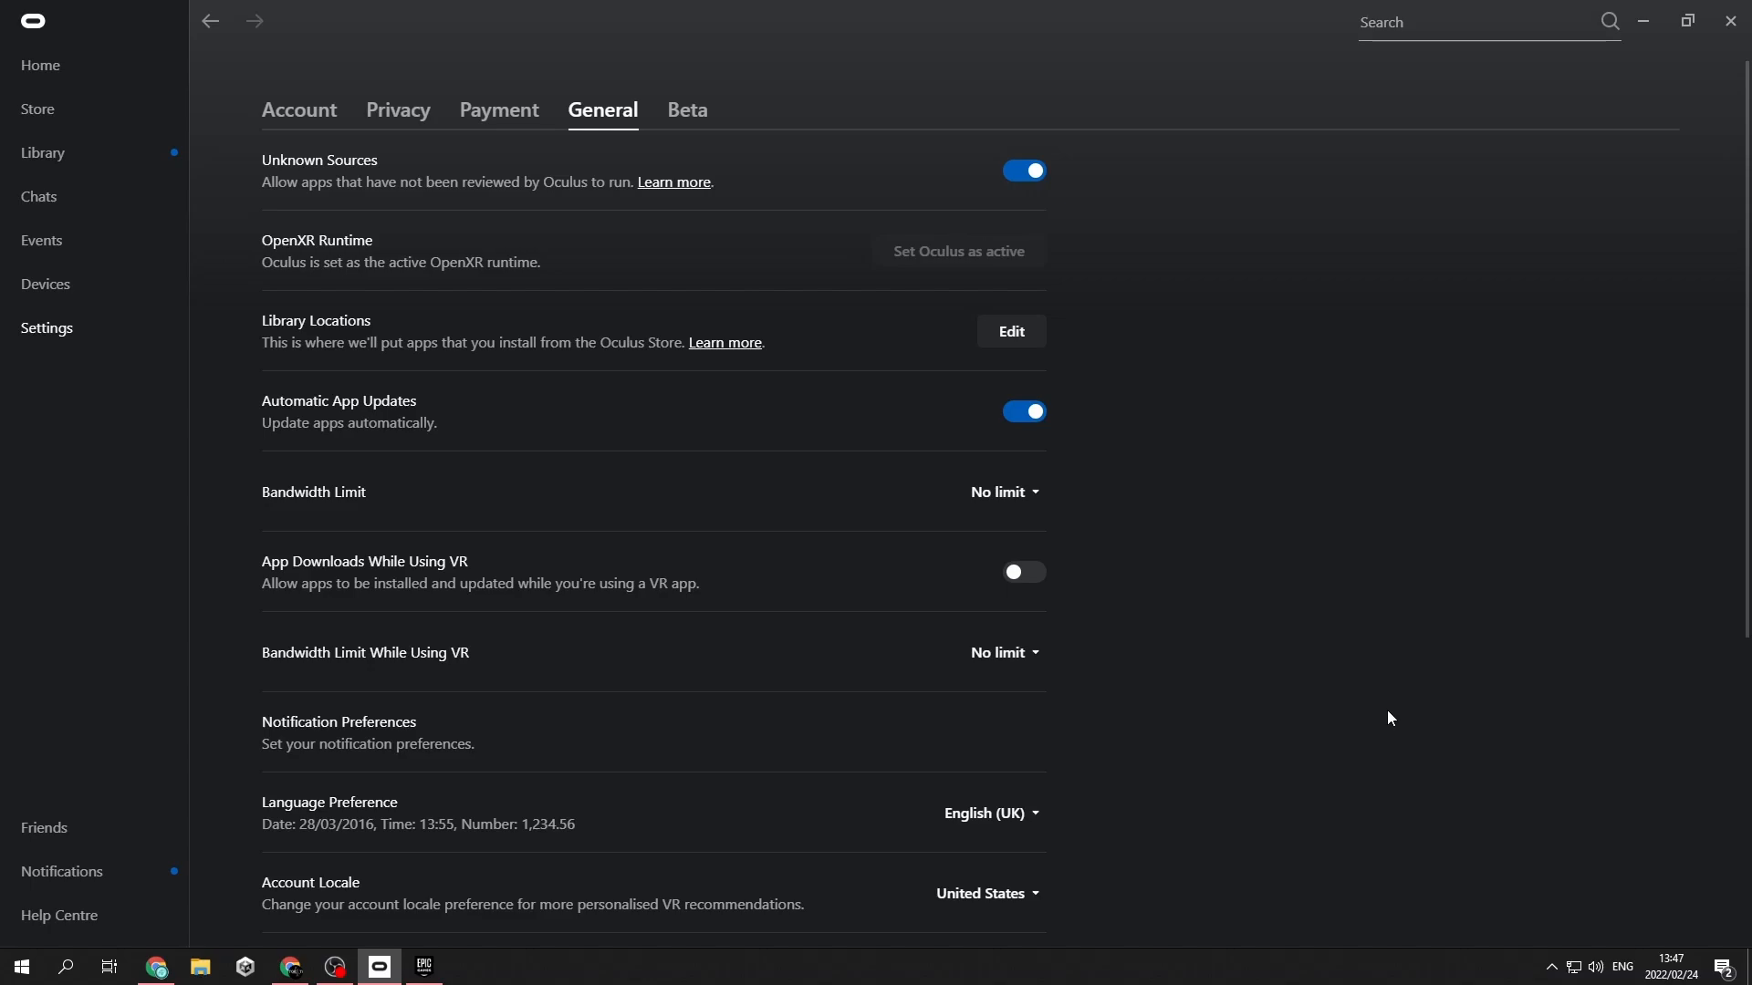
{"action": "mouse_move", "coordinate": [1256, 606]}
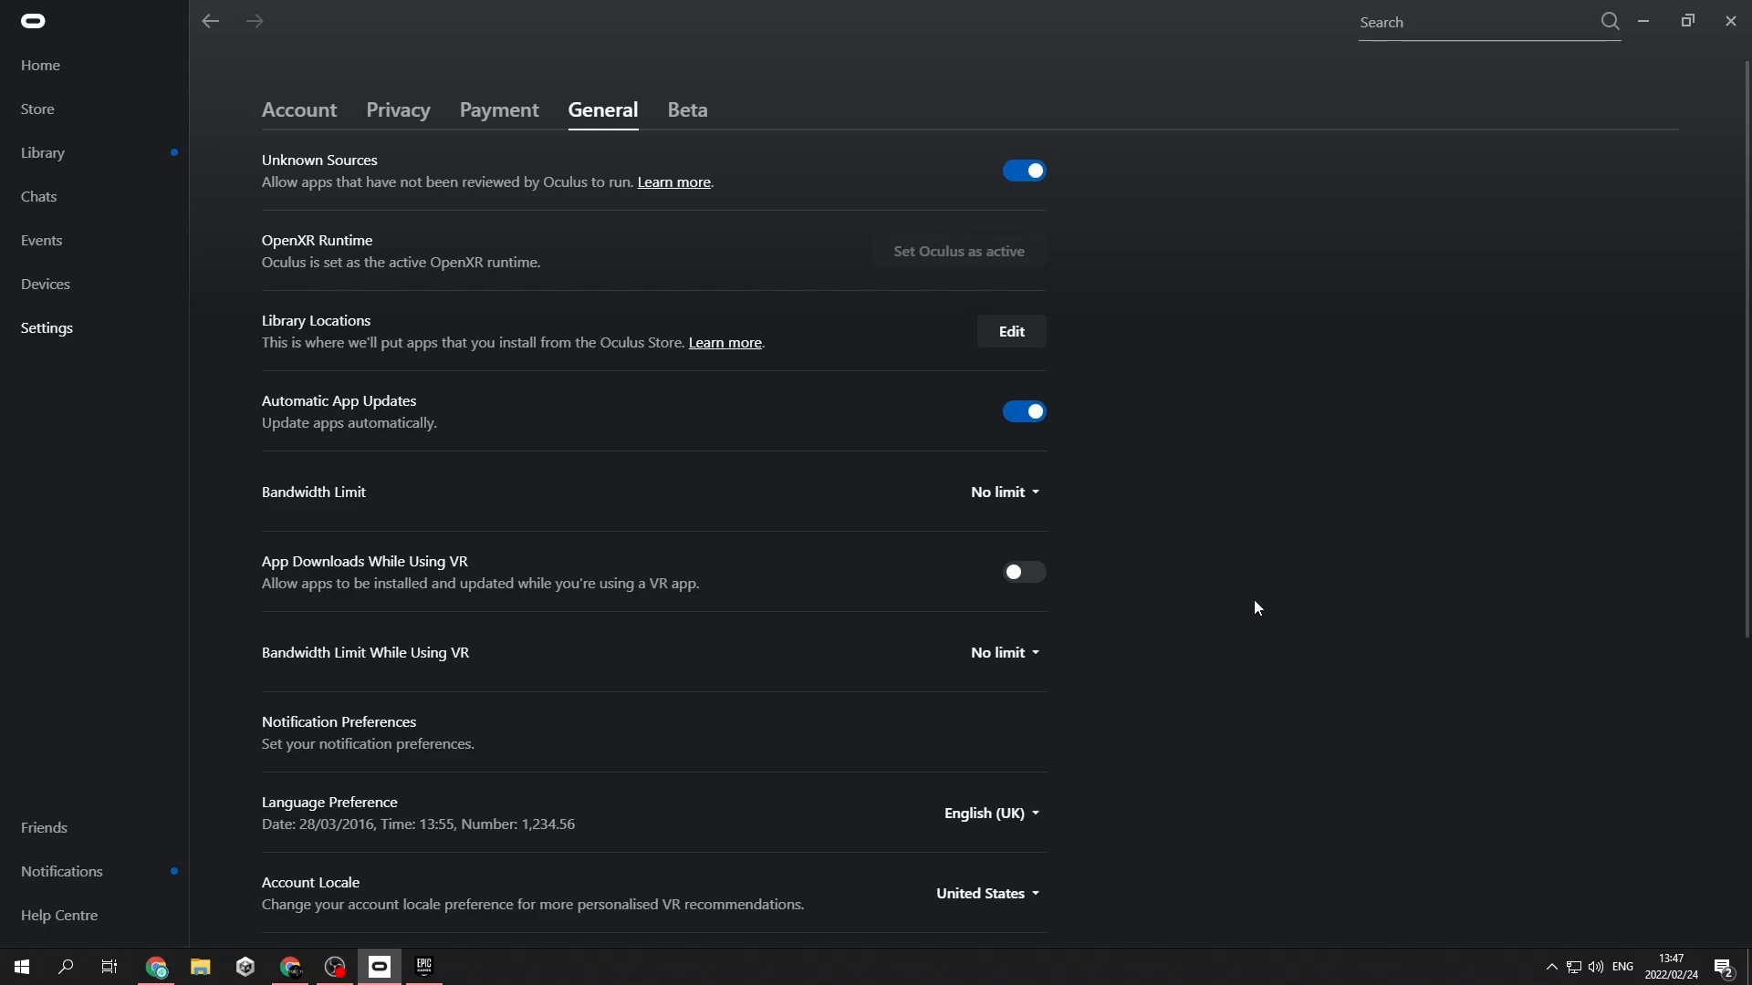
{"action": "mouse_move", "coordinate": [1231, 597]}
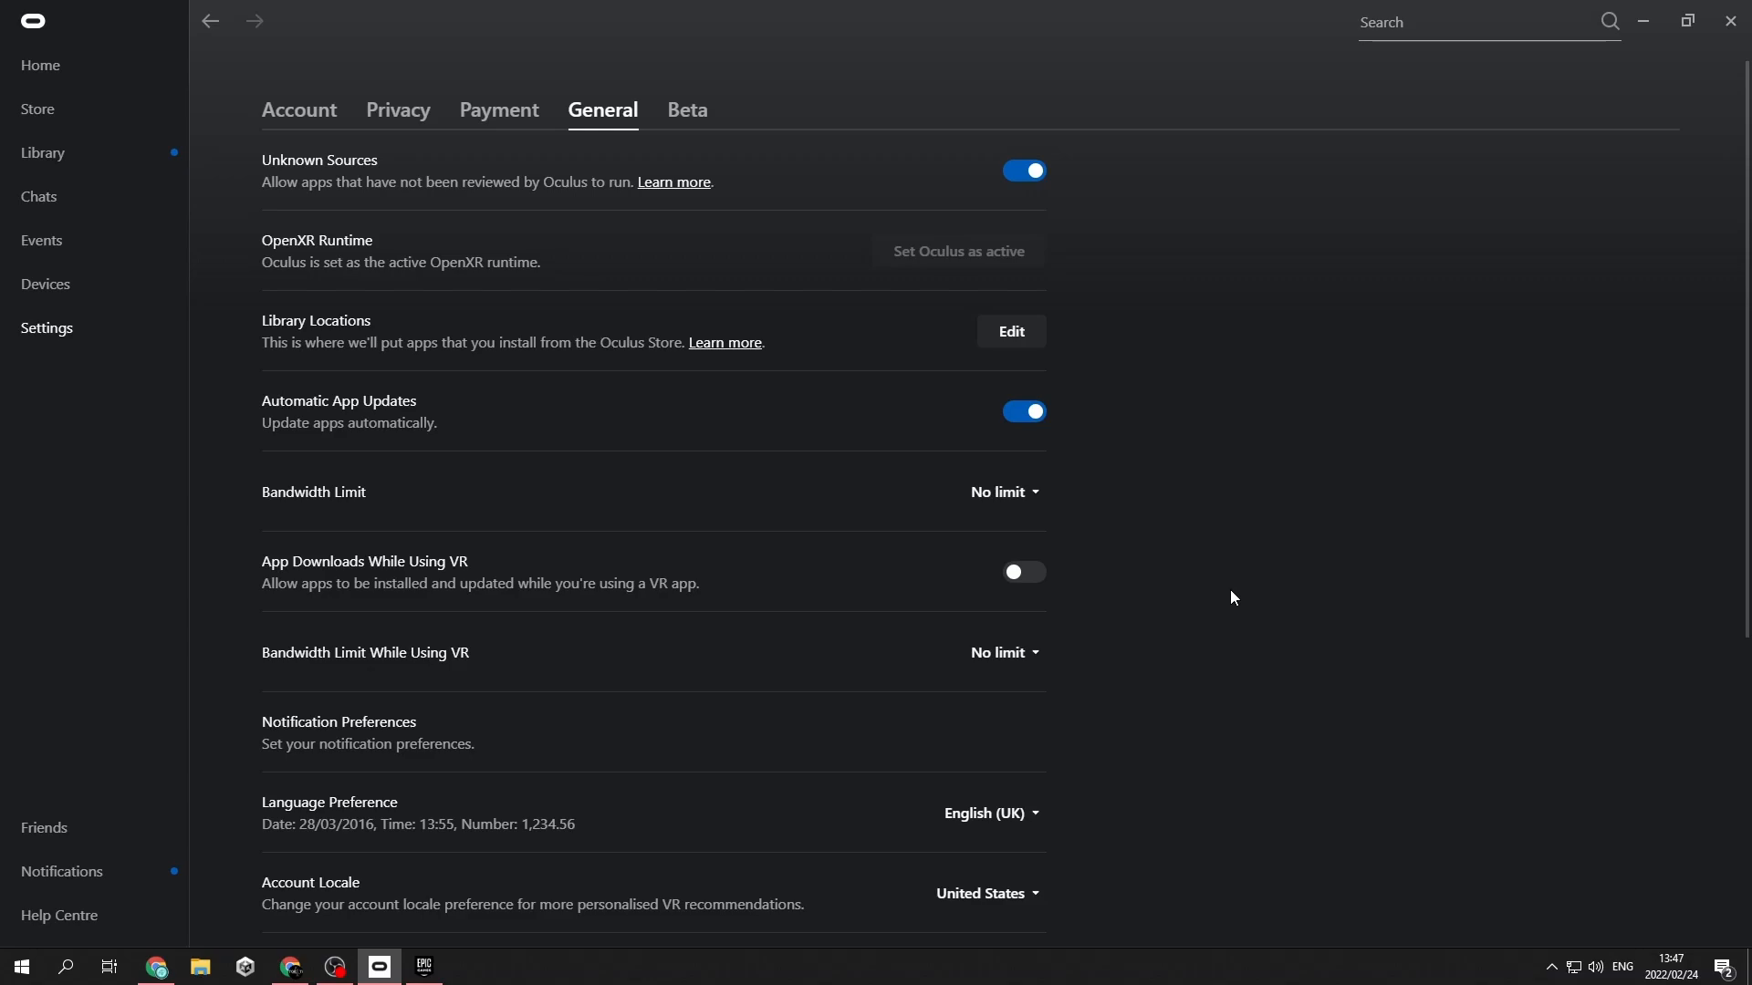
{"action": "mouse_move", "coordinate": [1115, 477]}
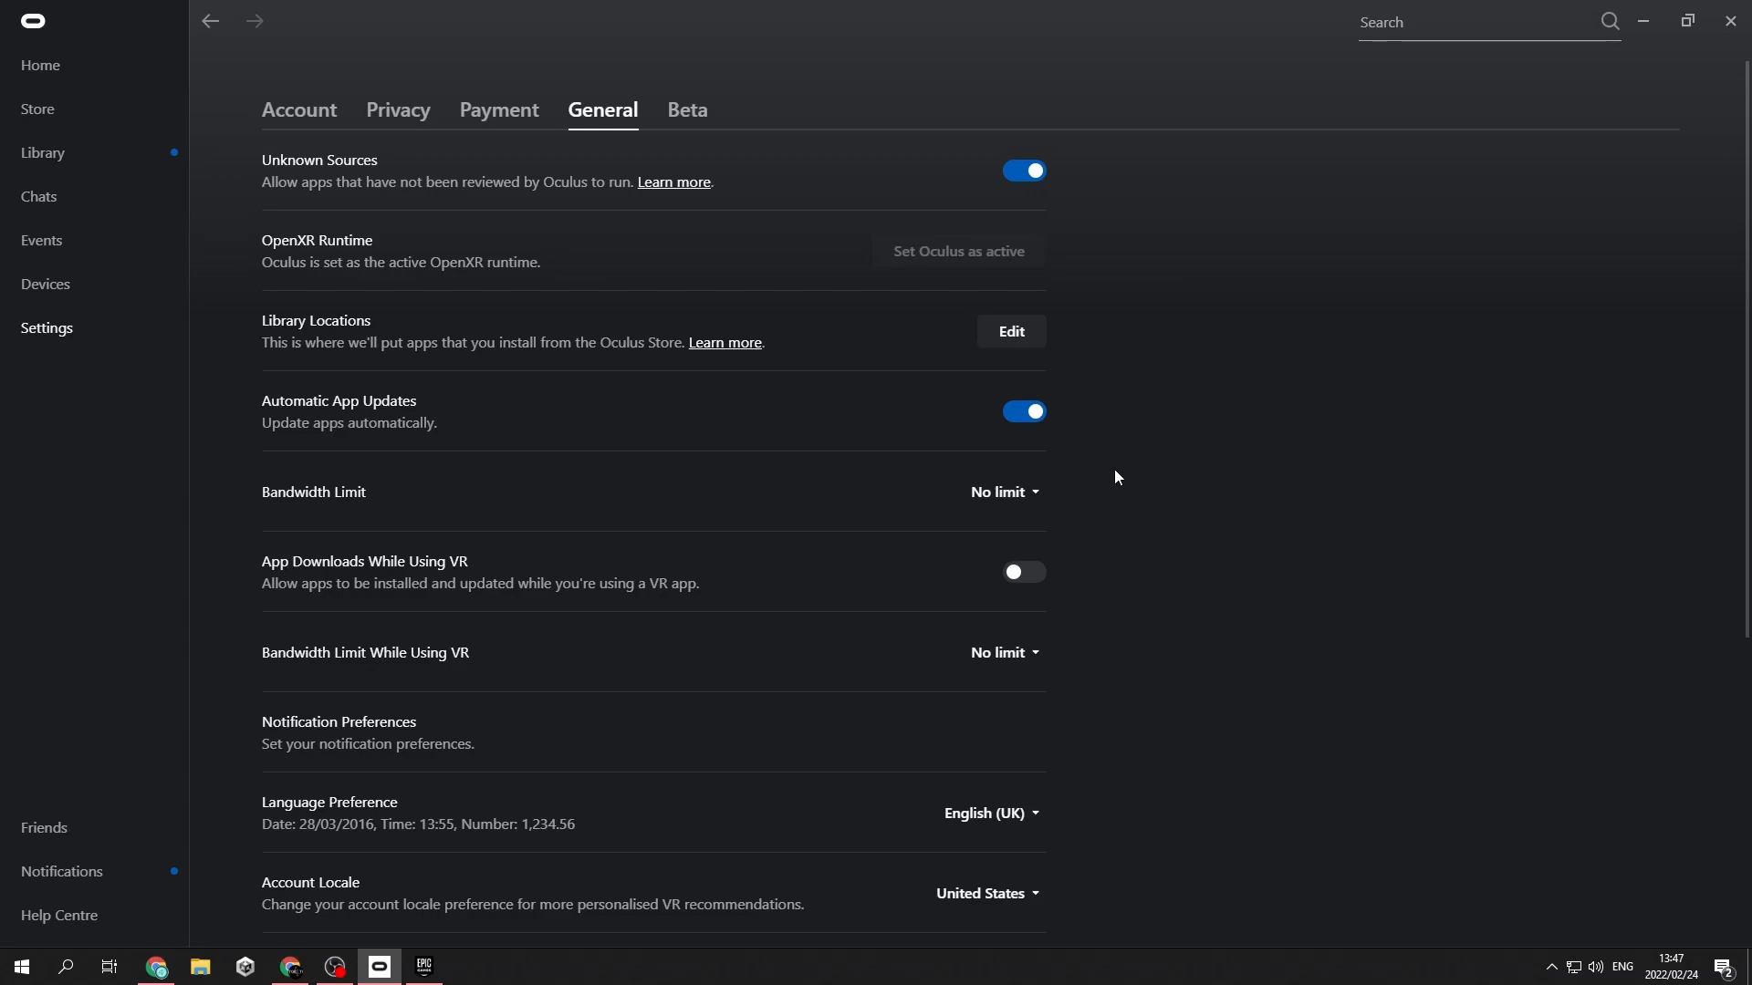
{"action": "mouse_move", "coordinate": [594, 123]}
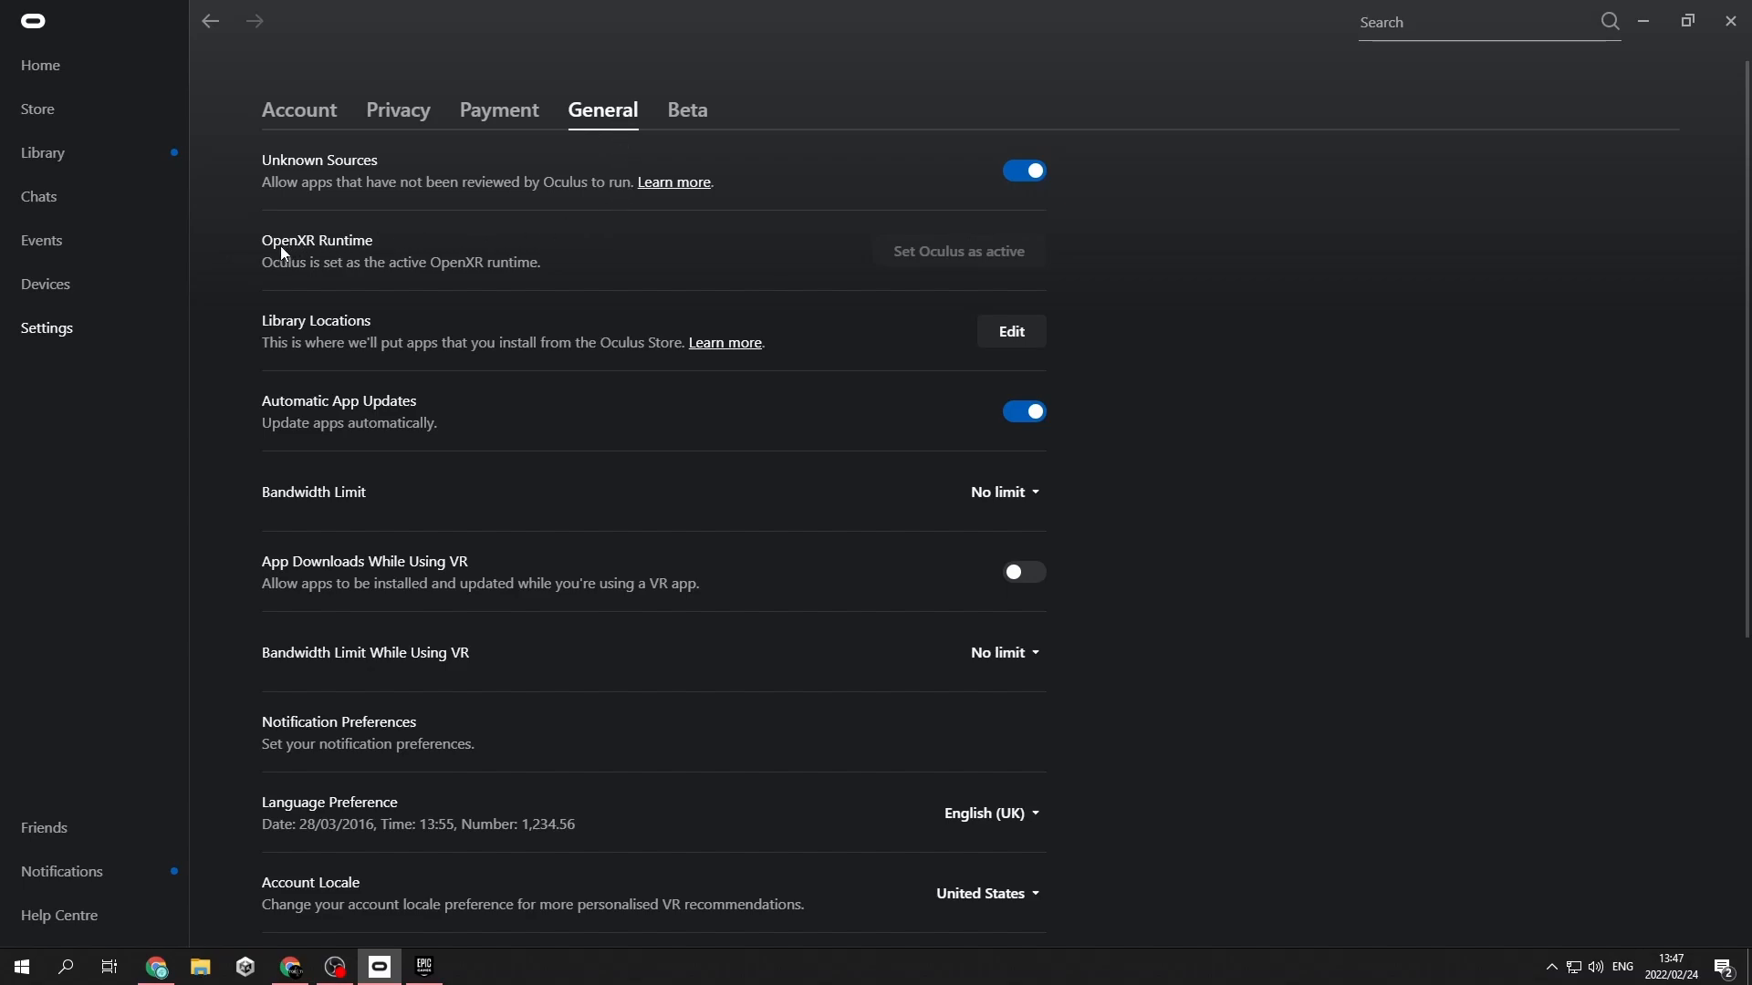
{"action": "mouse_move", "coordinate": [282, 254]}
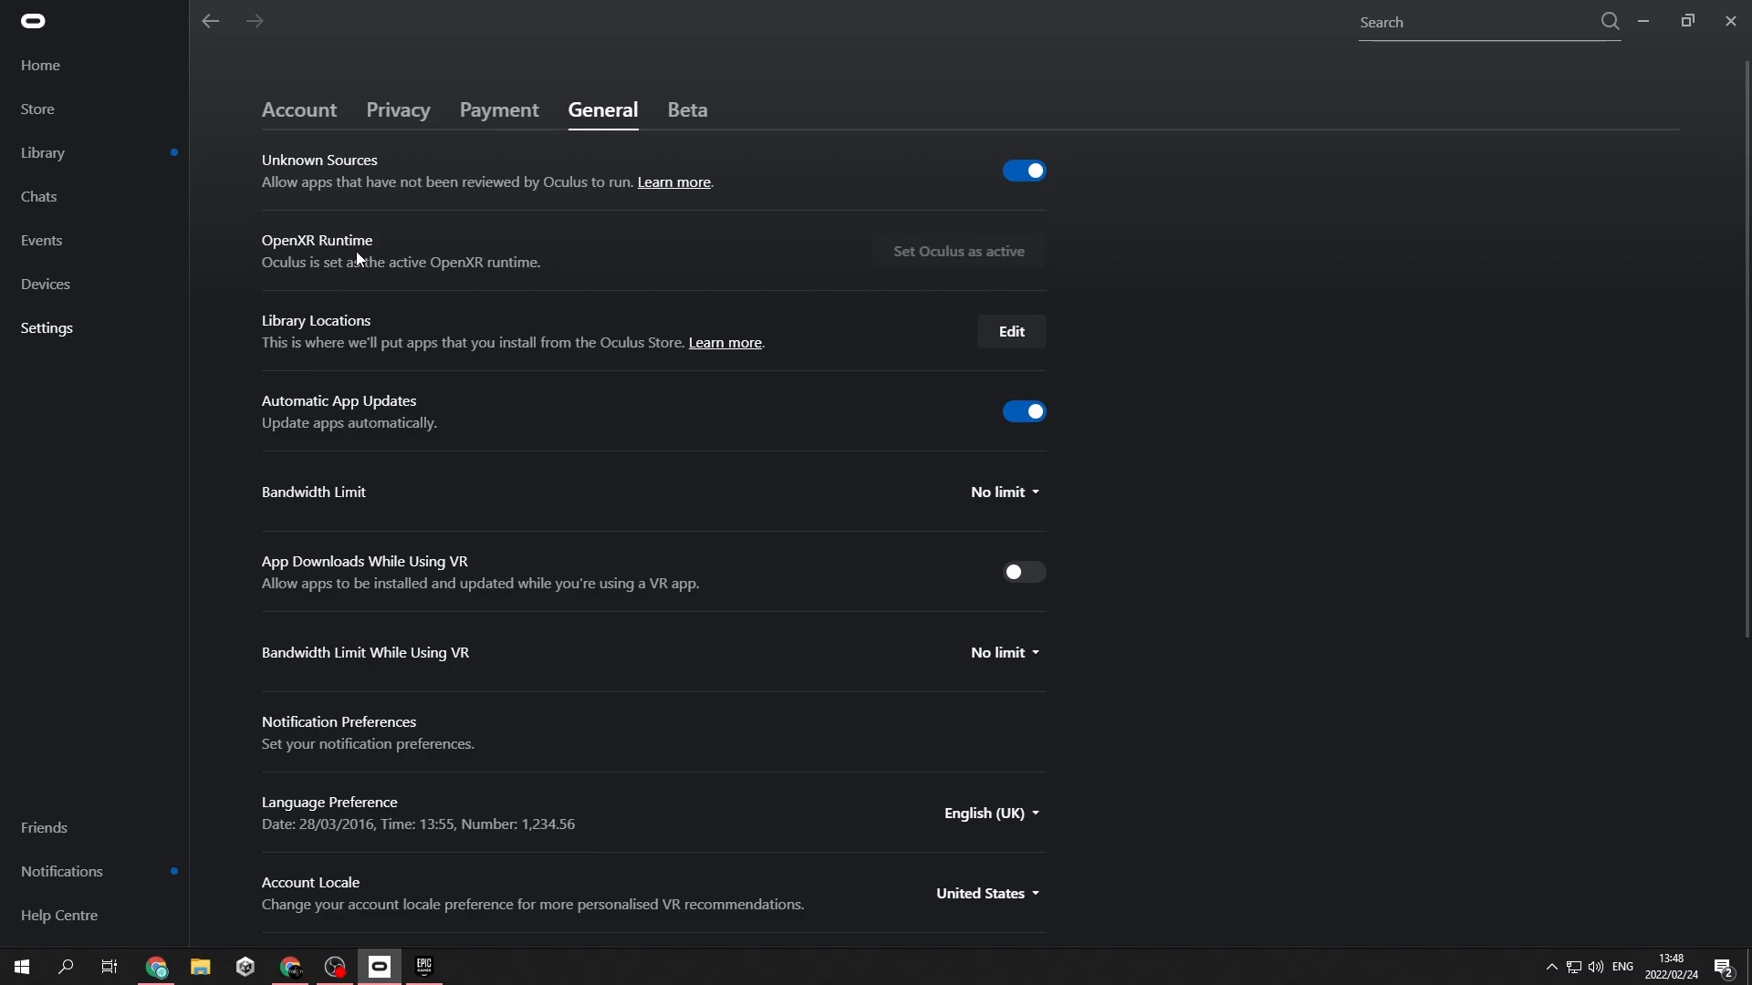
{"action": "mouse_move", "coordinate": [377, 274]}
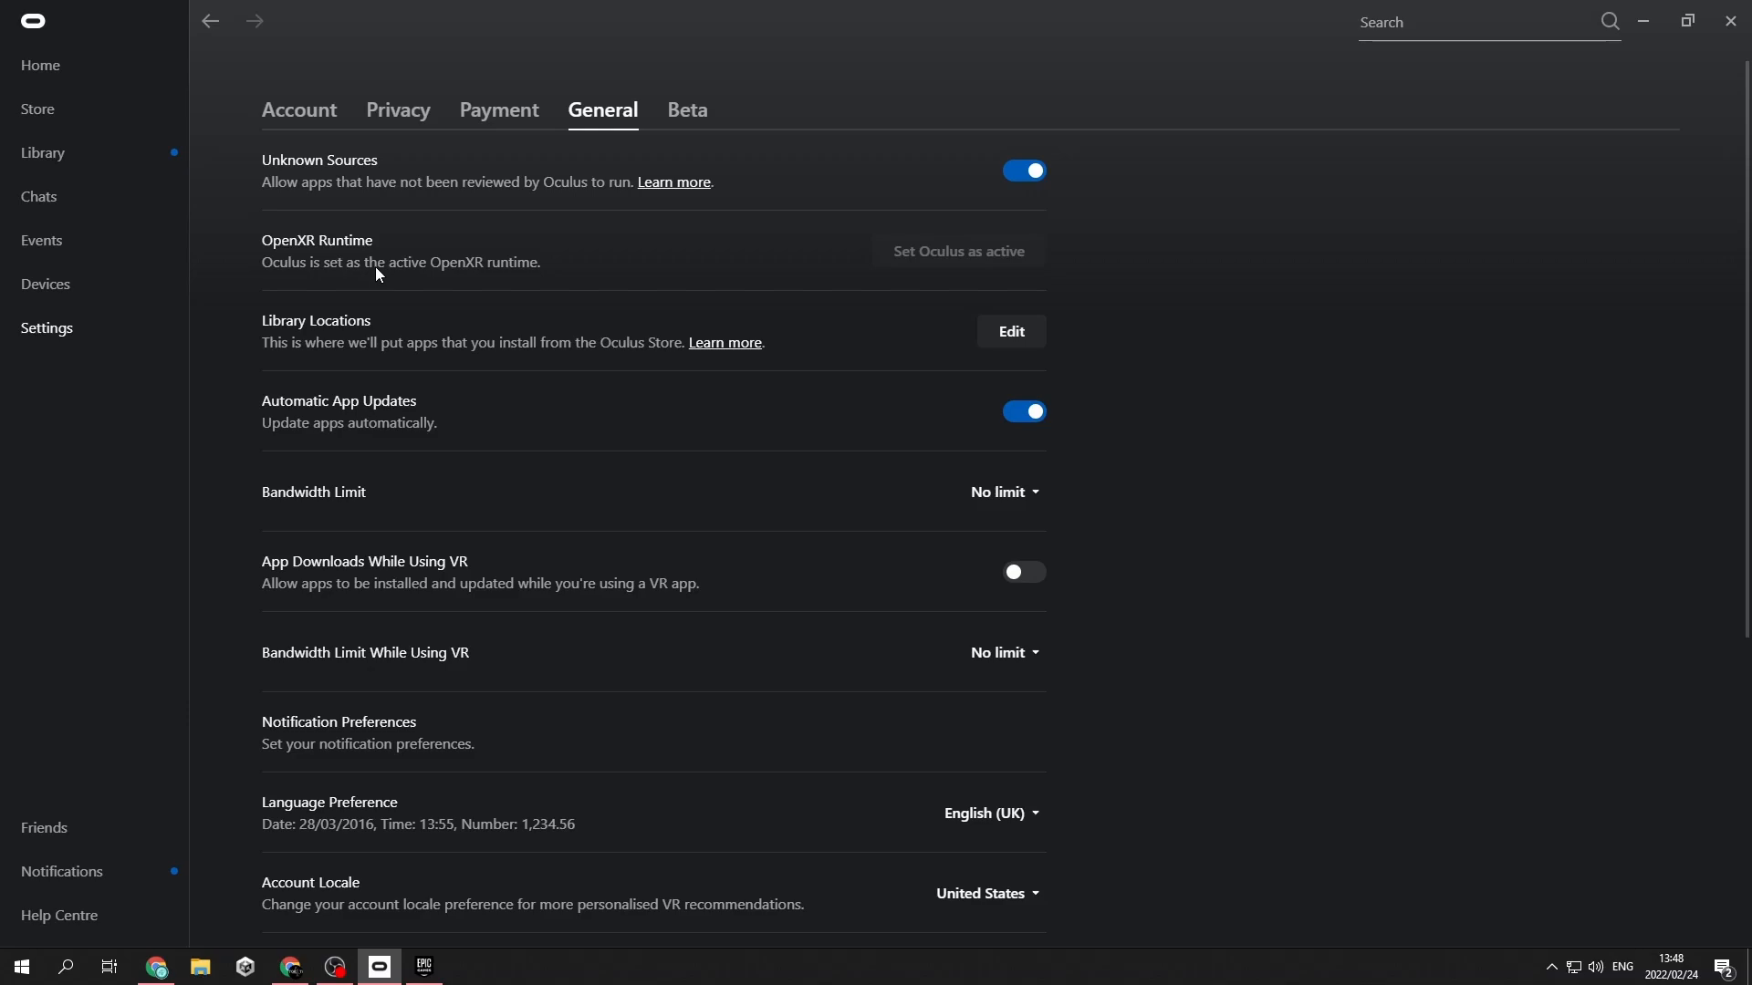
{"action": "mouse_move", "coordinate": [527, 284]}
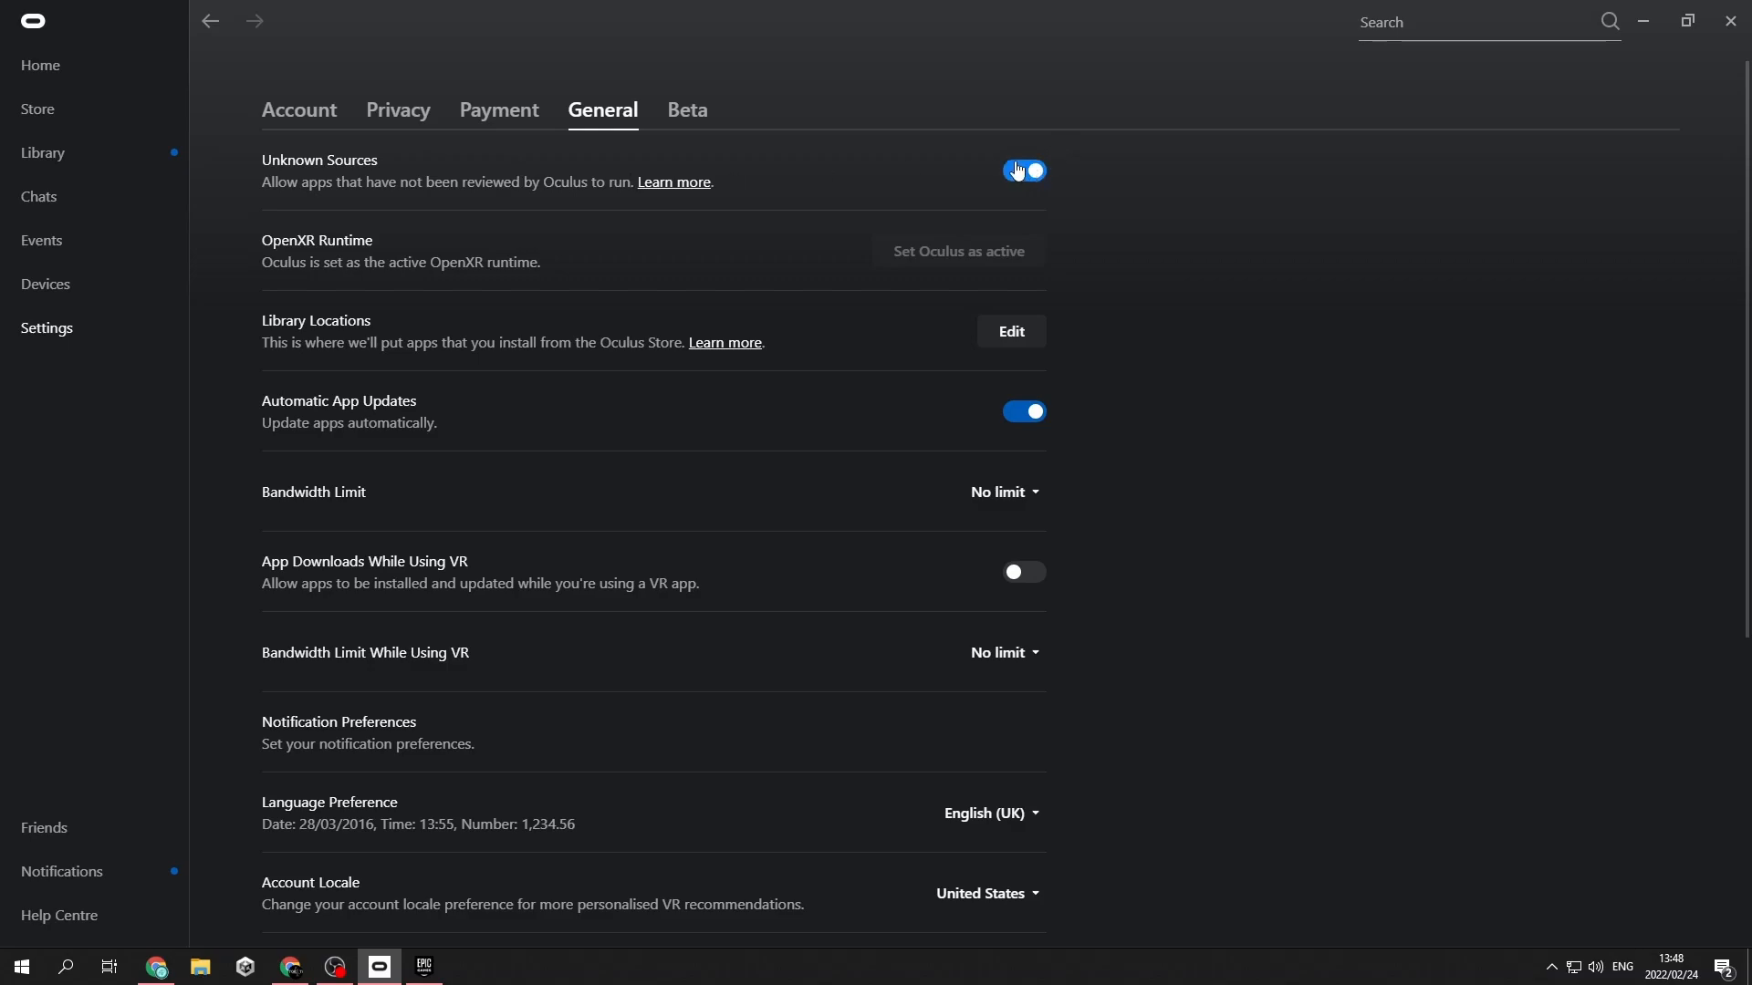
{"action": "left_click", "coordinate": [1022, 170]}
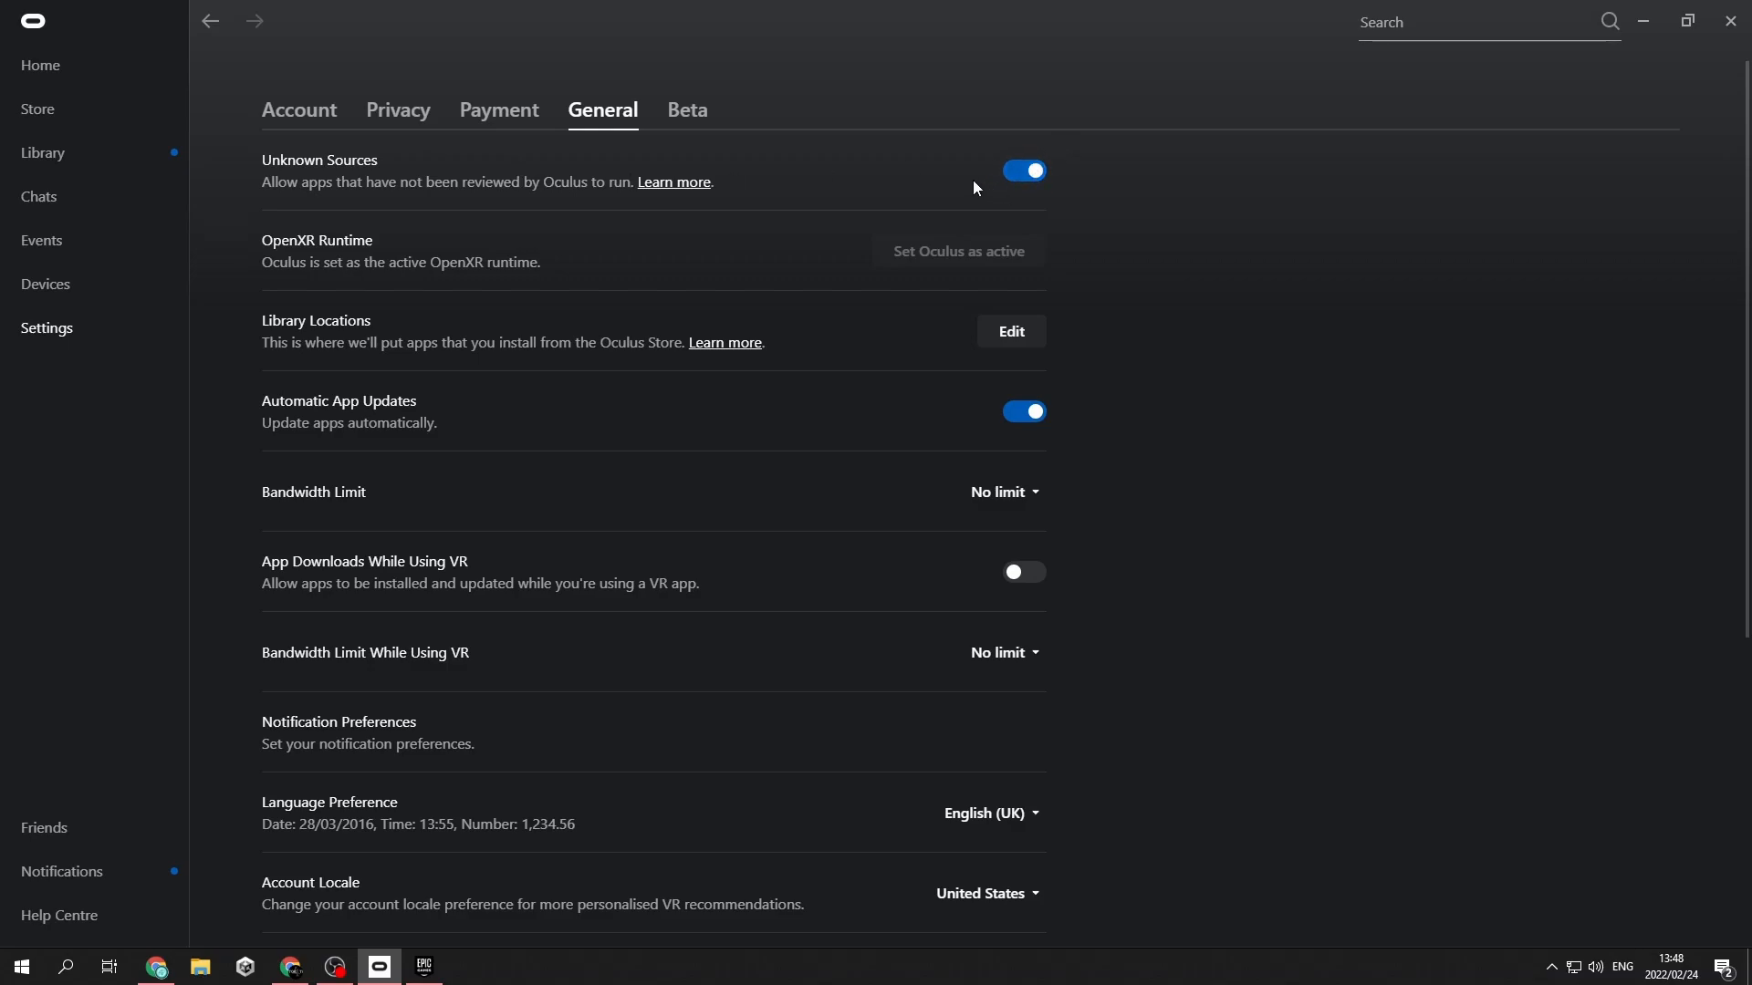
{"action": "mouse_move", "coordinate": [1081, 248]}
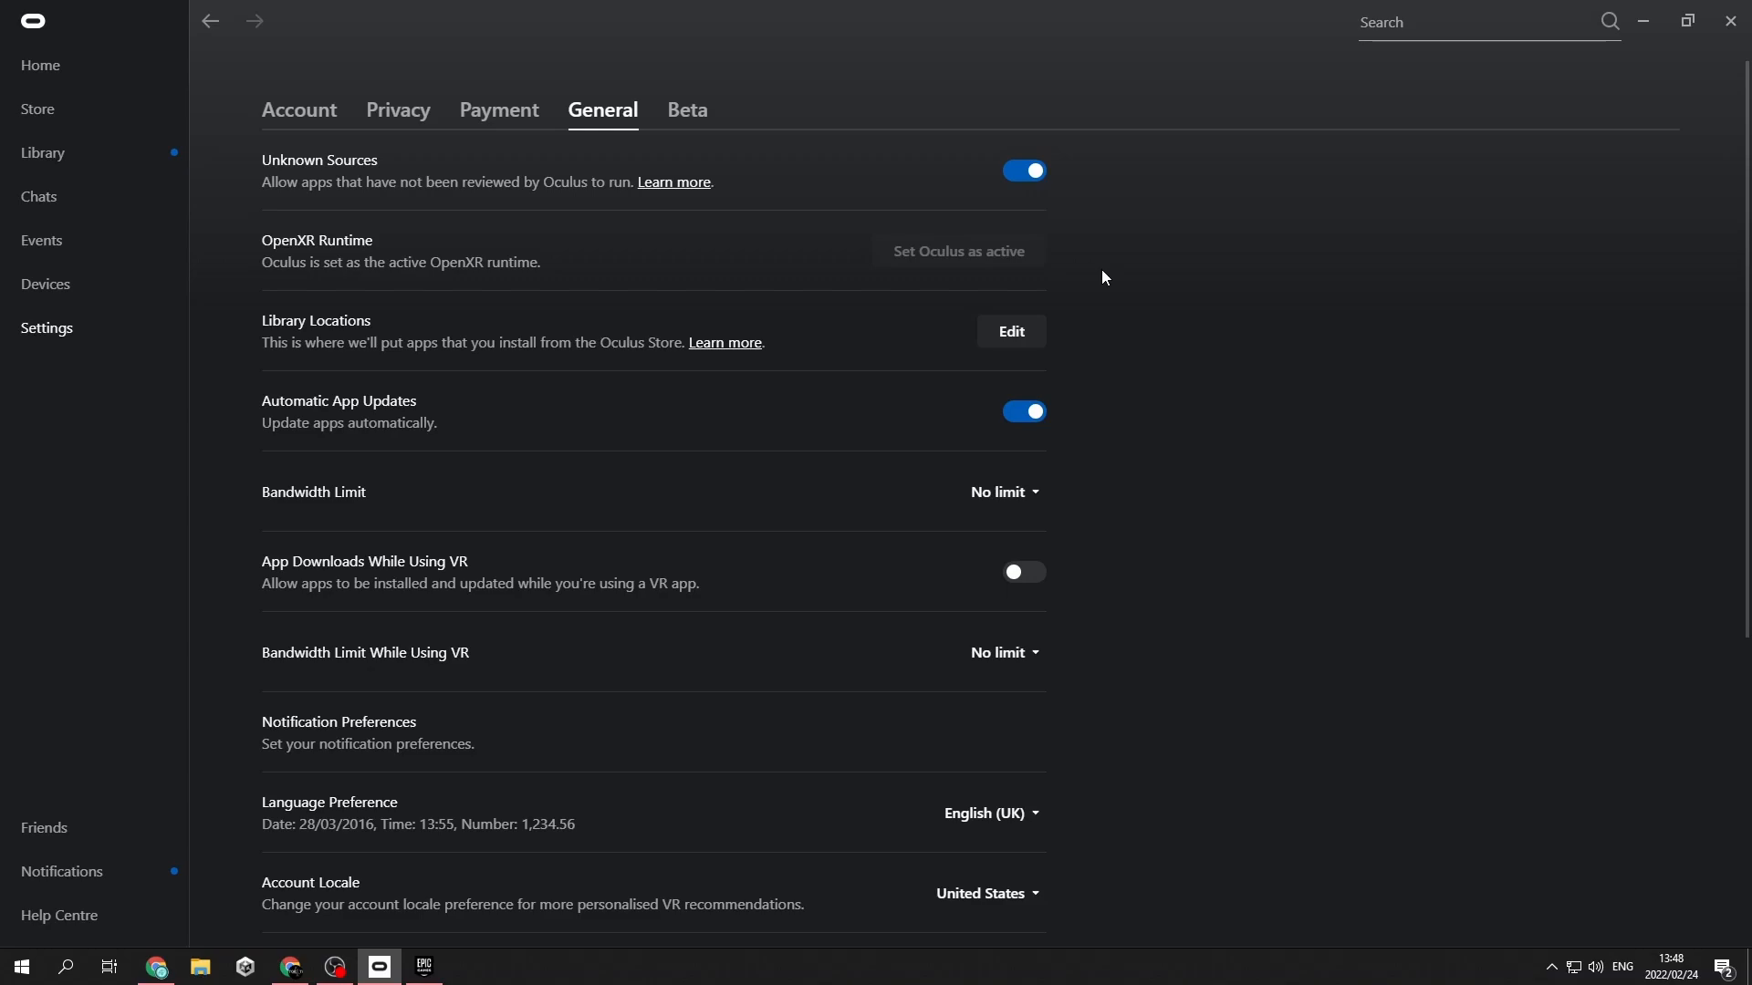
{"action": "mouse_move", "coordinate": [1413, 128]}
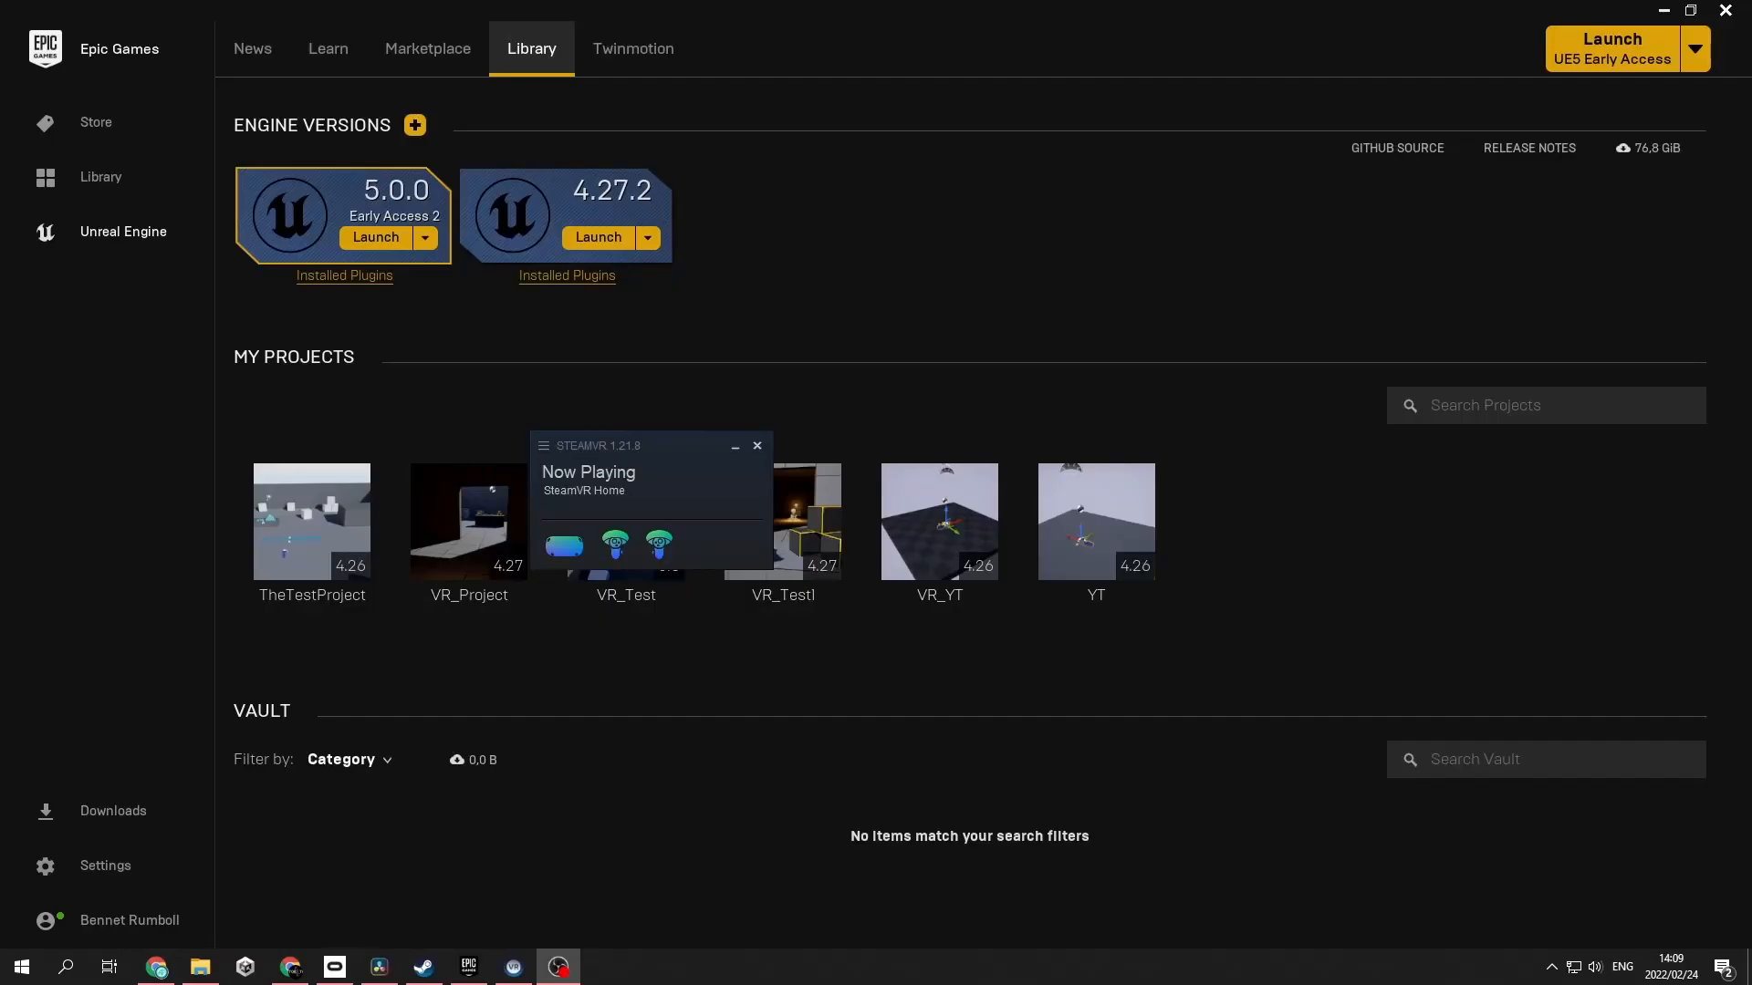
{"action": "mouse_move", "coordinate": [134, 587]}
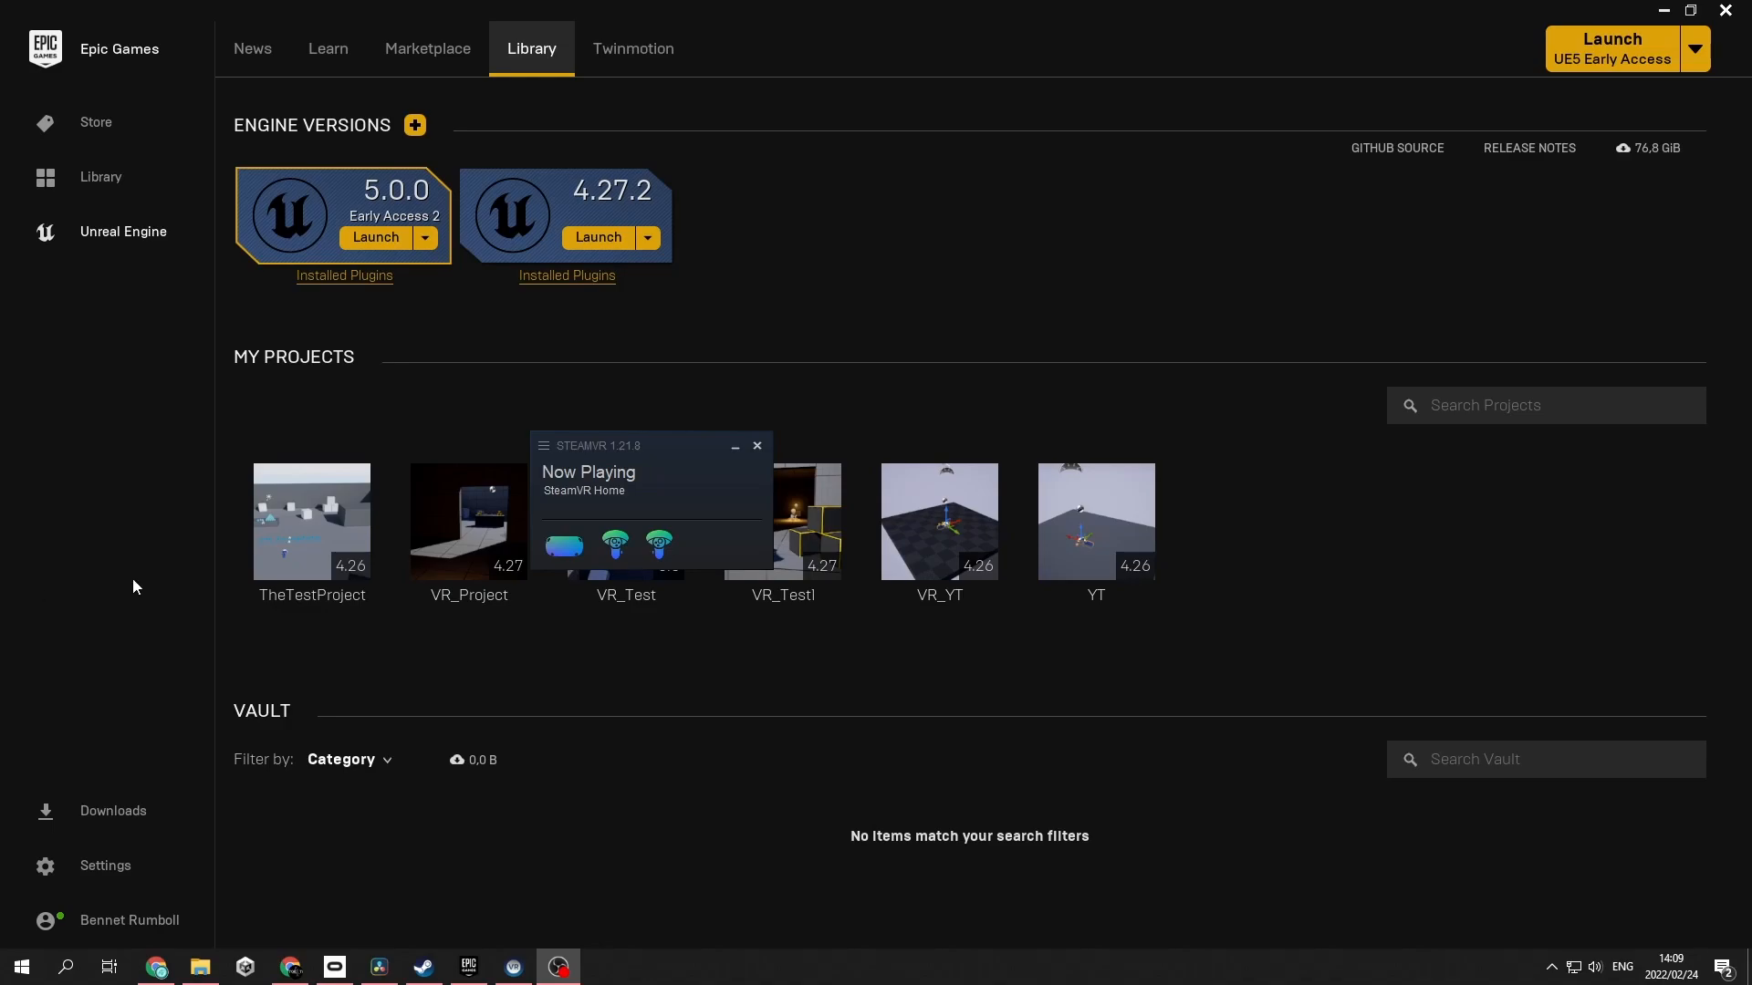
{"action": "mouse_move", "coordinate": [826, 665]}
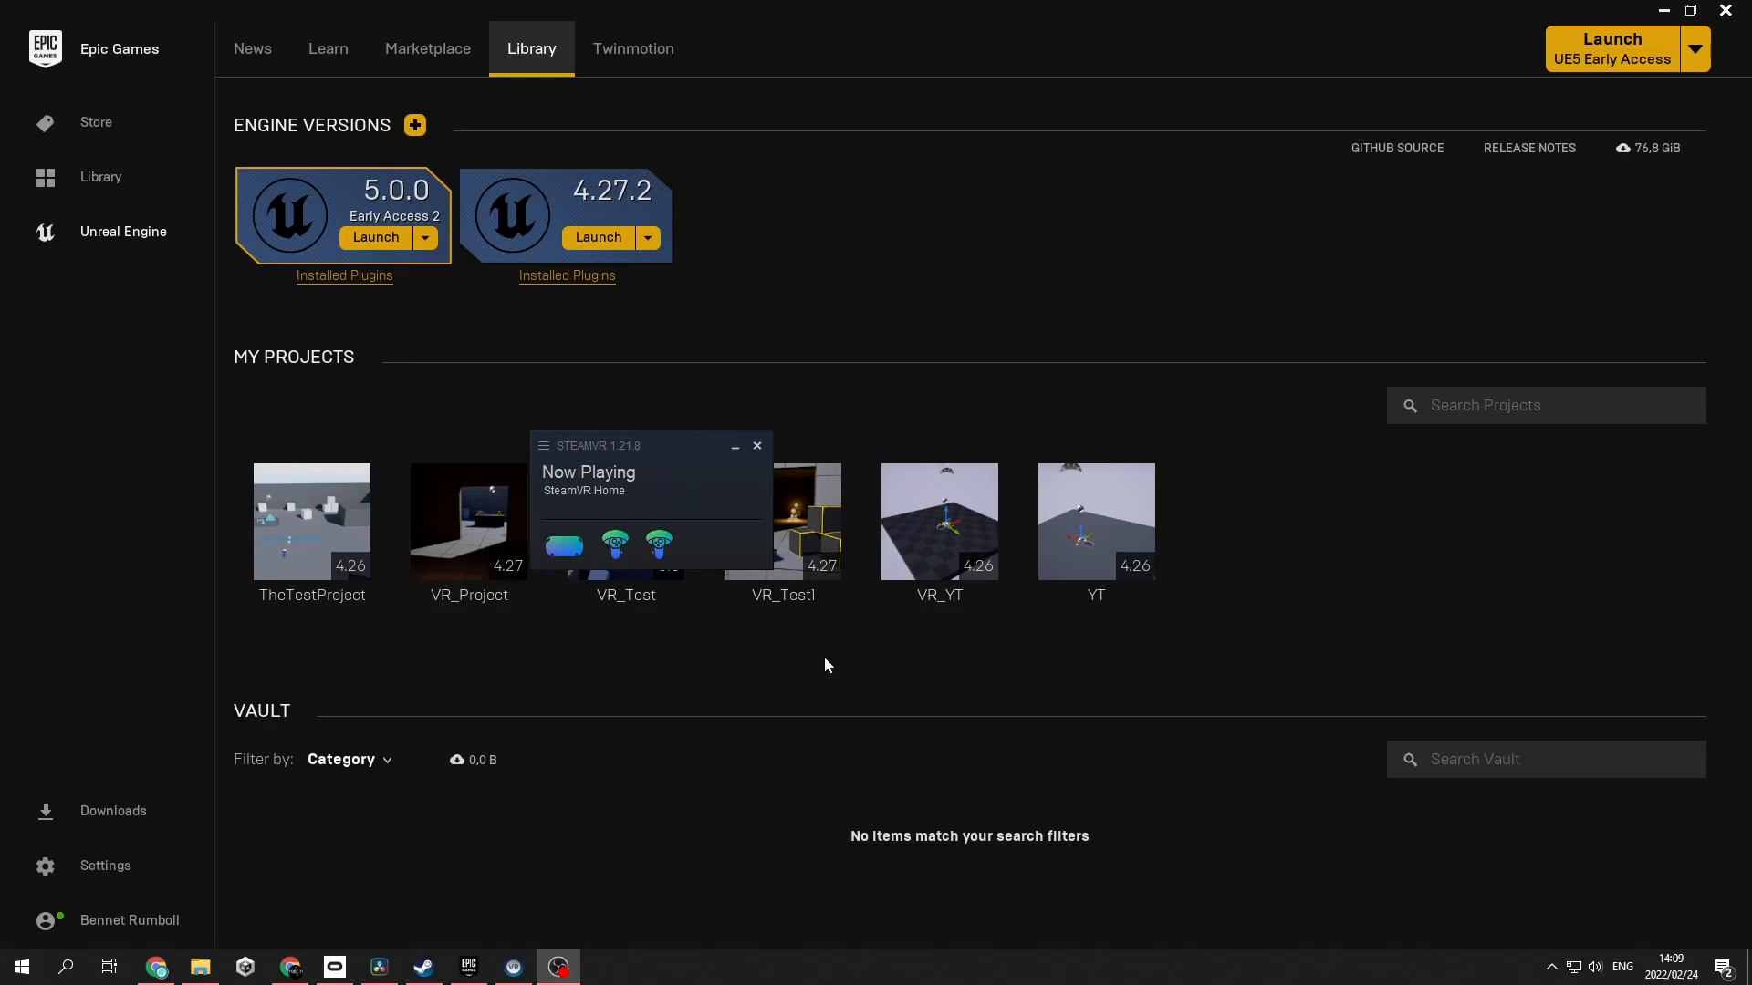
Open SteamVR's Developer settings to check that Oculus is the current OpenXR runtime
{"action": "left_click", "coordinate": [543, 446]}
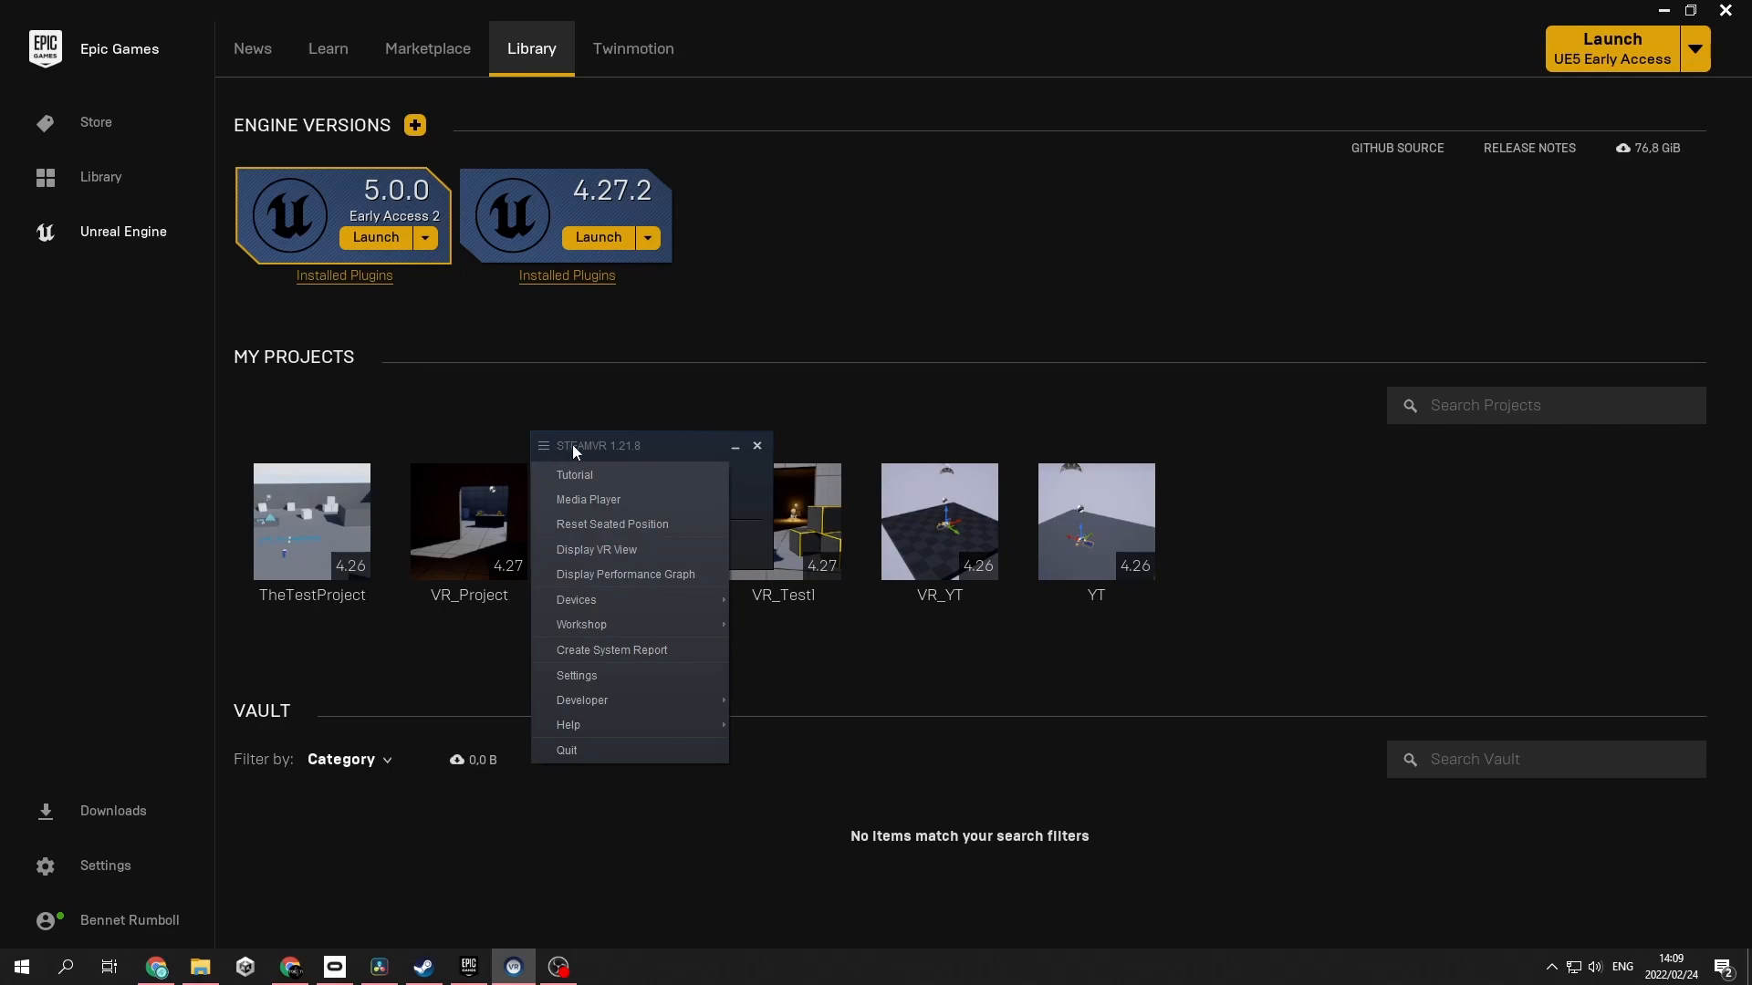
{"action": "left_click", "coordinate": [577, 675]}
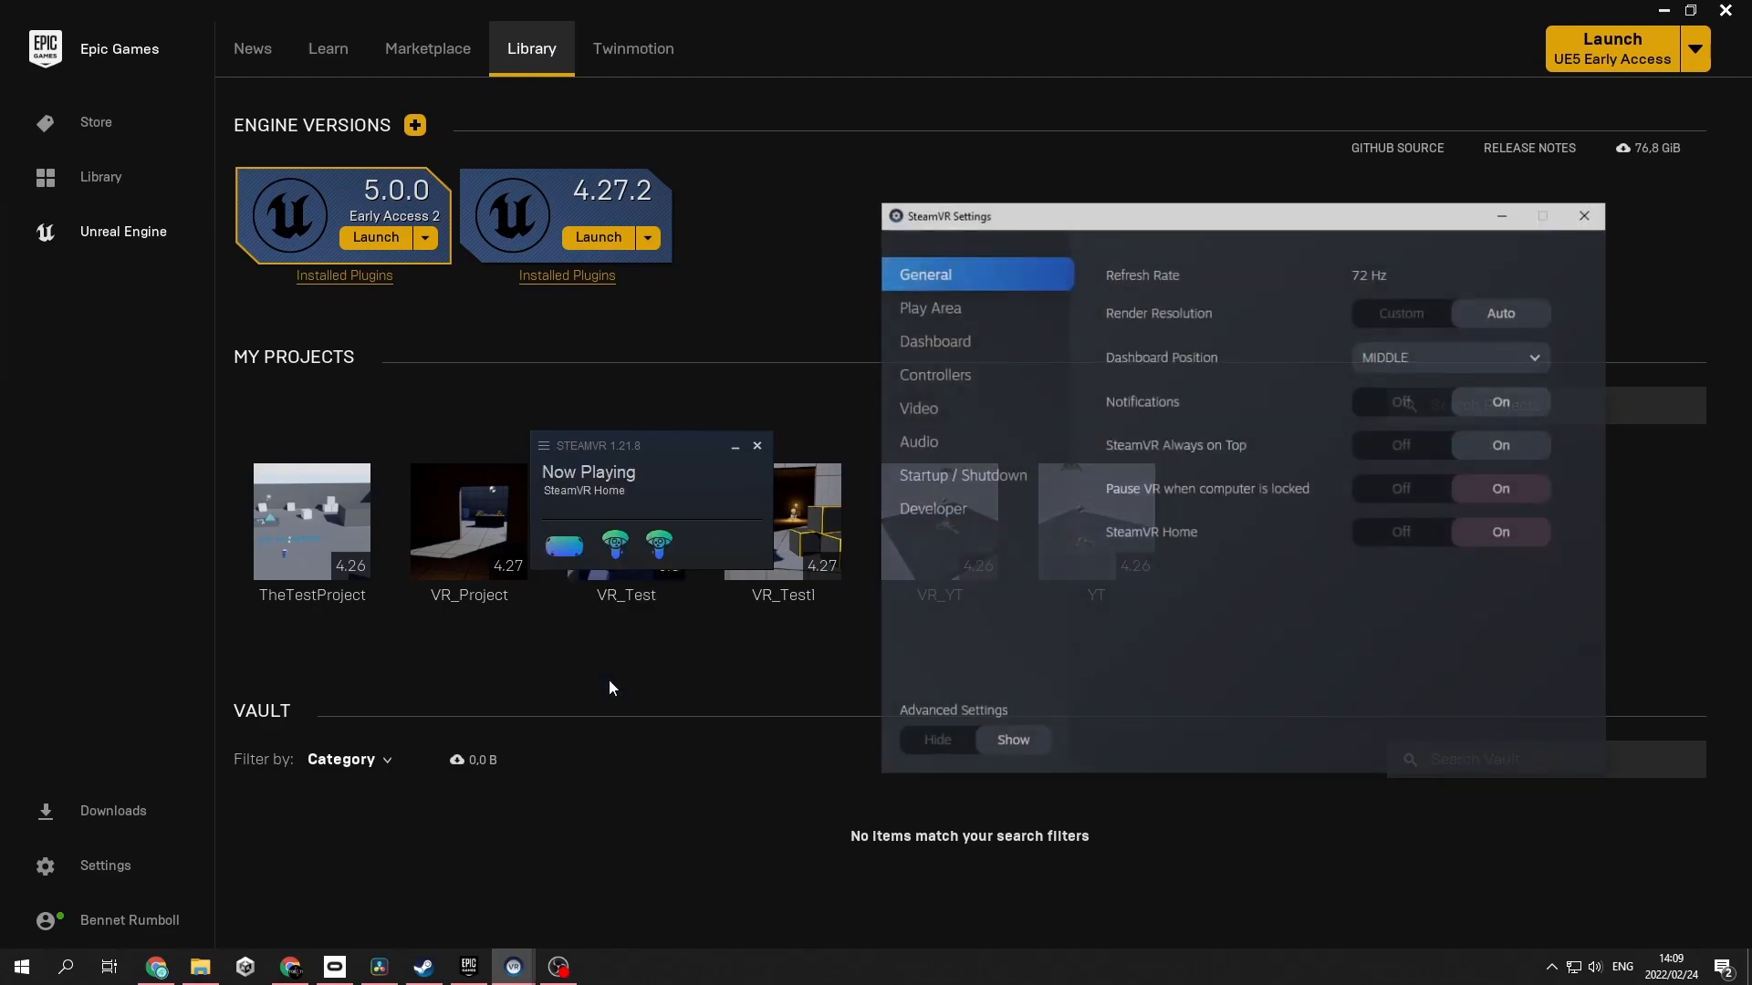
{"action": "left_click", "coordinate": [932, 508]}
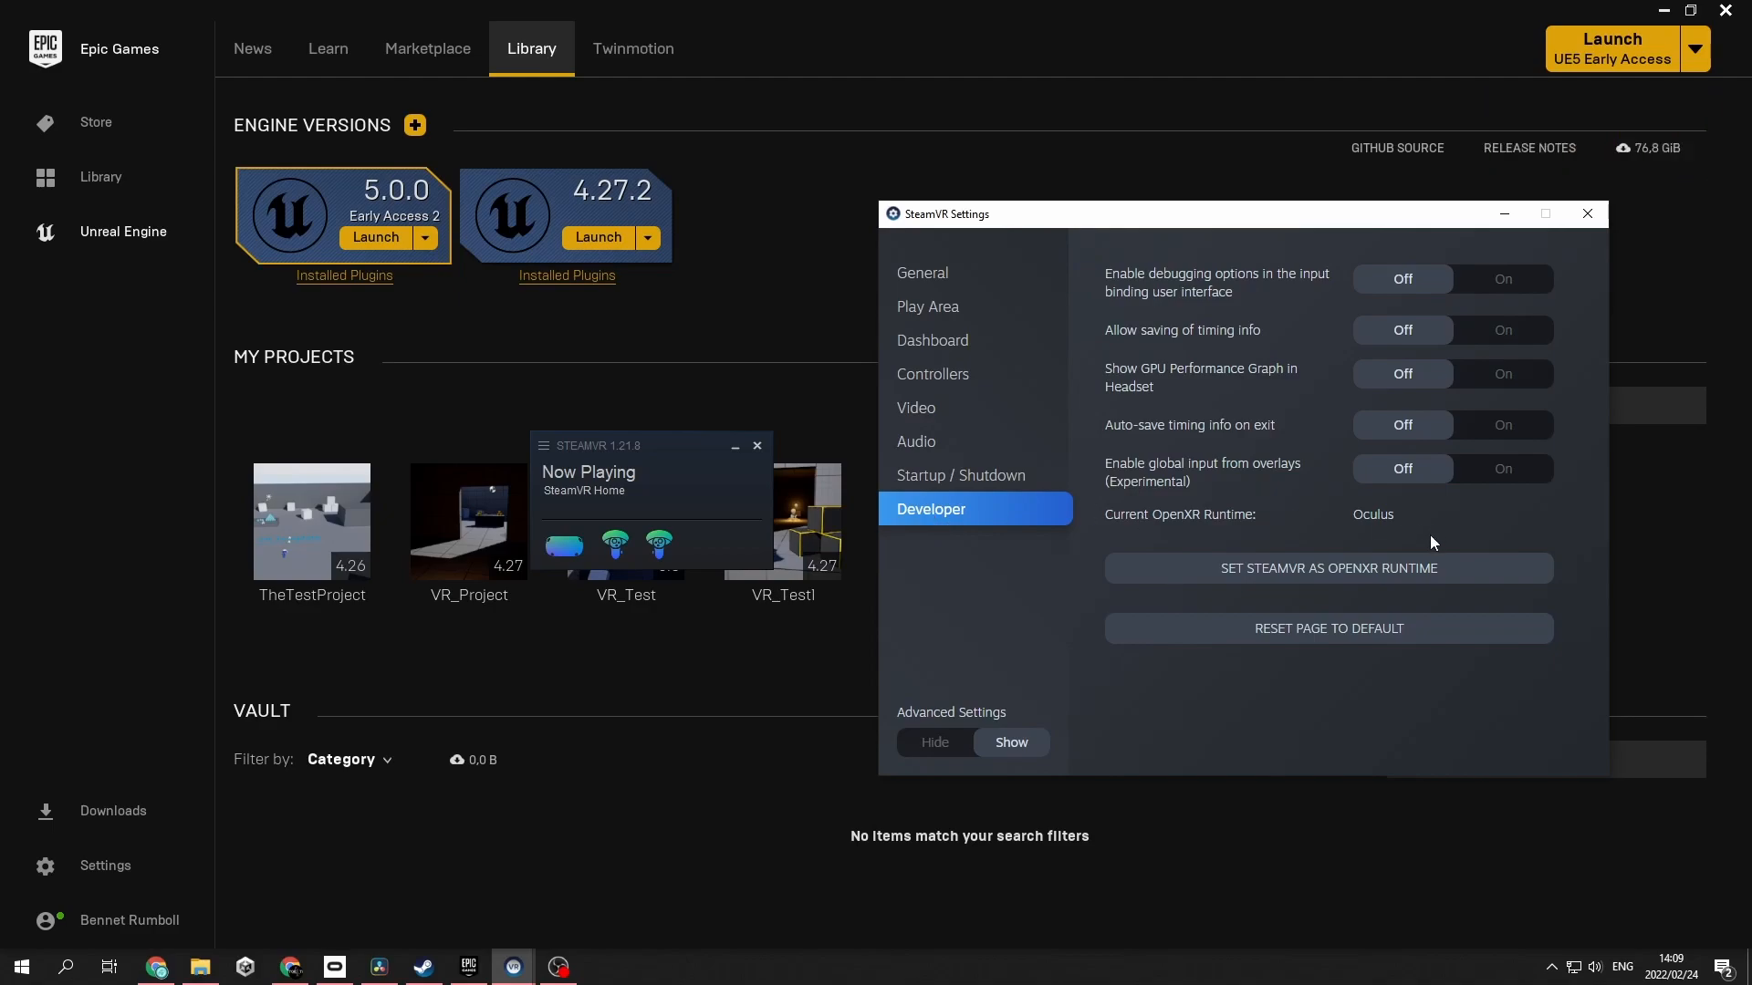
{"action": "mouse_move", "coordinate": [1134, 593]}
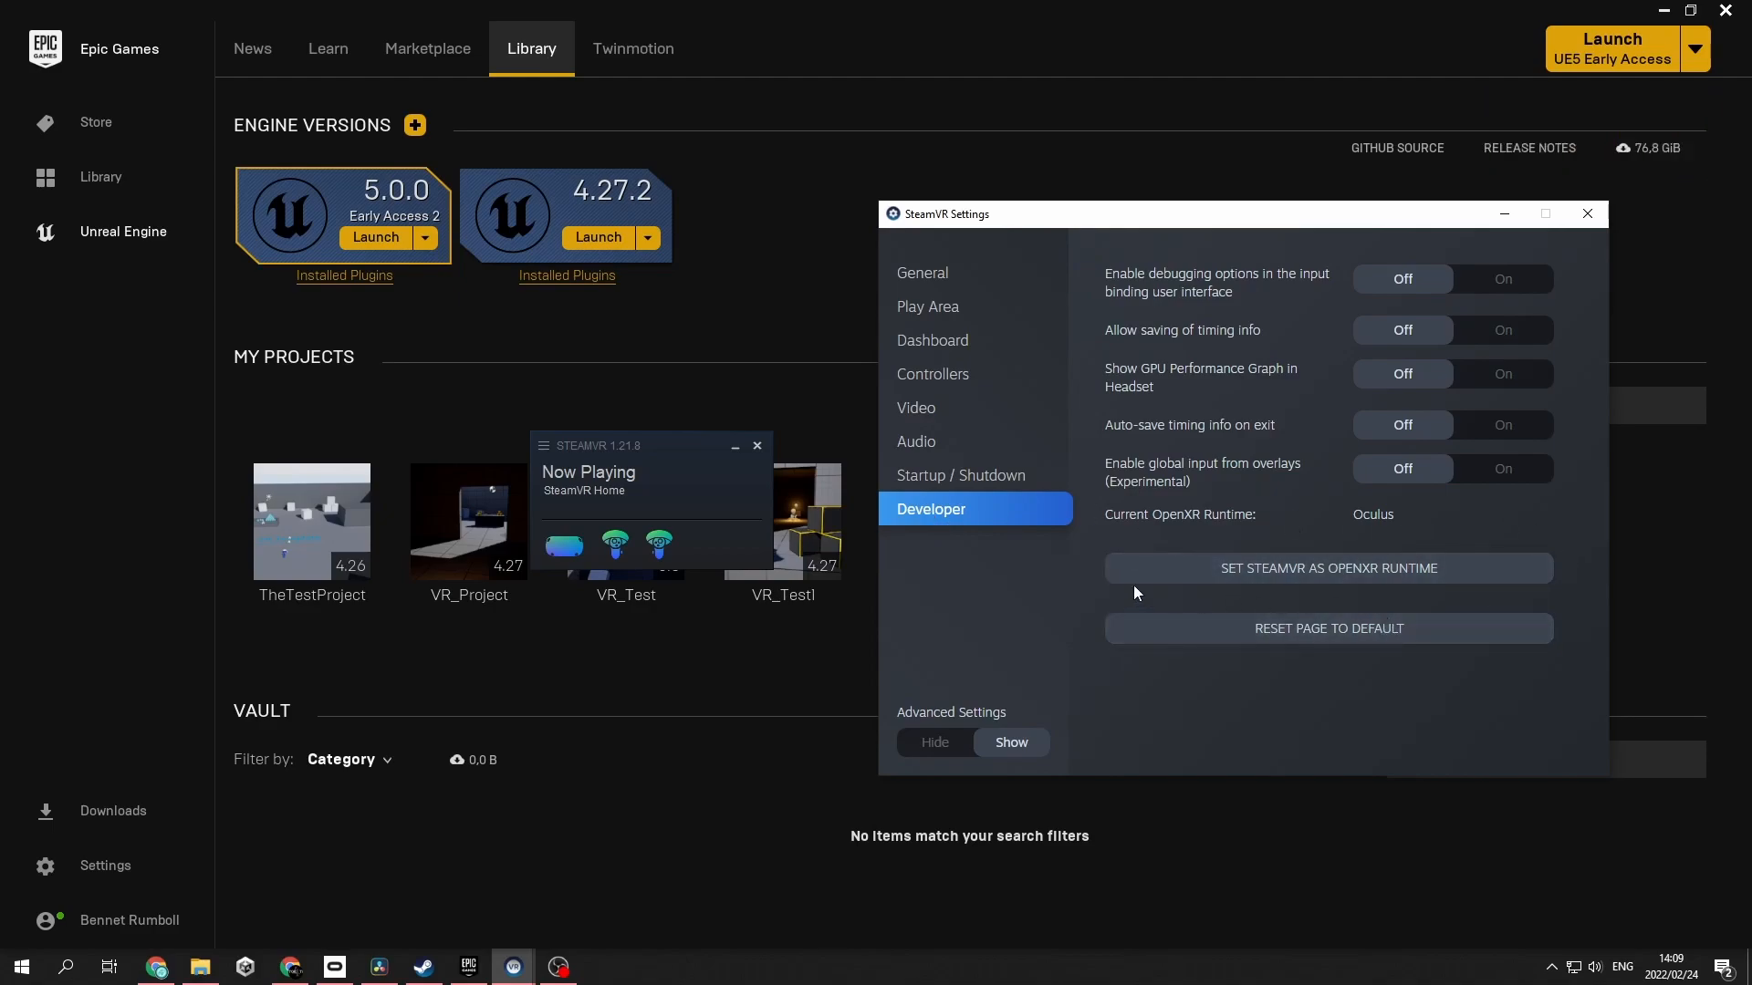
{"action": "mouse_move", "coordinate": [946, 586]}
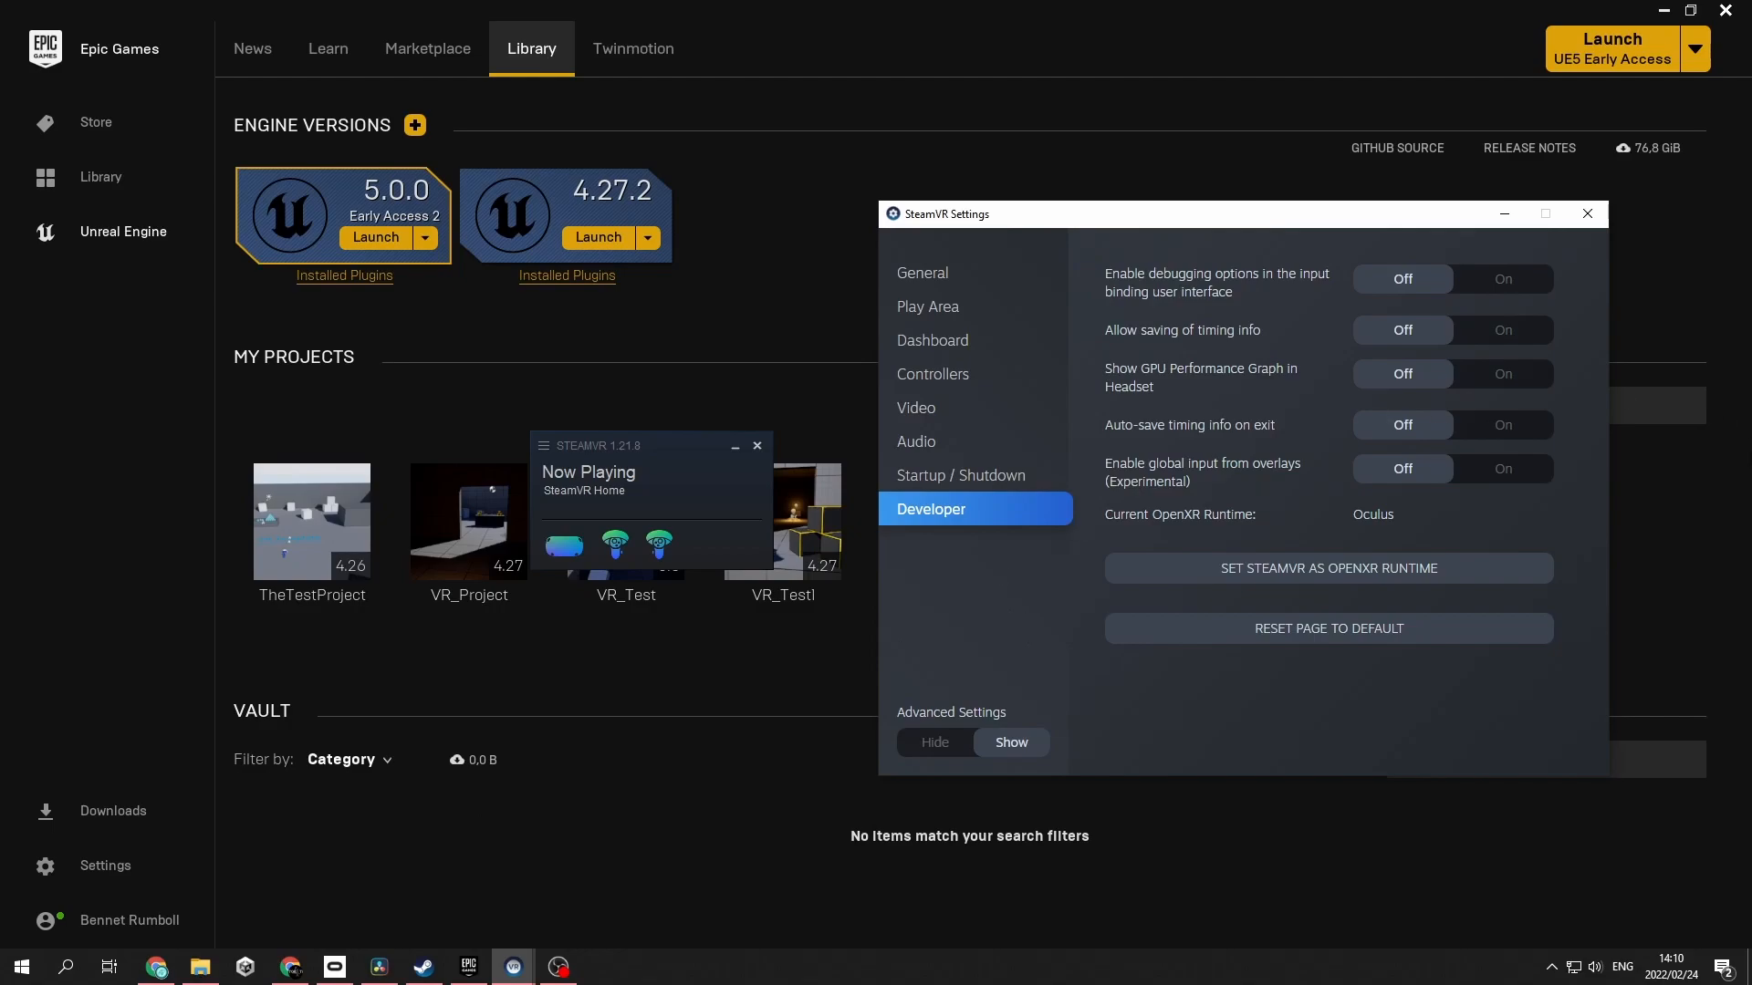
{"action": "mouse_move", "coordinate": [1582, 573]}
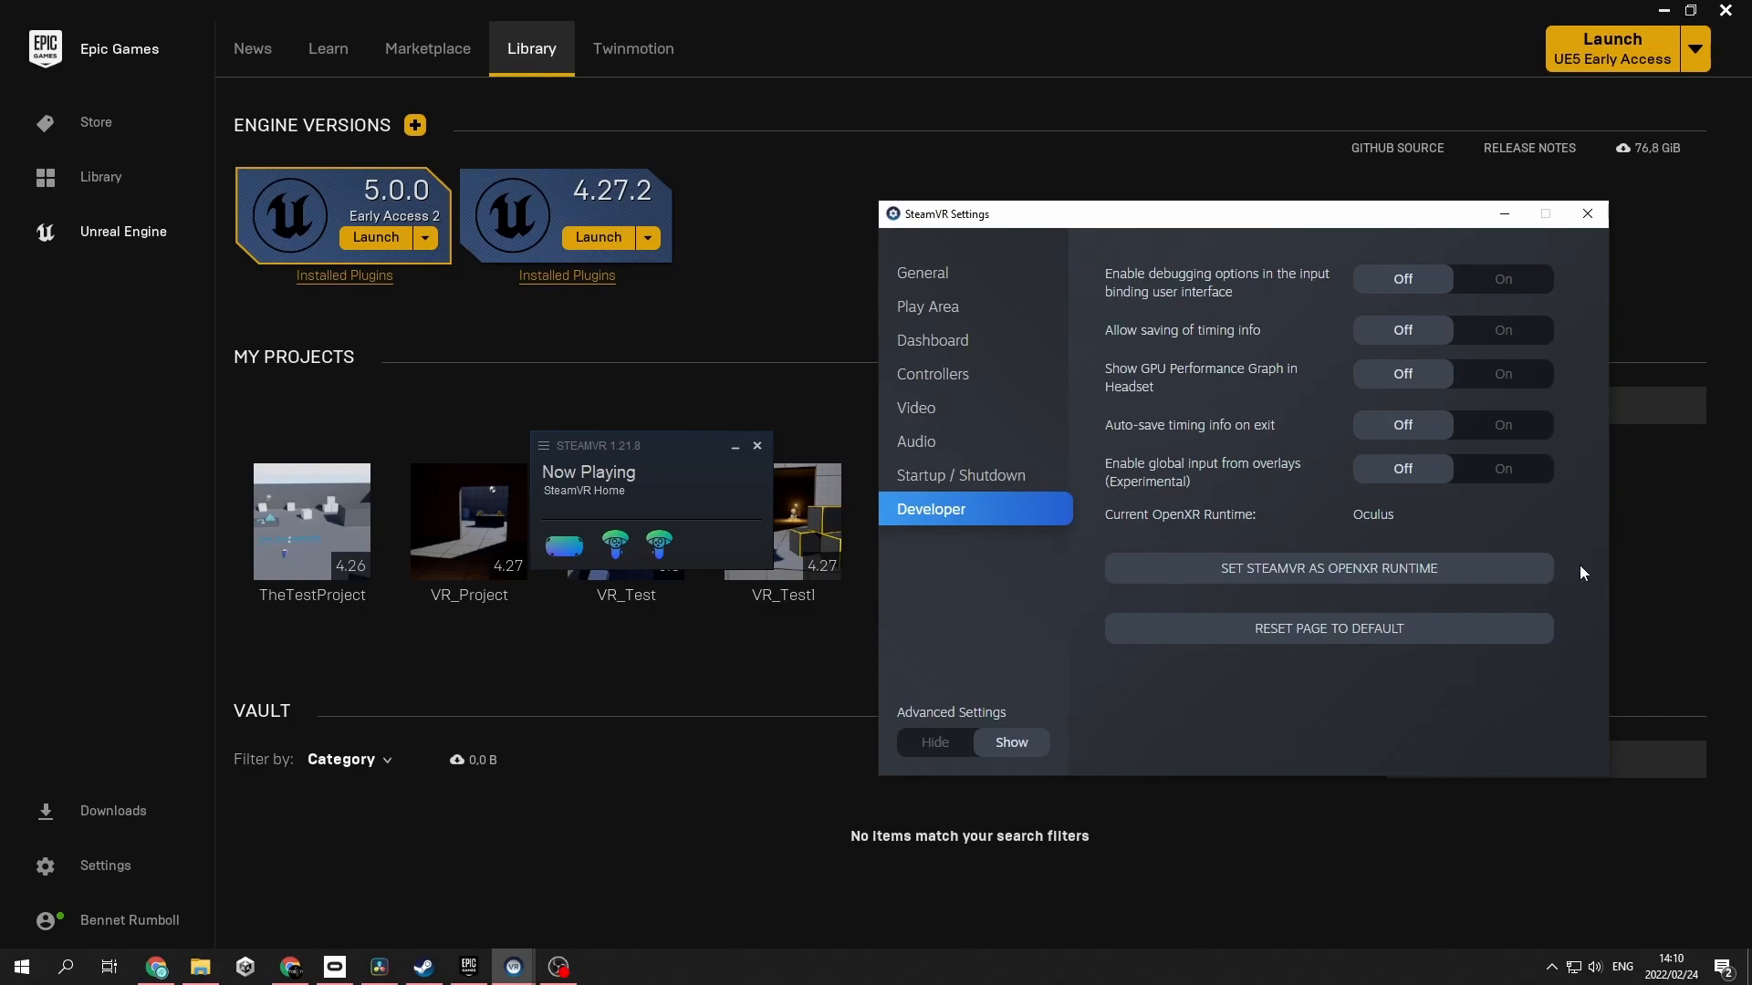
{"action": "mouse_move", "coordinate": [1579, 546]}
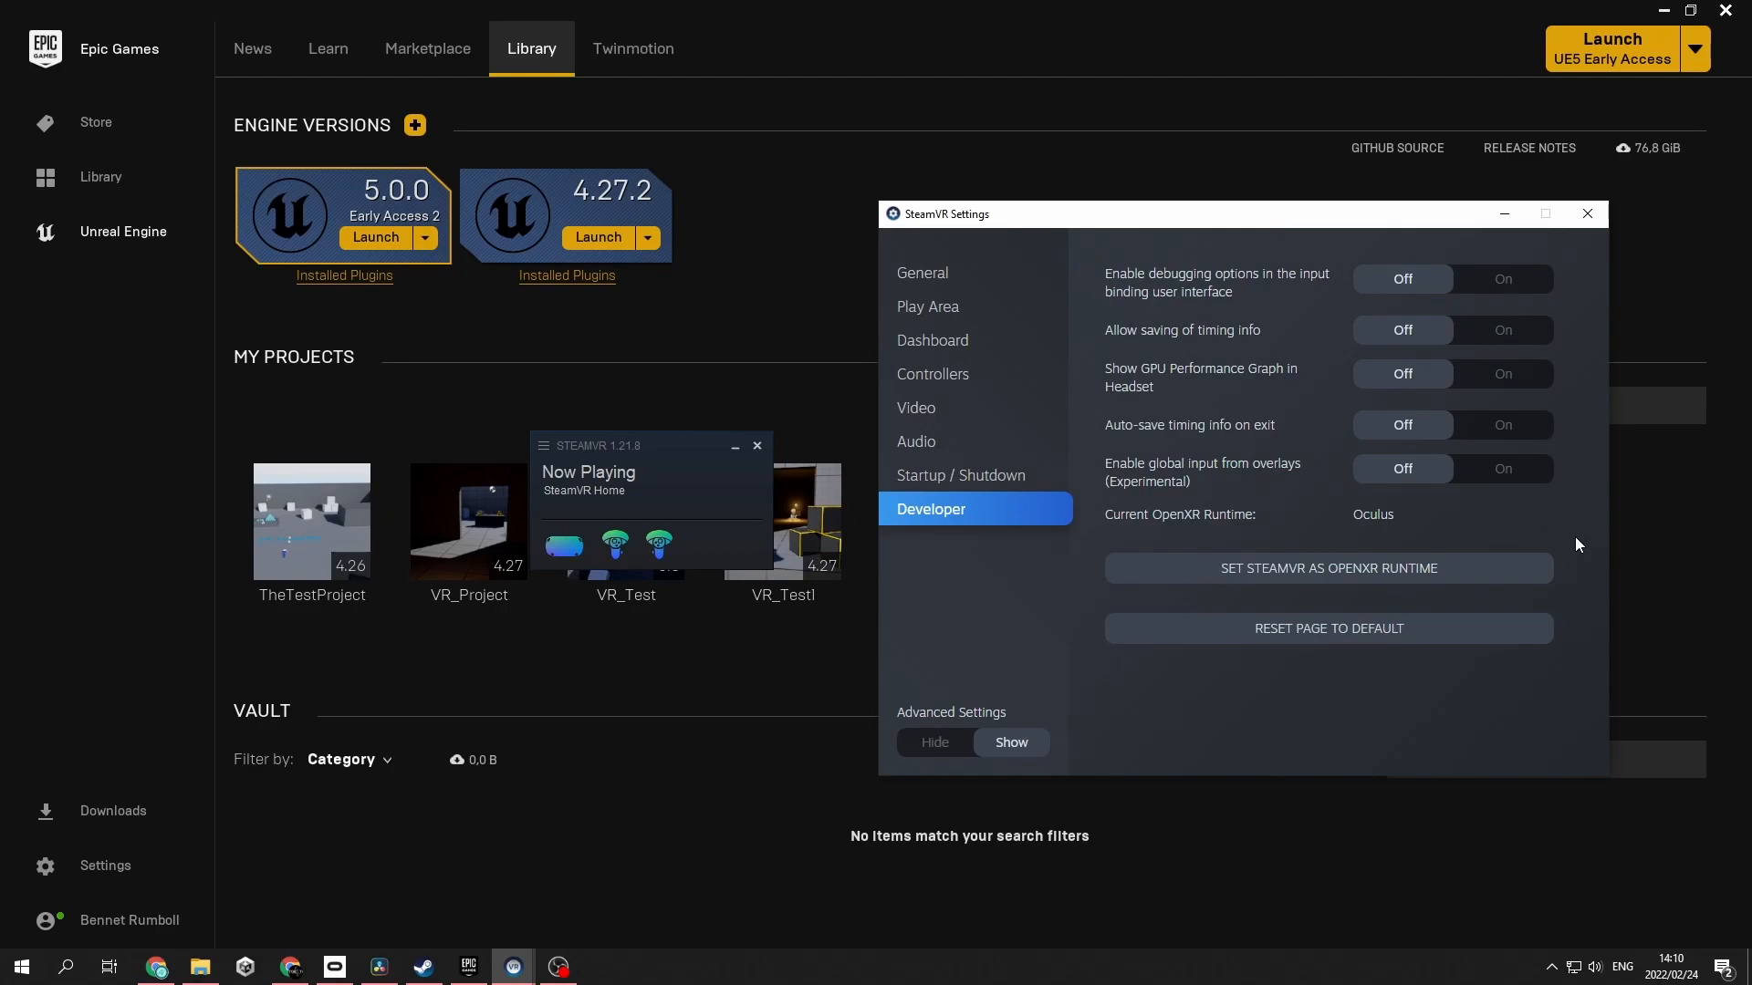
{"action": "mouse_move", "coordinate": [1005, 611]}
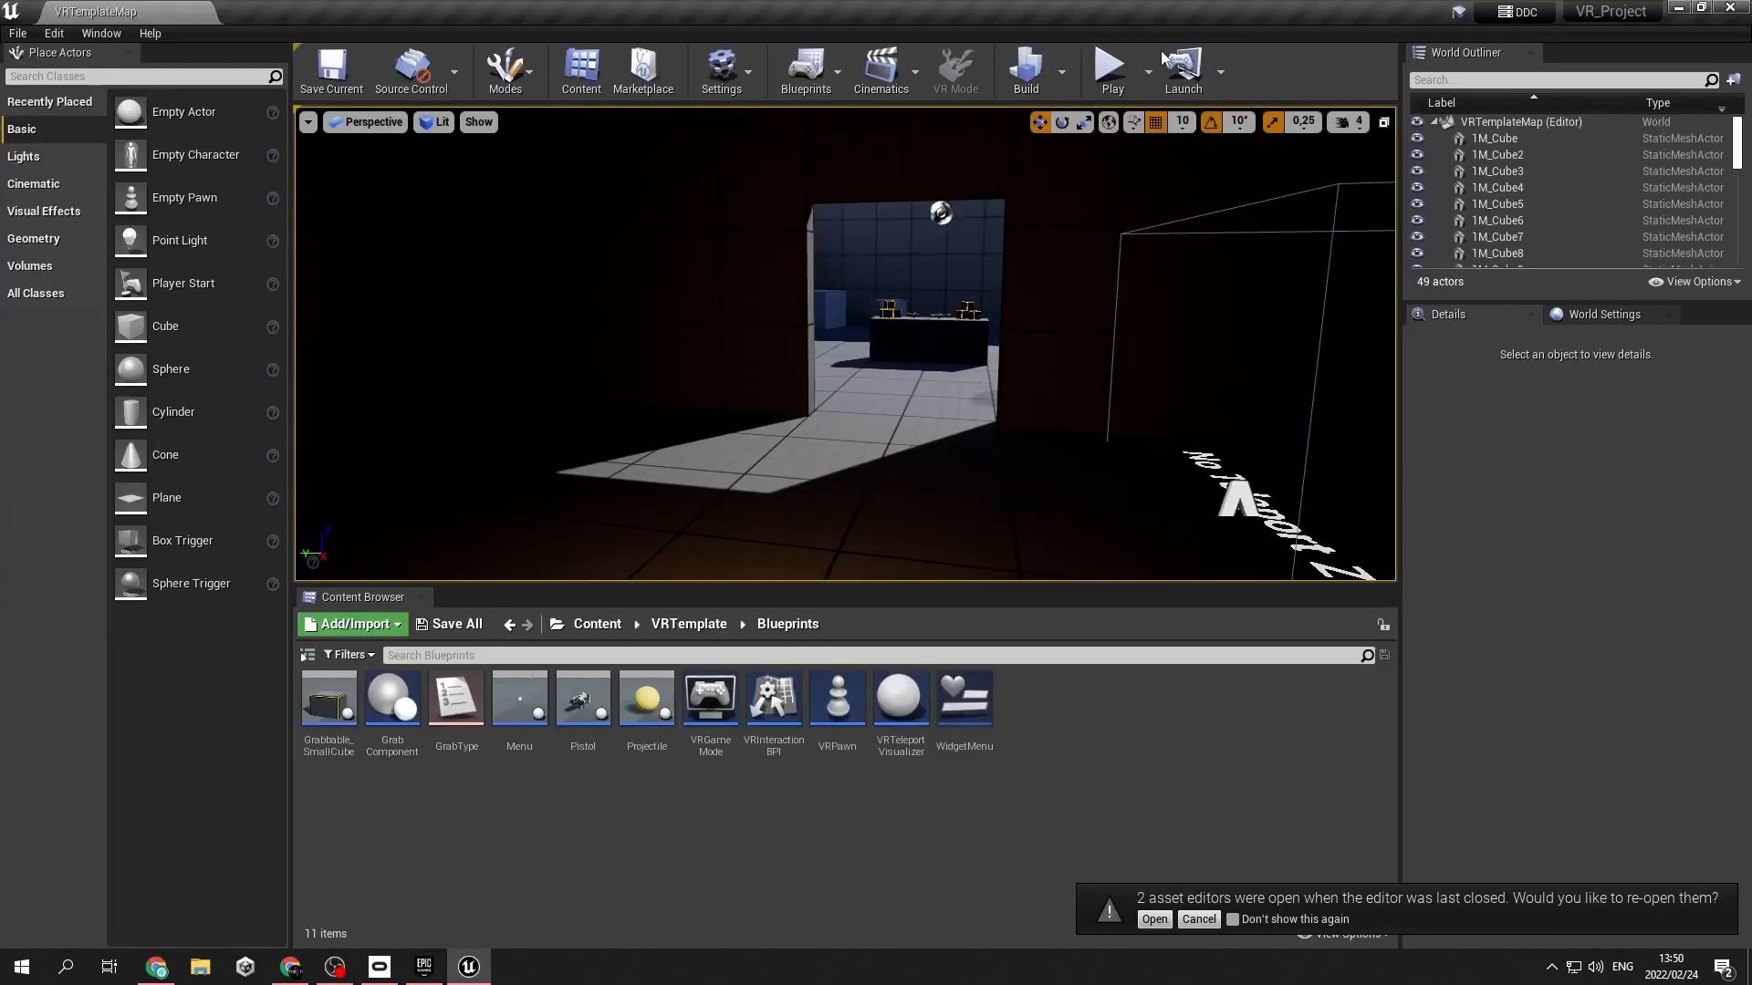
Run the template level using the VR Preview play mode
{"action": "left_click", "coordinate": [1148, 70]}
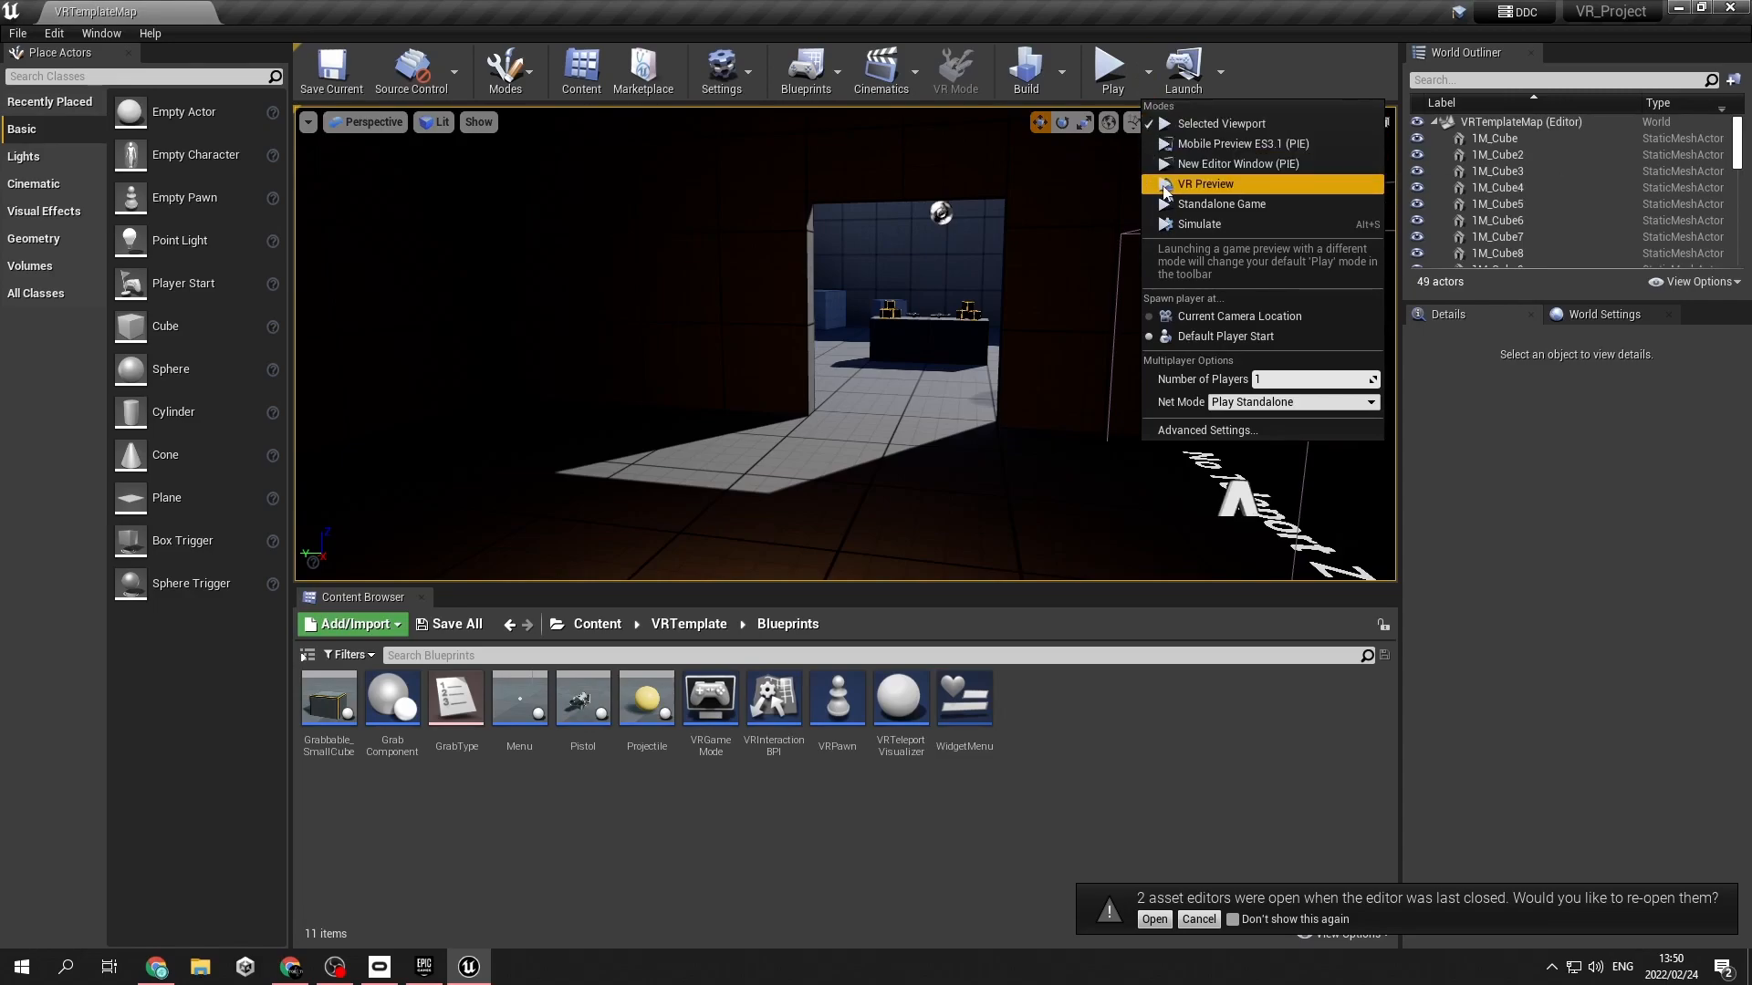
{"action": "mouse_move", "coordinate": [1205, 183]}
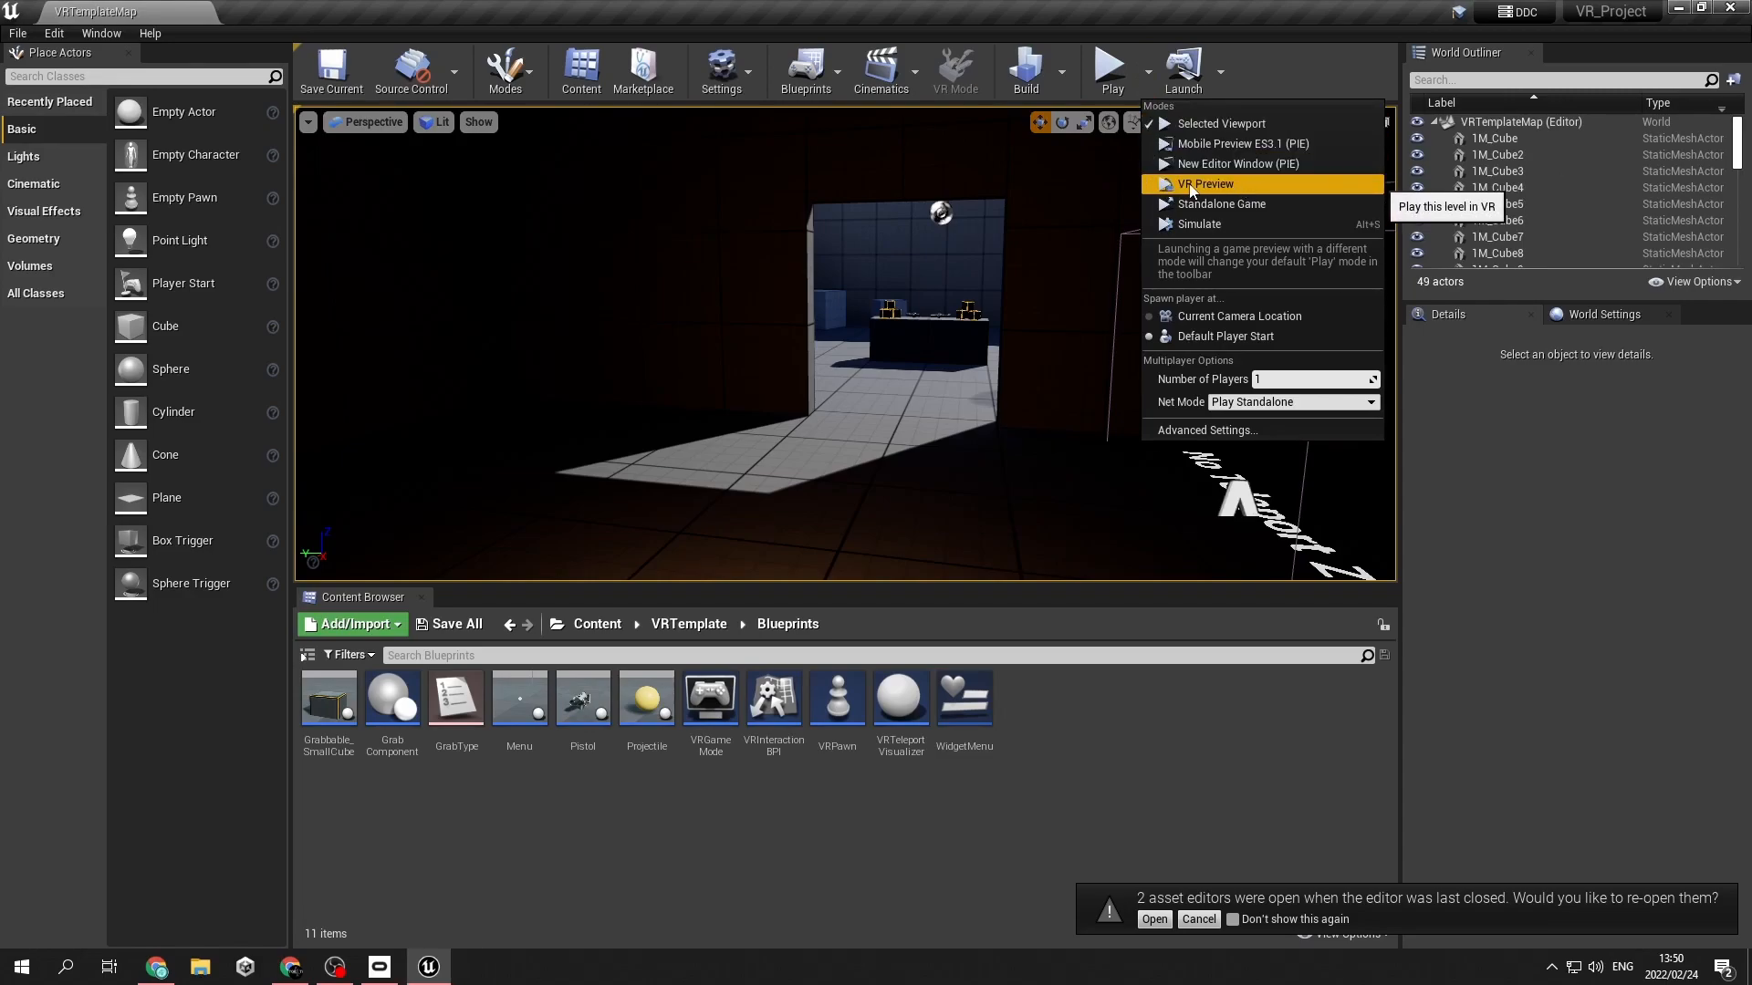
{"action": "left_click", "coordinate": [1204, 183]}
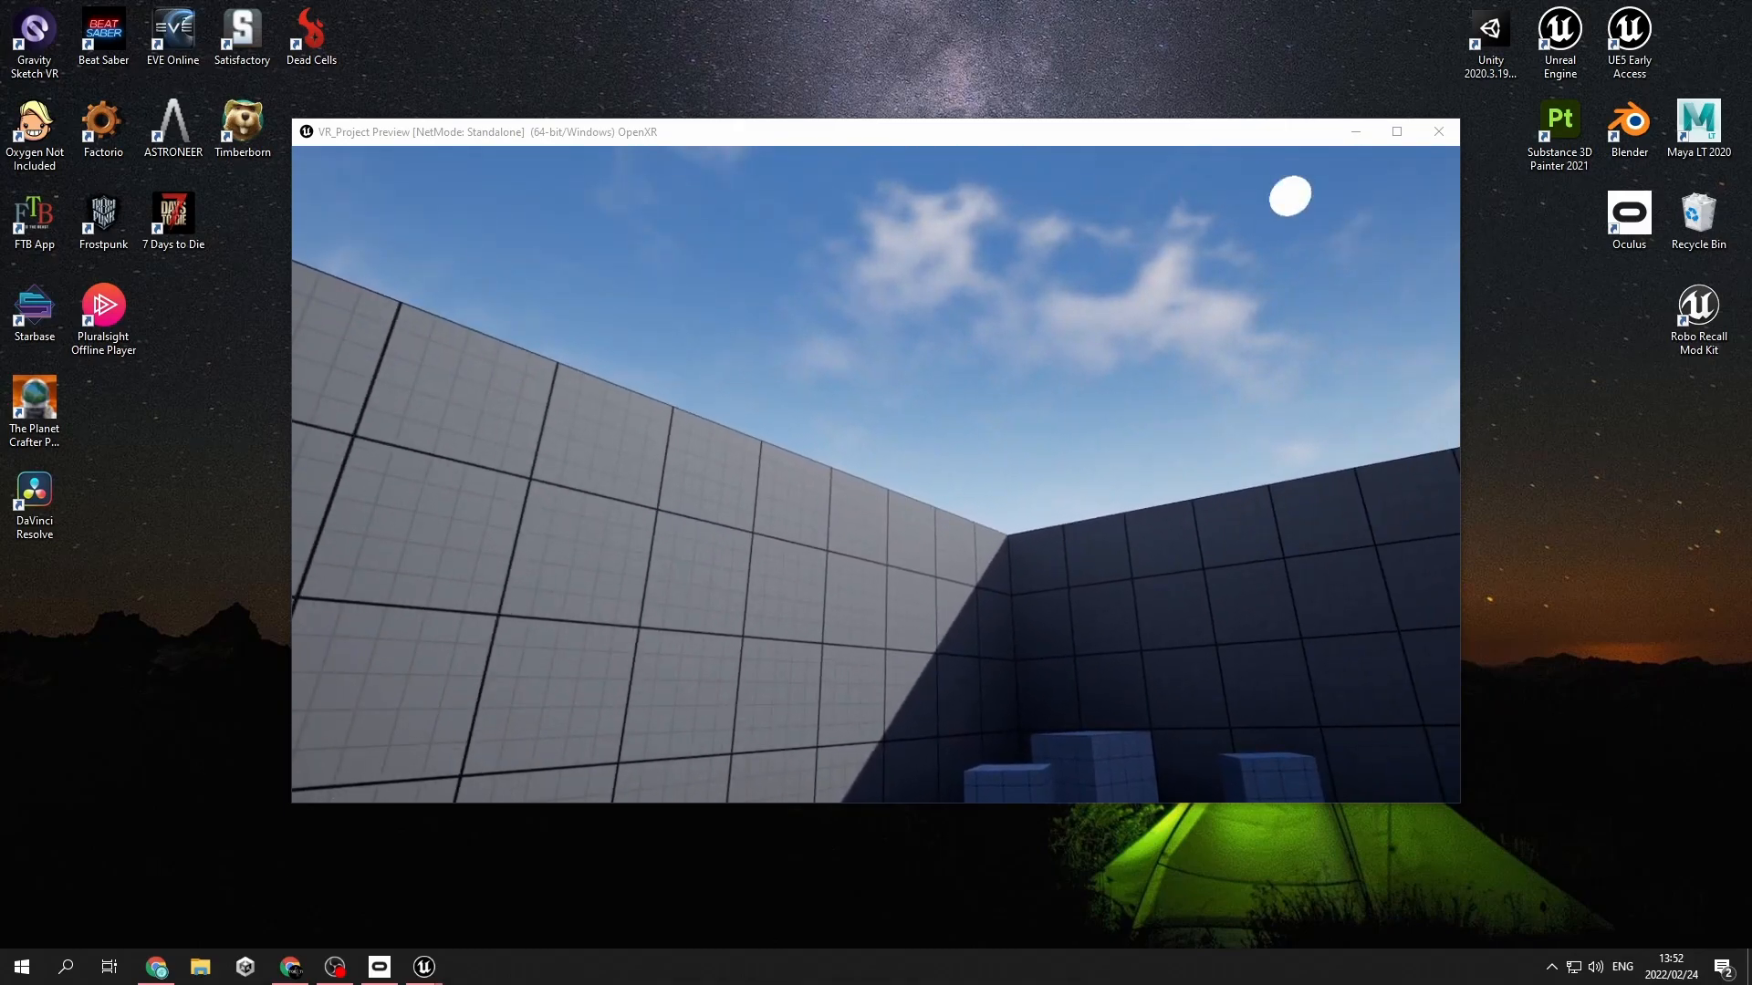
Stop the VR Preview and decline reopening the previous asset editors
{"action": "left_click", "coordinate": [1438, 131]}
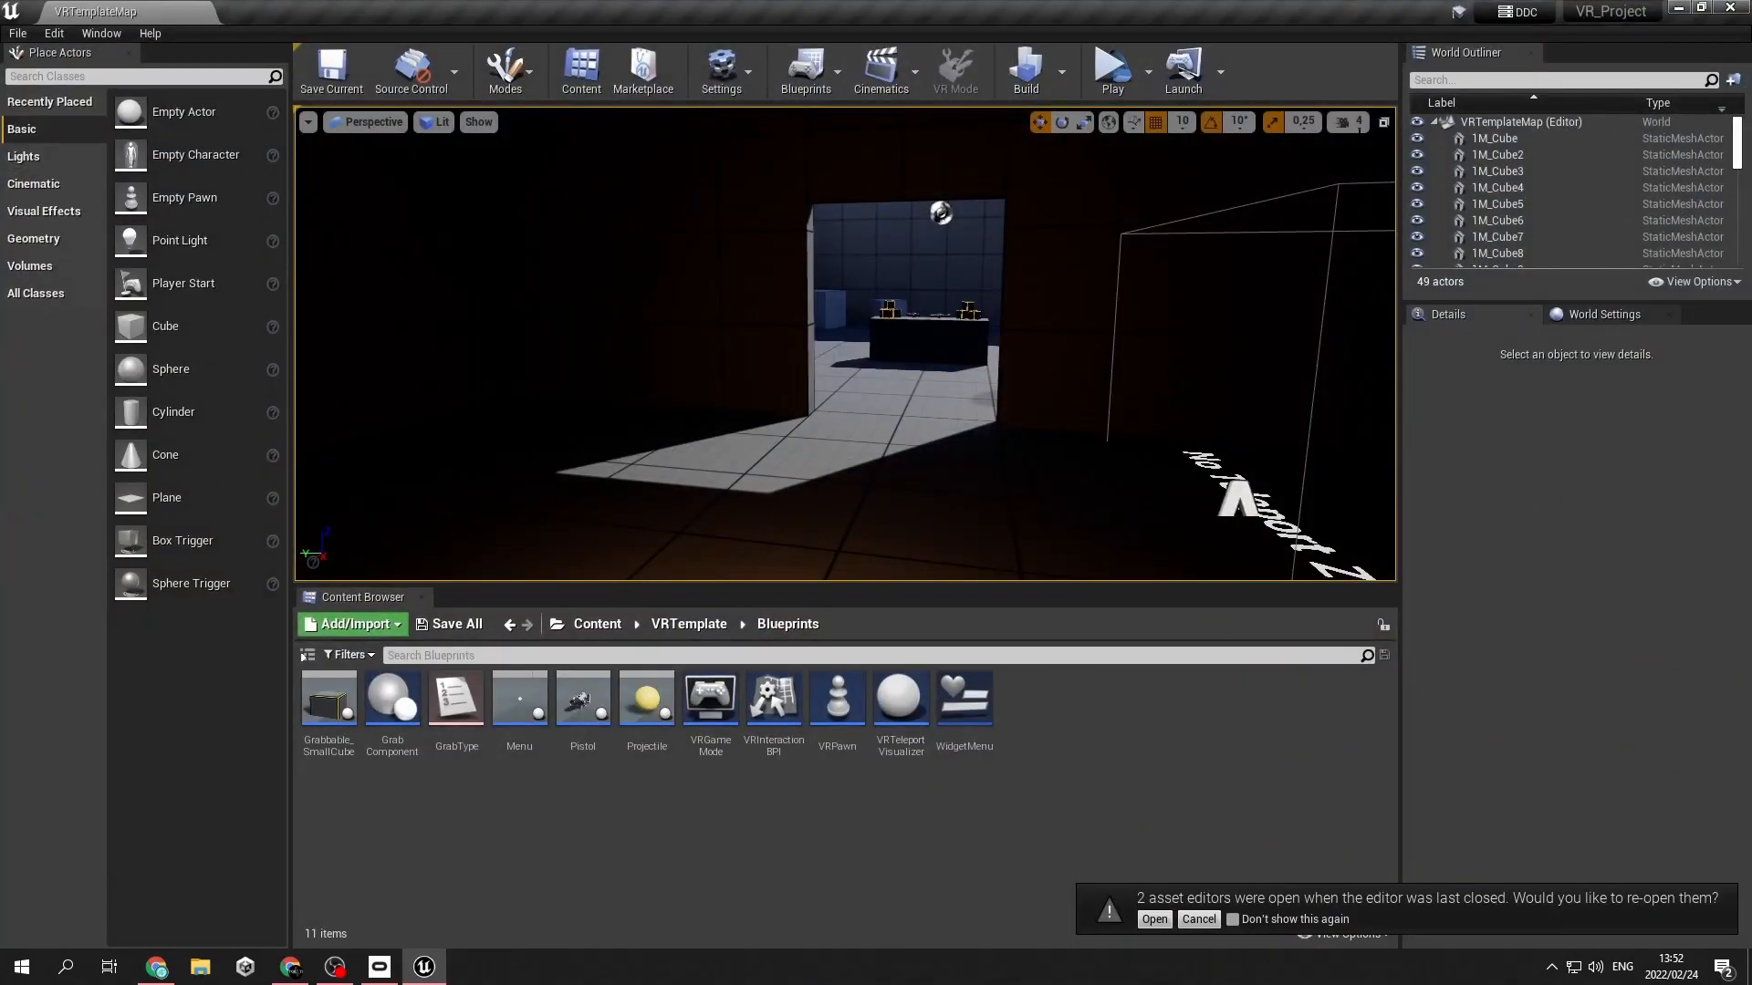
{"action": "mouse_move", "coordinate": [1180, 121]}
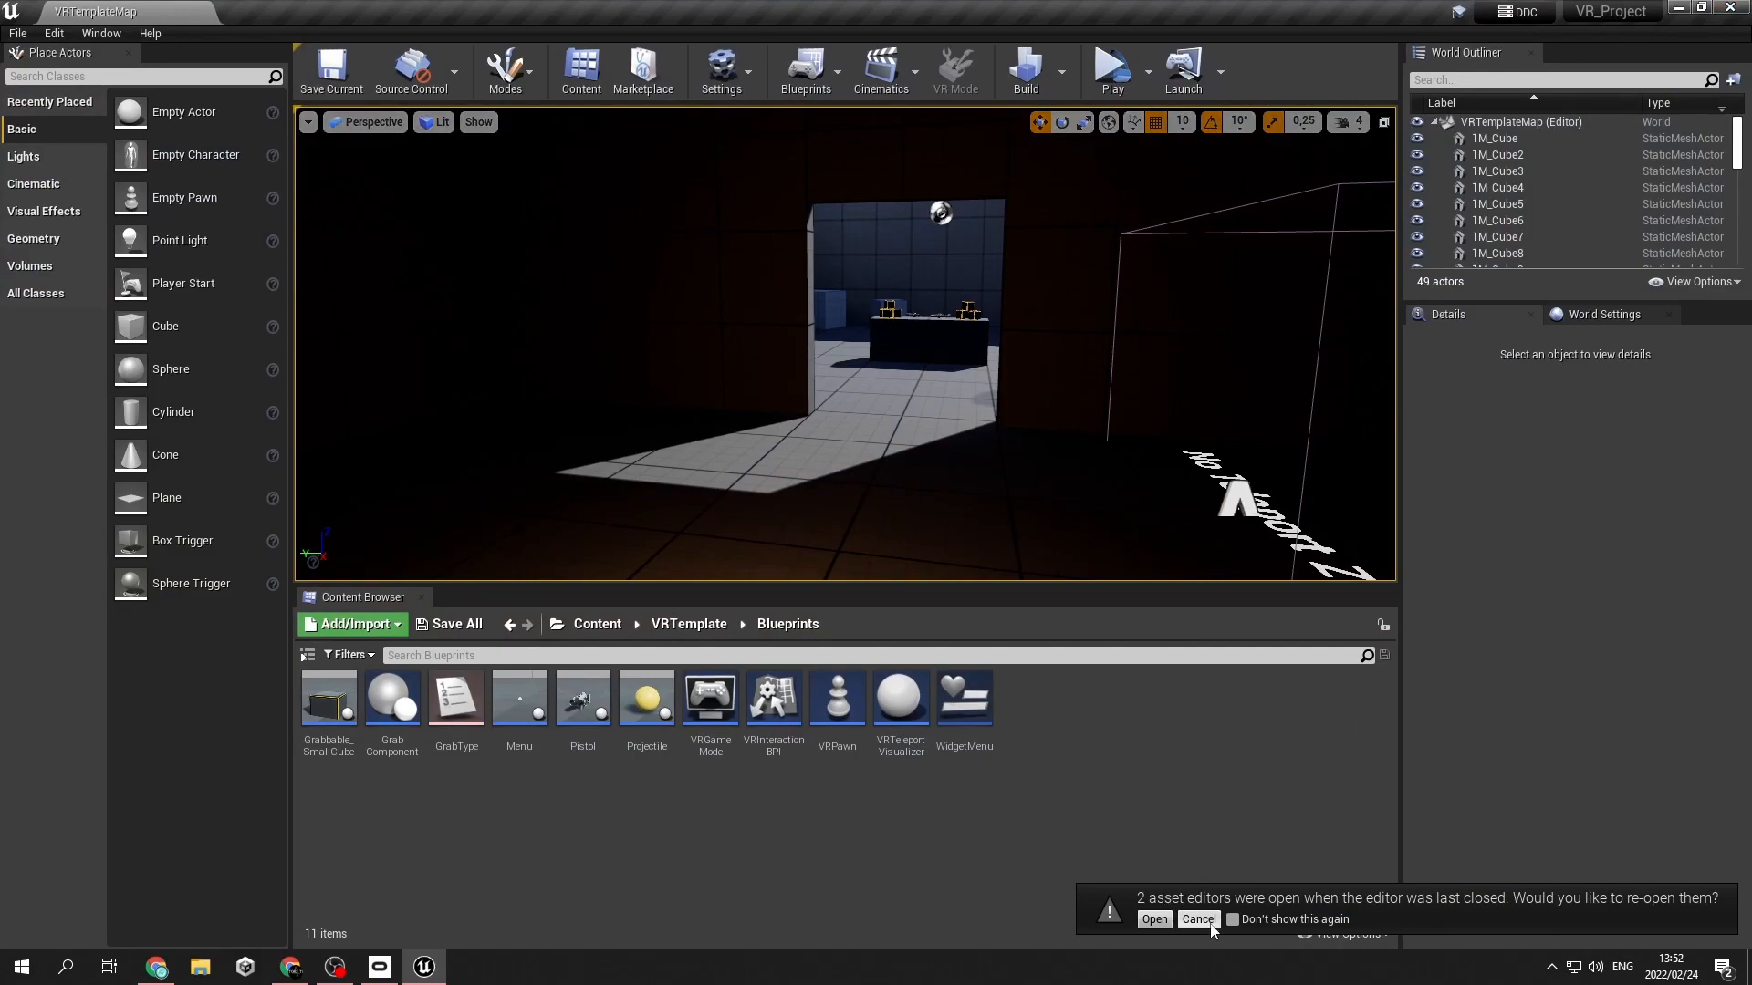
{"action": "left_click", "coordinate": [1196, 919]}
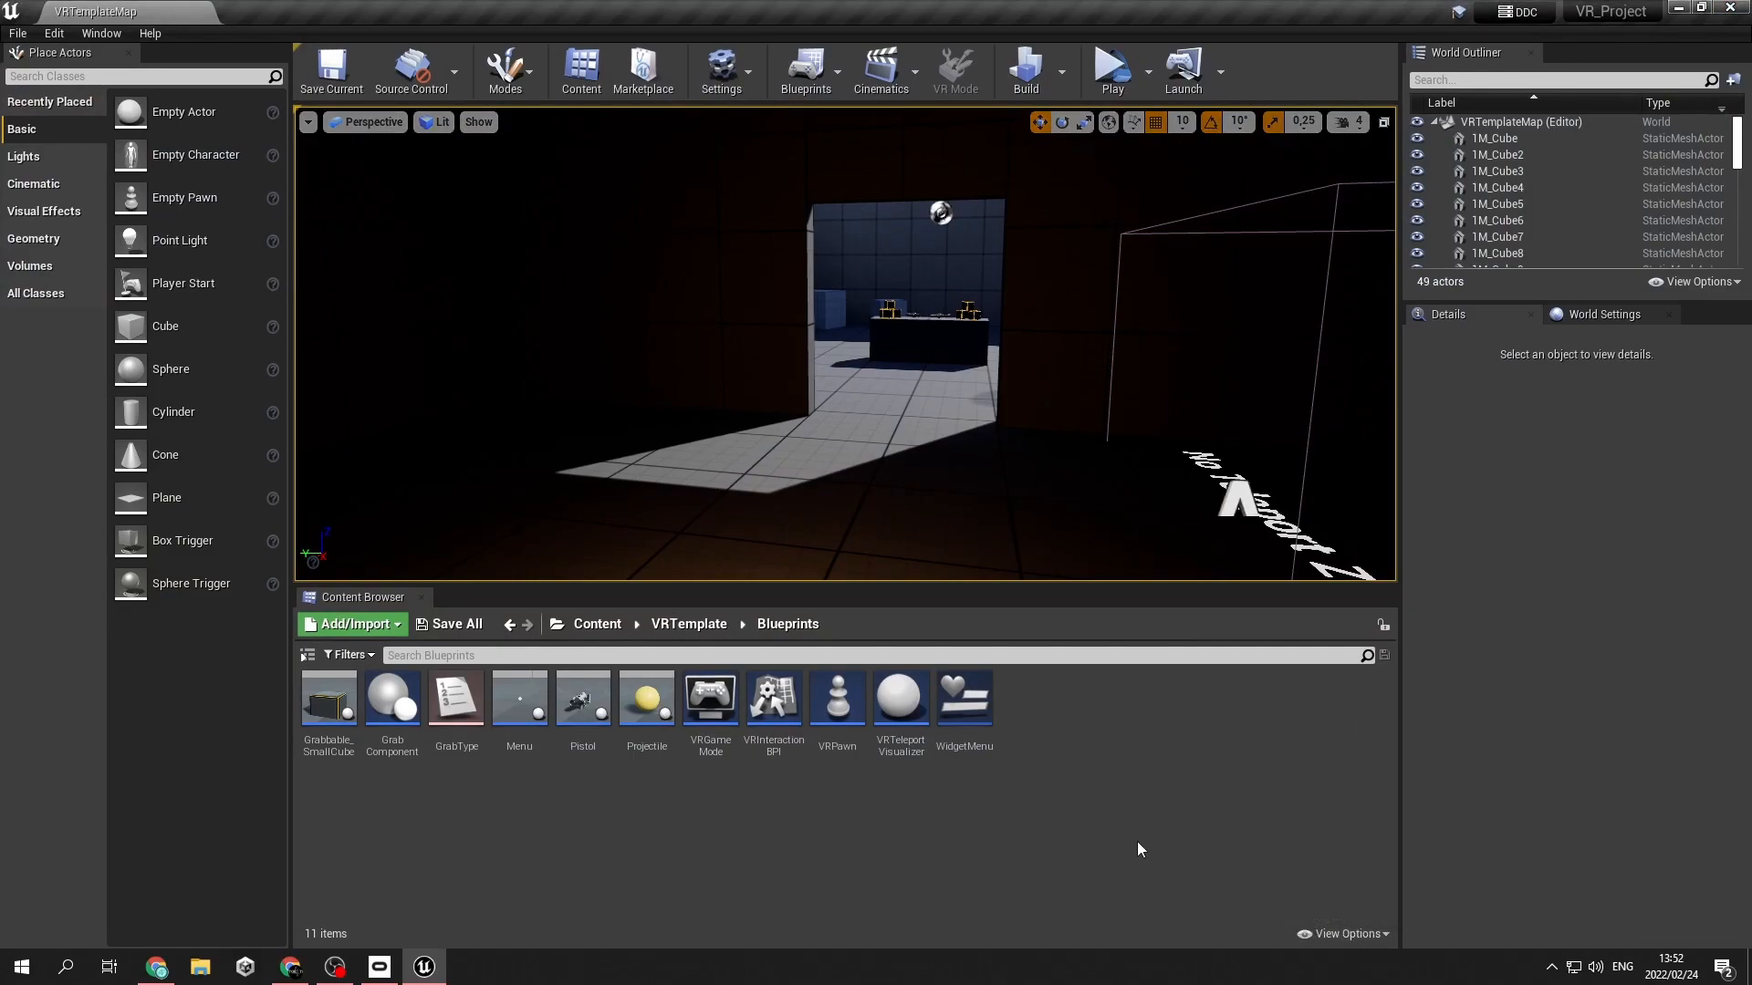
{"action": "mouse_move", "coordinate": [1140, 826]}
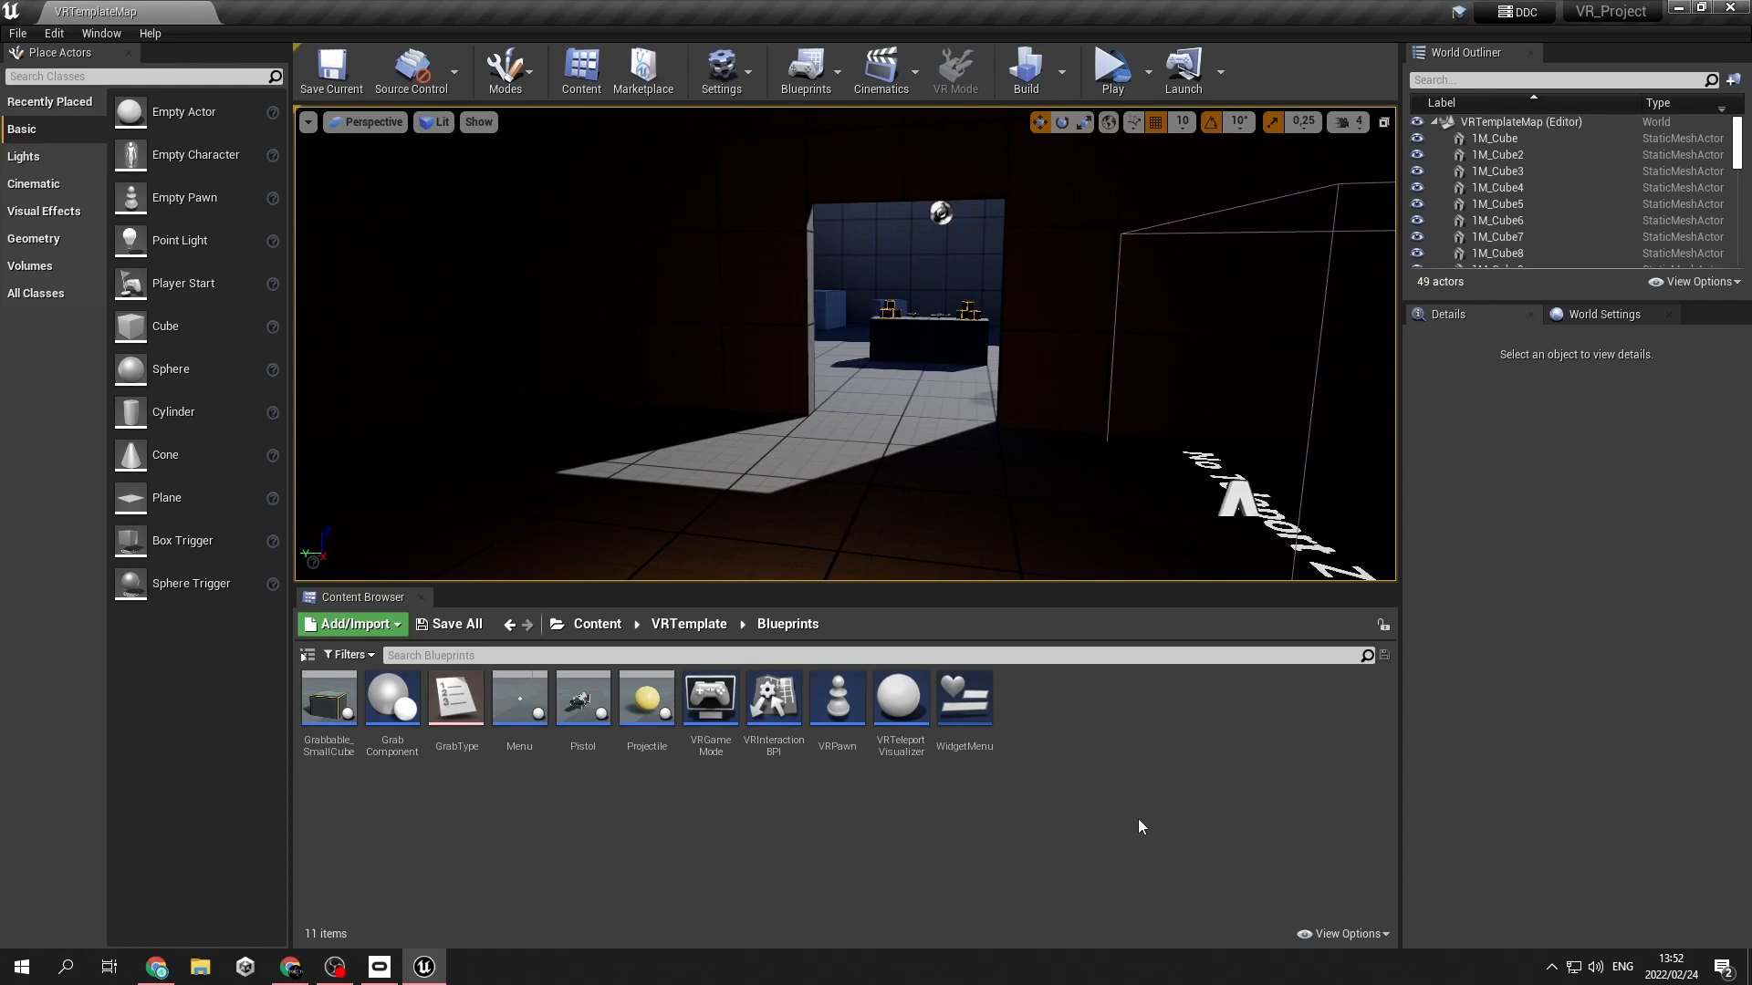
{"action": "mouse_move", "coordinate": [786, 777]}
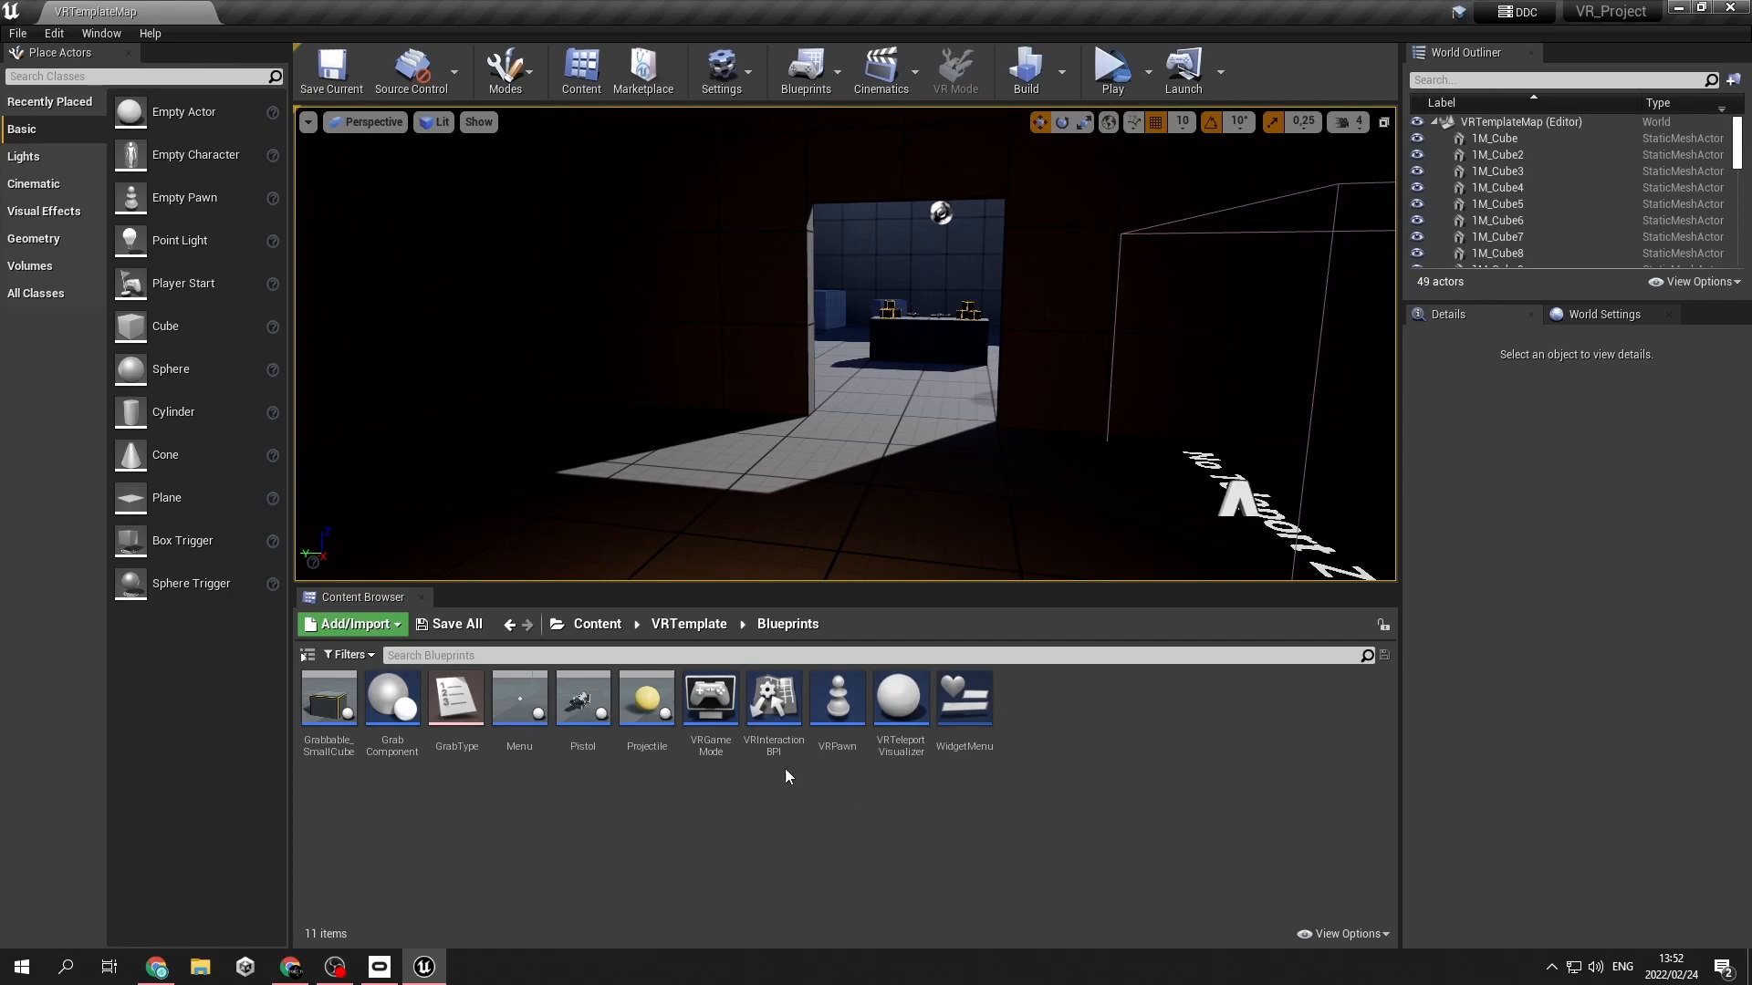
{"action": "mouse_move", "coordinate": [519, 698]}
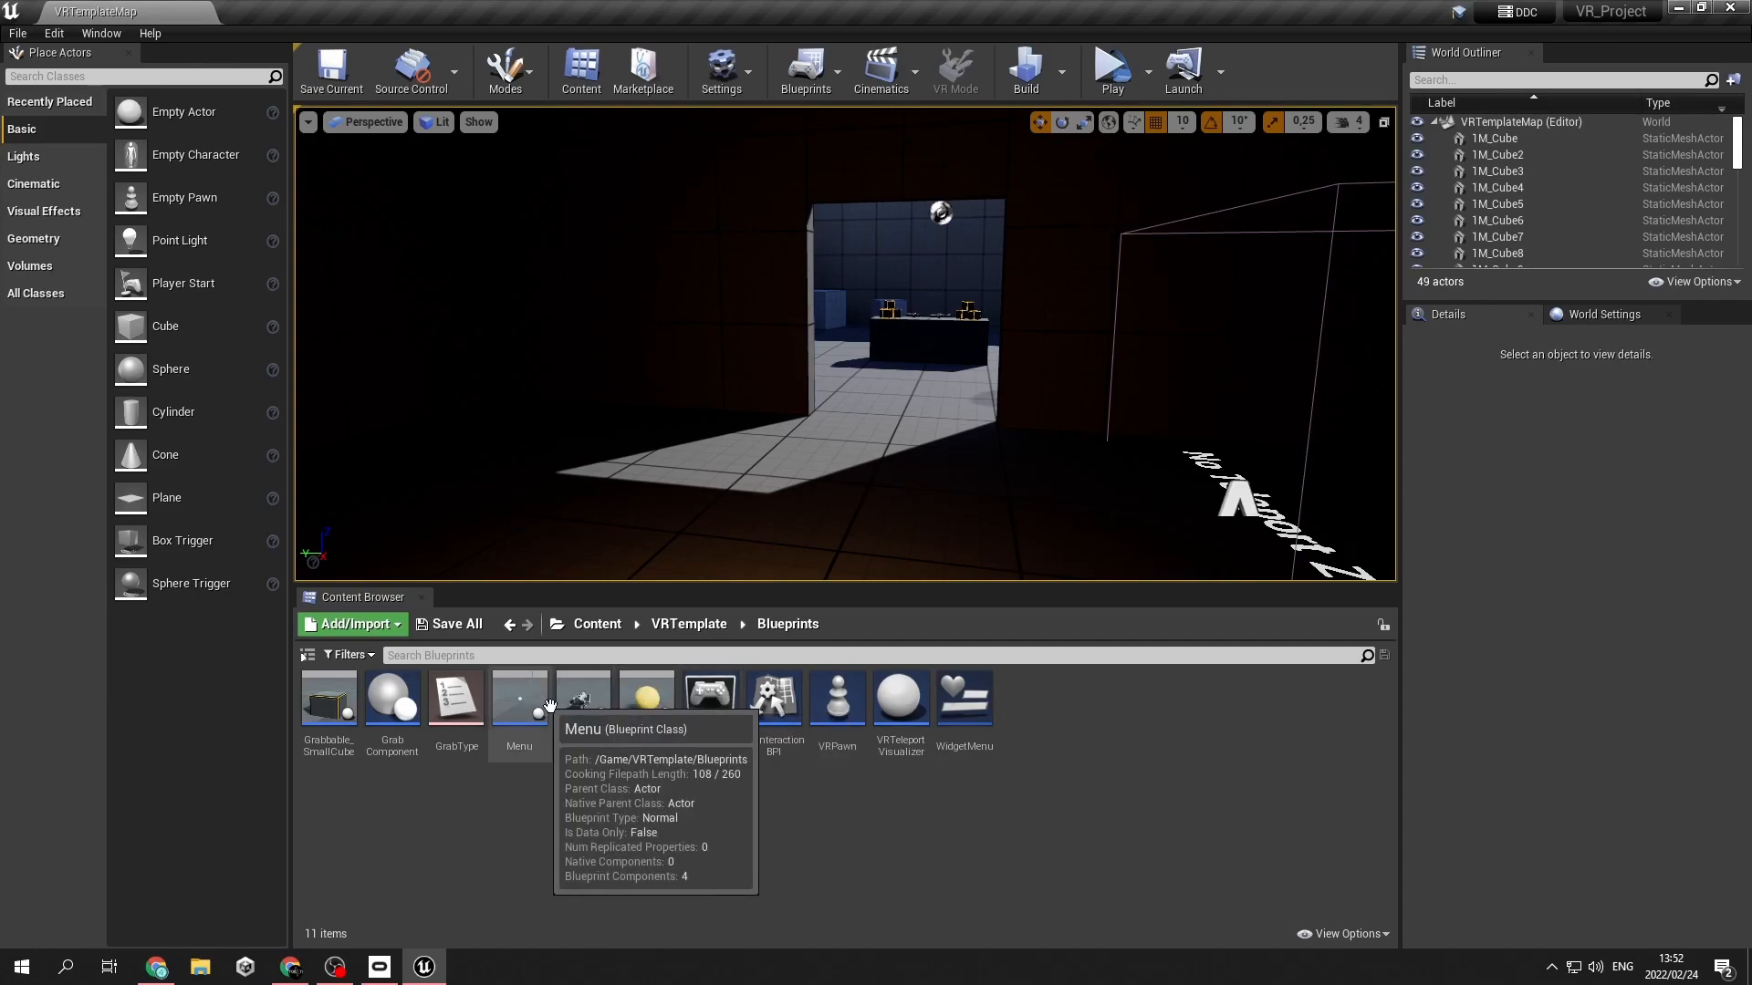
{"action": "mouse_move", "coordinate": [936, 732]}
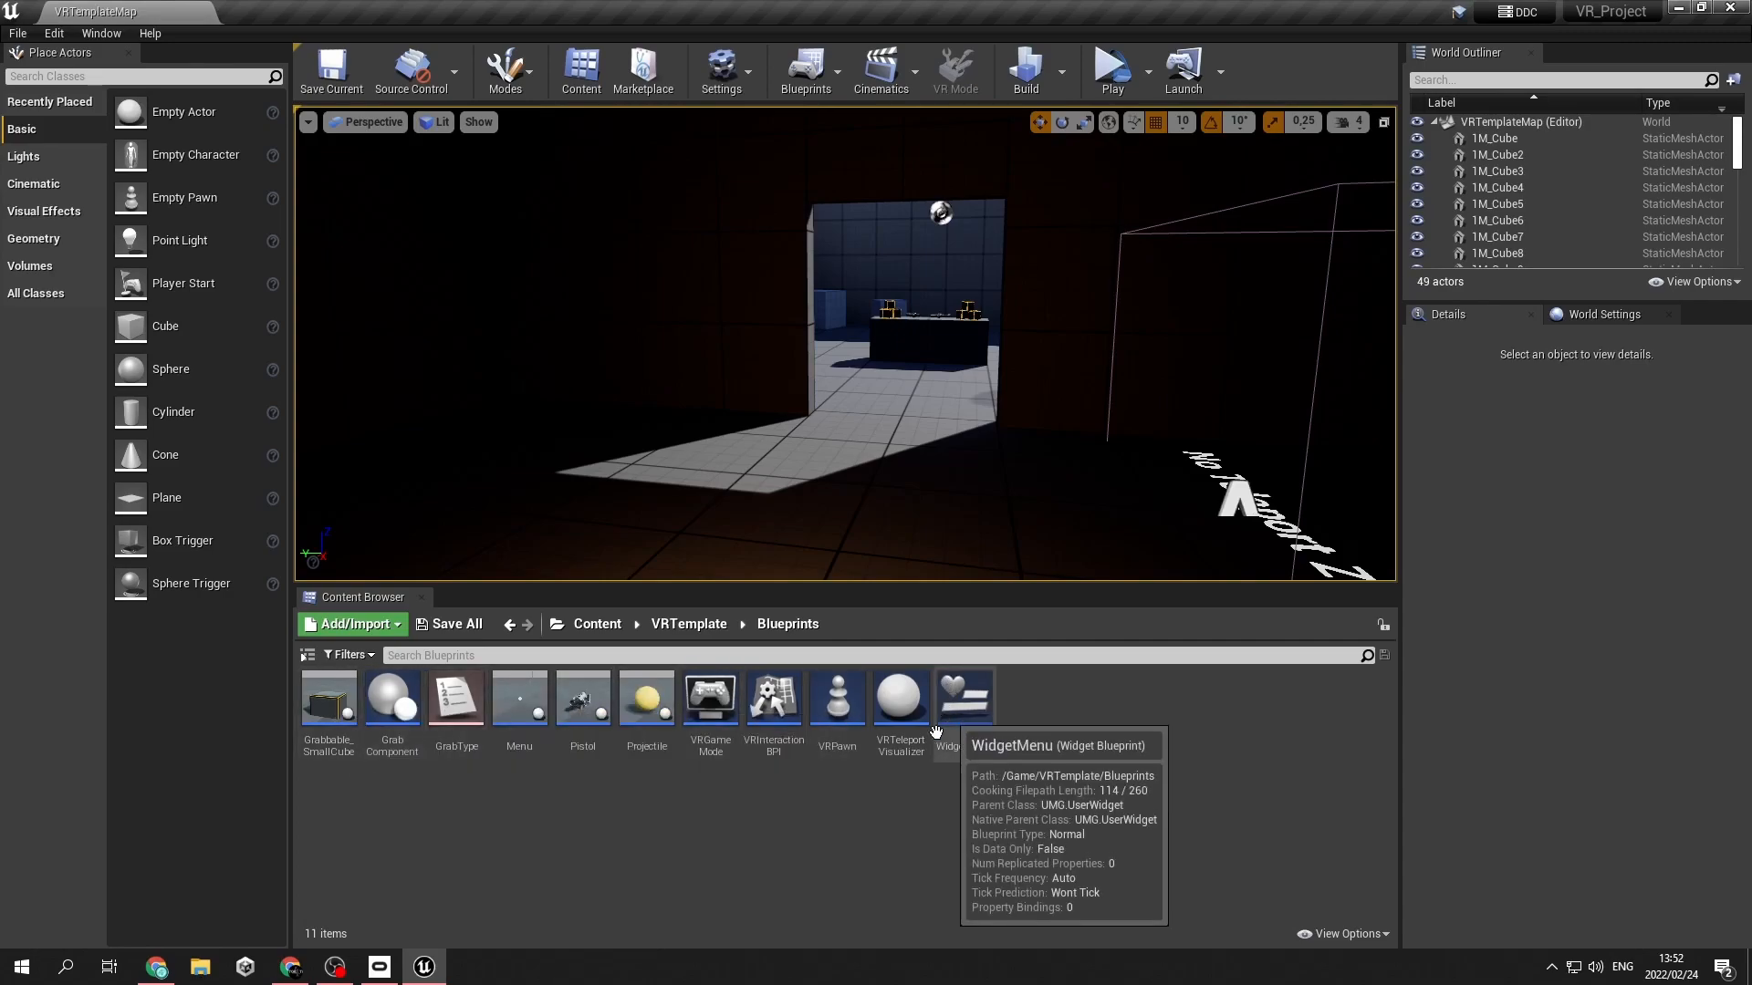
{"action": "mouse_move", "coordinate": [954, 820]}
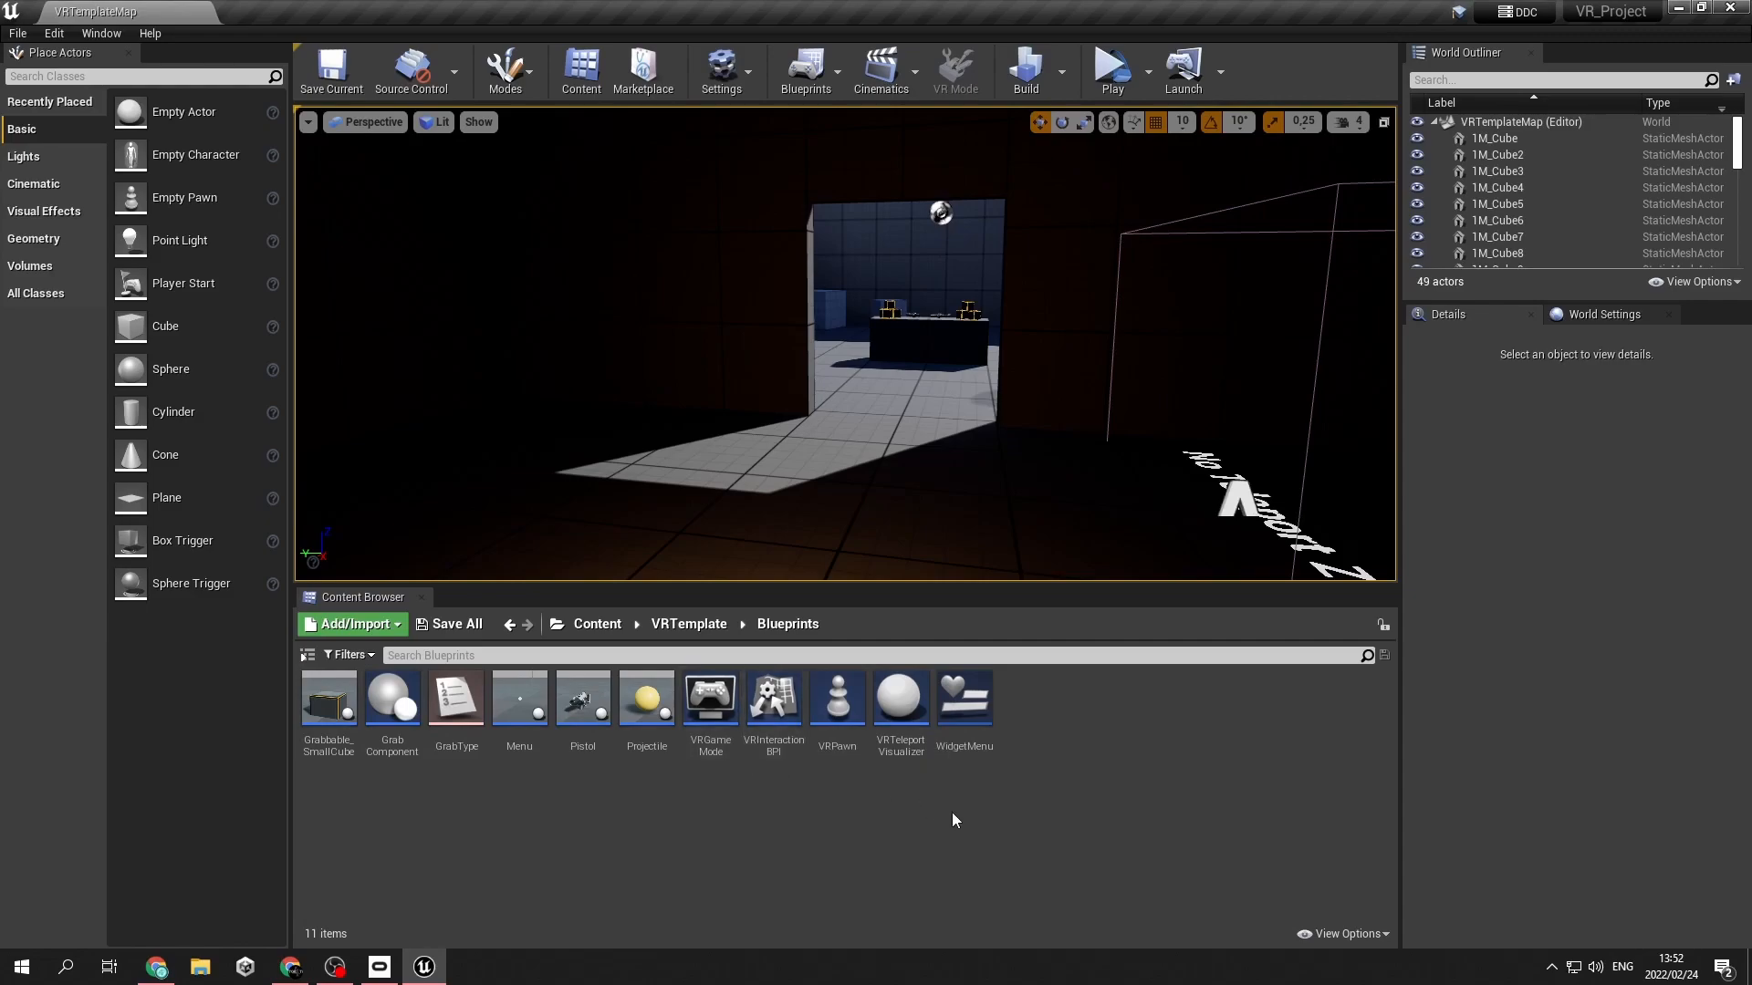